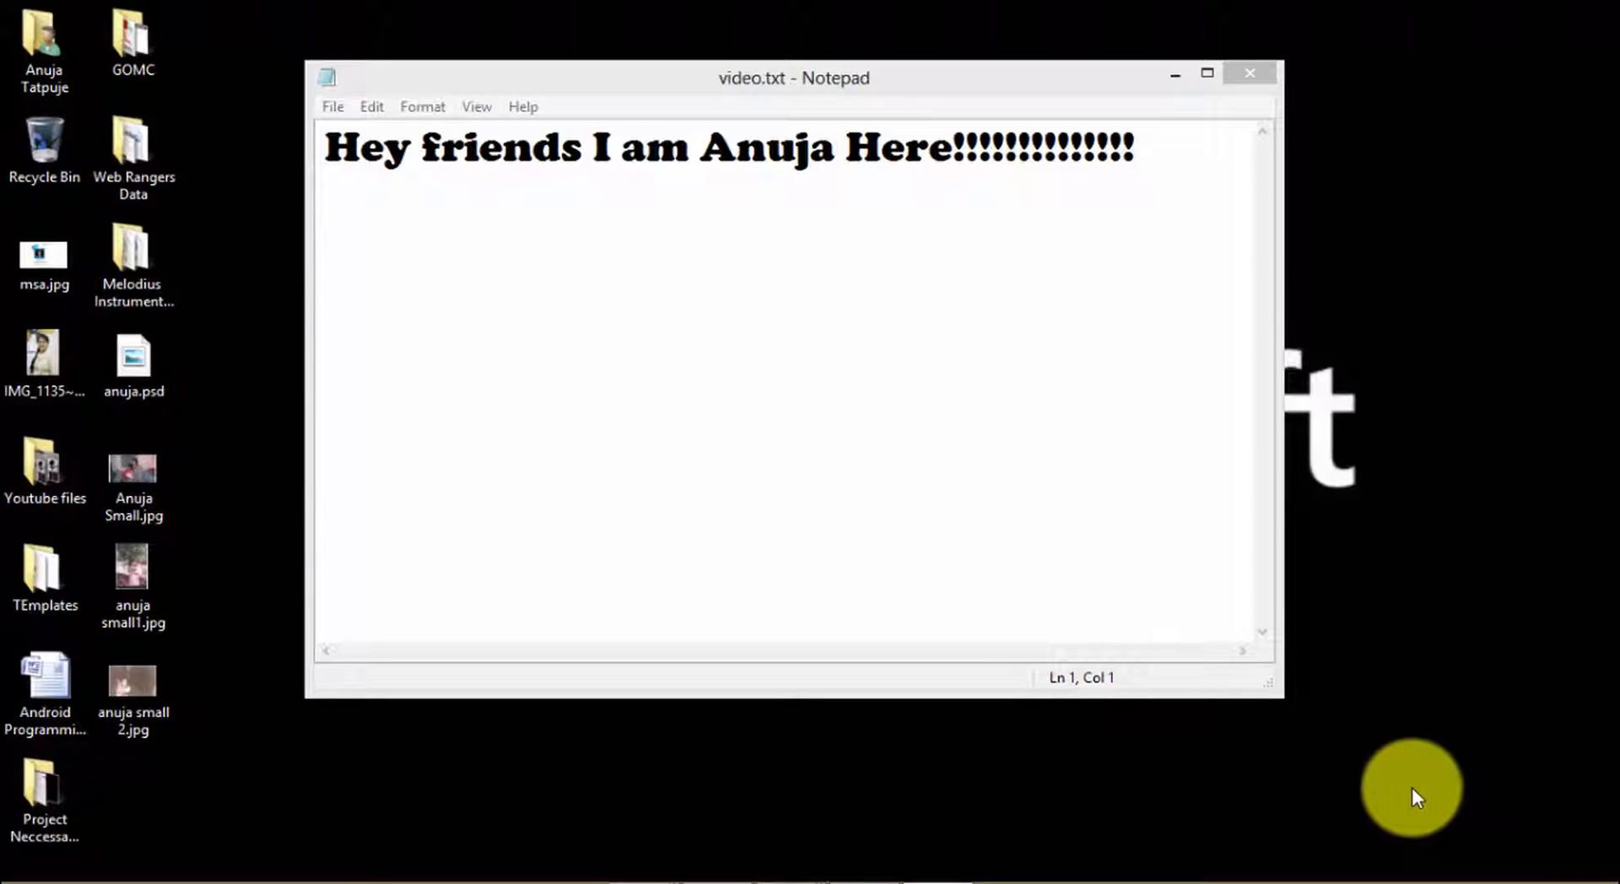
mouse_move(1404, 798)
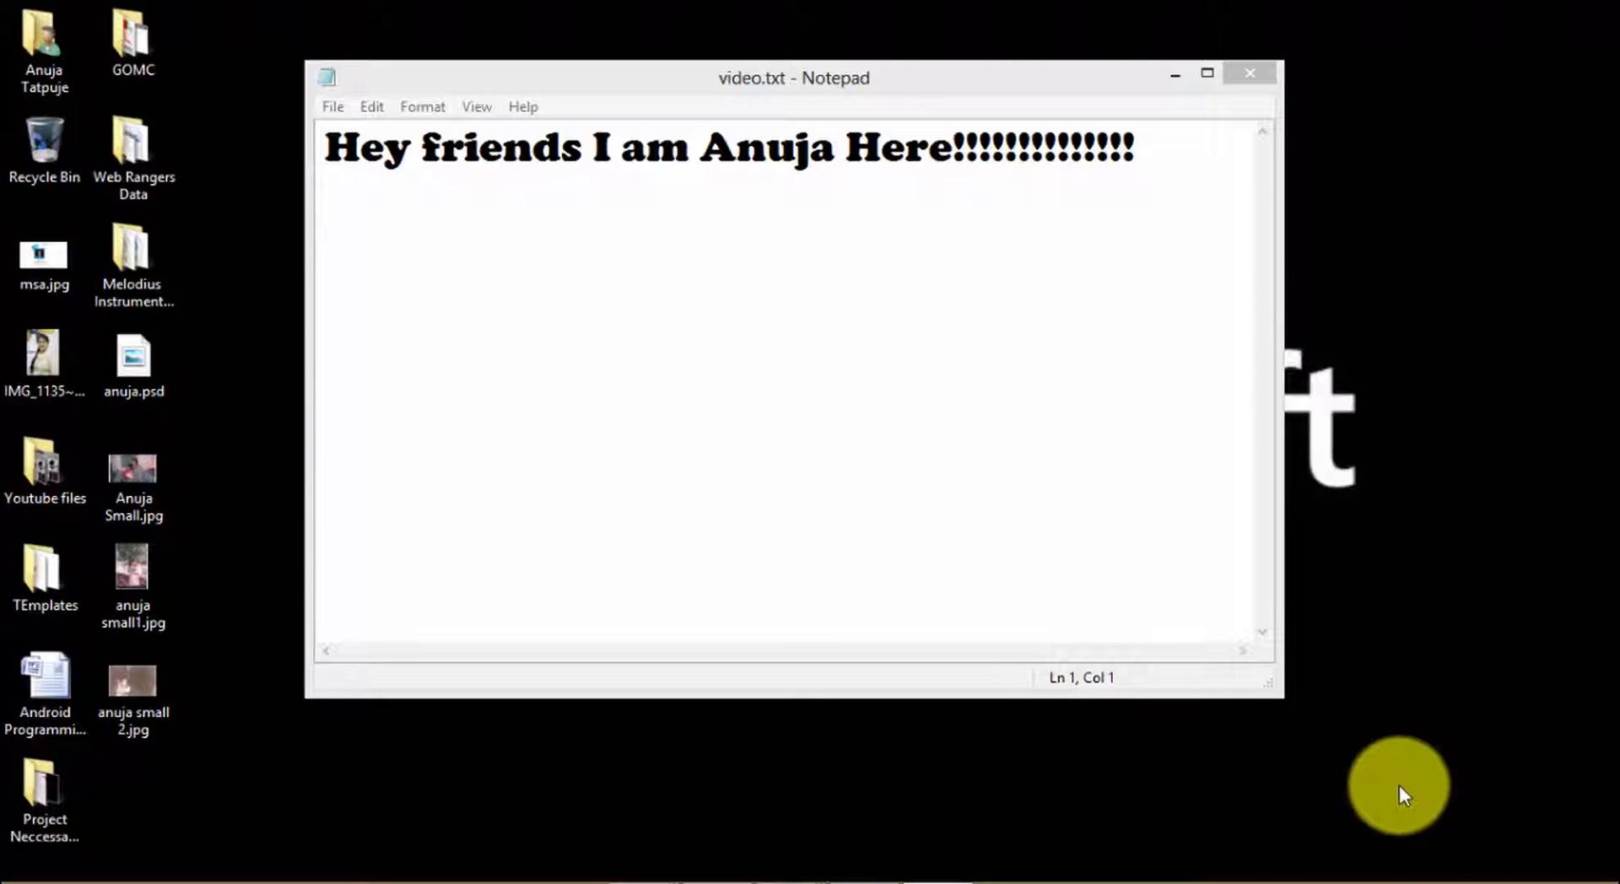
mouse_move(1367, 815)
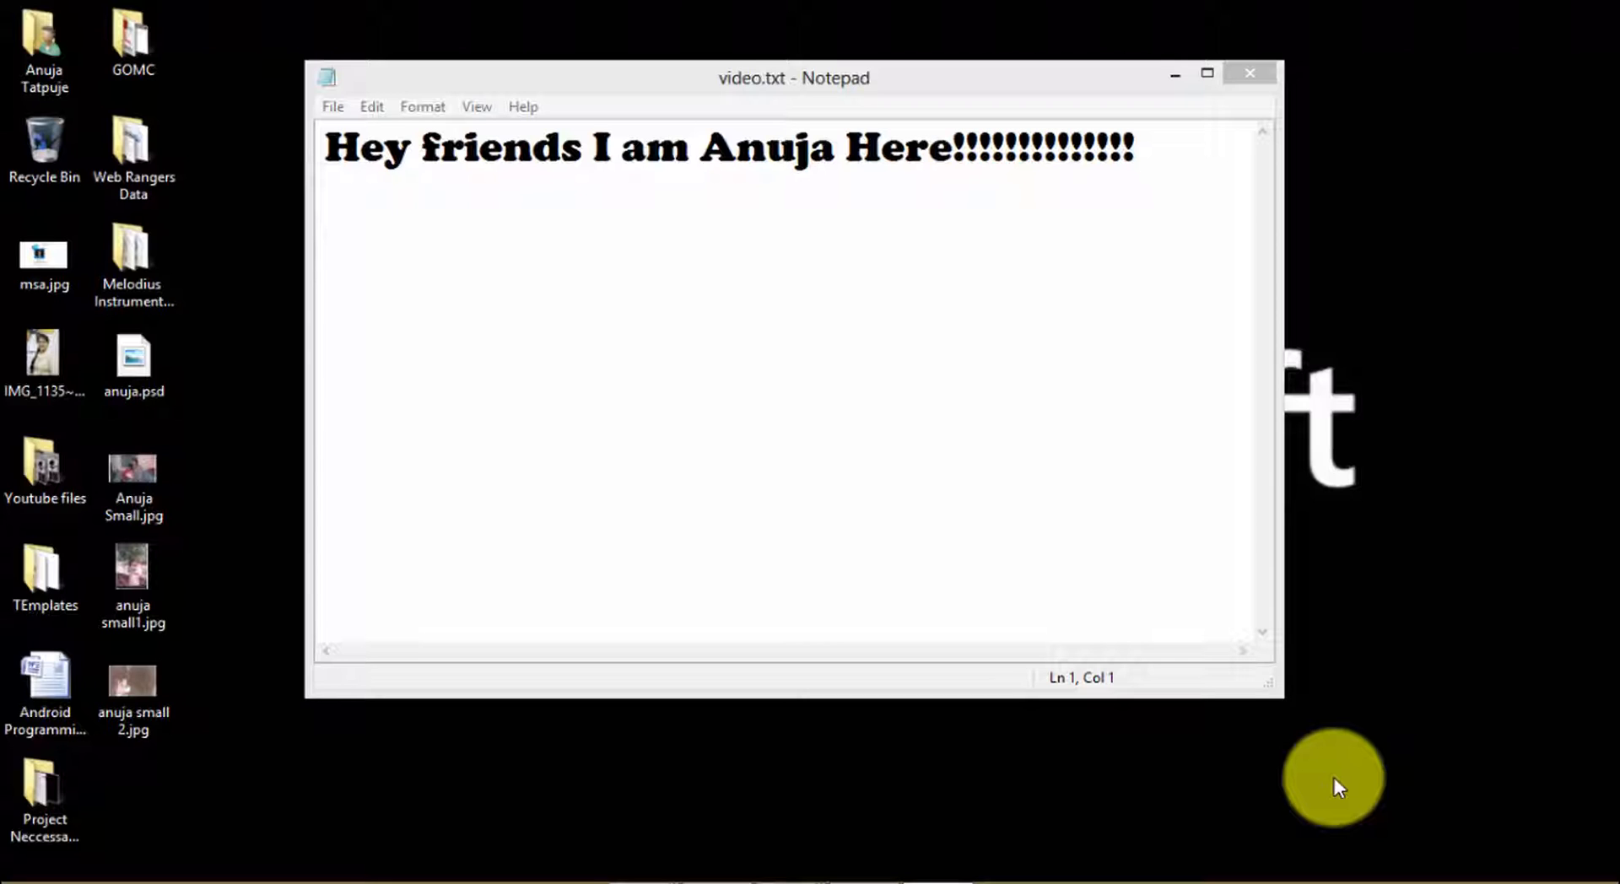
mouse_move(1333, 372)
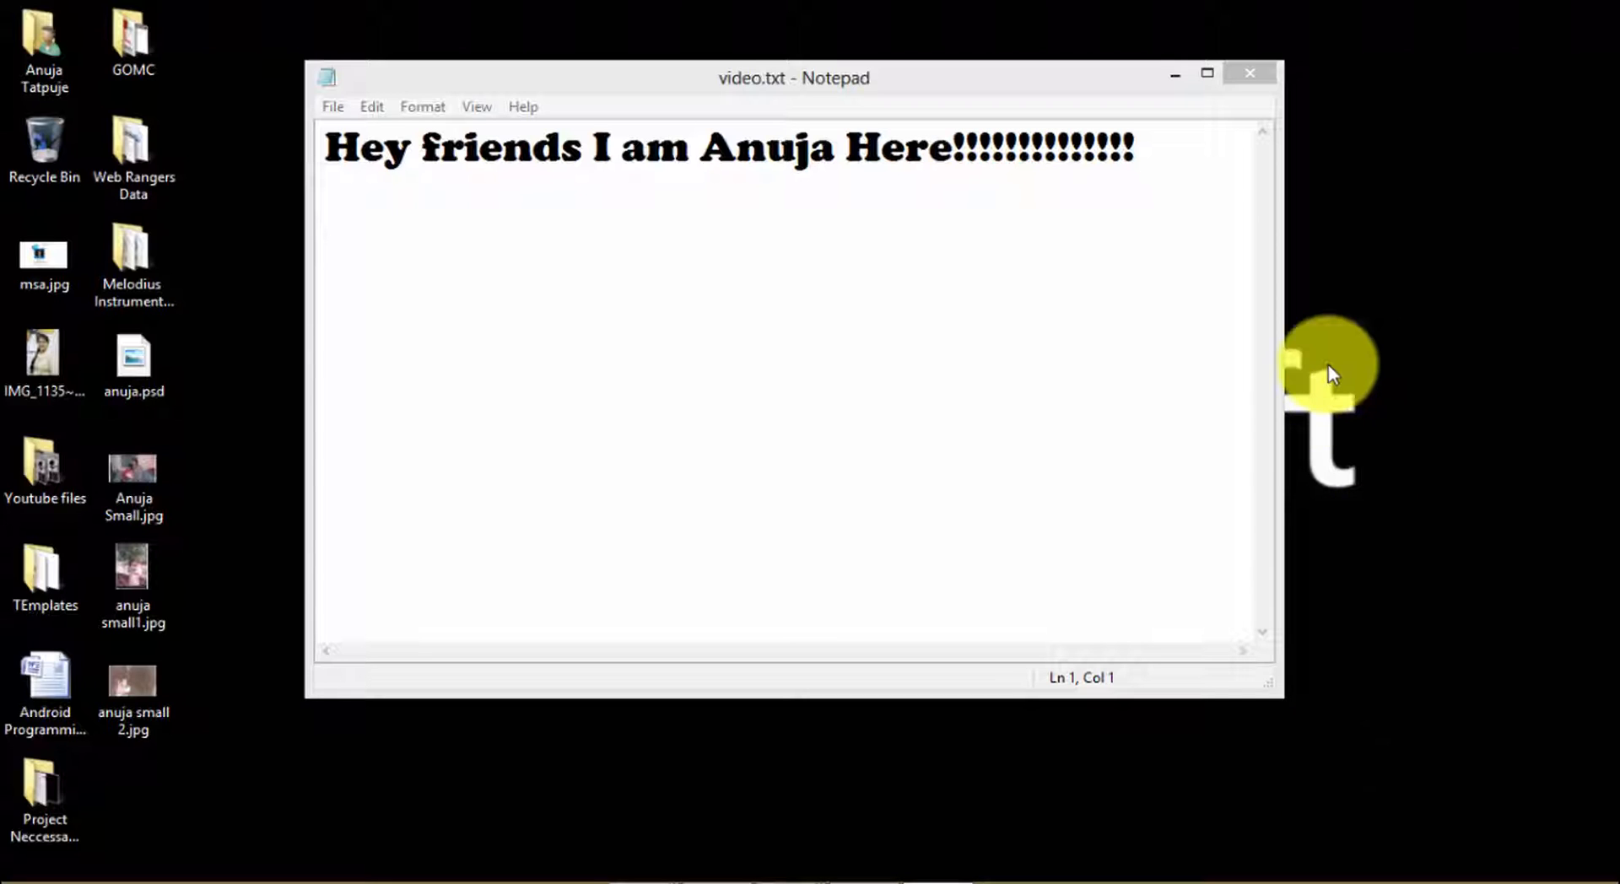
Step: Close Notepad and launch apache-tomcat-7.0.52.exe from C:\Program Files (x86)
left_click(1249, 73)
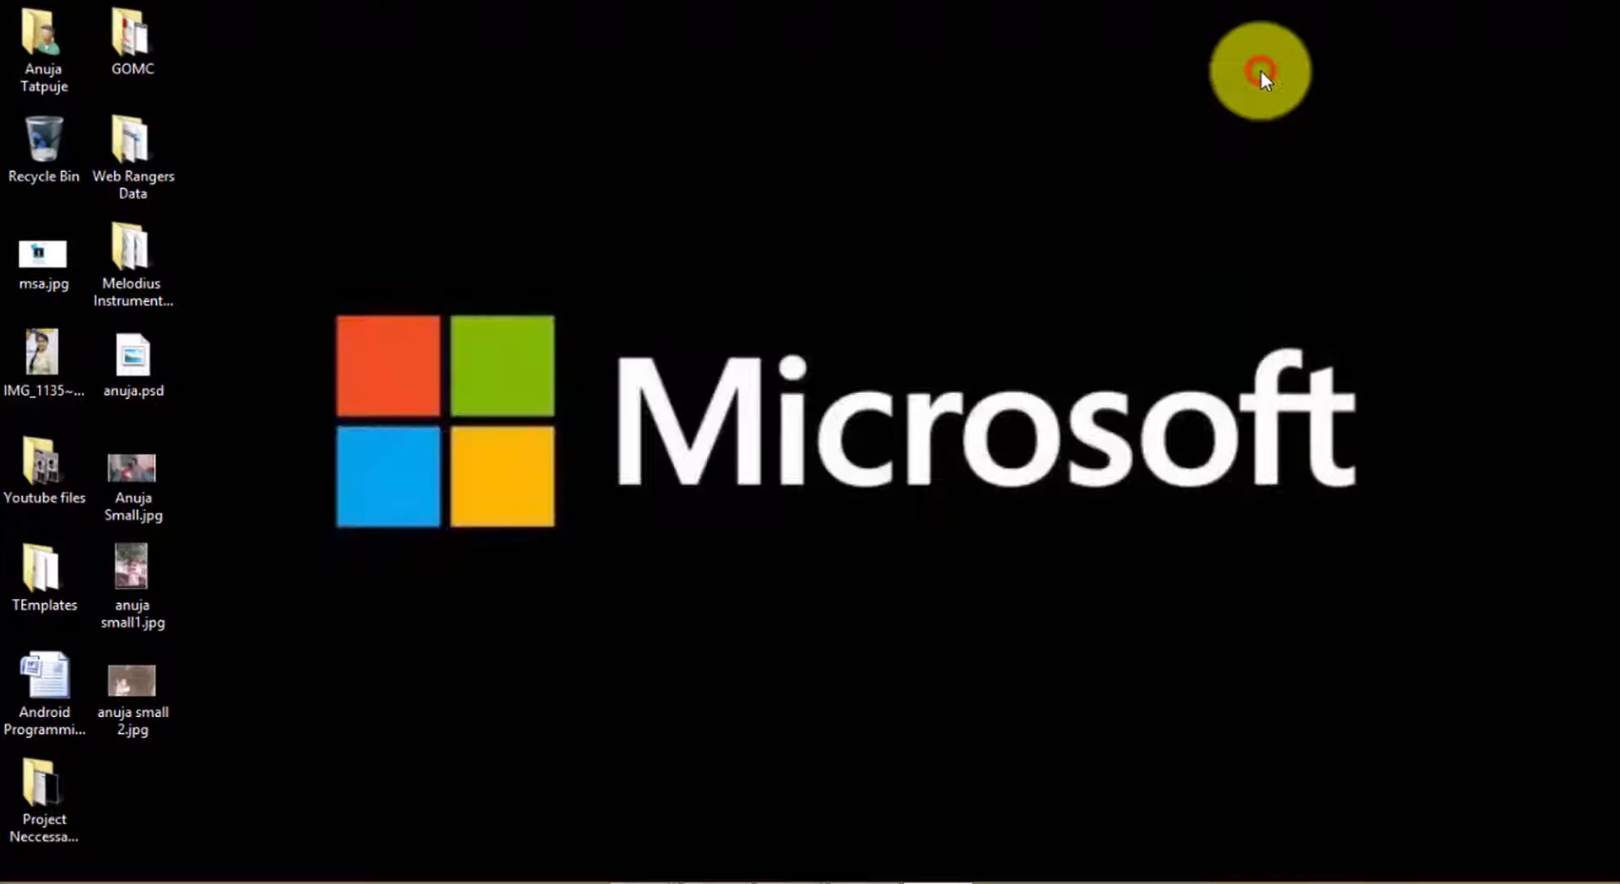
mouse_move(887, 545)
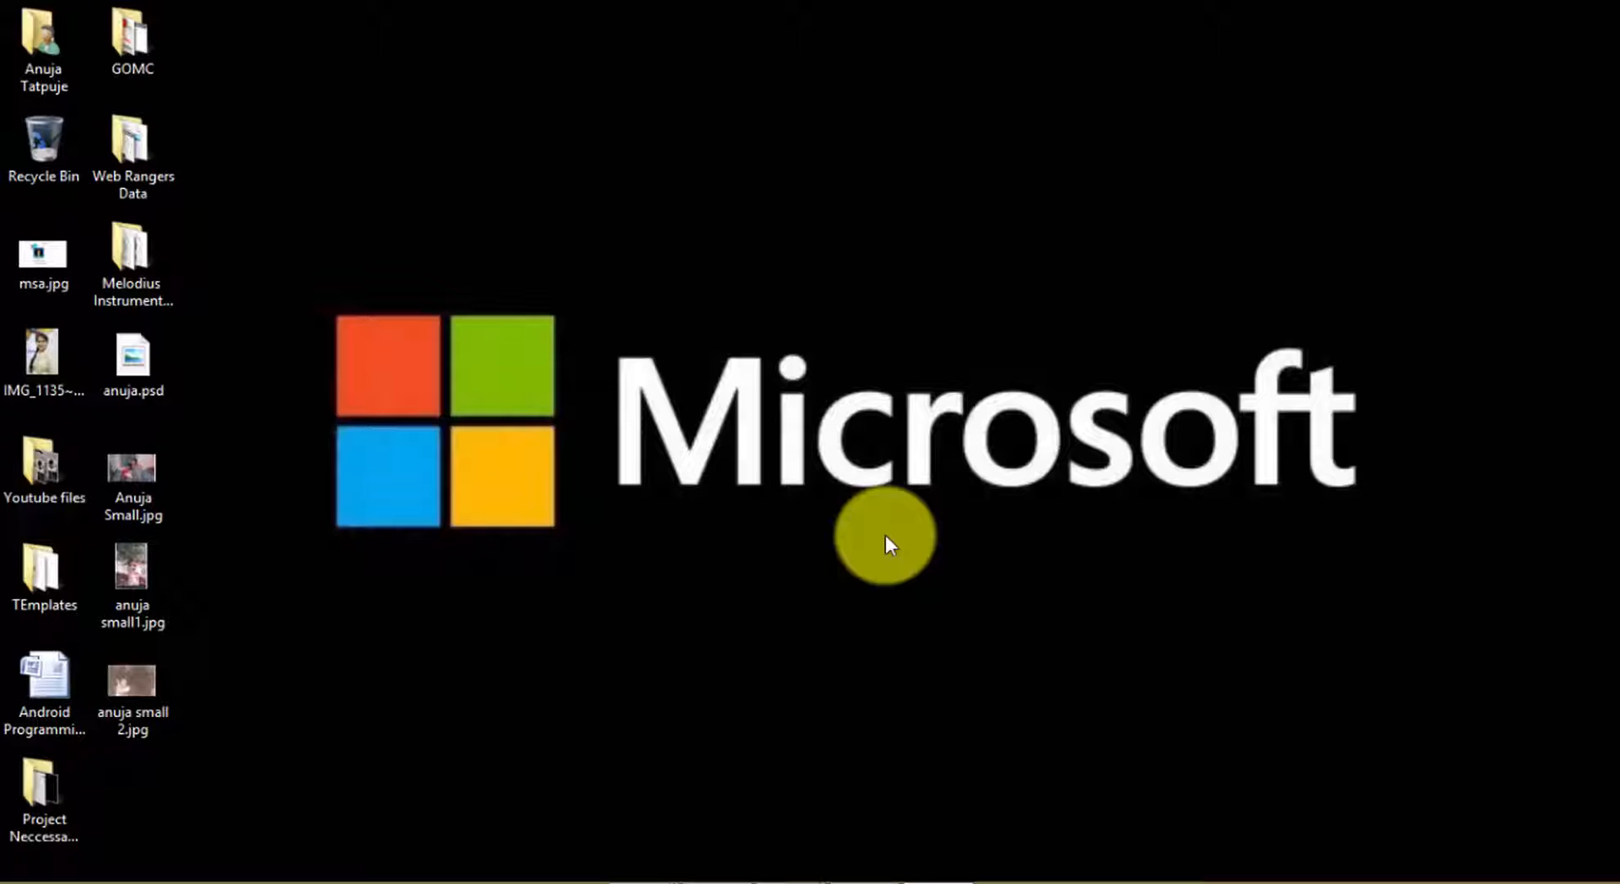
mouse_move(719, 842)
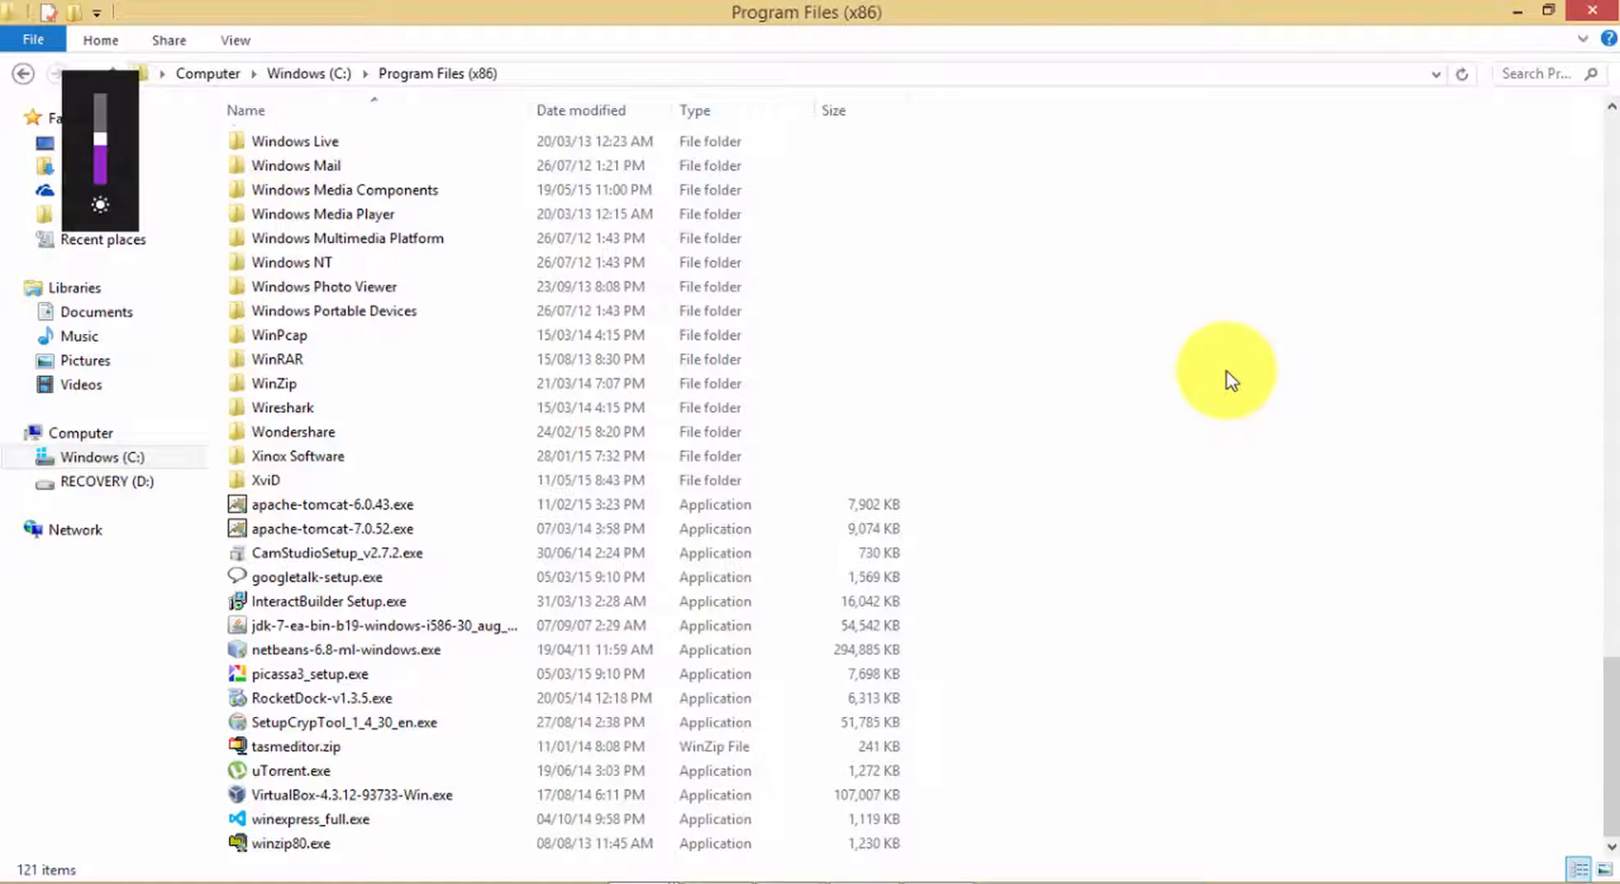
left_click(361, 528)
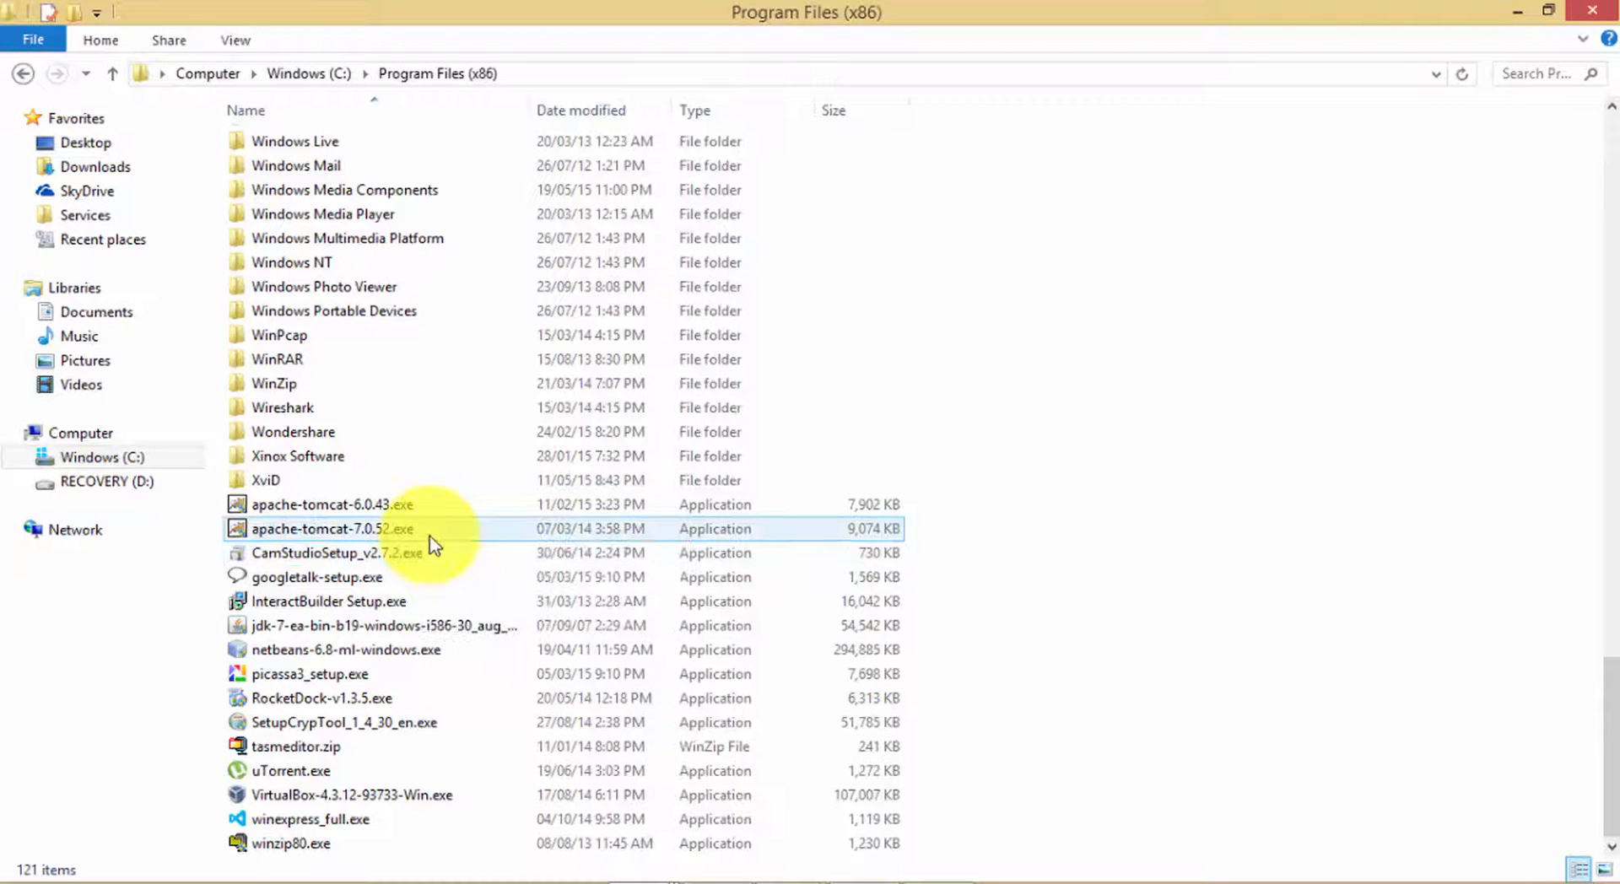
right_click(430, 537)
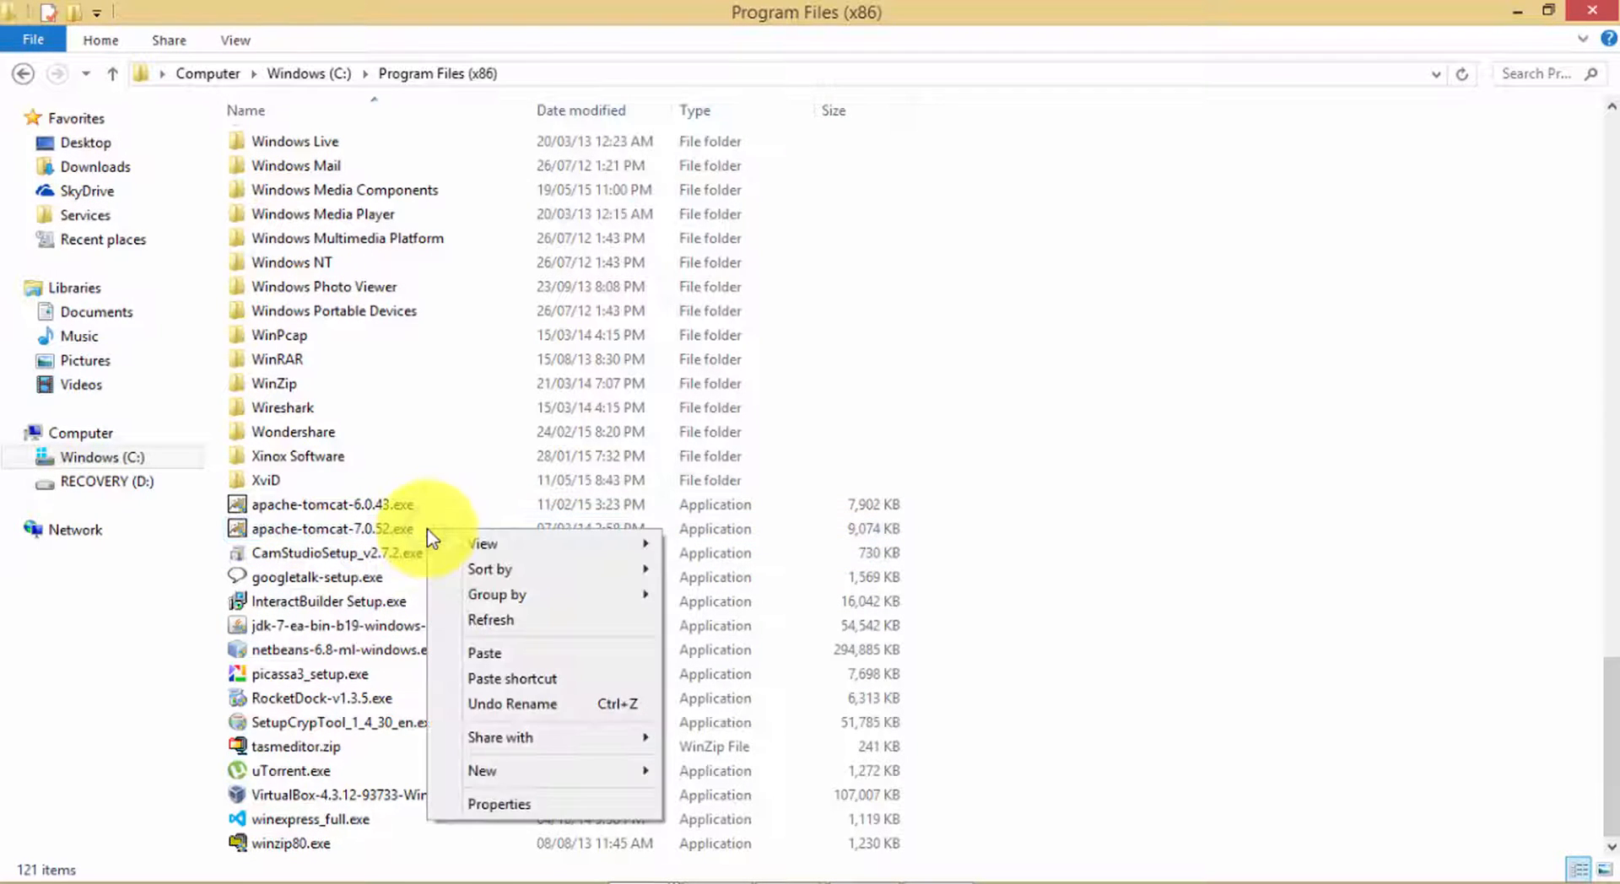
right_click(331, 528)
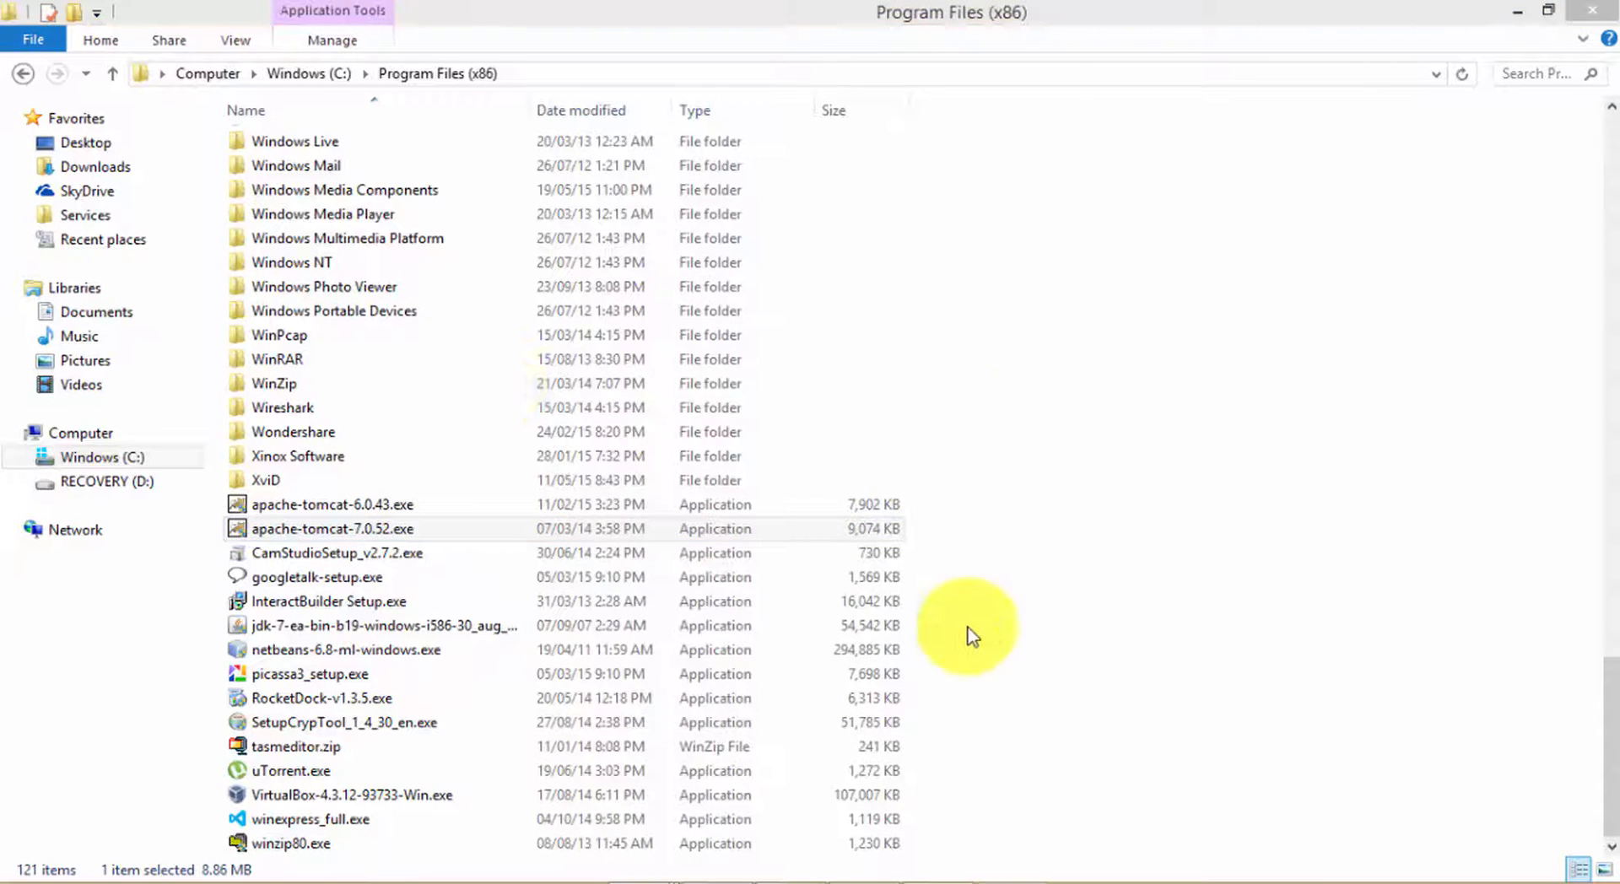
double_click(330, 529)
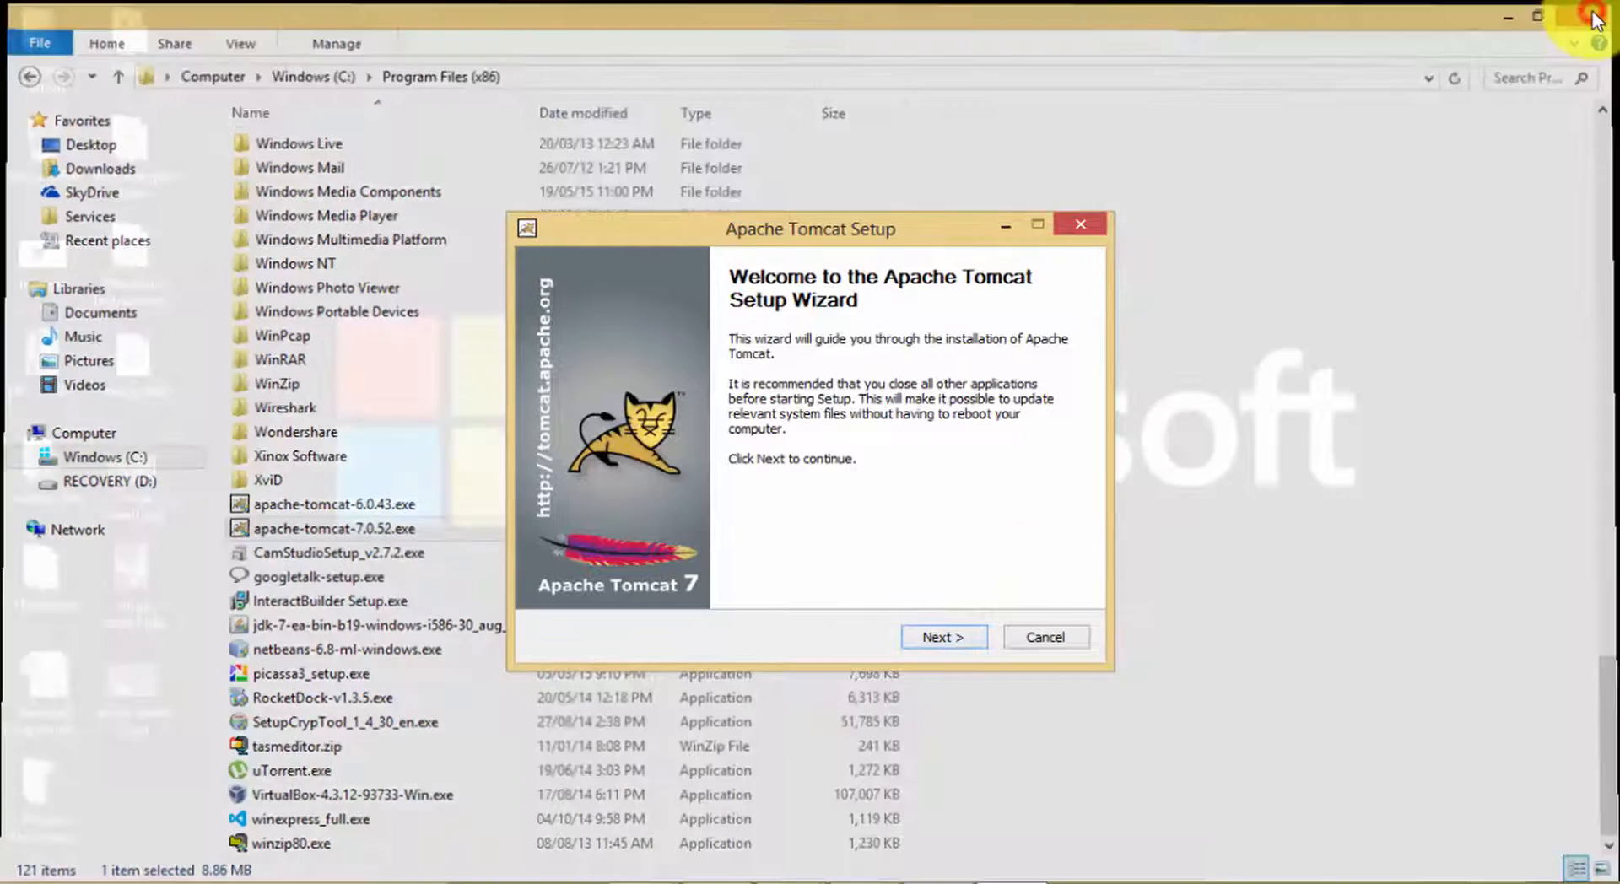
Step: Accept the Apache licence and choose a Full install type, continuing to Configuration Options
left_click(943, 636)
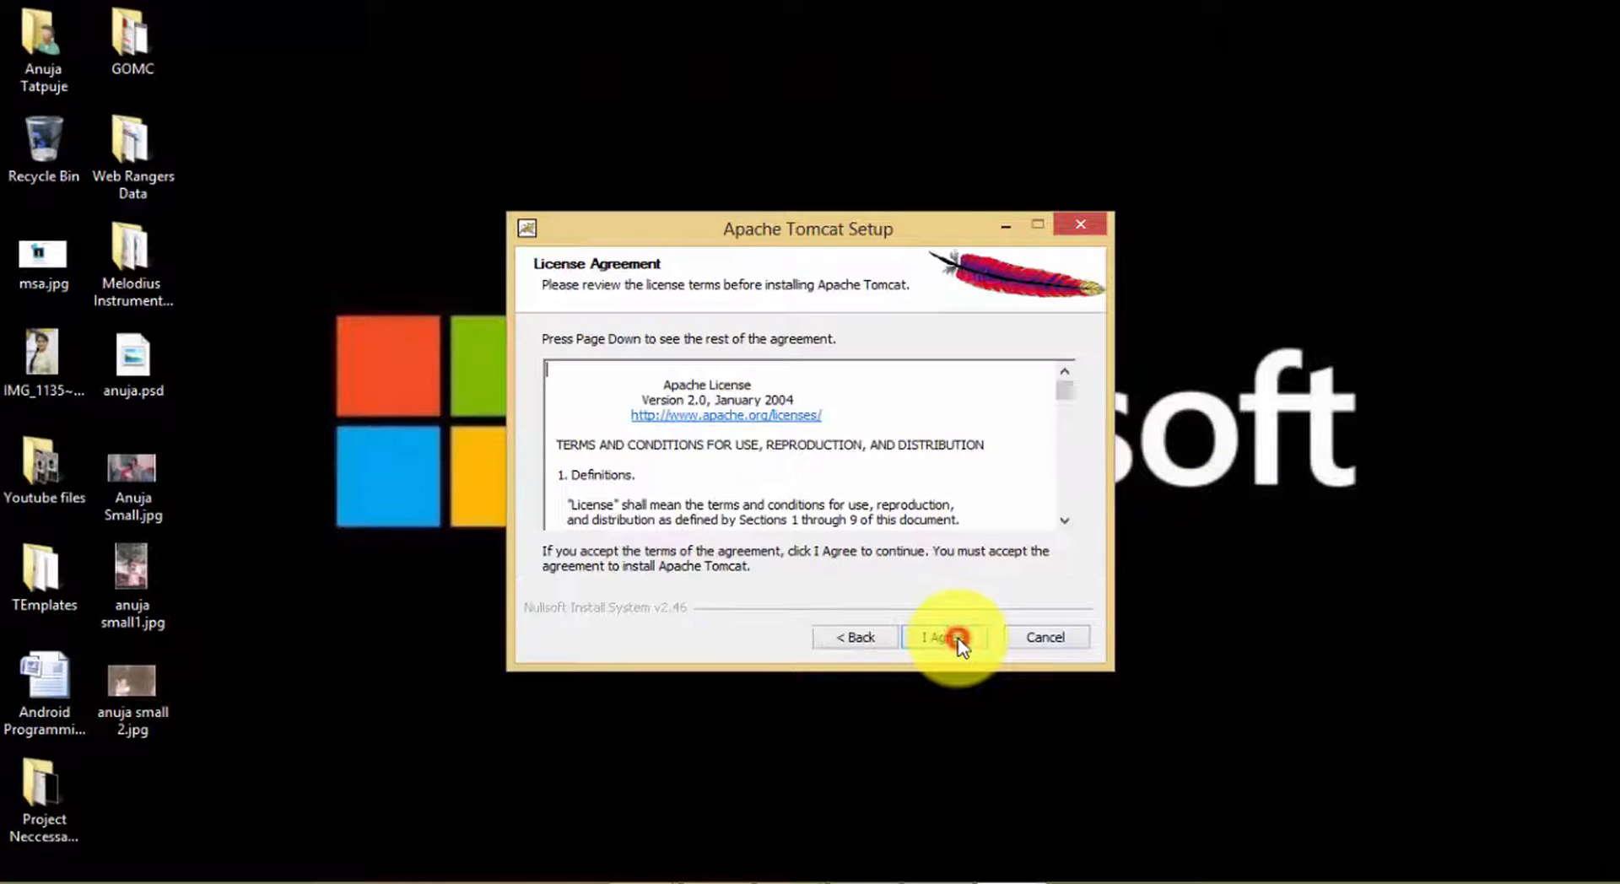
left_click(945, 636)
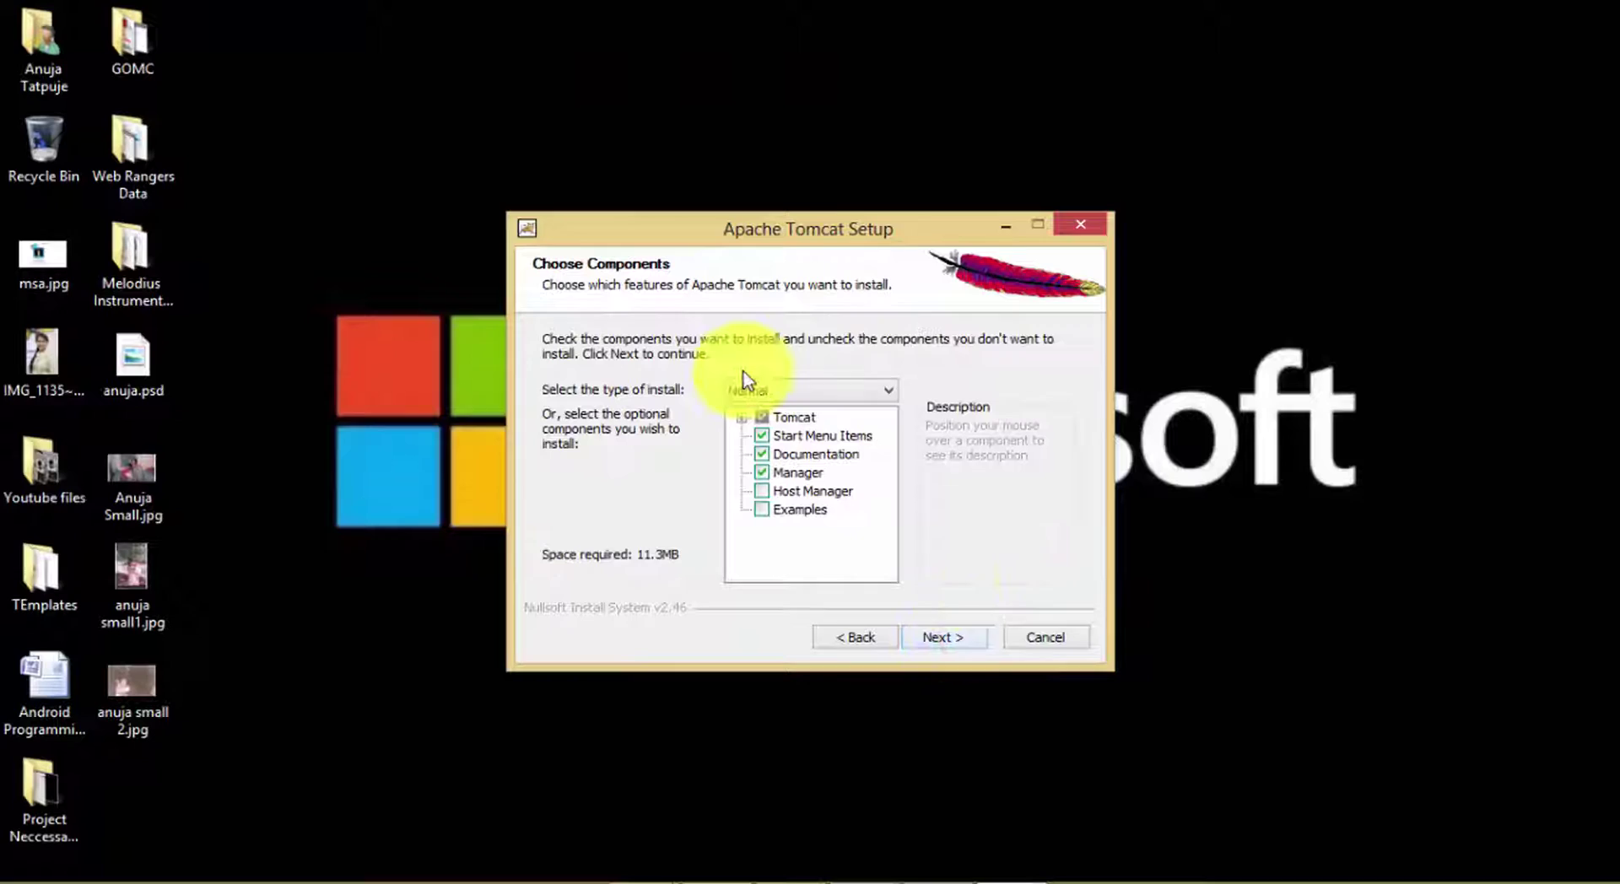
left_click(810, 389)
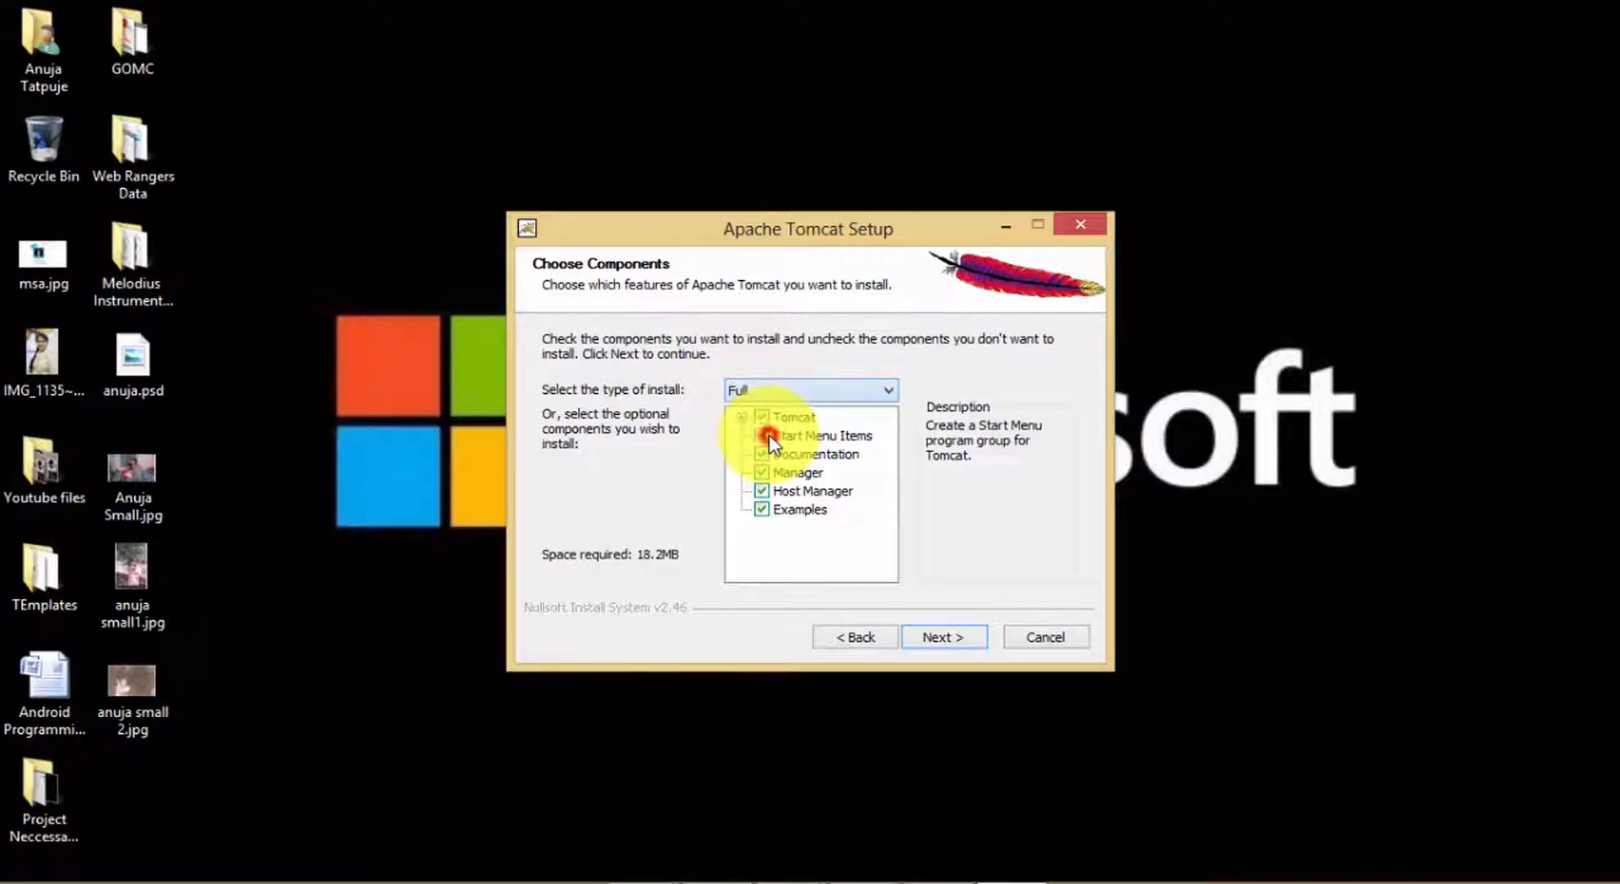
left_click(943, 636)
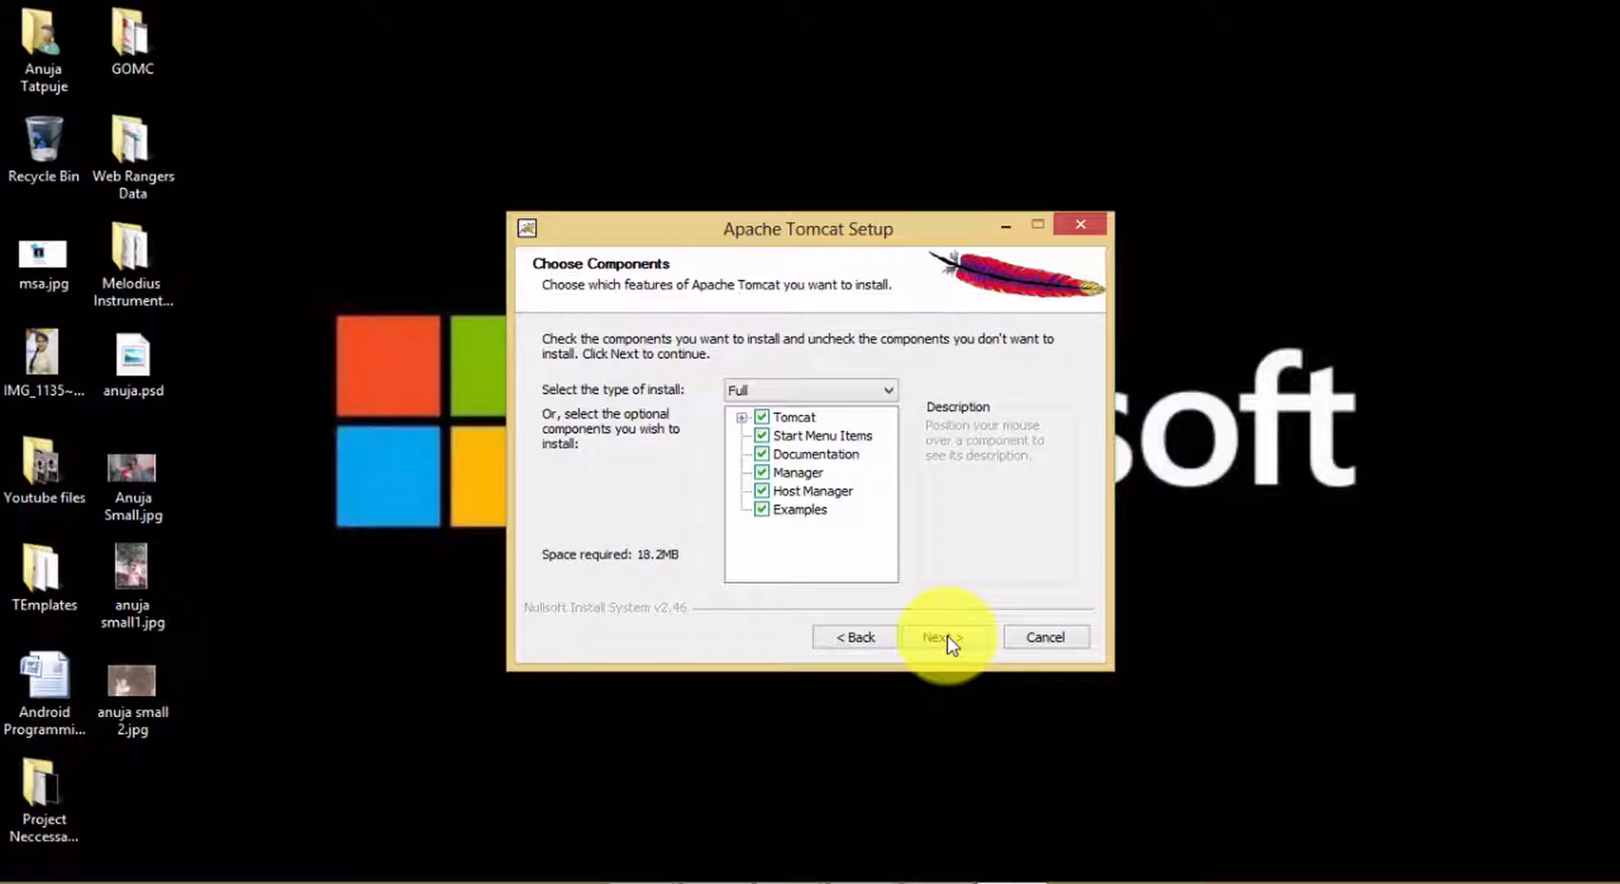
left_click(941, 637)
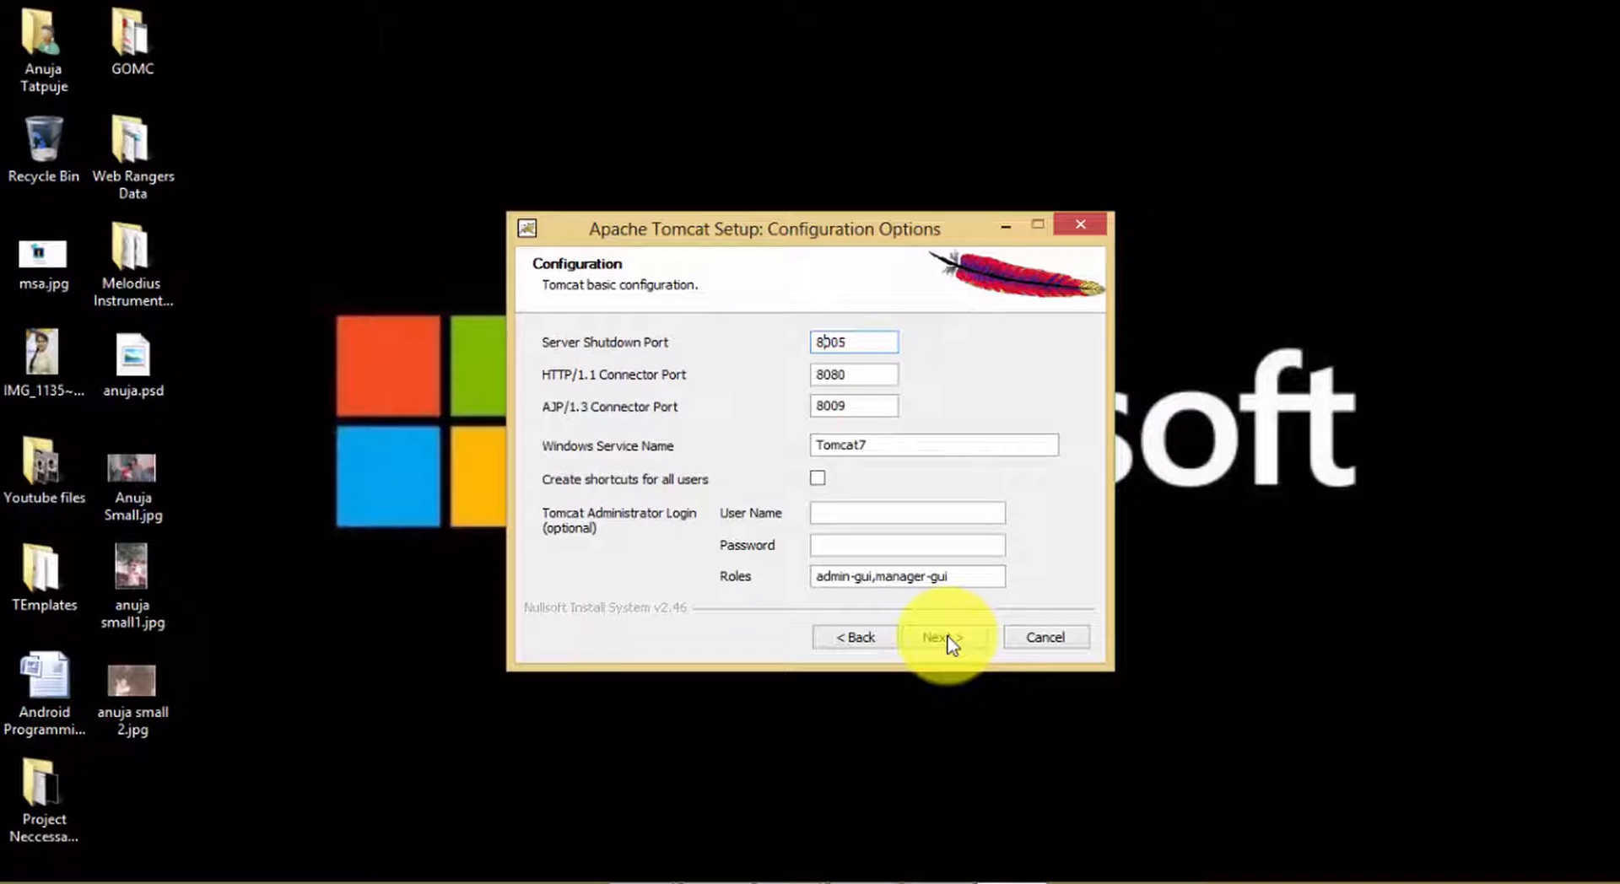
Step: Set shutdown port 9005, HTTP port 9090 and AJP port 9009, then continue to the JVM path page
type("9005")
left_click(853, 374)
type("9090")
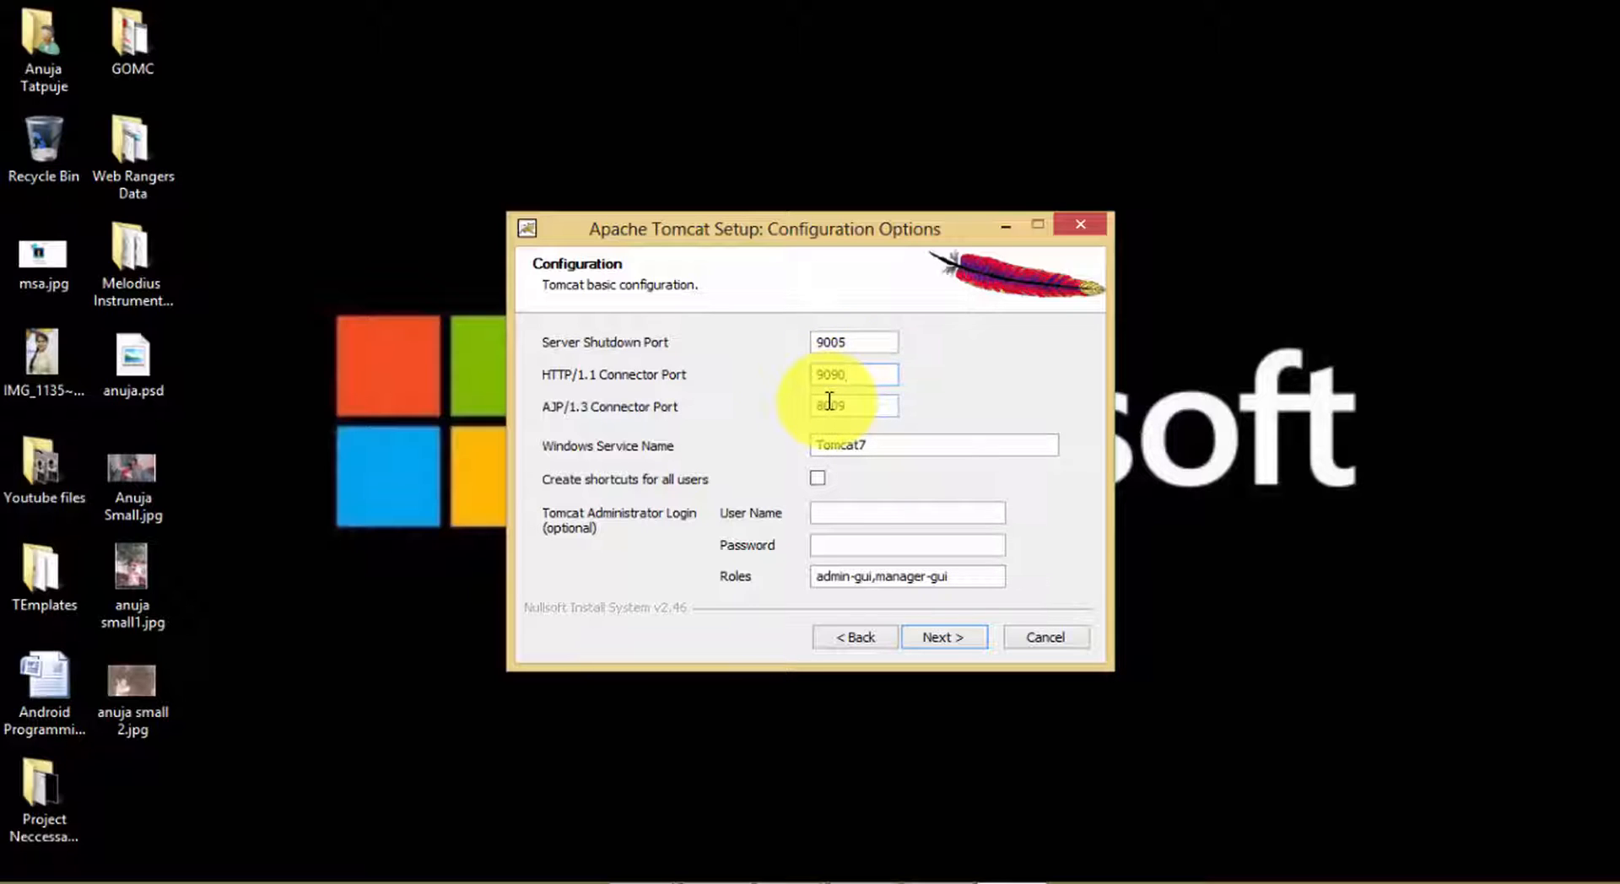
left_click(854, 405)
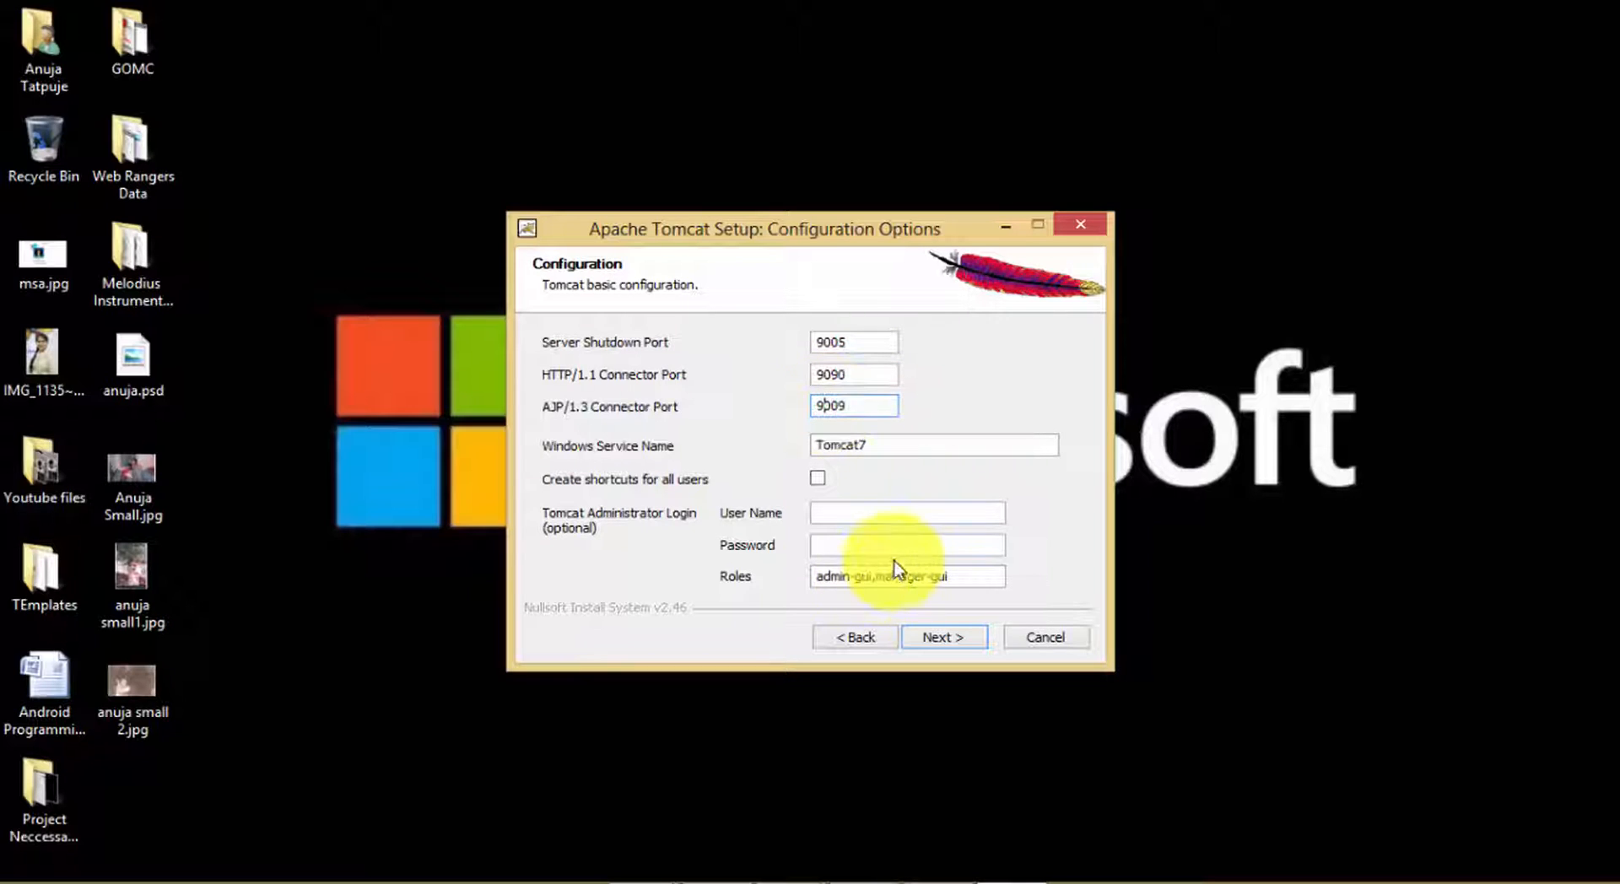
left_click(943, 636)
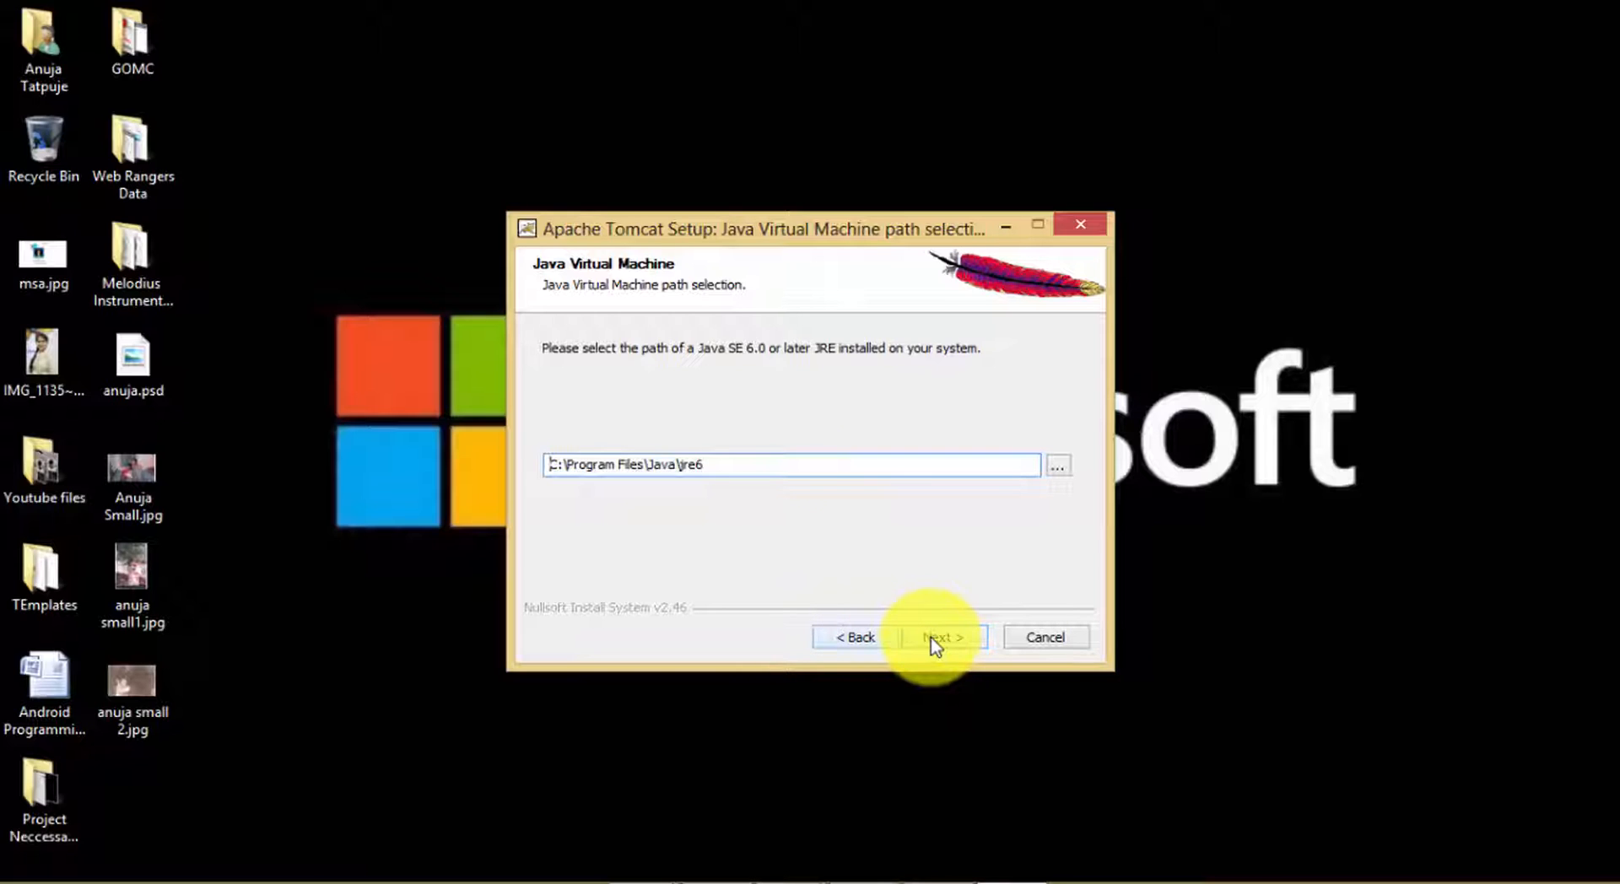
Step: Accept the Java path and set the install destination to C:\tomcat\, starting the install
left_click(941, 636)
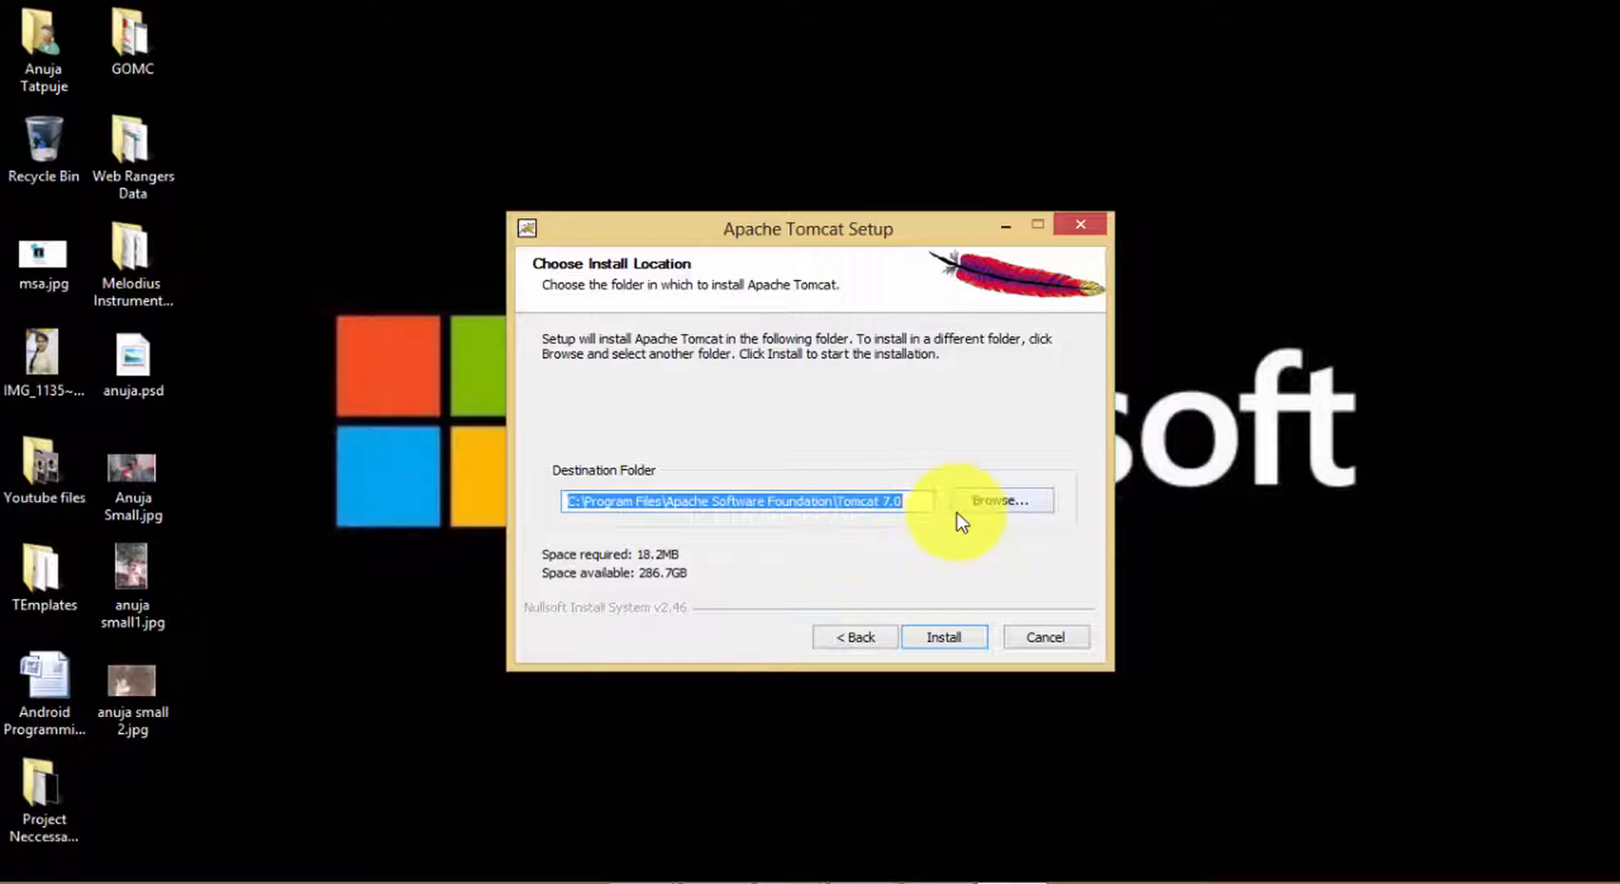
left_click(1002, 501)
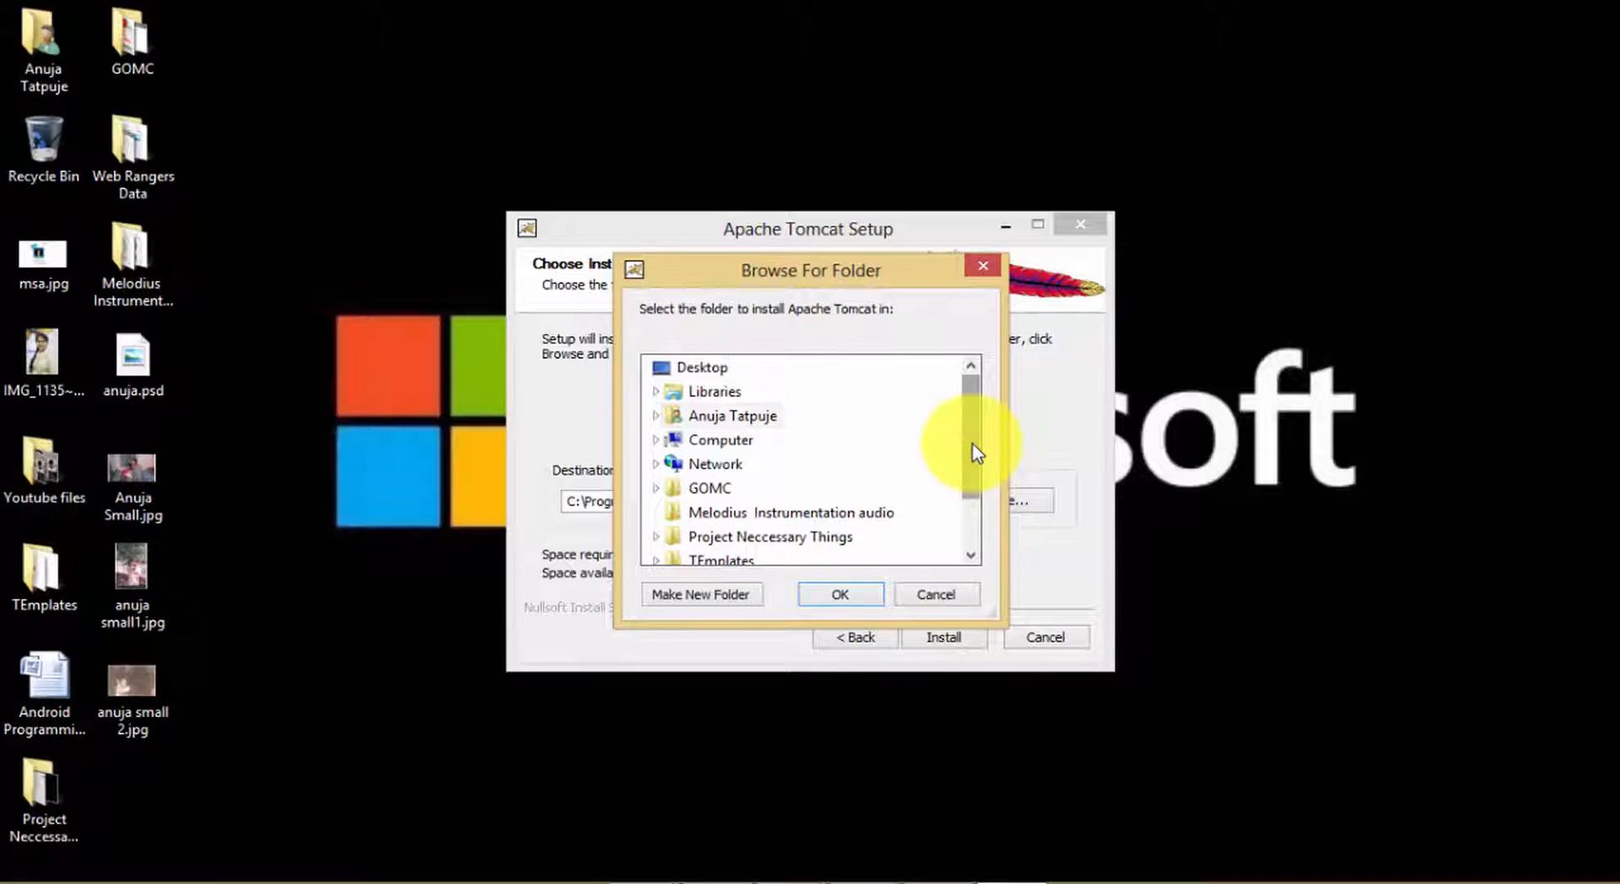
scroll("down", 3)
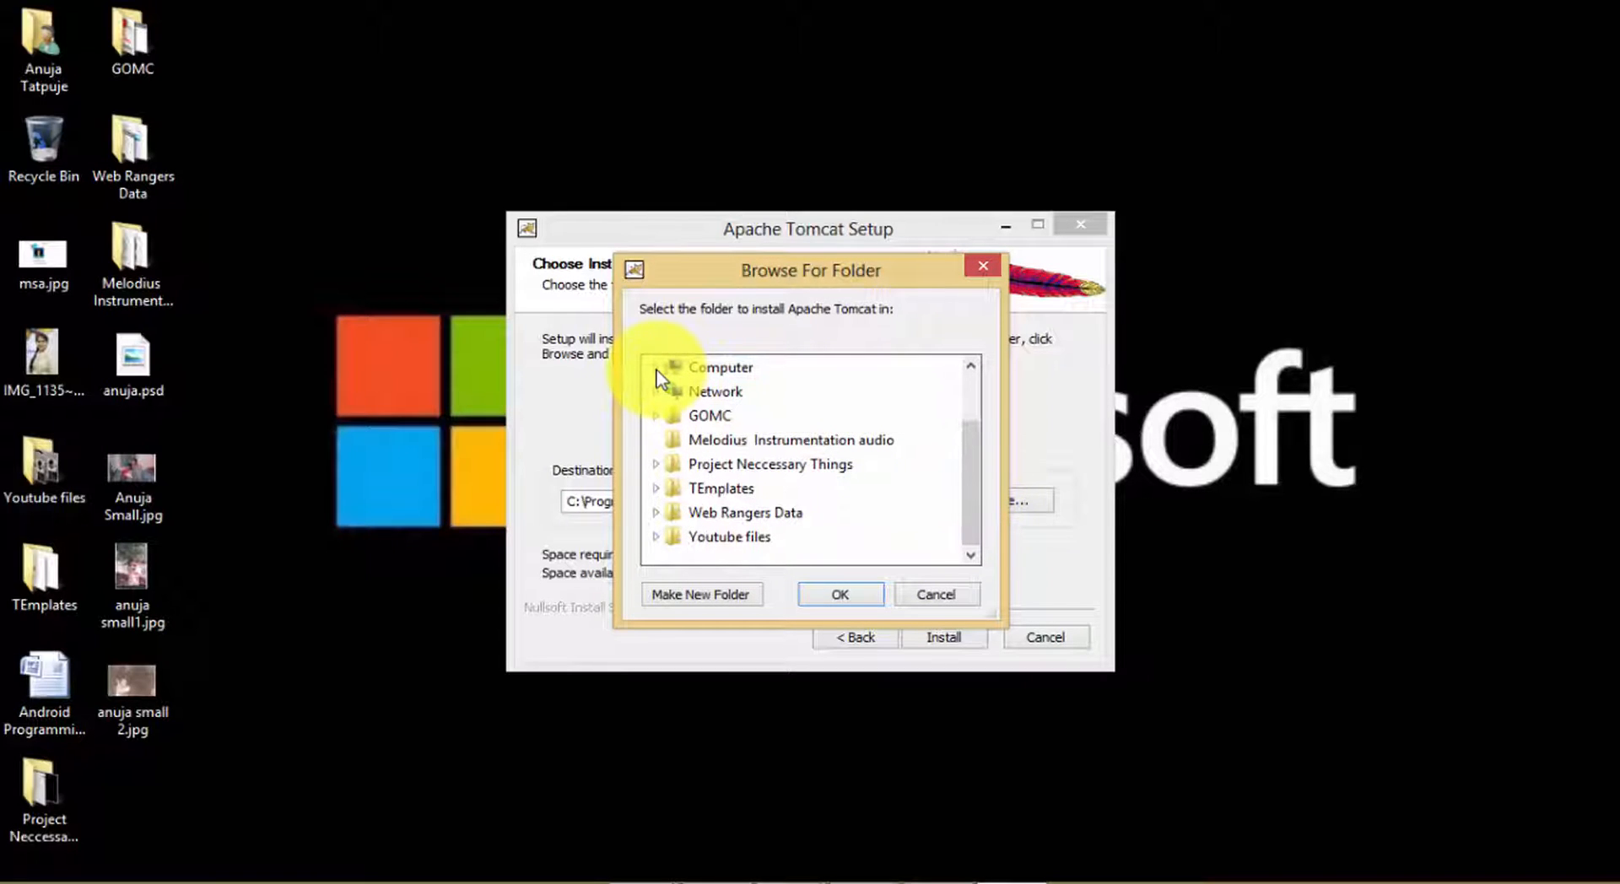
left_click(658, 367)
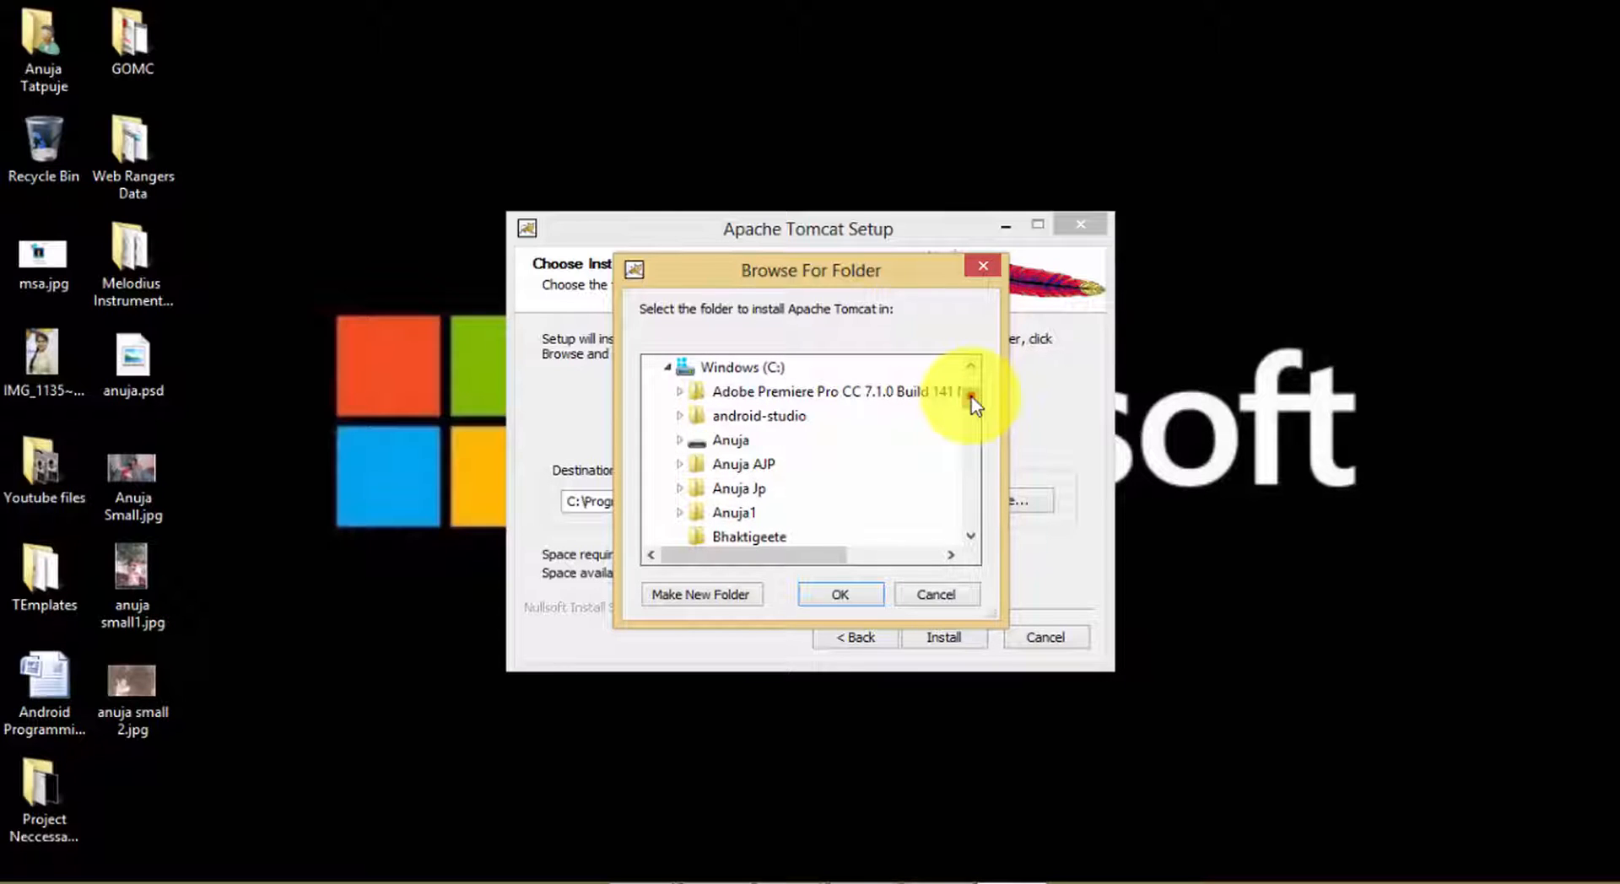
scroll("down", 3)
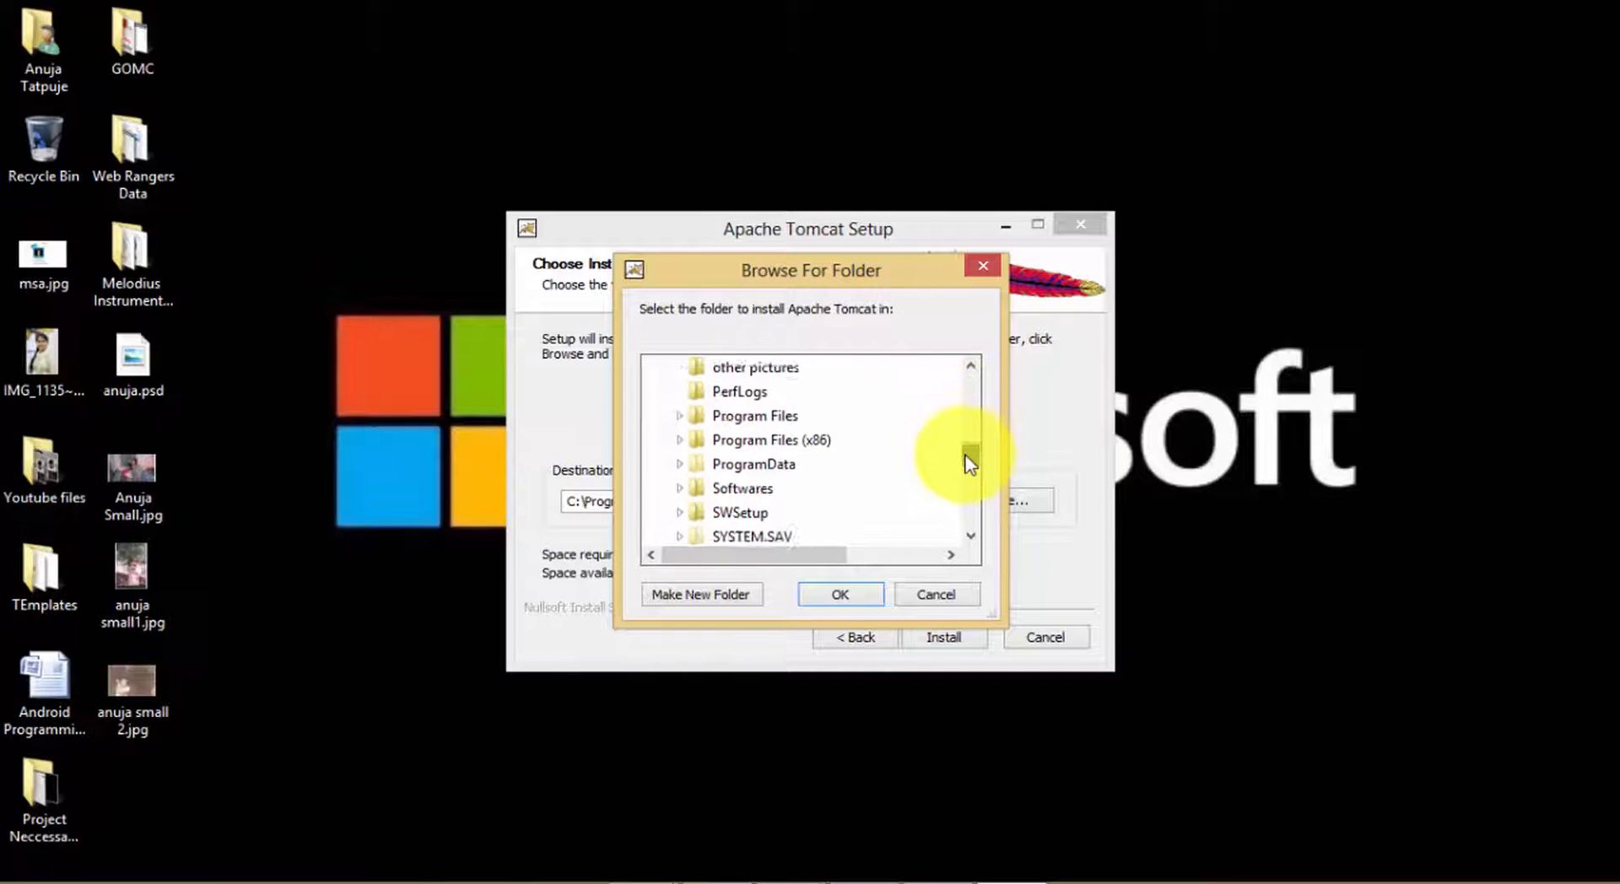
scroll("down", 3)
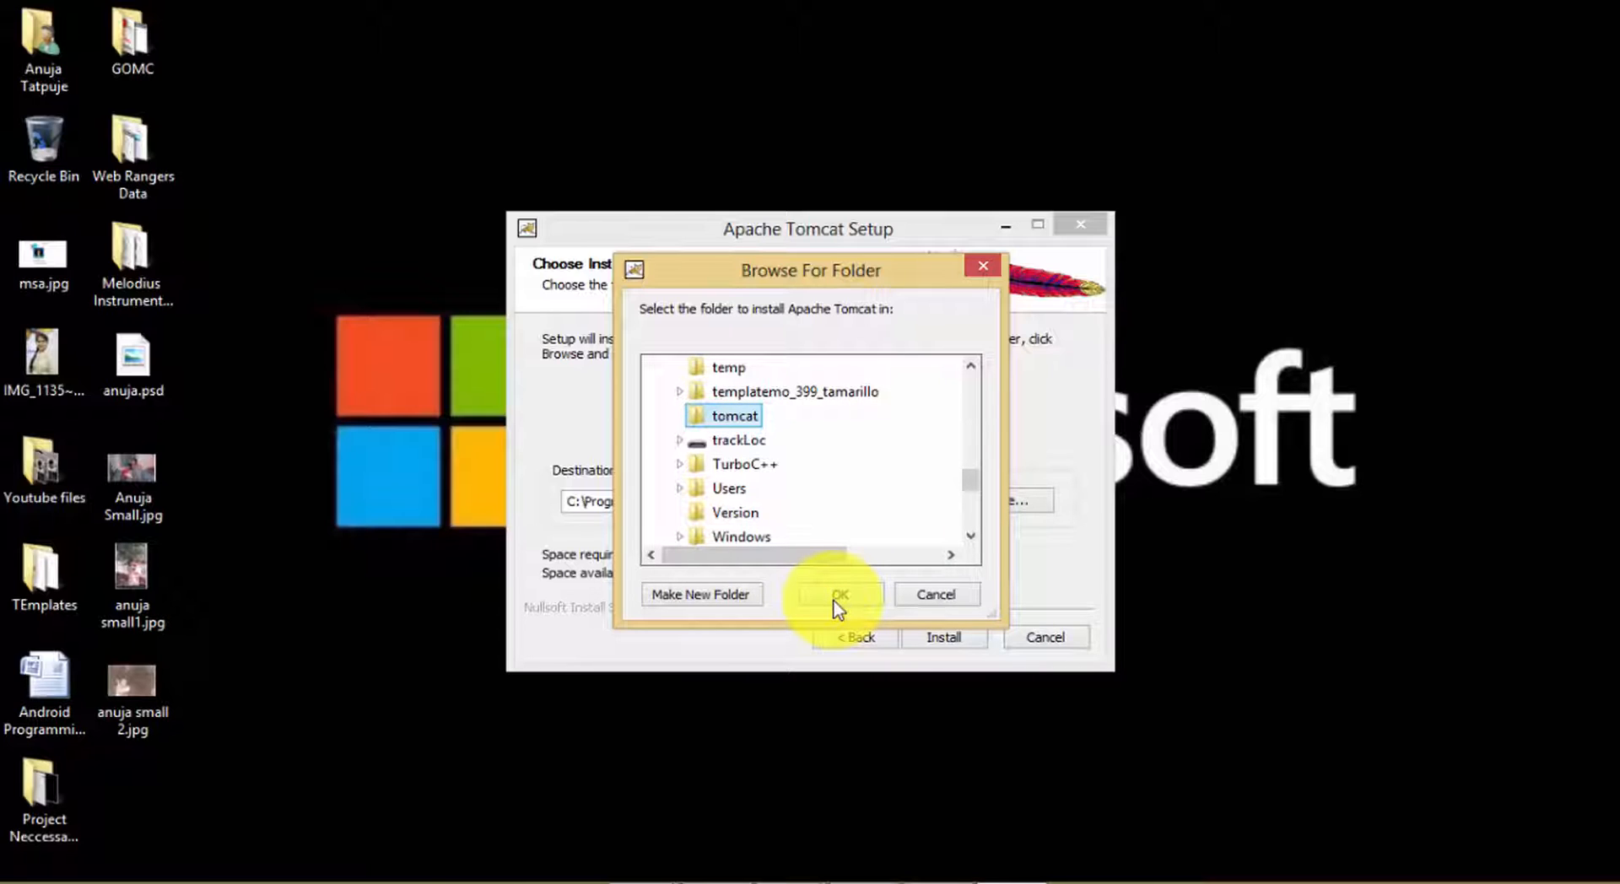
left_click(840, 594)
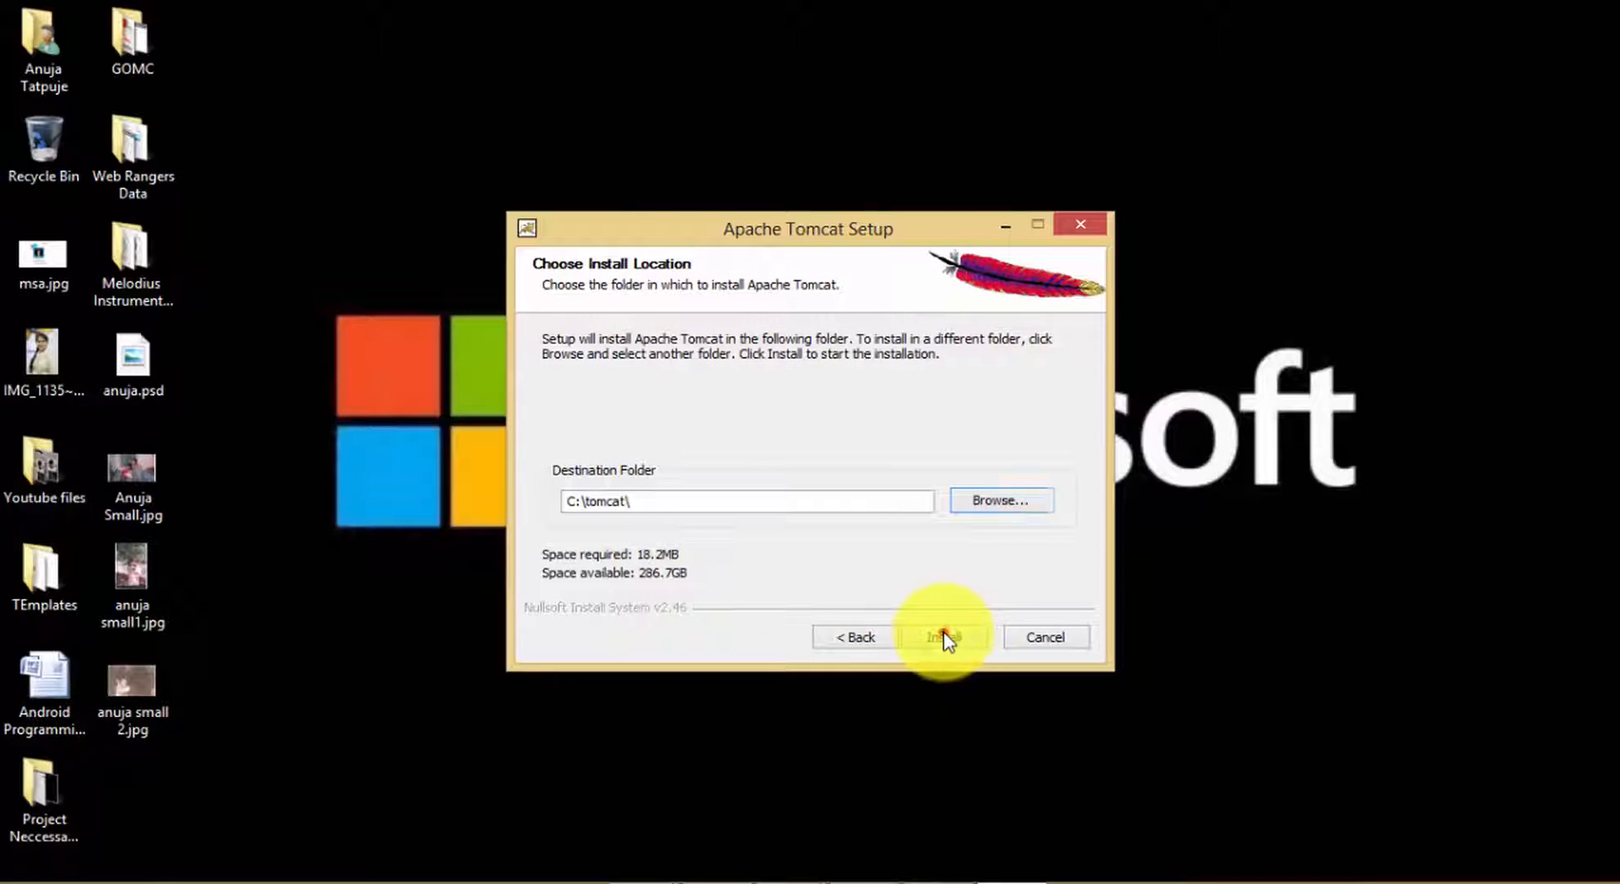
Step: Complete the installation with Run Apache Tomcat checked so the Tomcat7 service starts
left_click(944, 636)
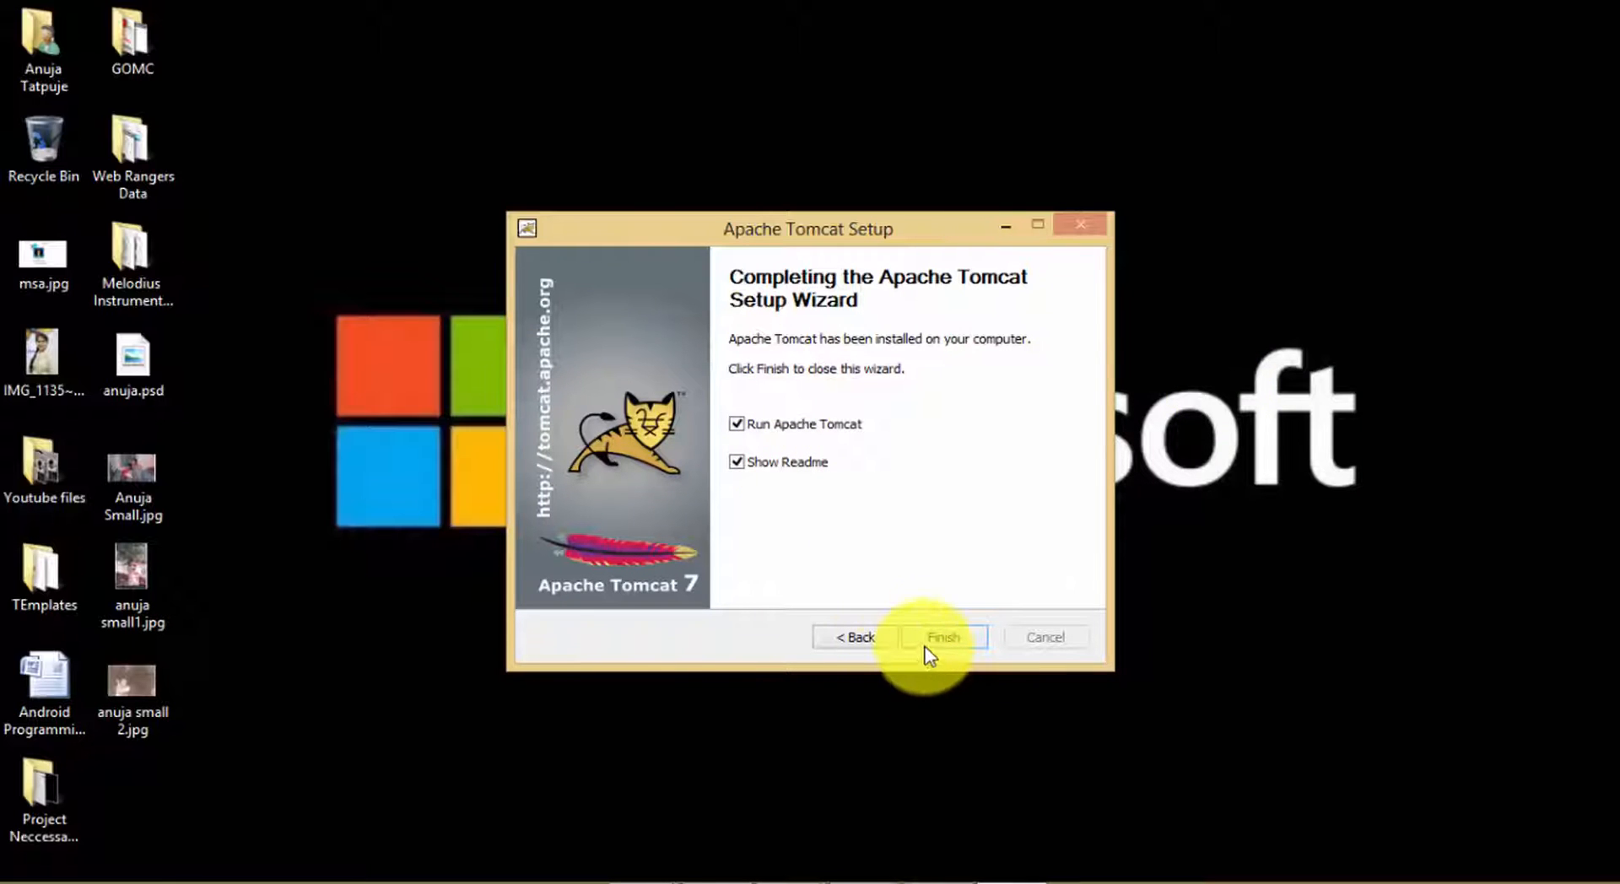
left_click(943, 636)
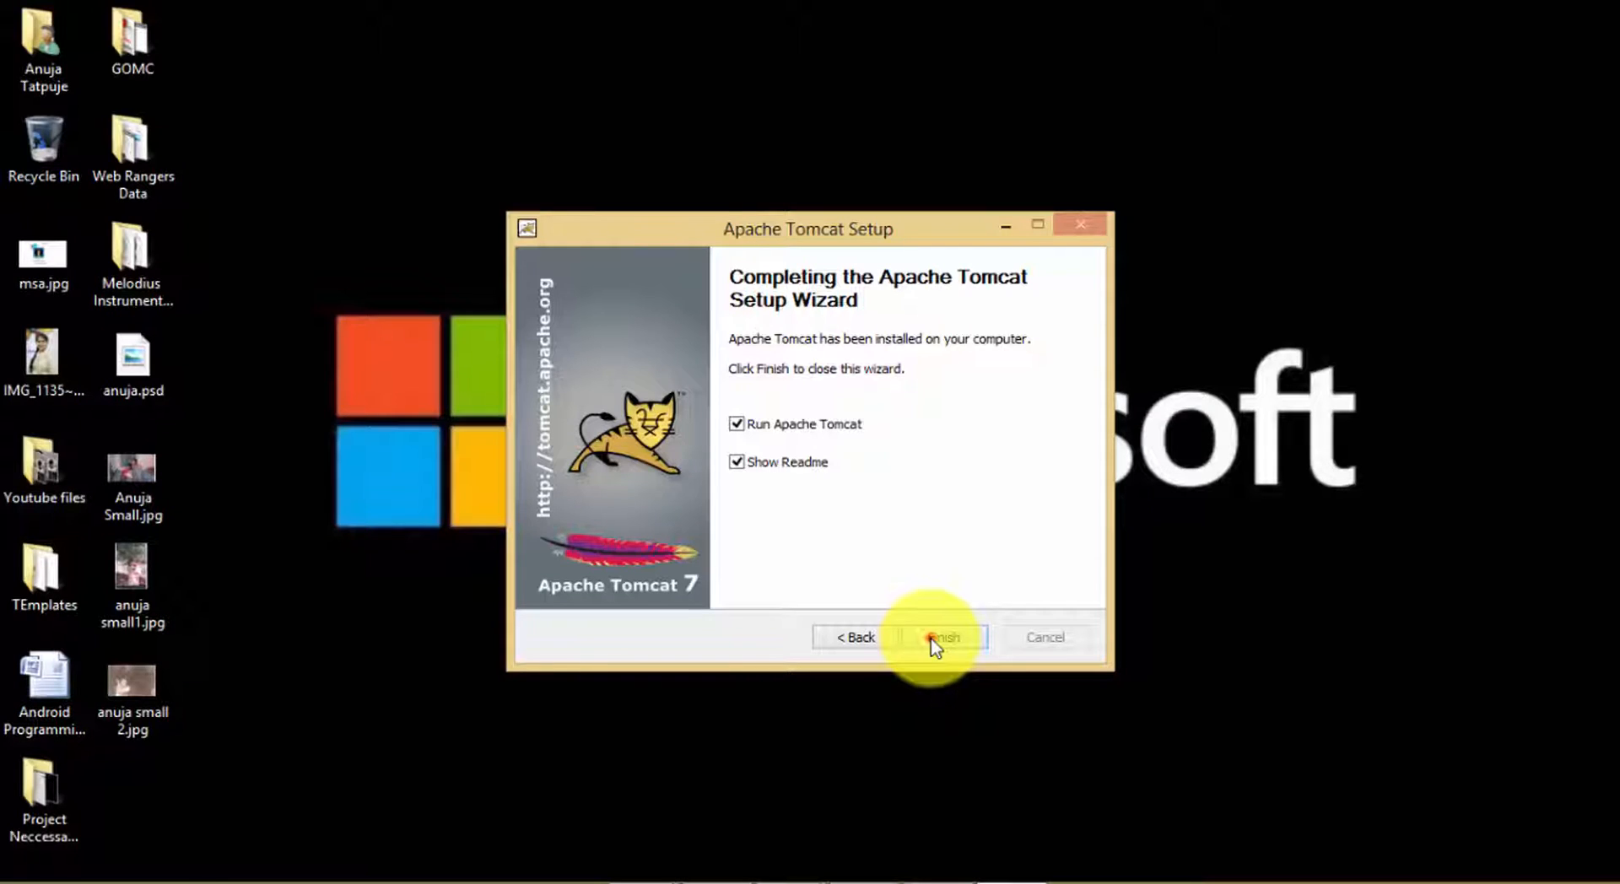
left_click(945, 636)
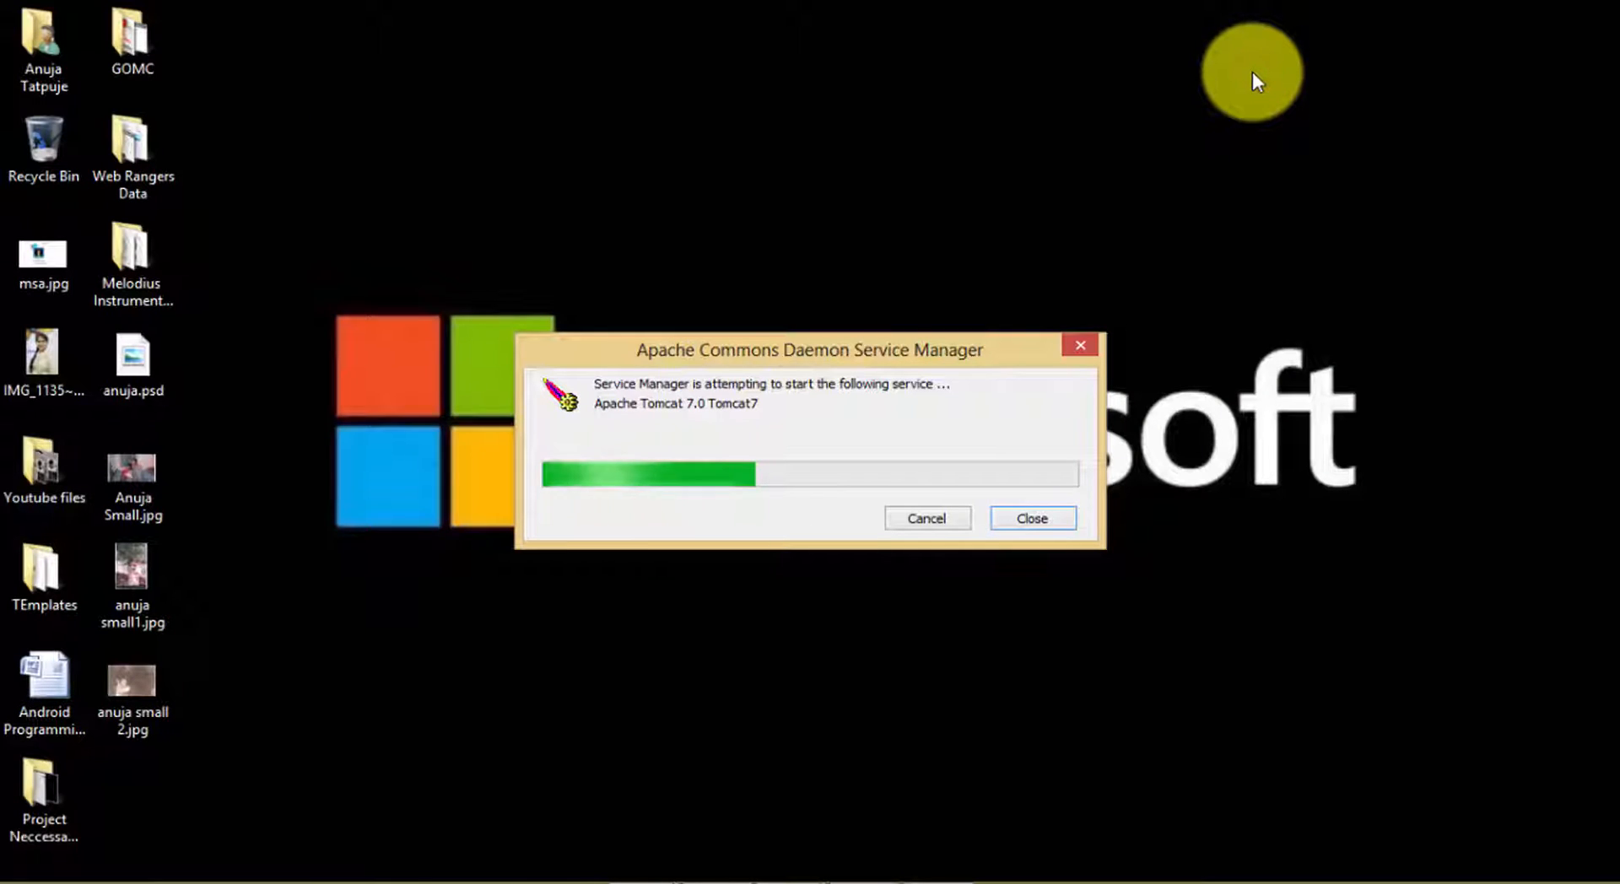
left_click(1032, 518)
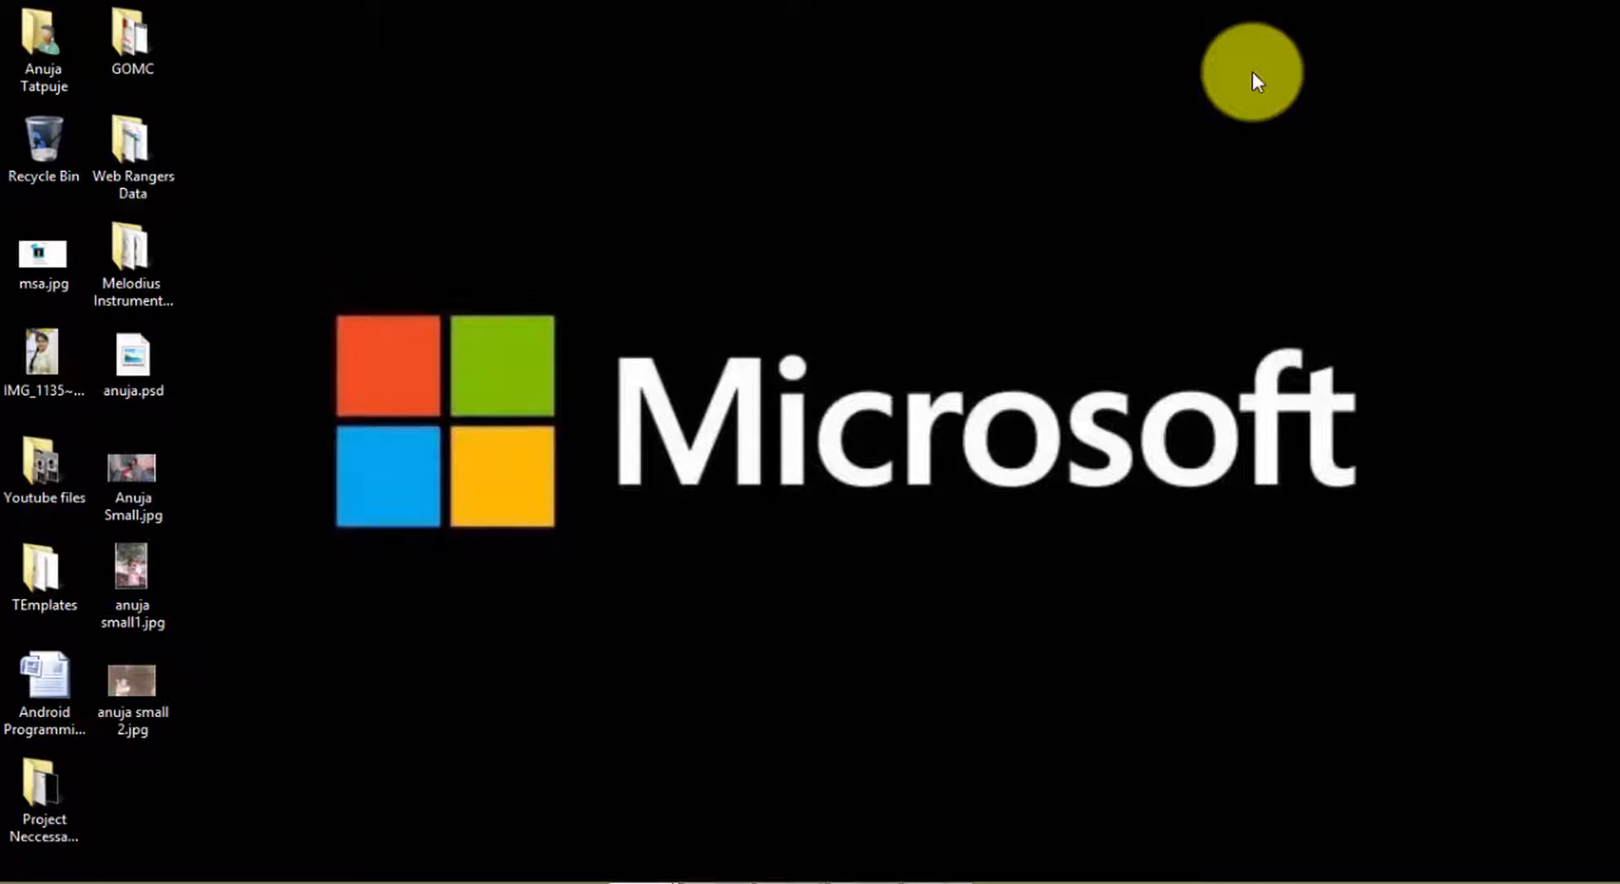
mouse_move(1023, 602)
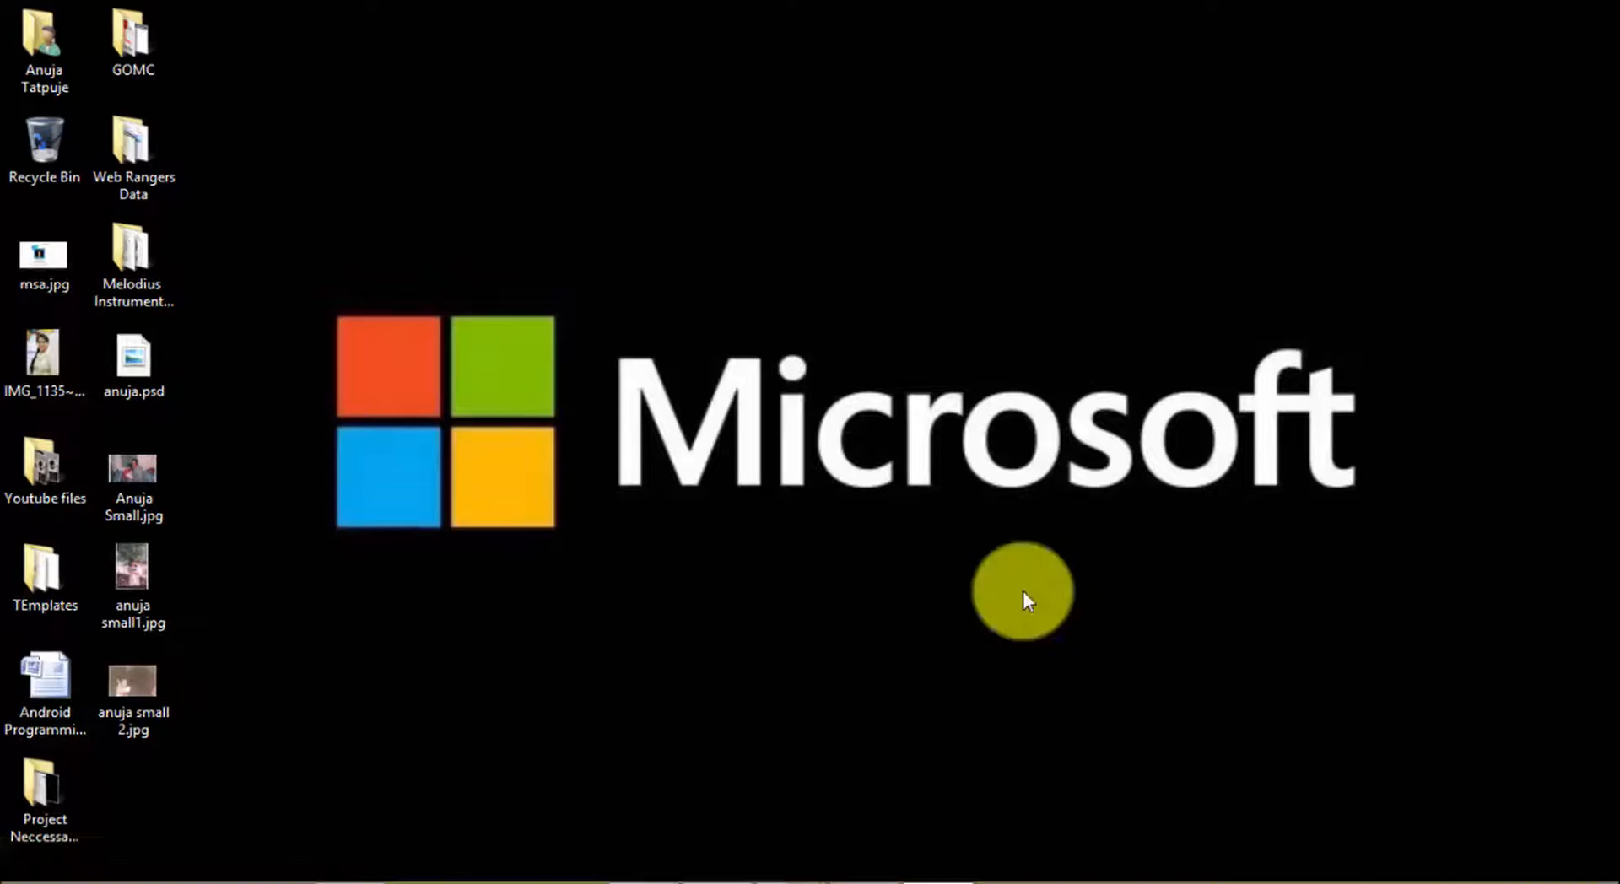
Step: Open Chrome at localhost:9090 and go to the Tomcat Examples page
left_click(335, 857)
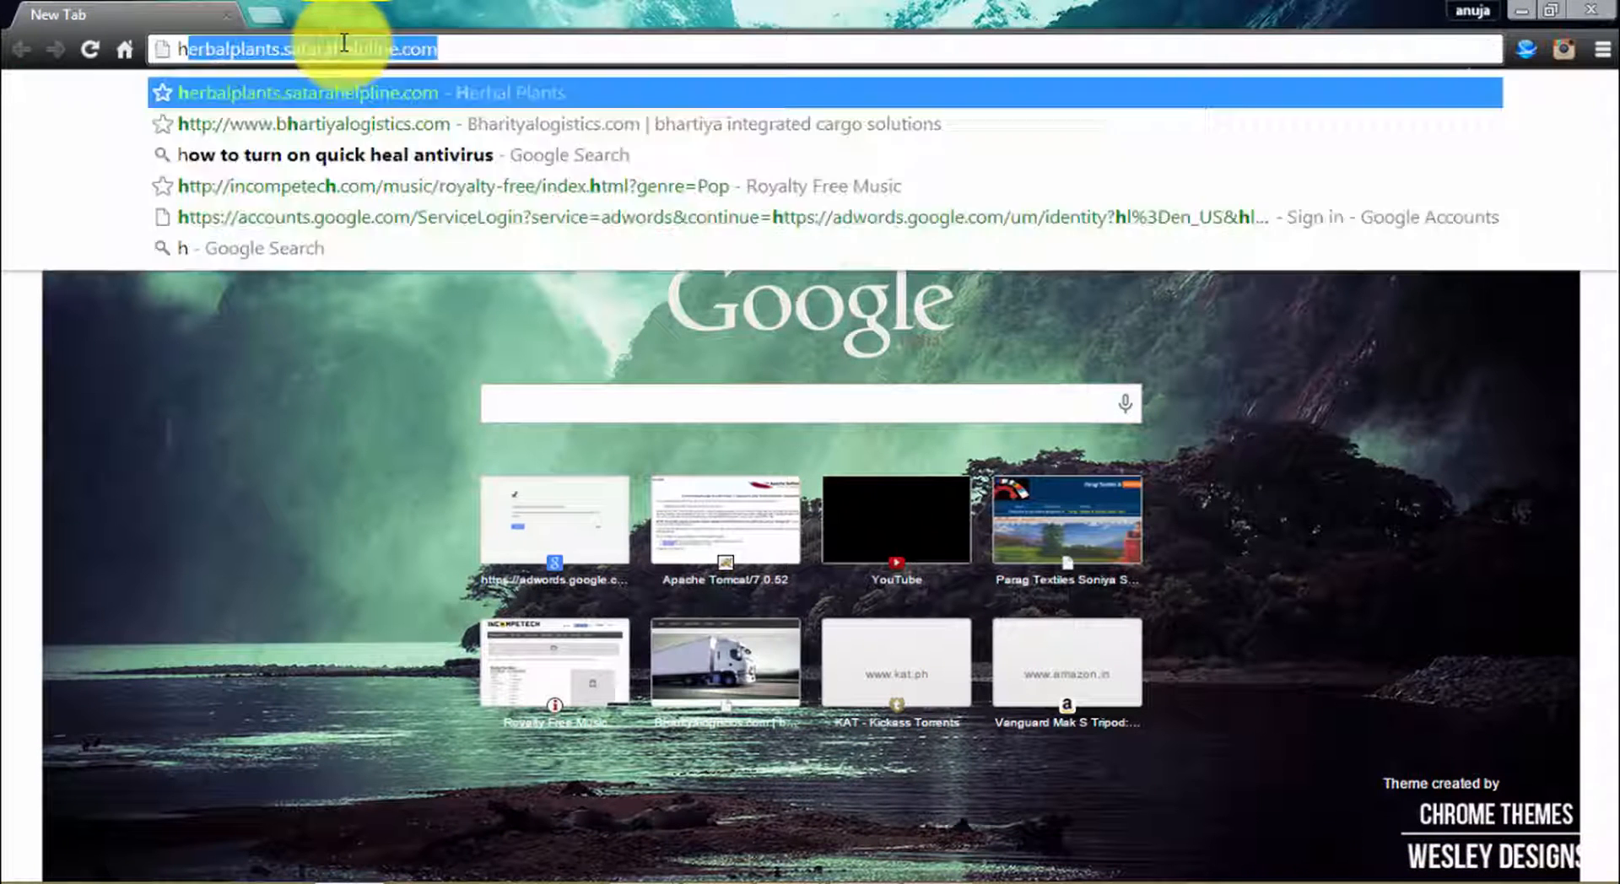
type("http://www.youtube.com")
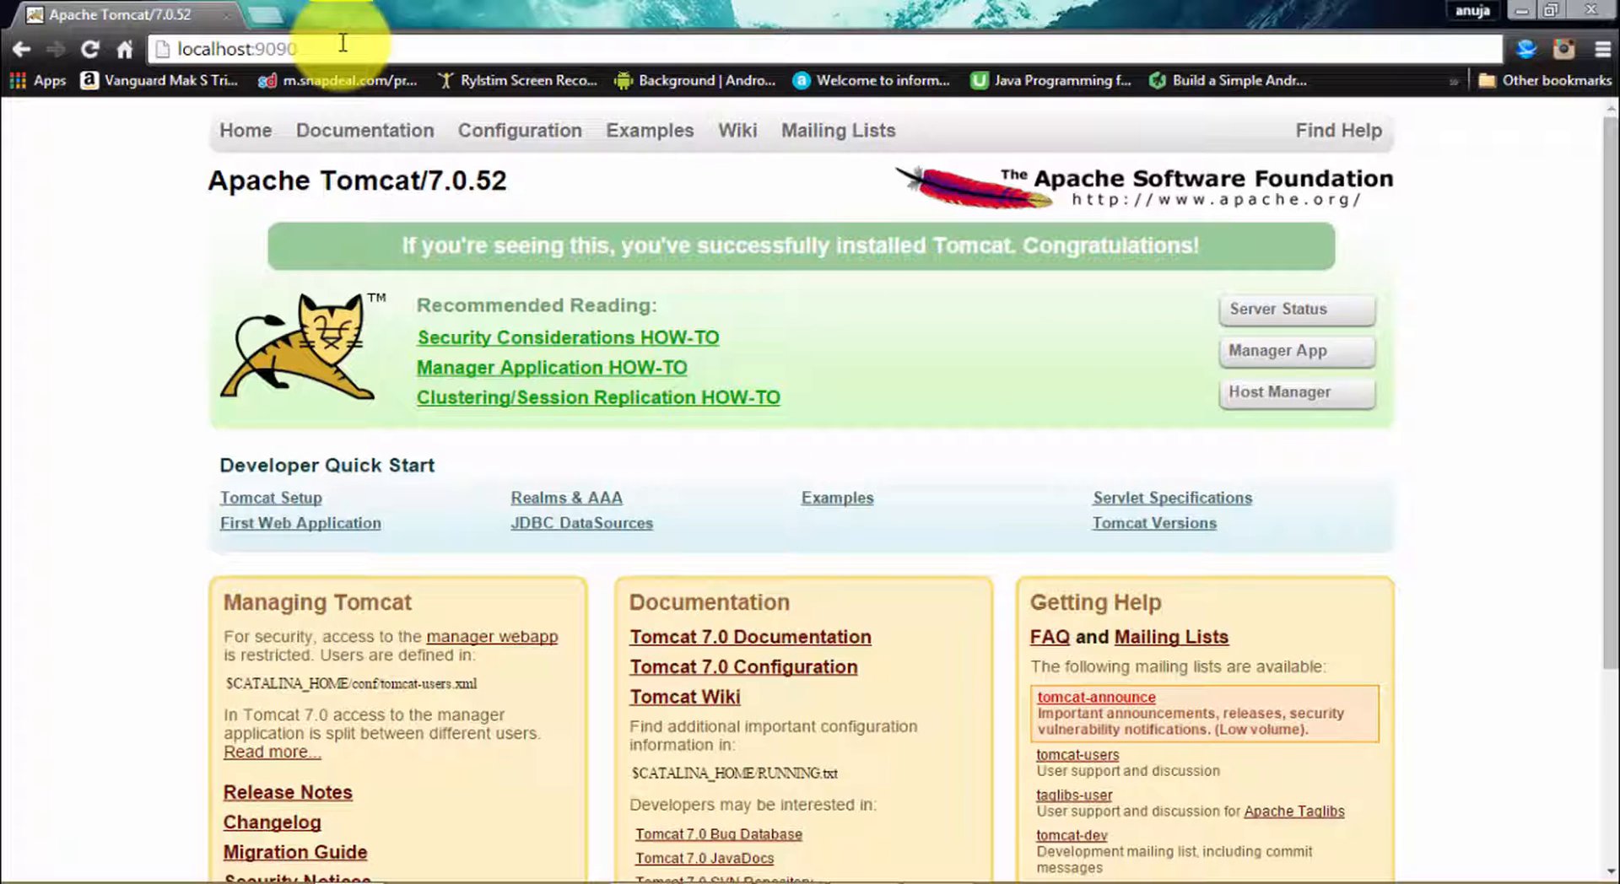
scroll("down", 3)
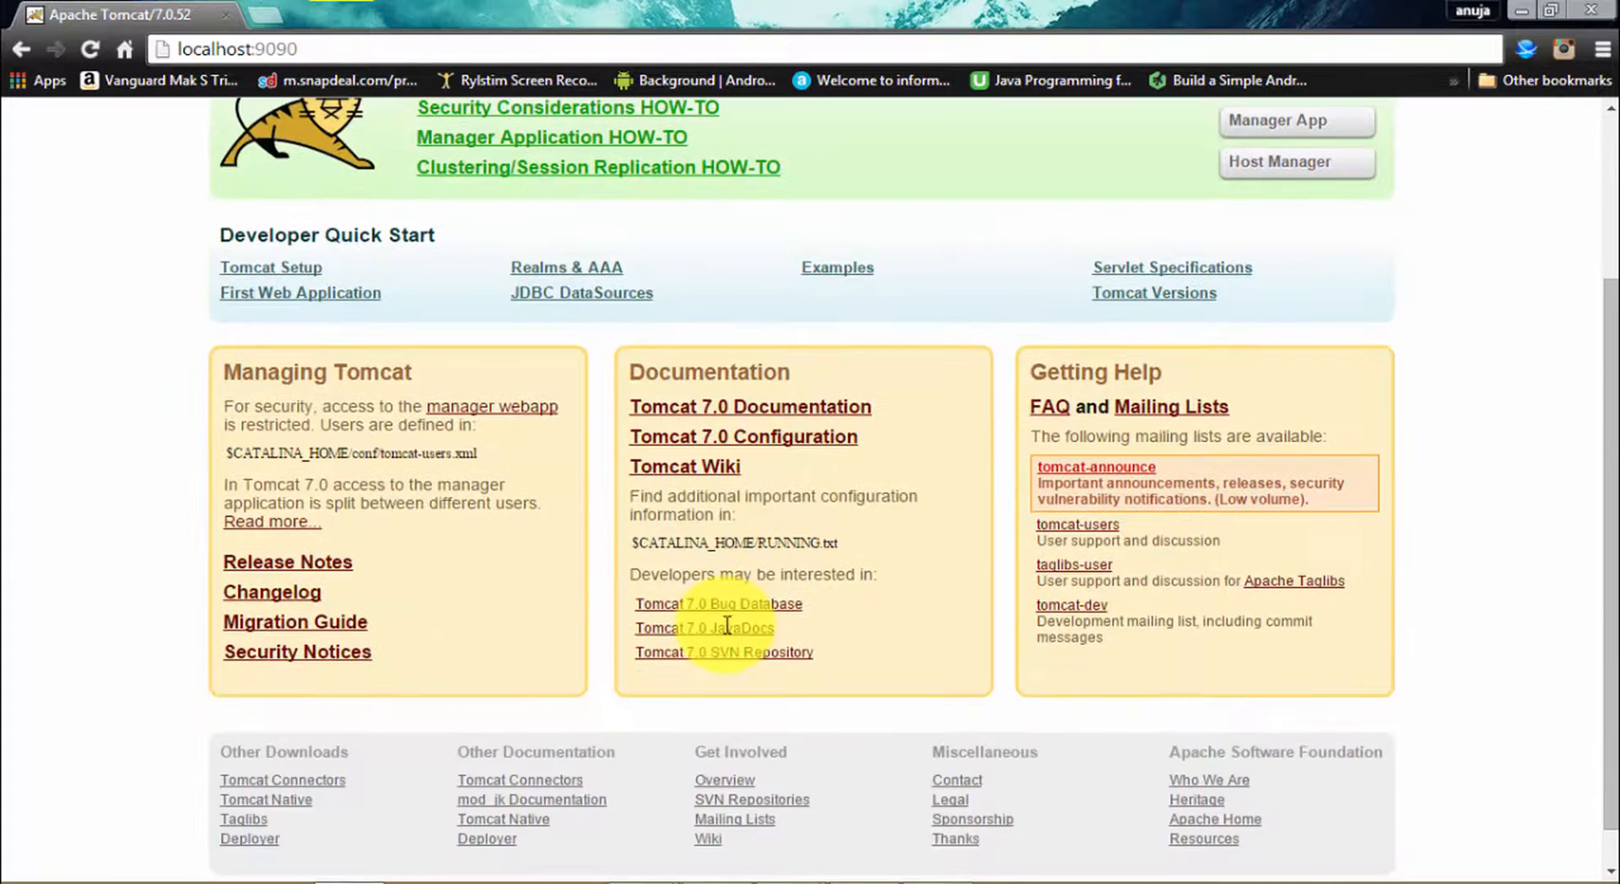
mouse_move(850, 331)
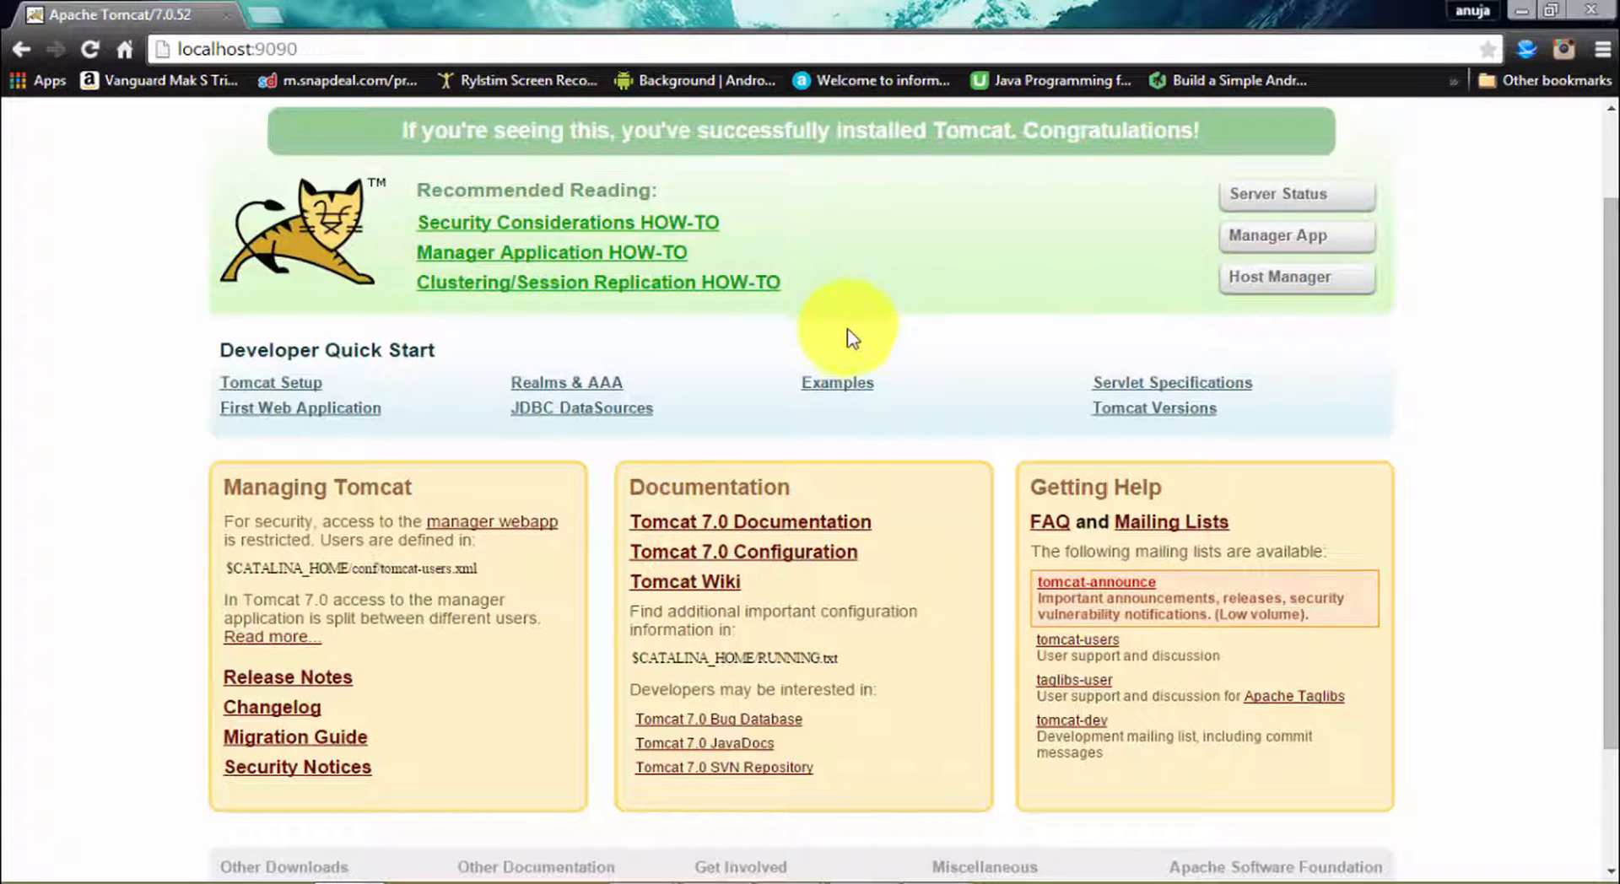
left_click(837, 383)
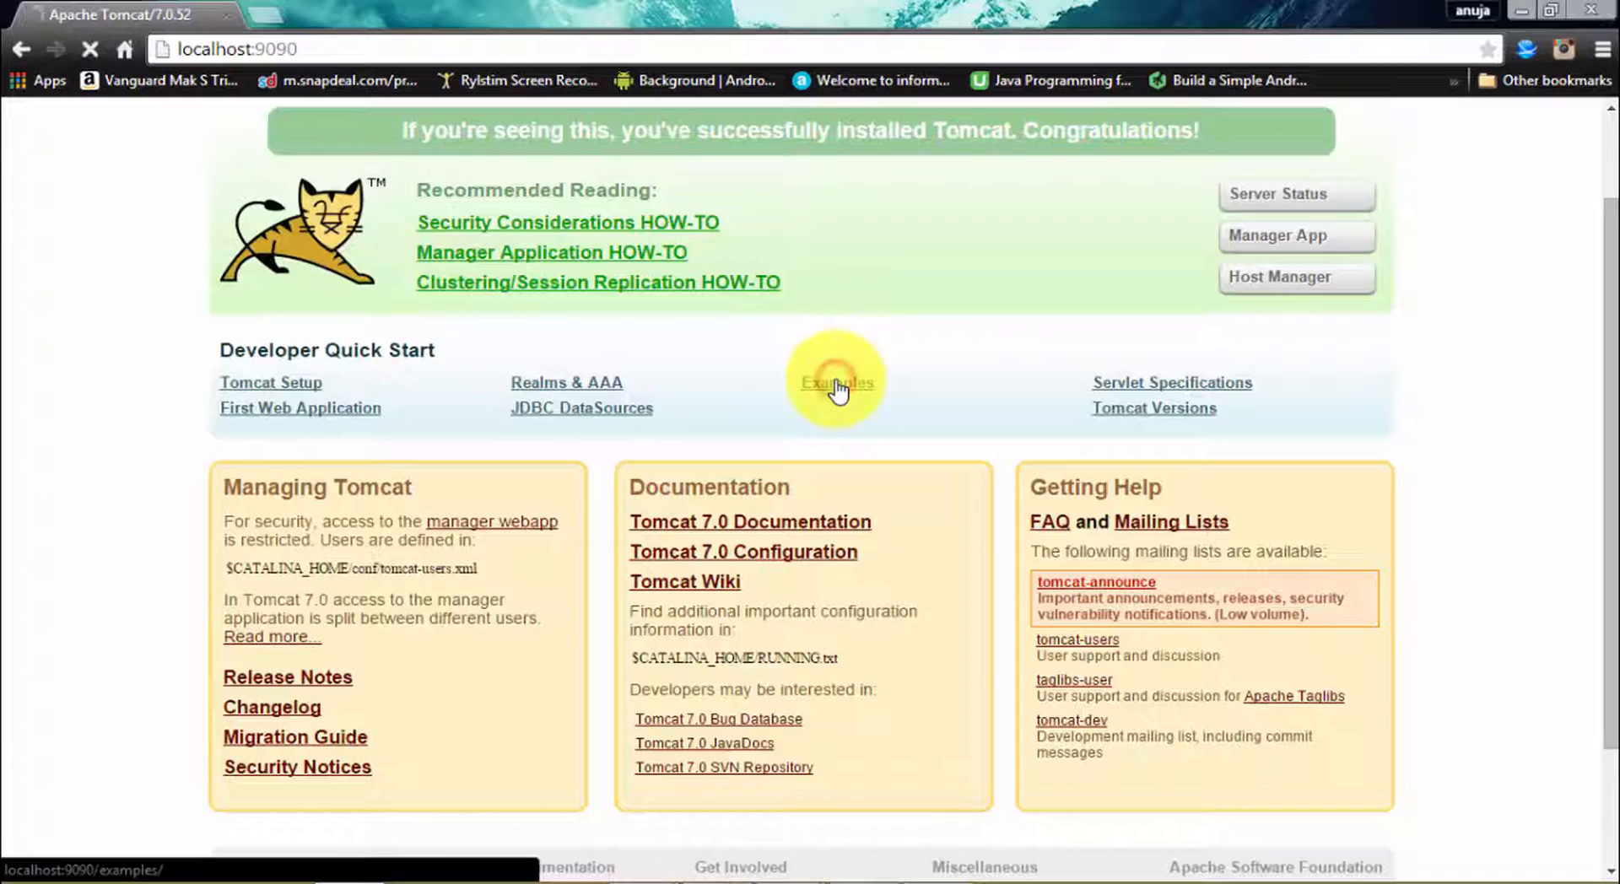
Step: From Servlets examples, execute the Hello World servlet and go back
left_click(834, 383)
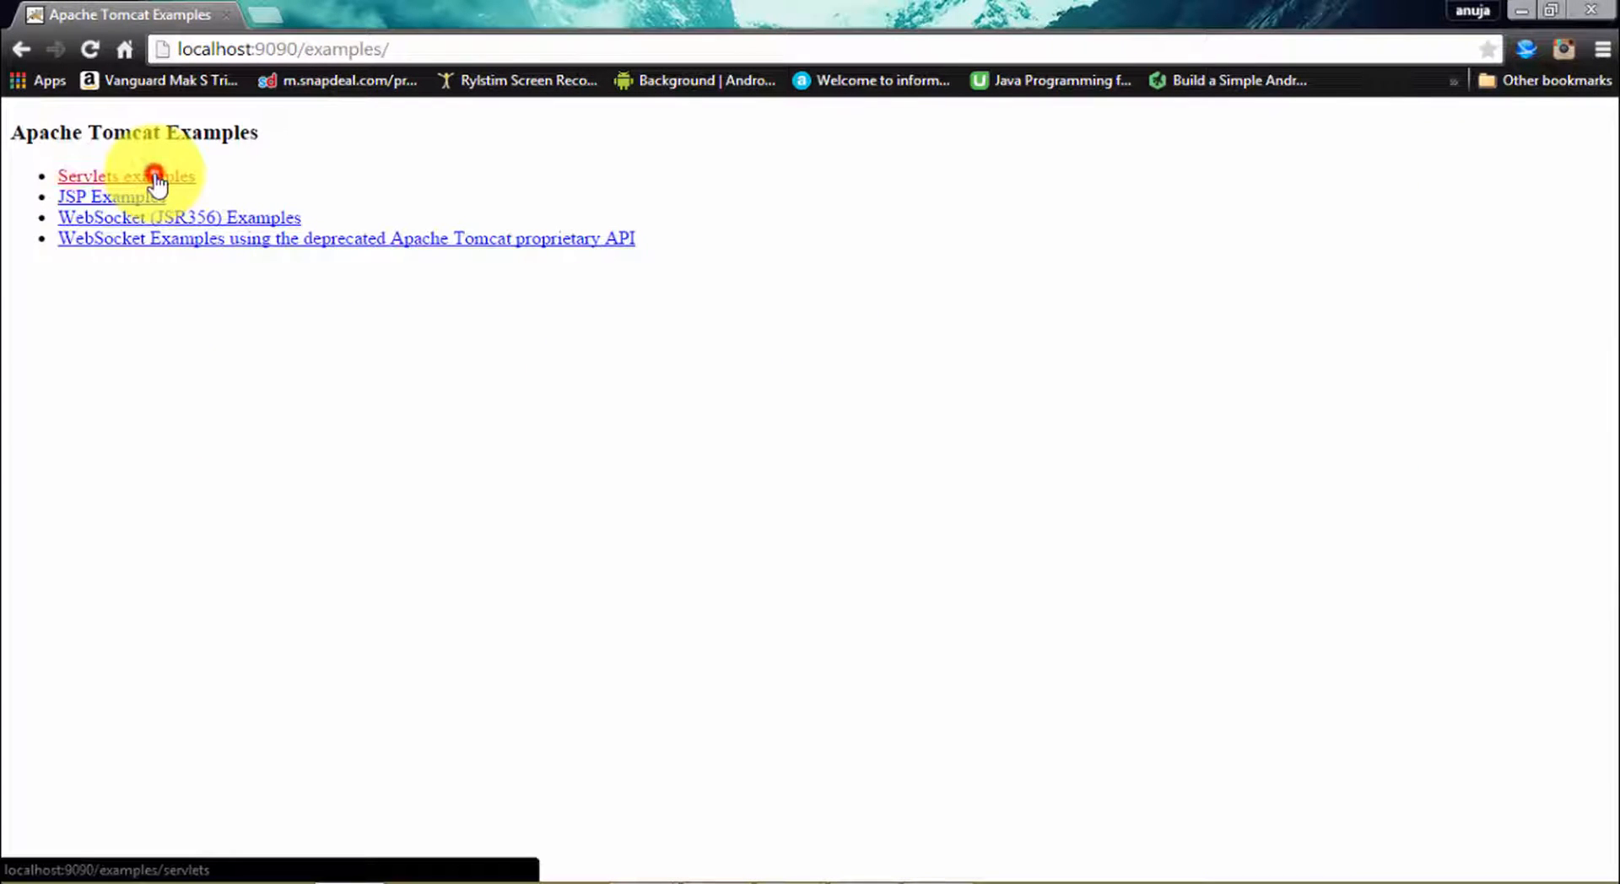
left_click(127, 178)
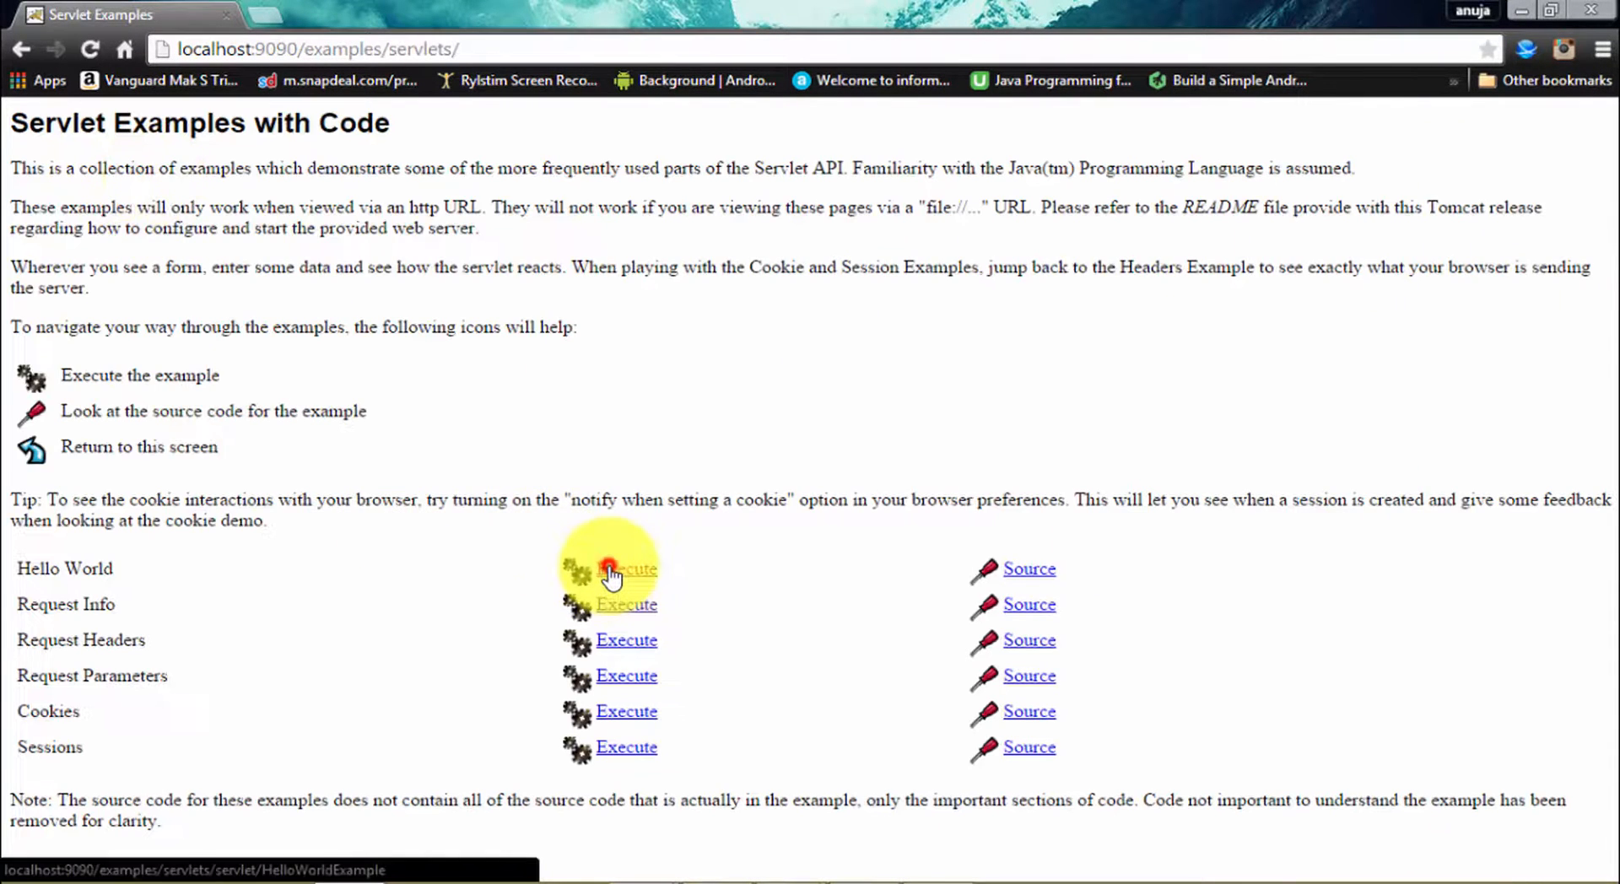
left_click(611, 570)
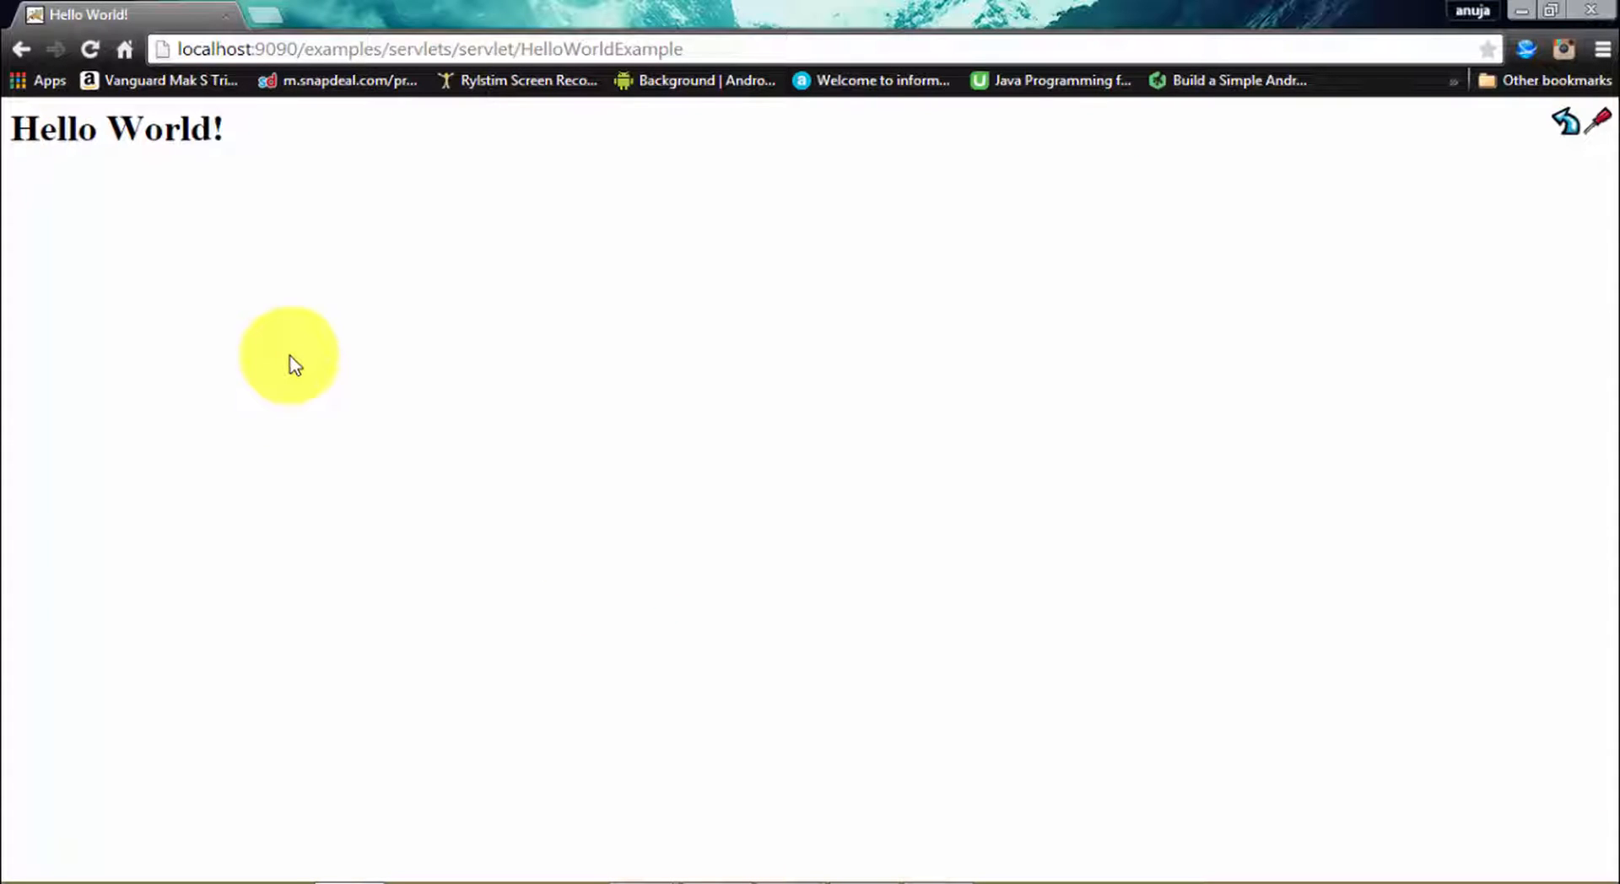
left_click(30, 47)
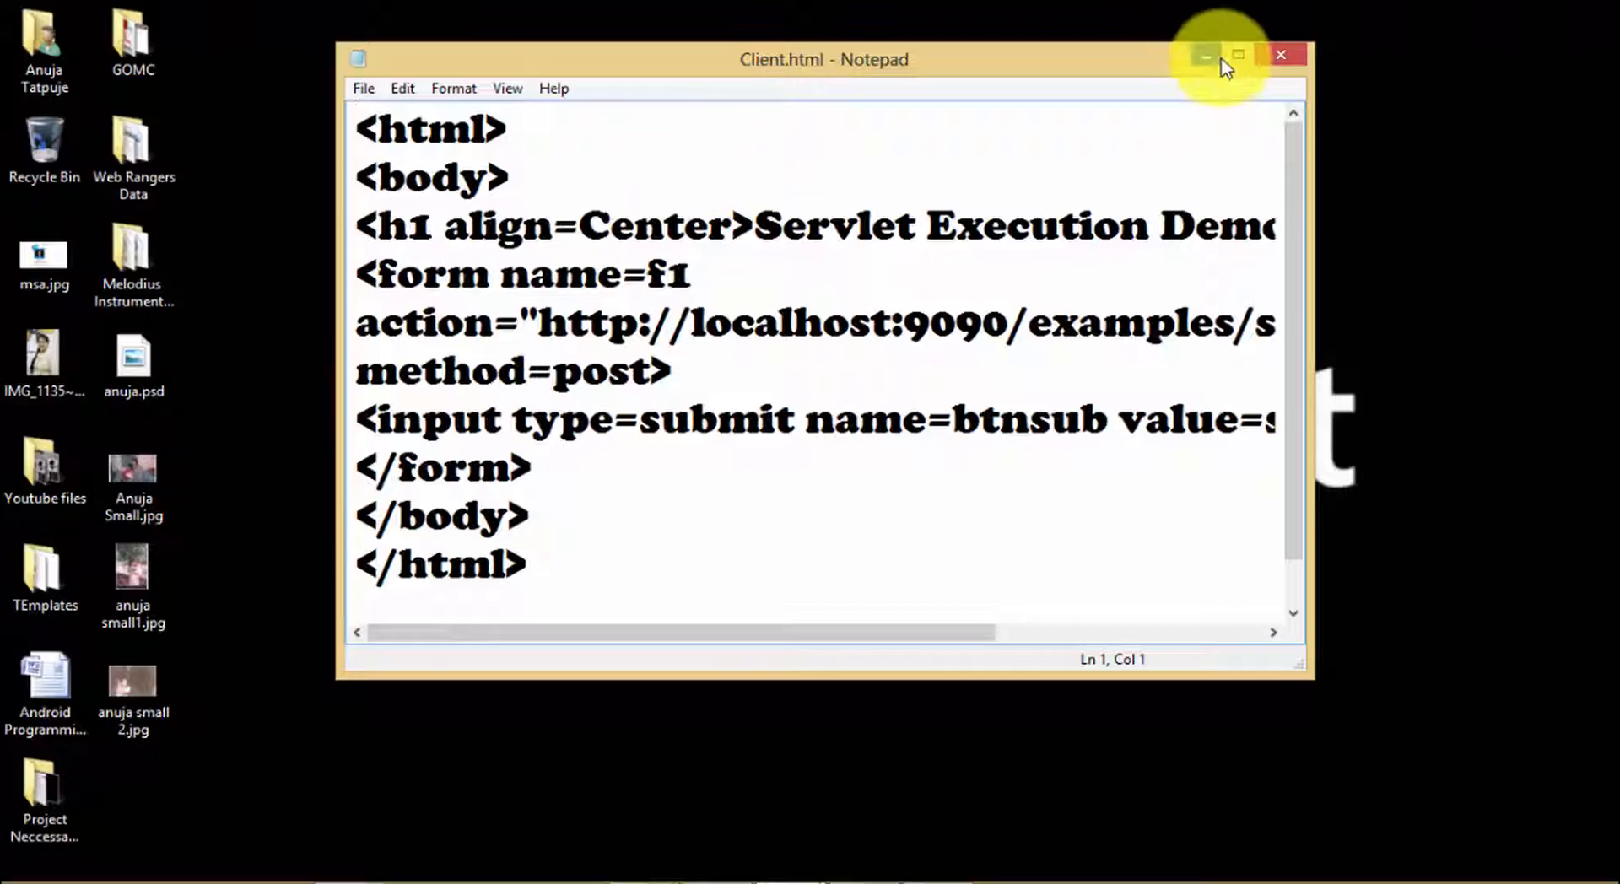
Step: Put away the Client.html Notepad window after reviewing its form code
left_click(1242, 54)
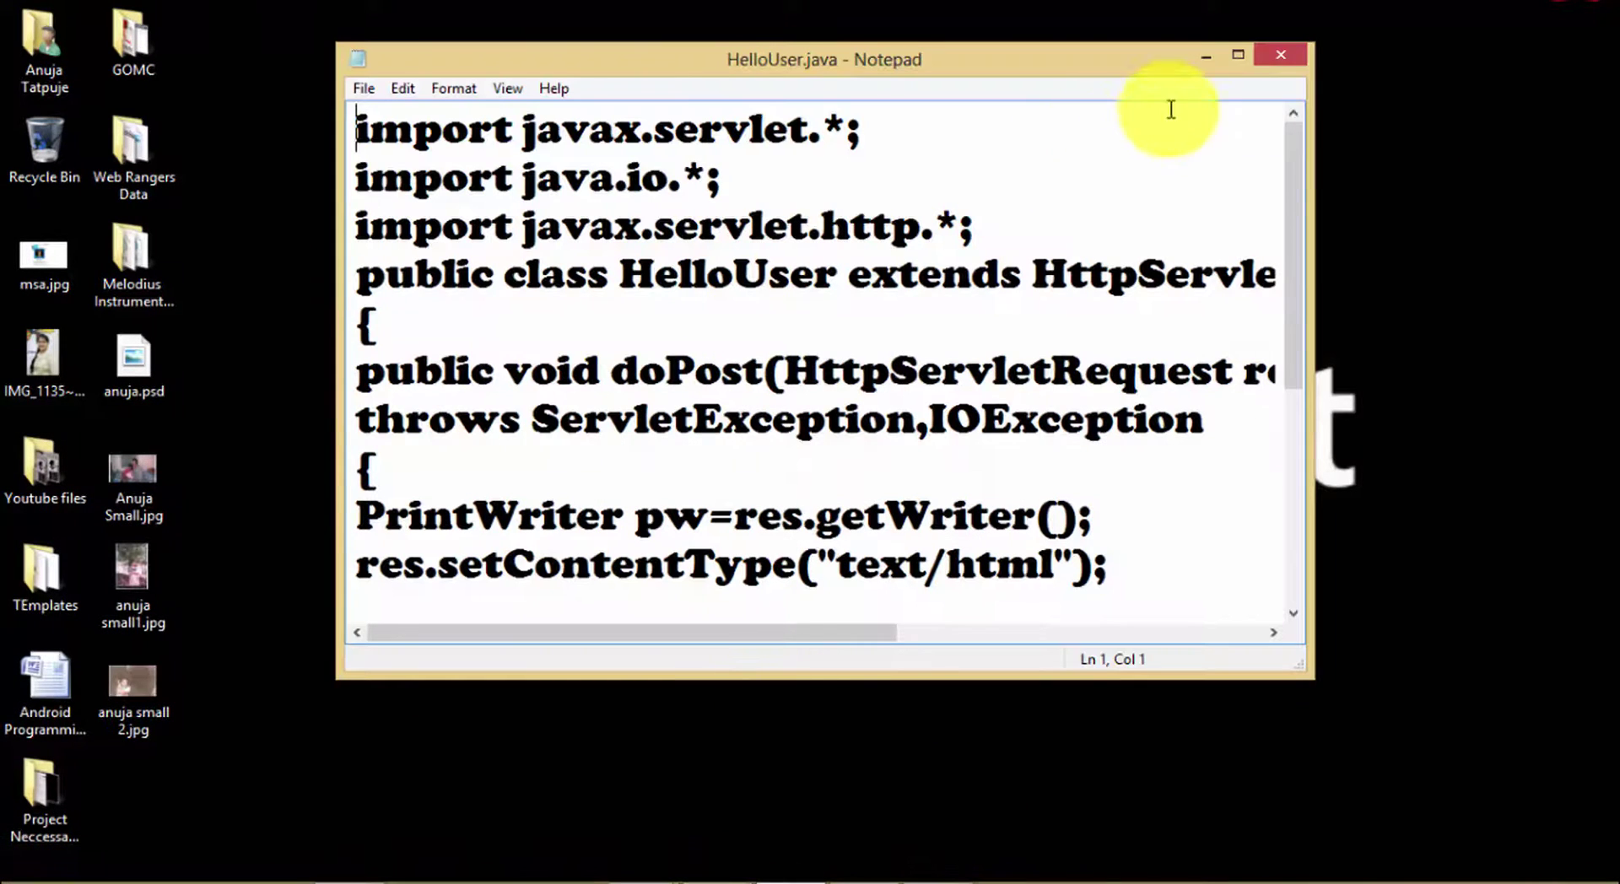
Step: Maximize HelloUser.java, highlight HelloUser, HttpServlet, doPost and 'Hello Friends!!!', then hide the window
left_click(1235, 54)
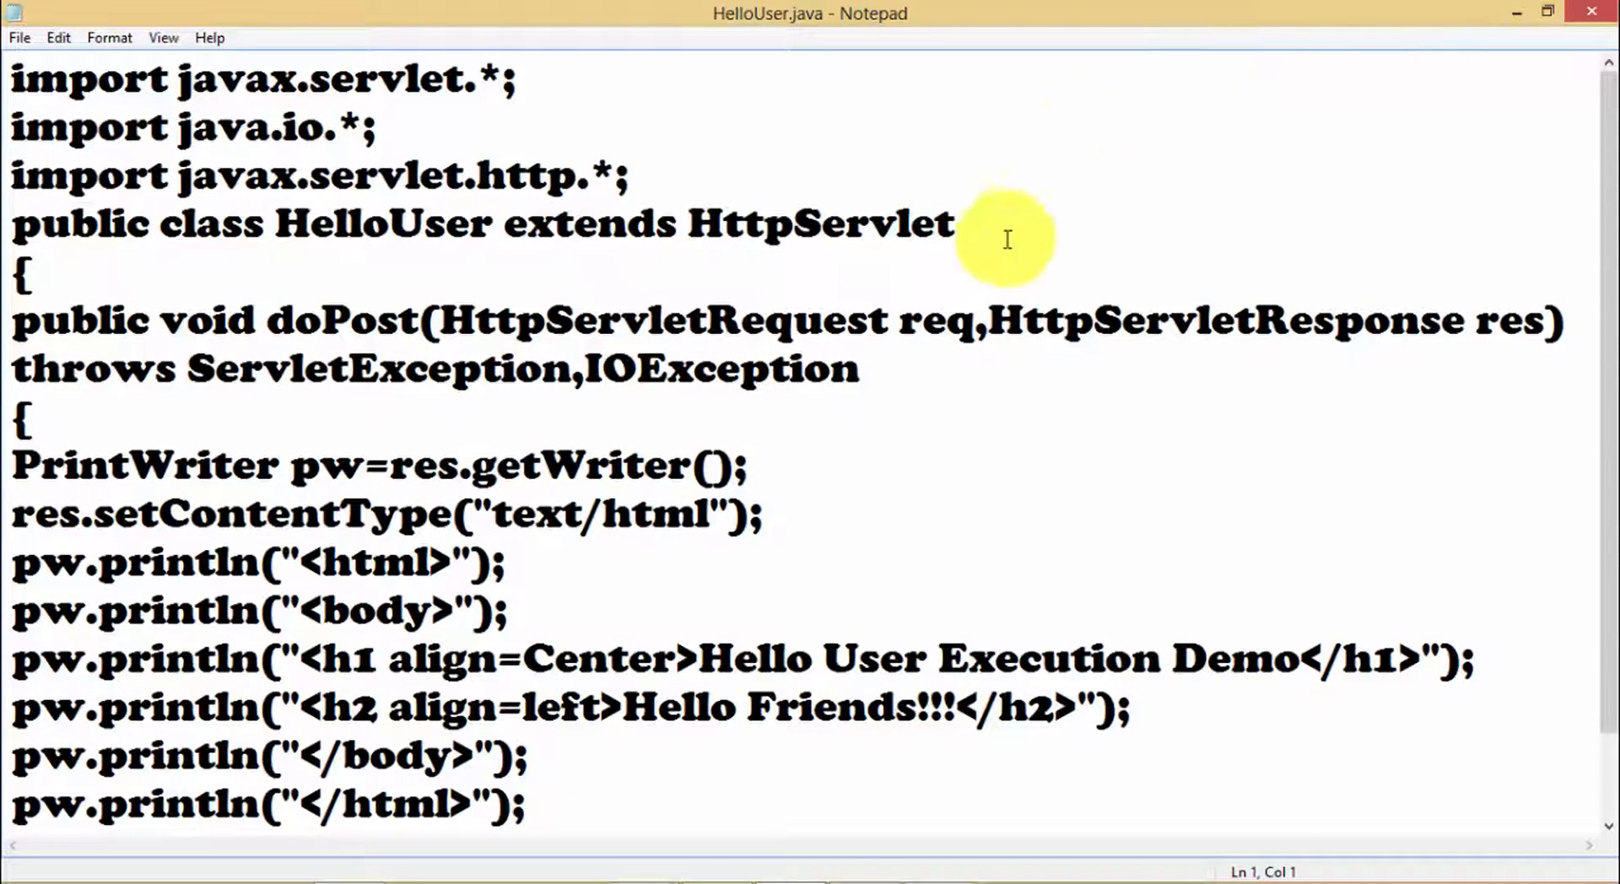
double_click(388, 222)
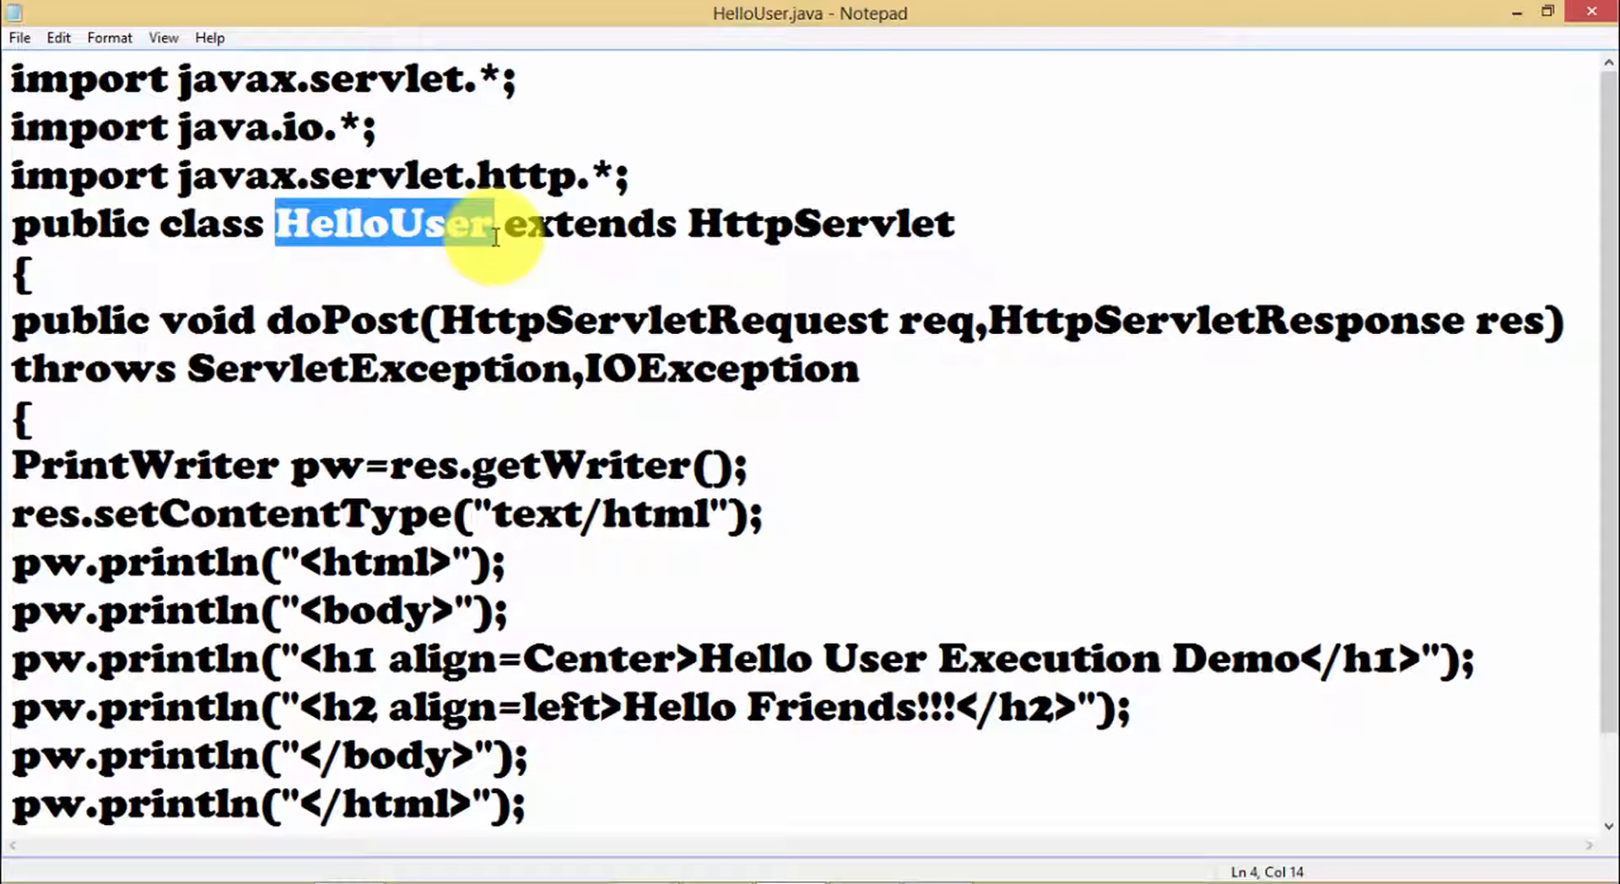
double_click(820, 226)
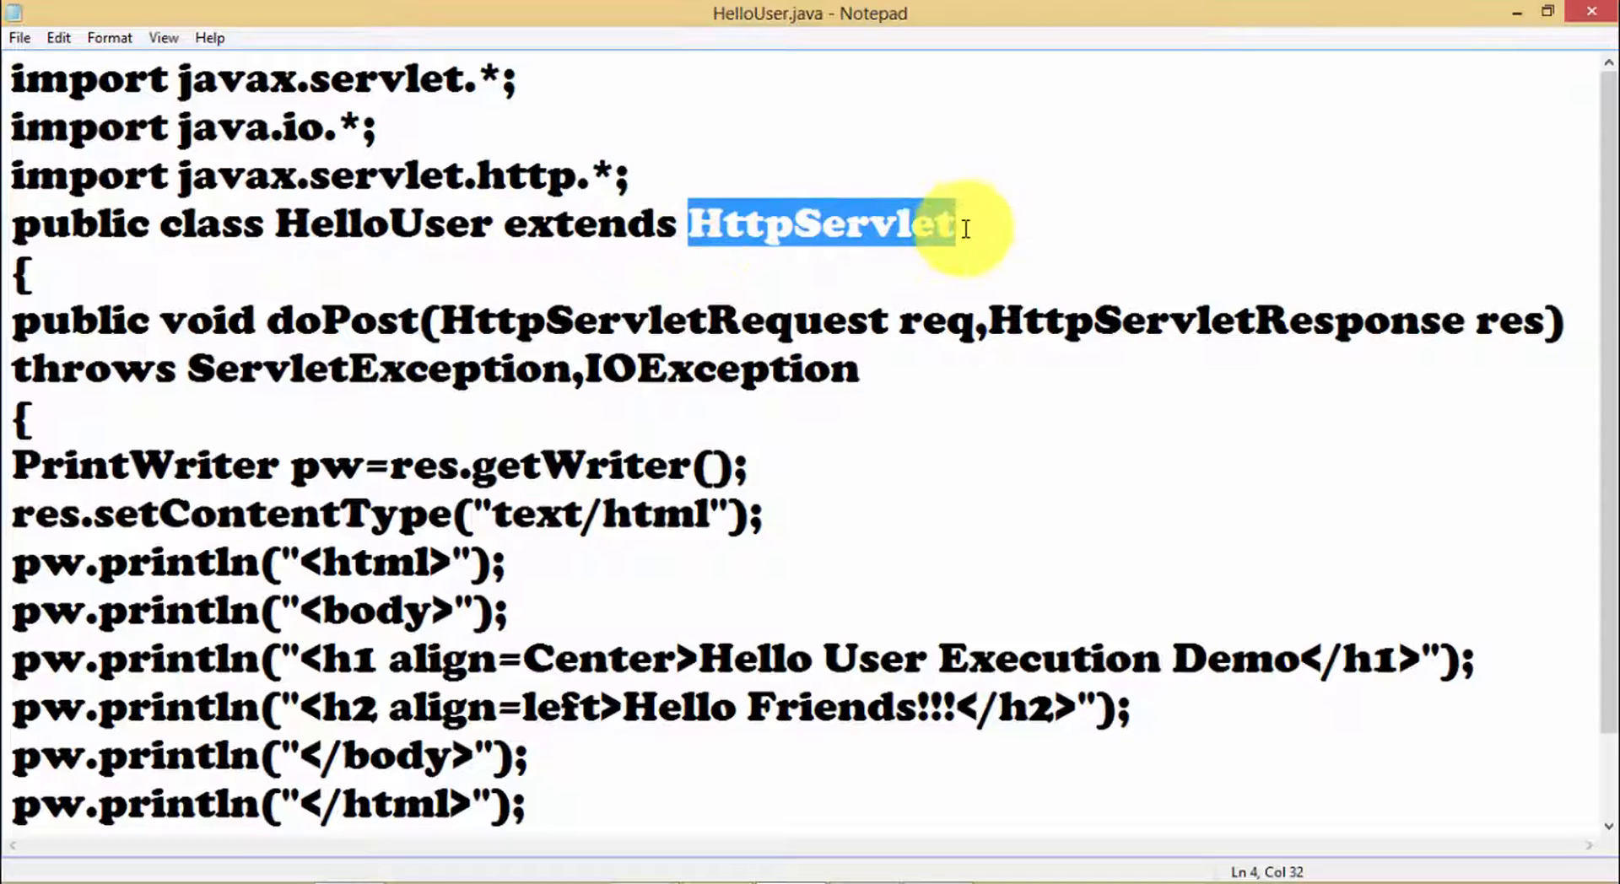
double_click(341, 319)
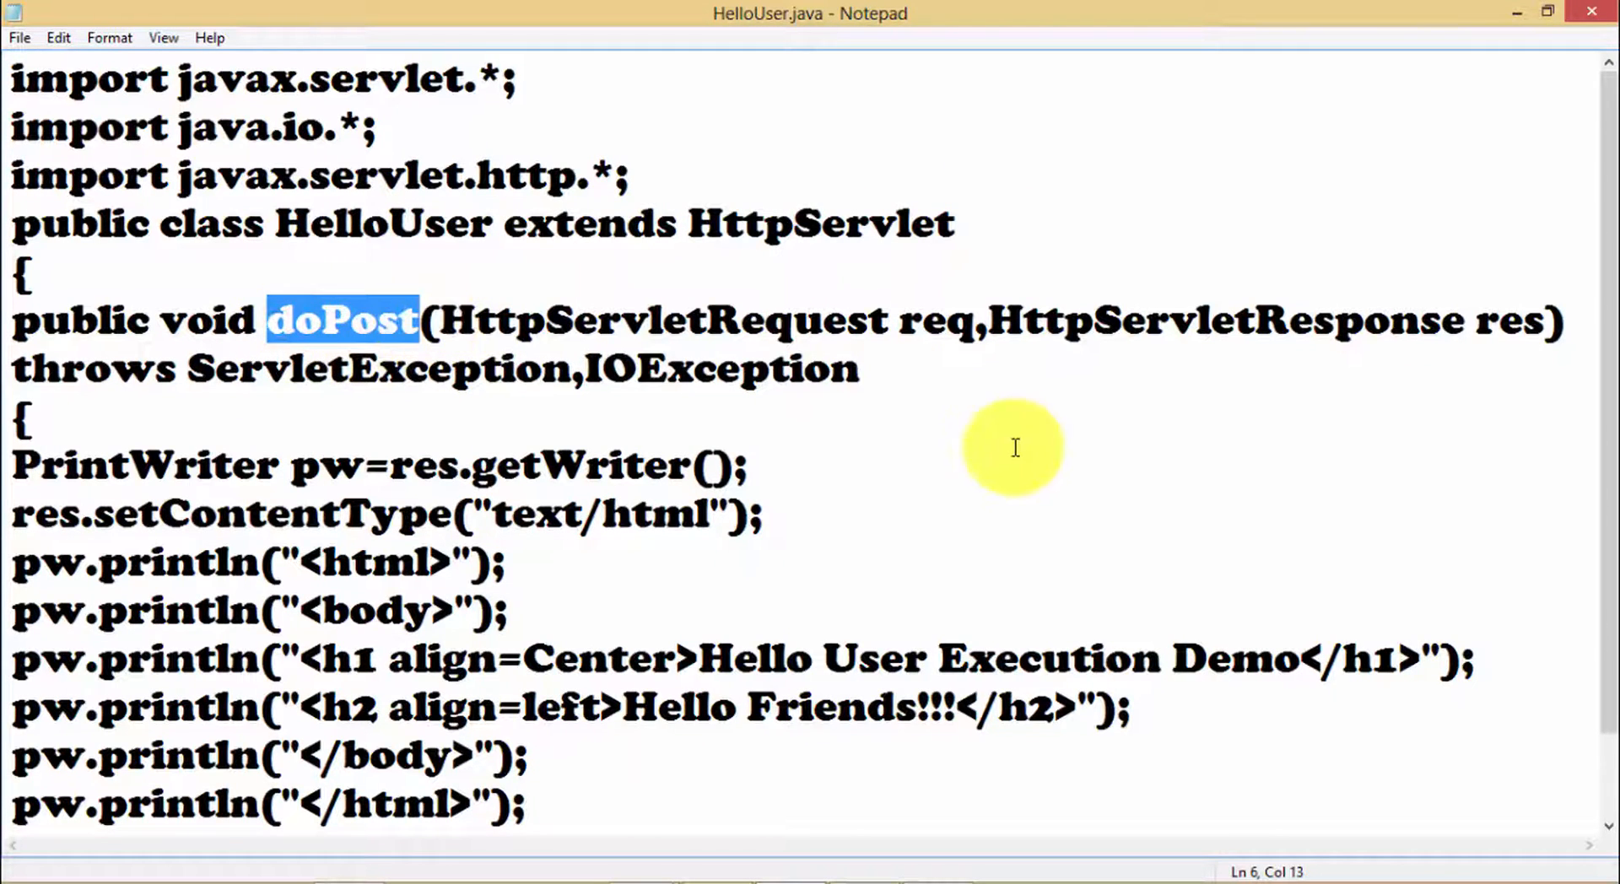
left_click(621, 715)
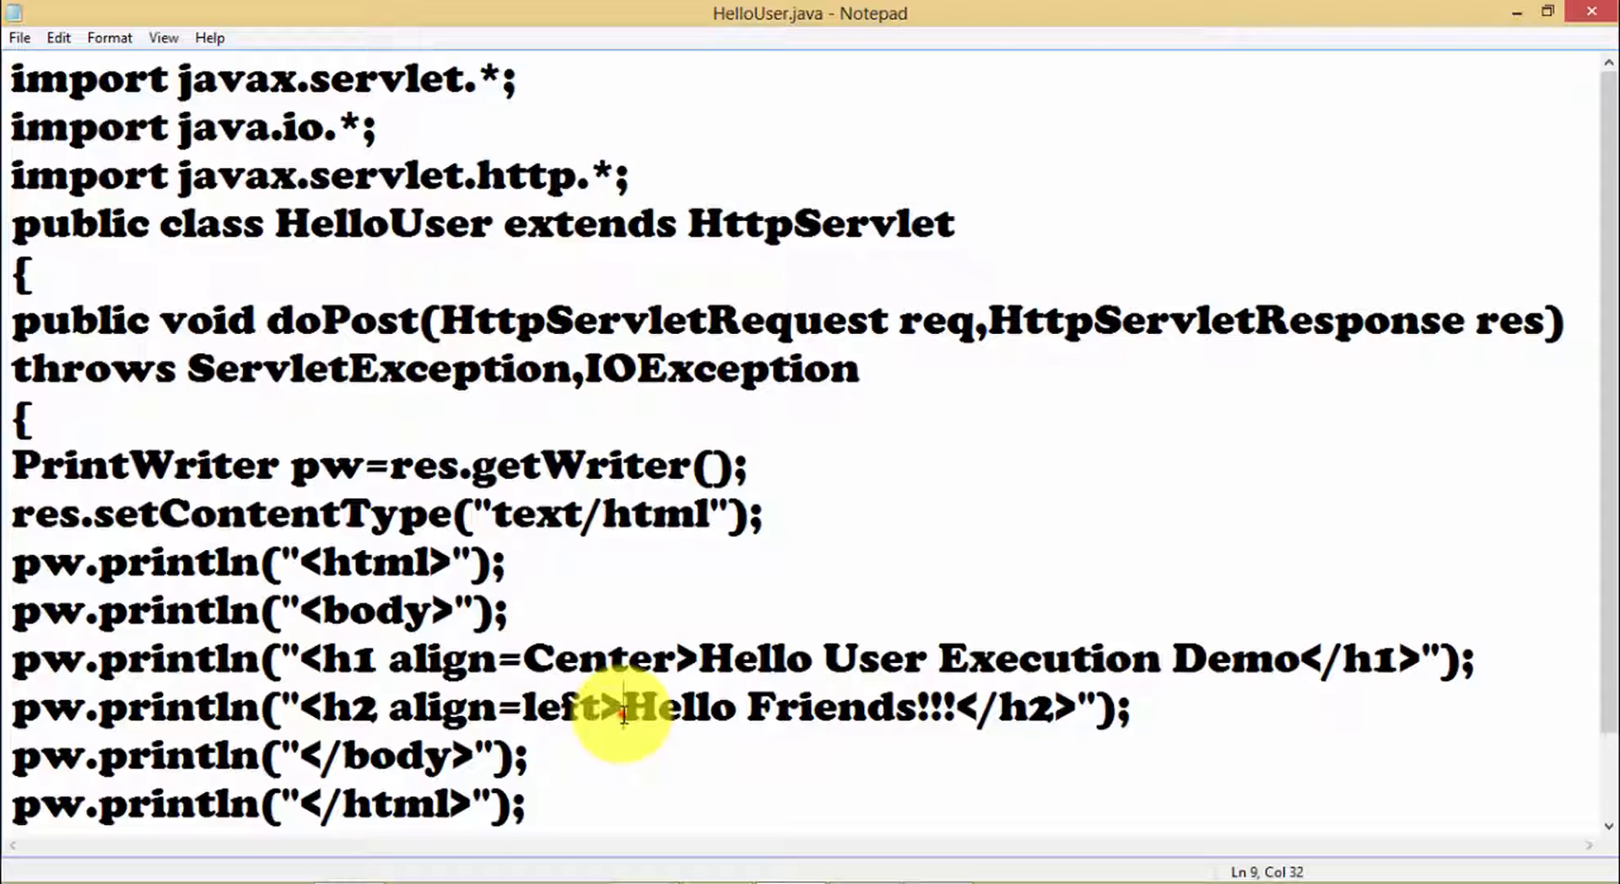
left_click_drag(623, 707, 947, 707)
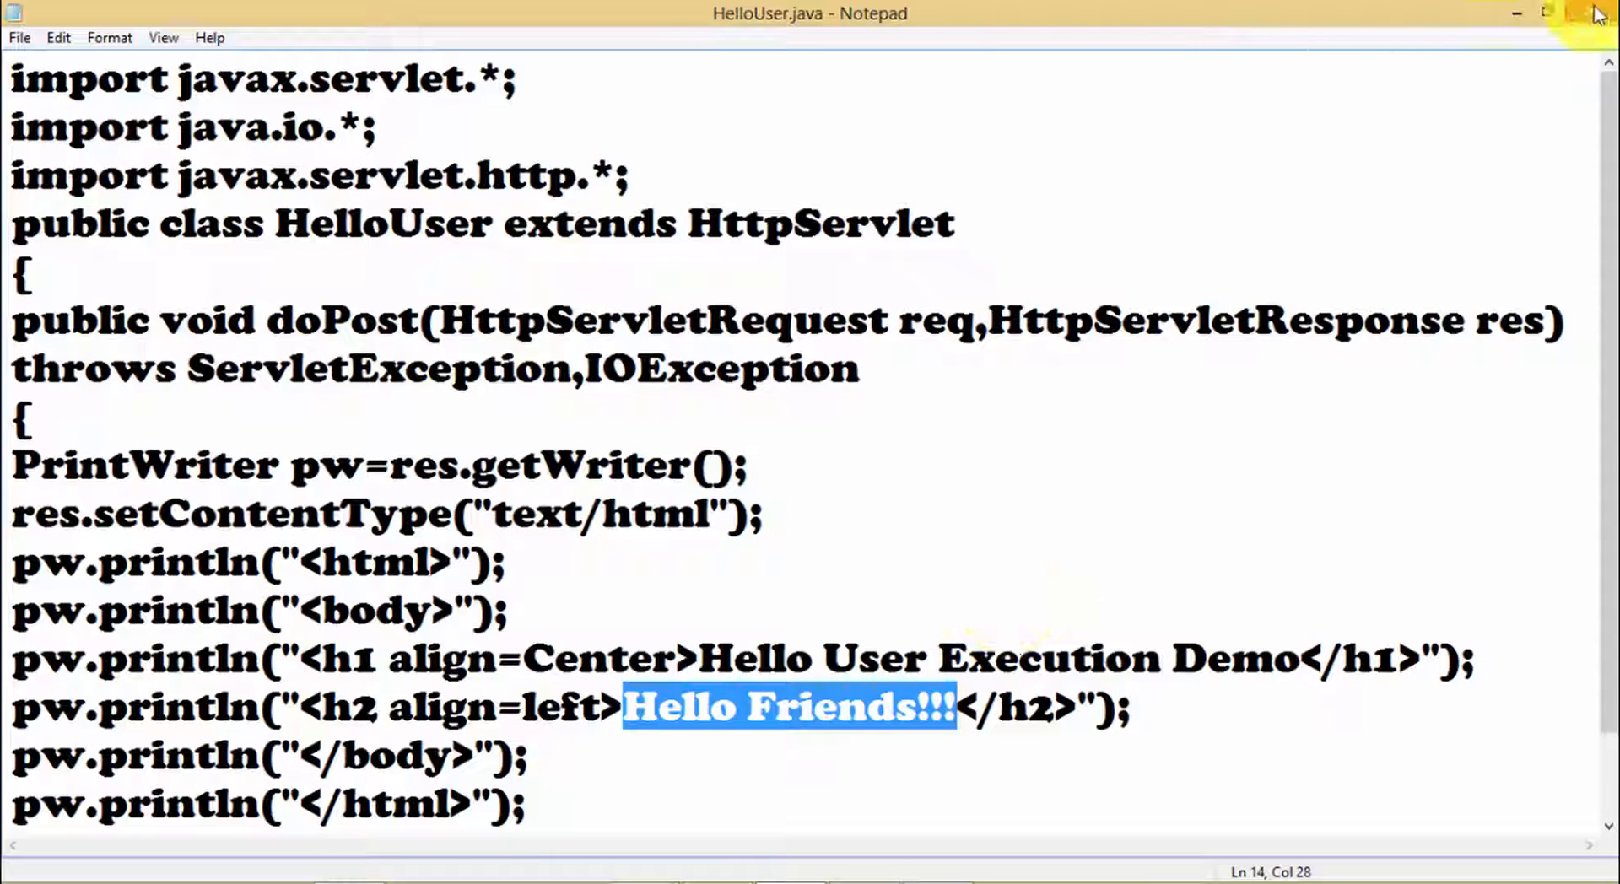
left_click(1575, 10)
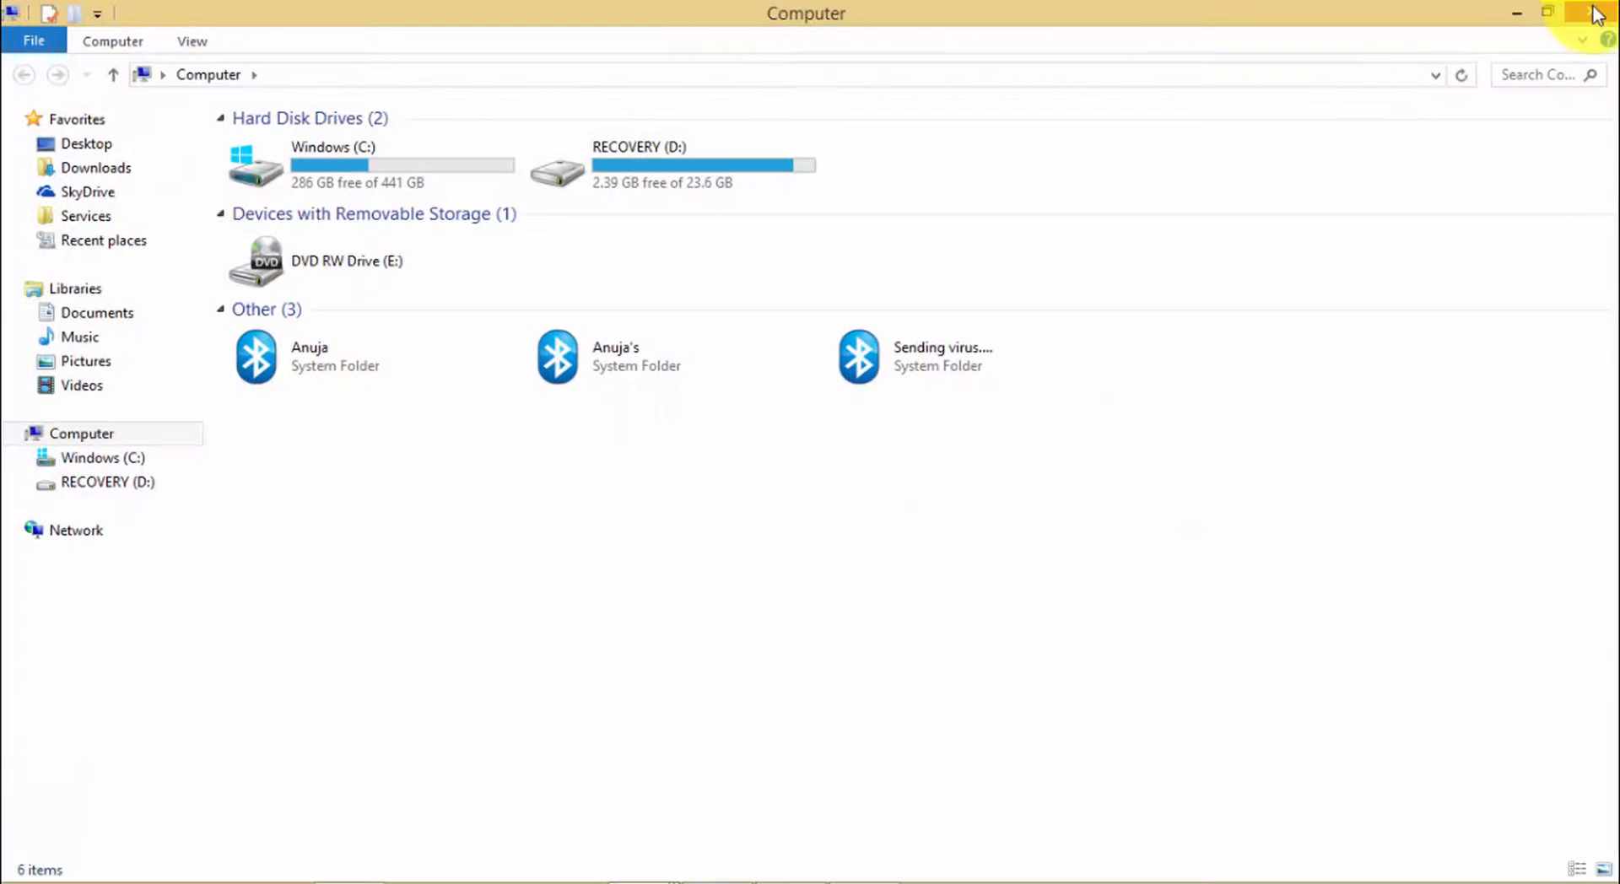
Step: Copy servlet-api.jar from C:\tomcat\lib and paste it into C:\Anuja AJP\Servlet
left_click(415, 177)
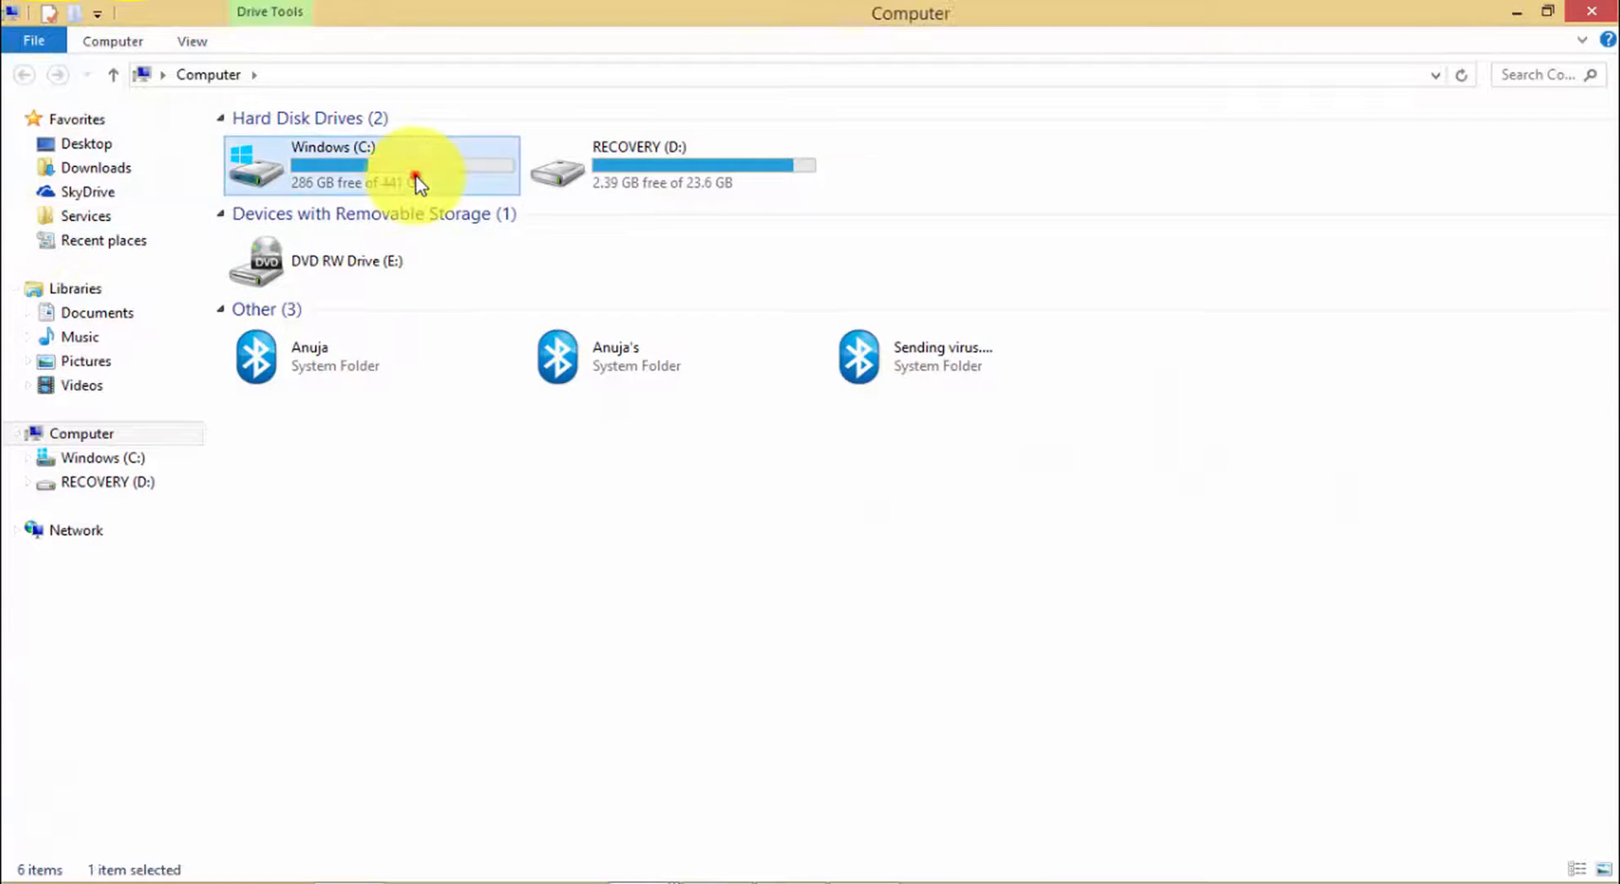
double_click(364, 164)
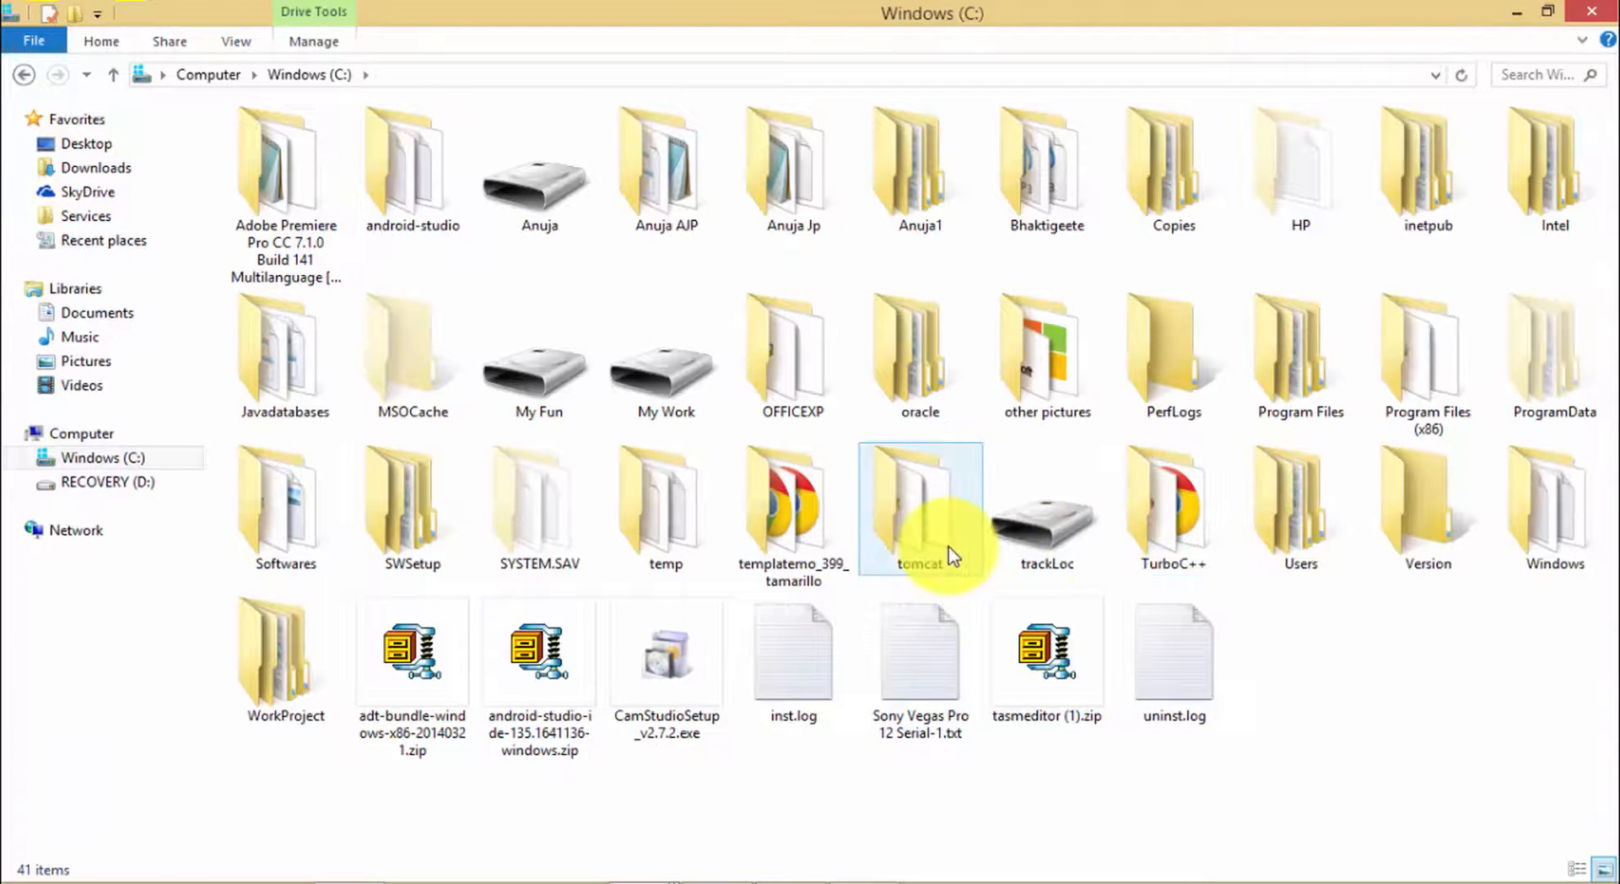
double_click(920, 506)
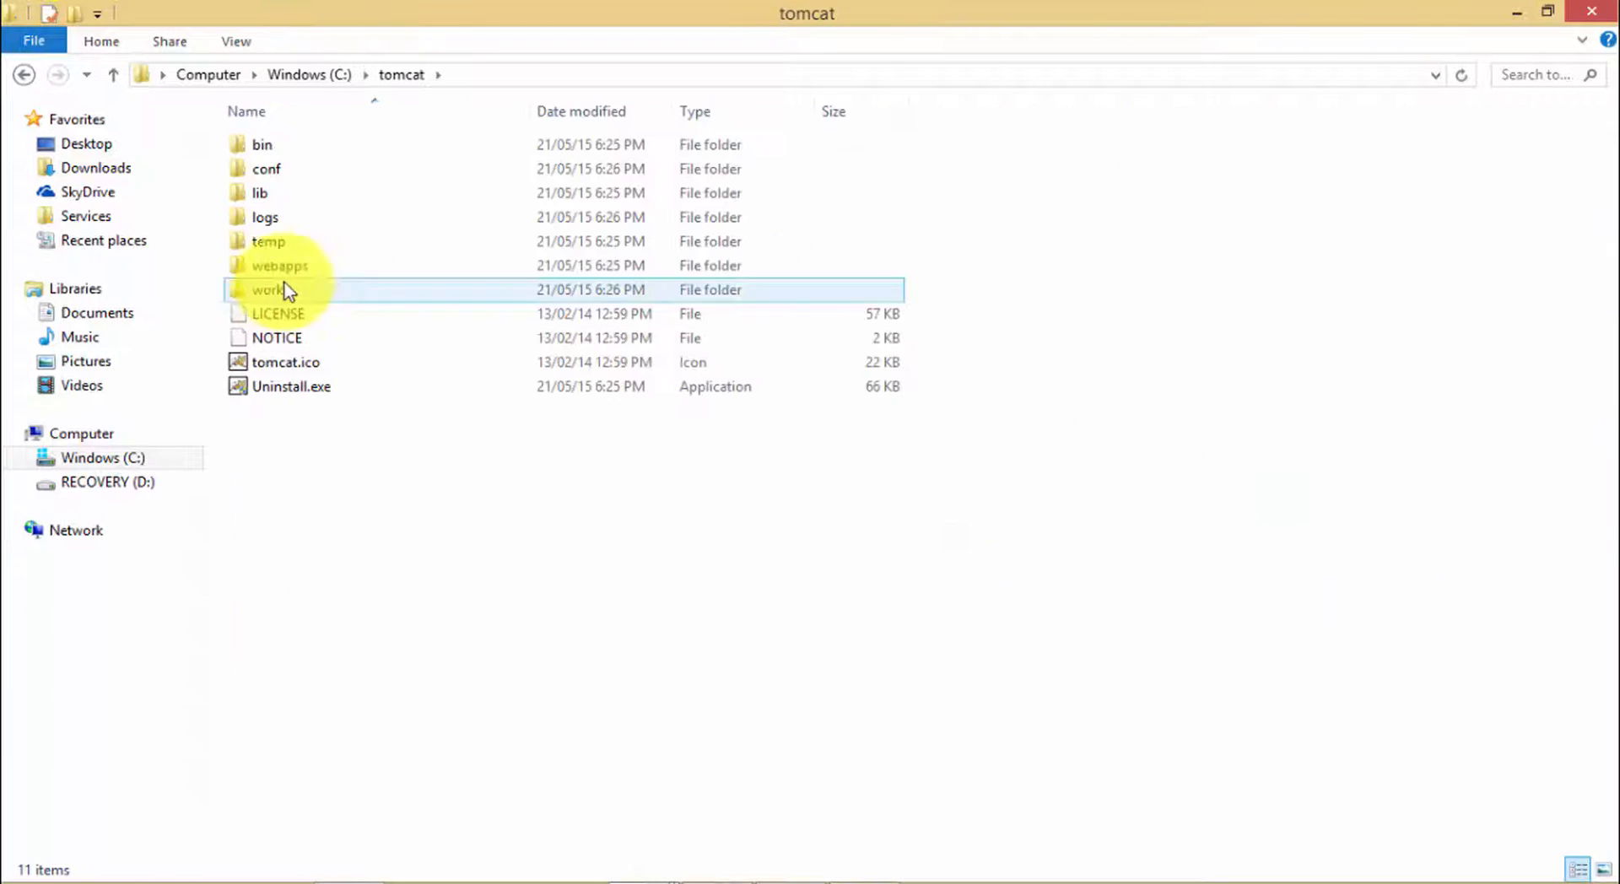
double_click(262, 193)
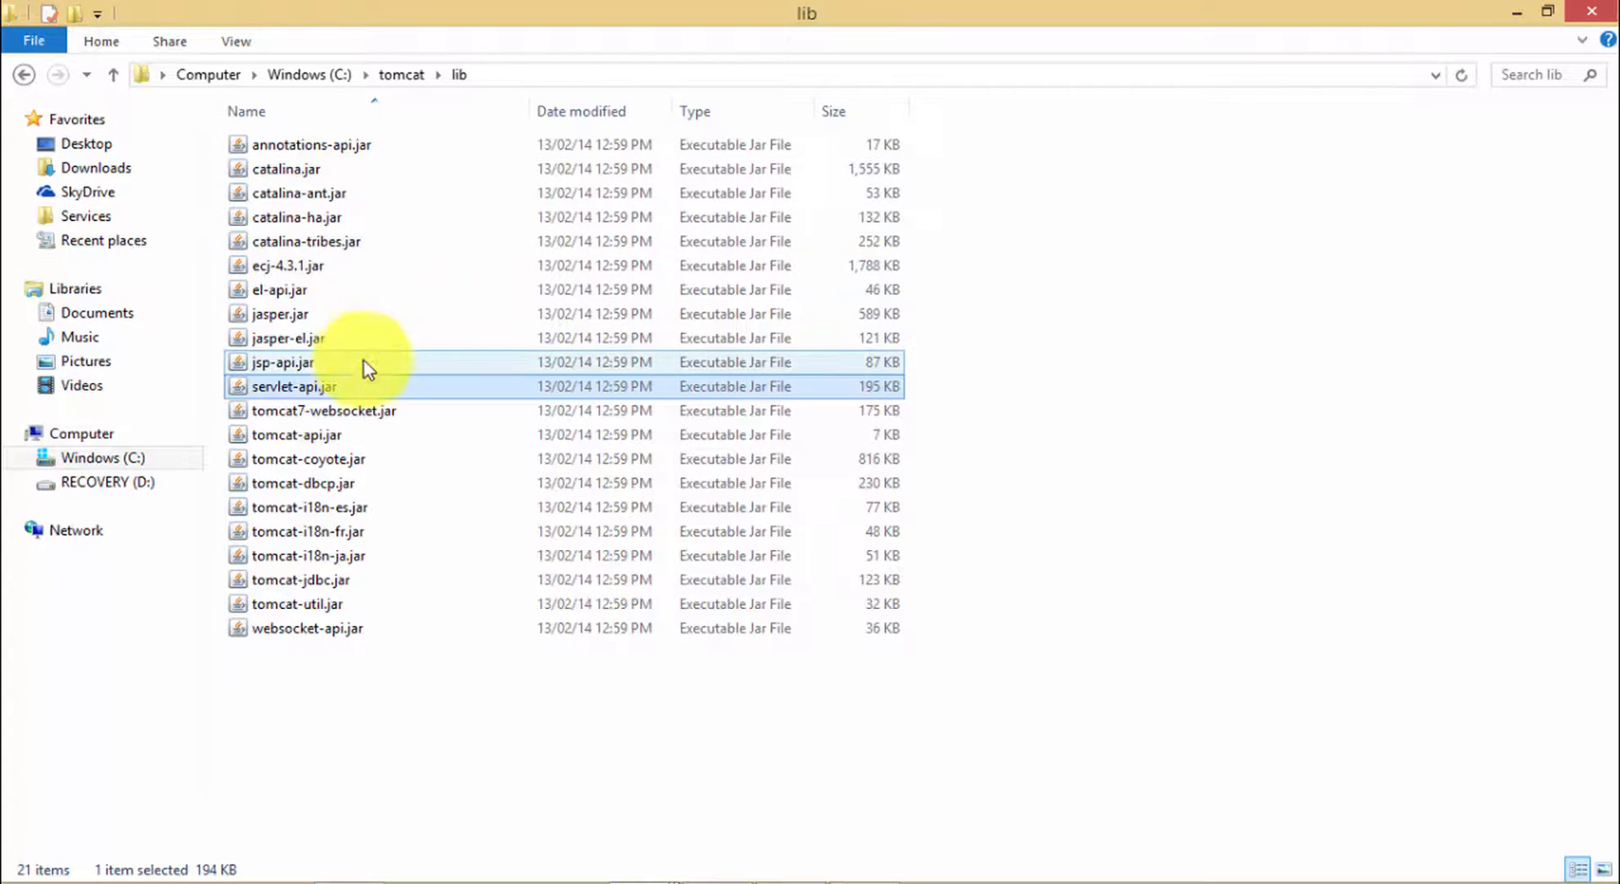
right_click(294, 387)
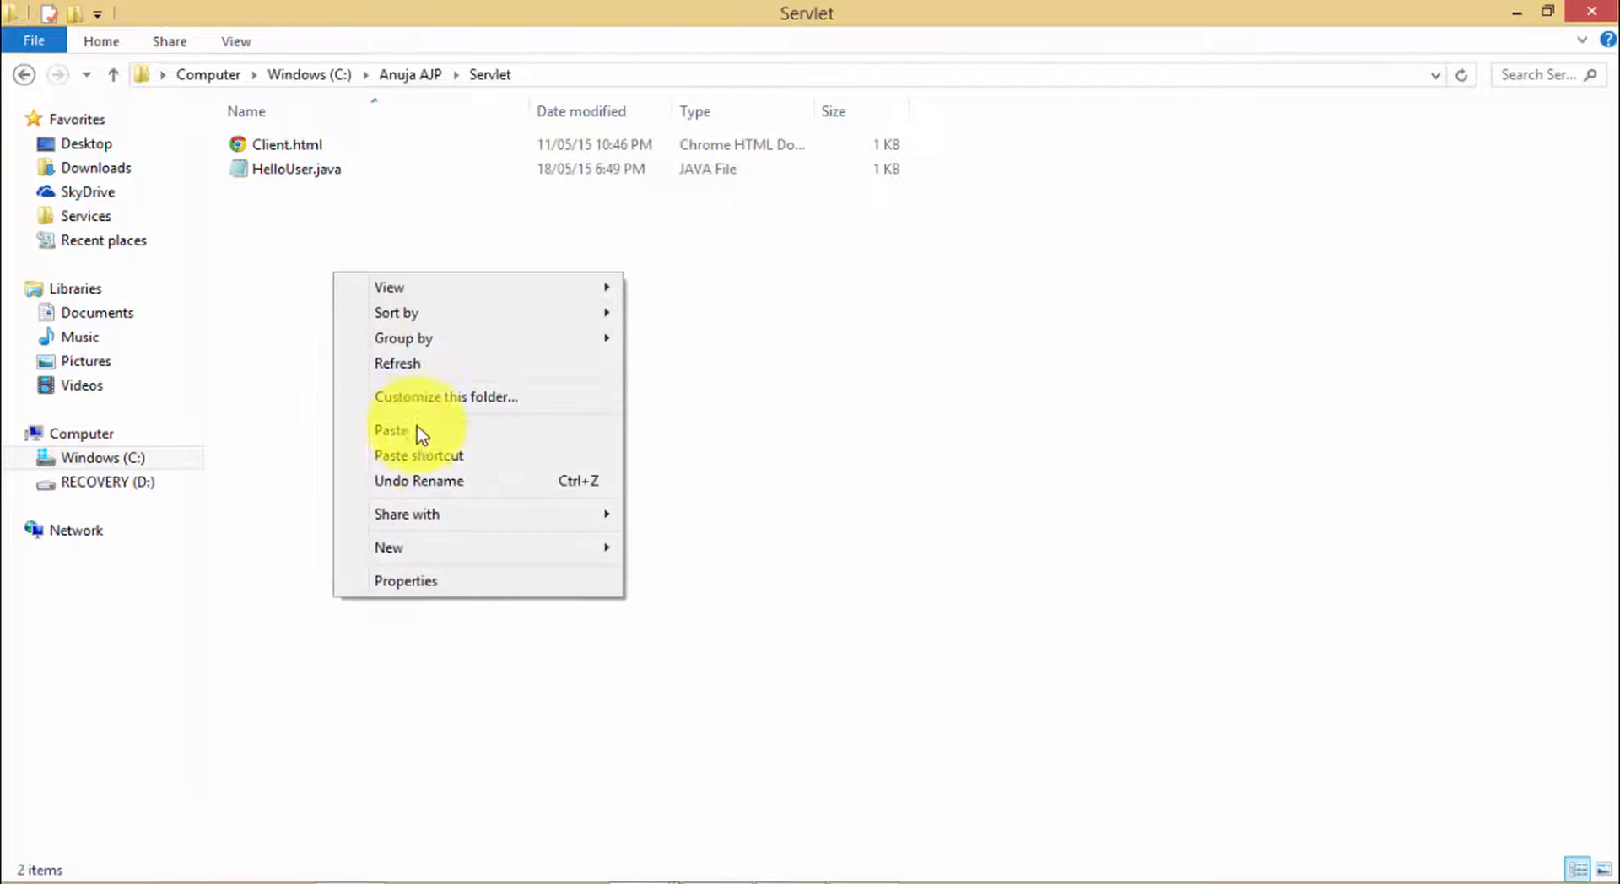
left_click(391, 431)
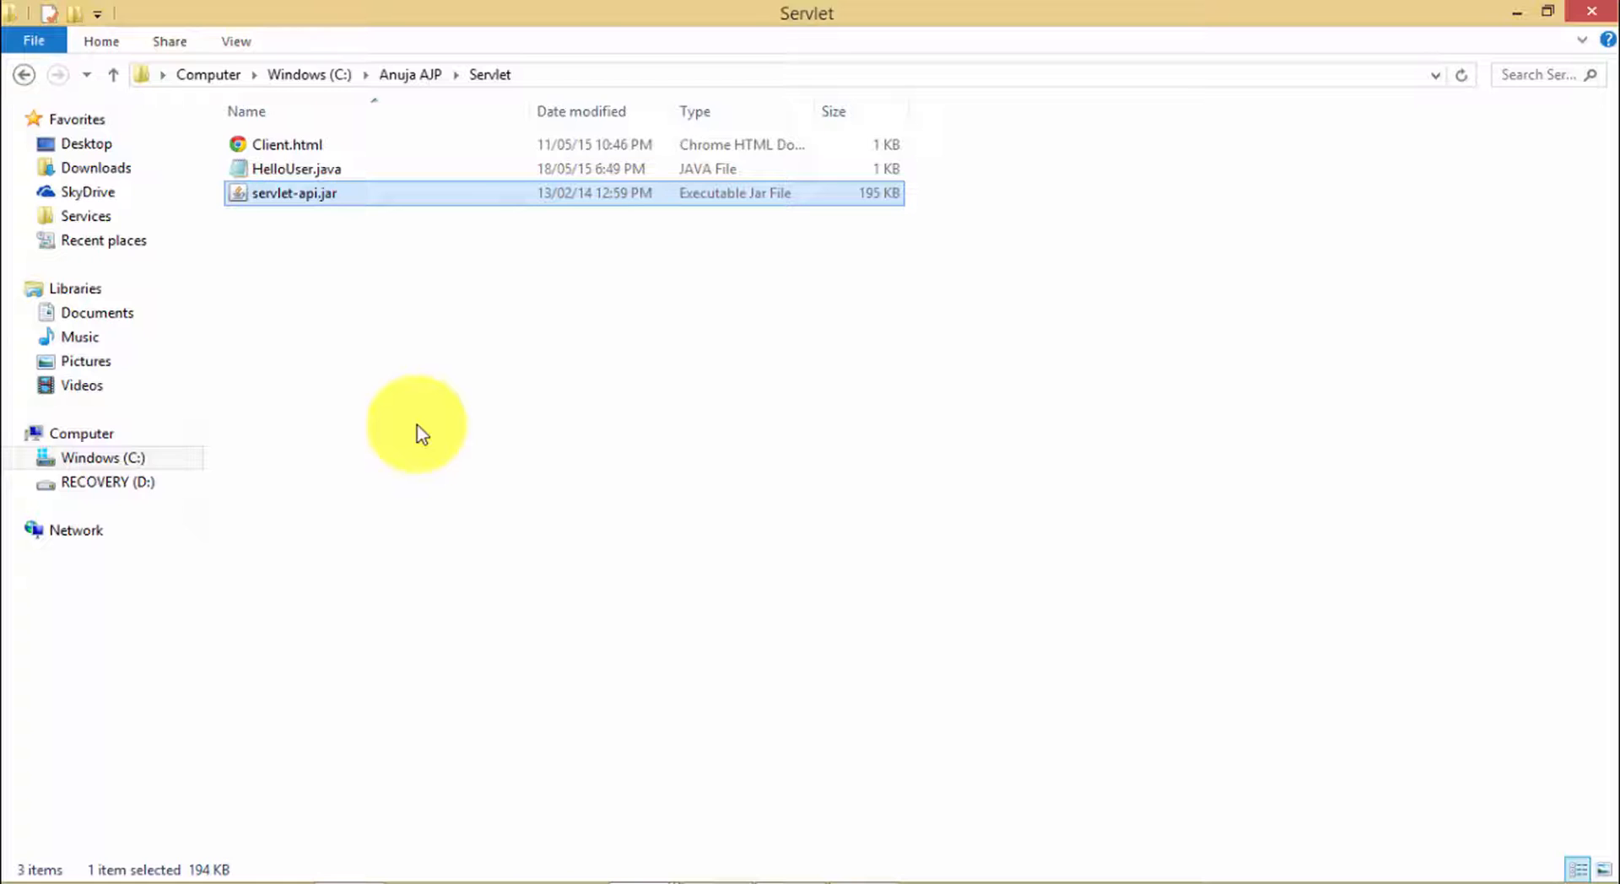
mouse_move(1383, 12)
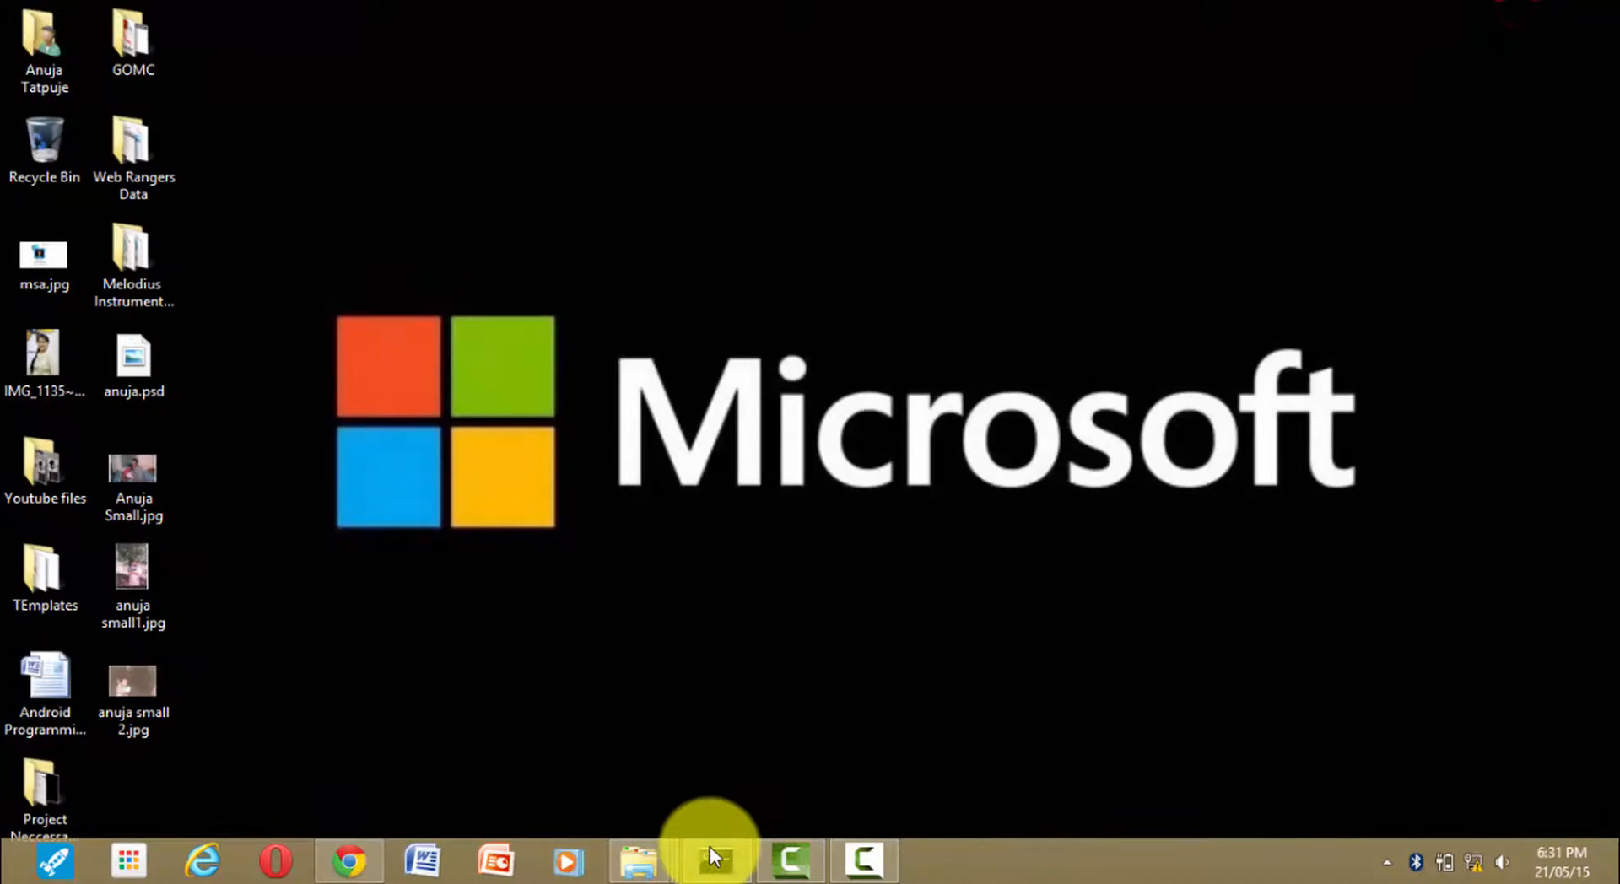
Step: Run javac HelloUser.java -classpath servlet-api.jar in Command Prompt, compiling without errors
left_click(714, 861)
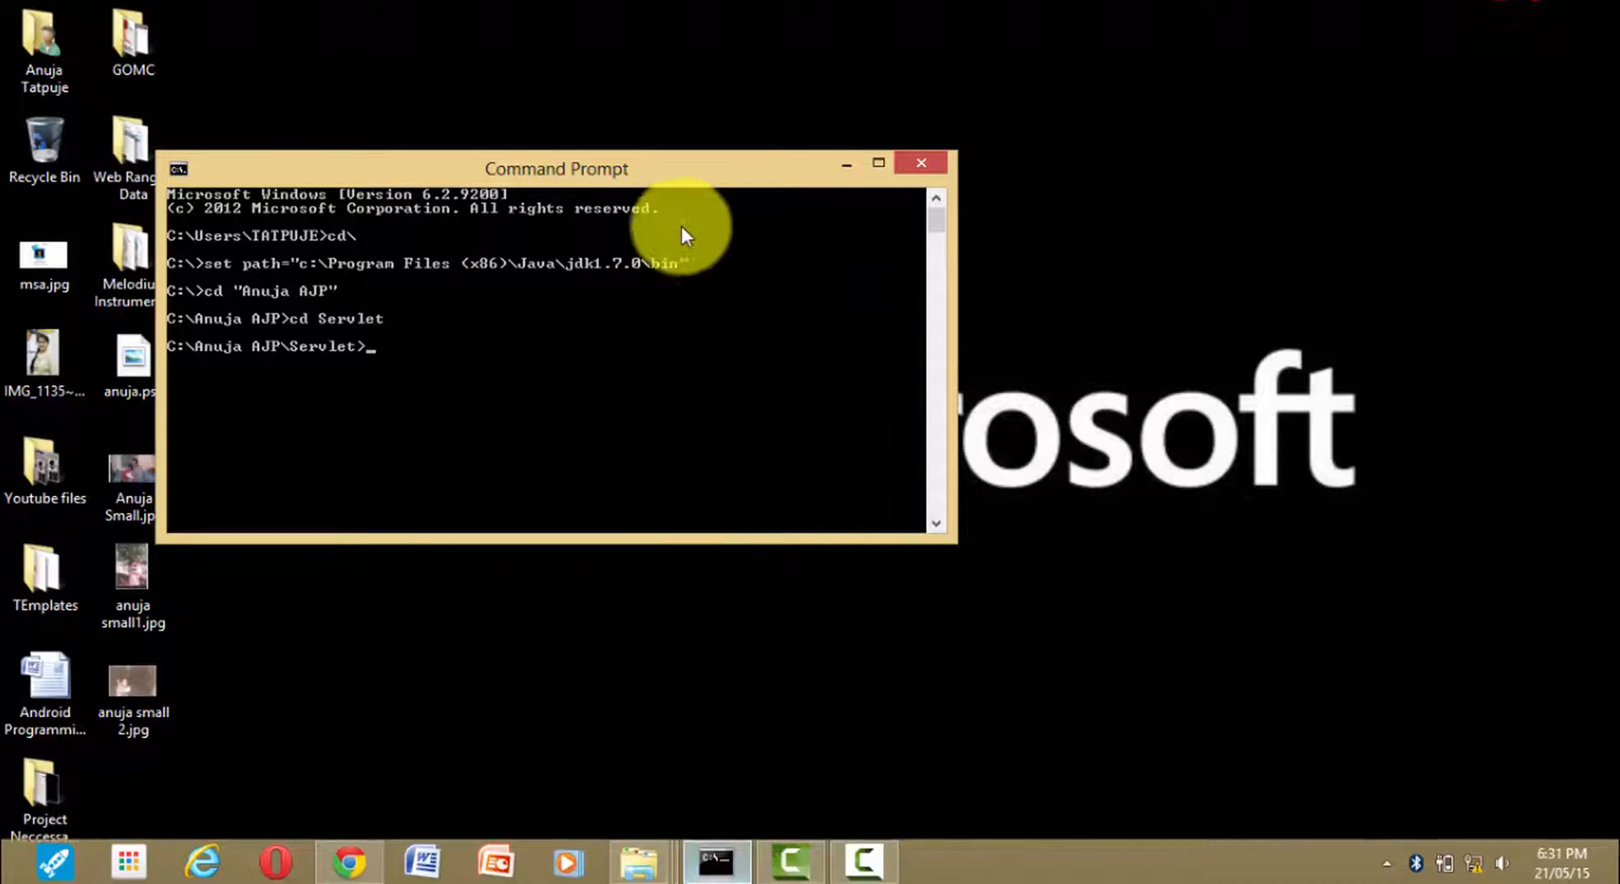
left_click_drag(555, 168, 731, 168)
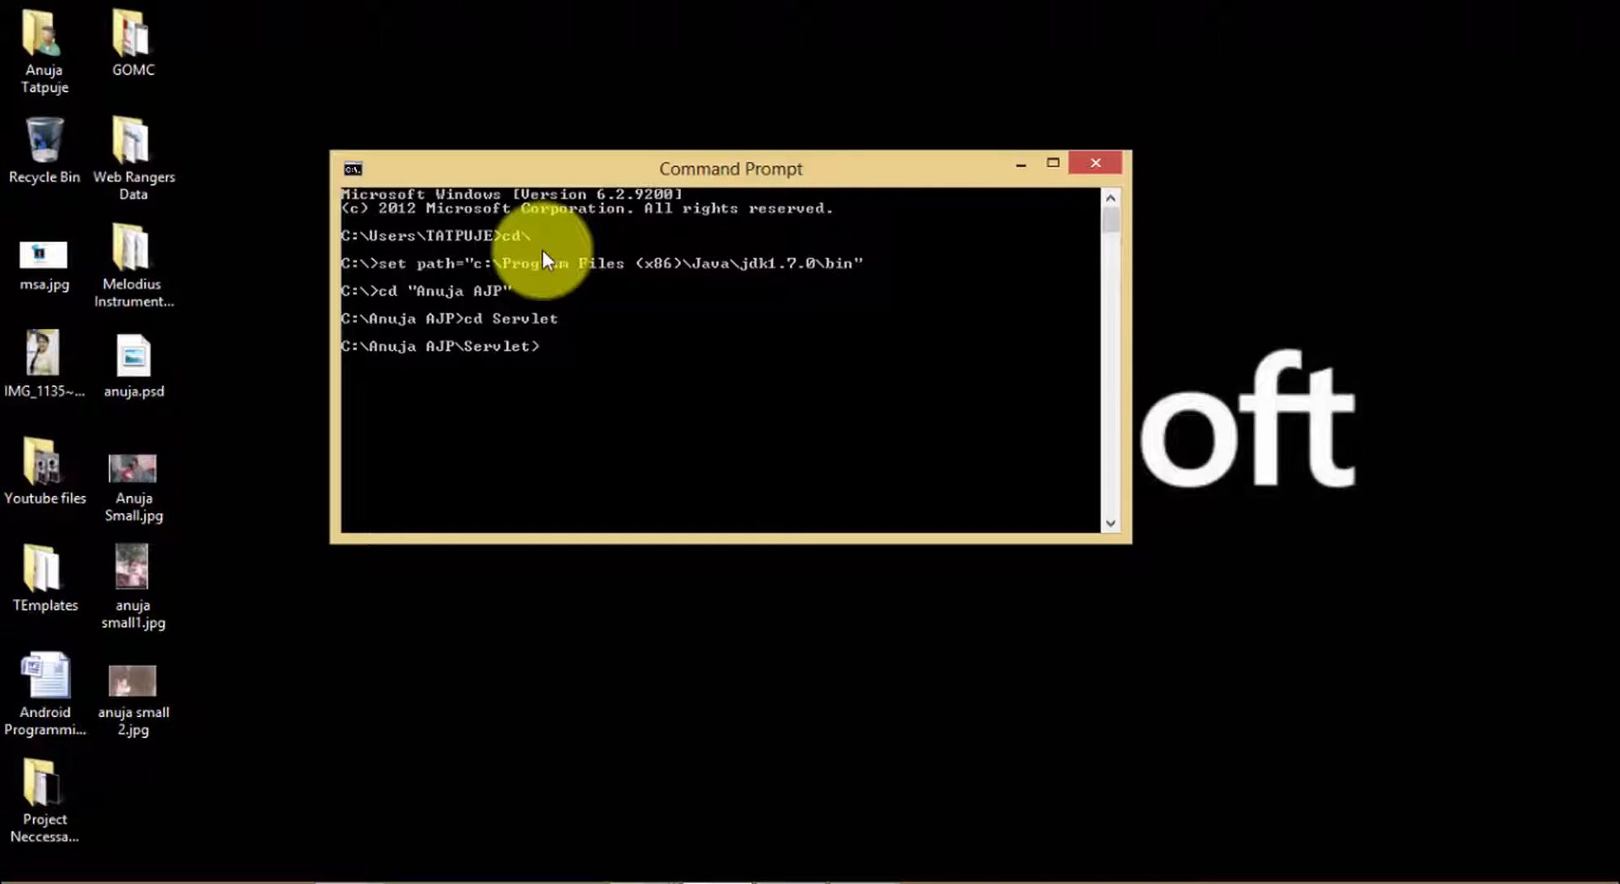
type("javac")
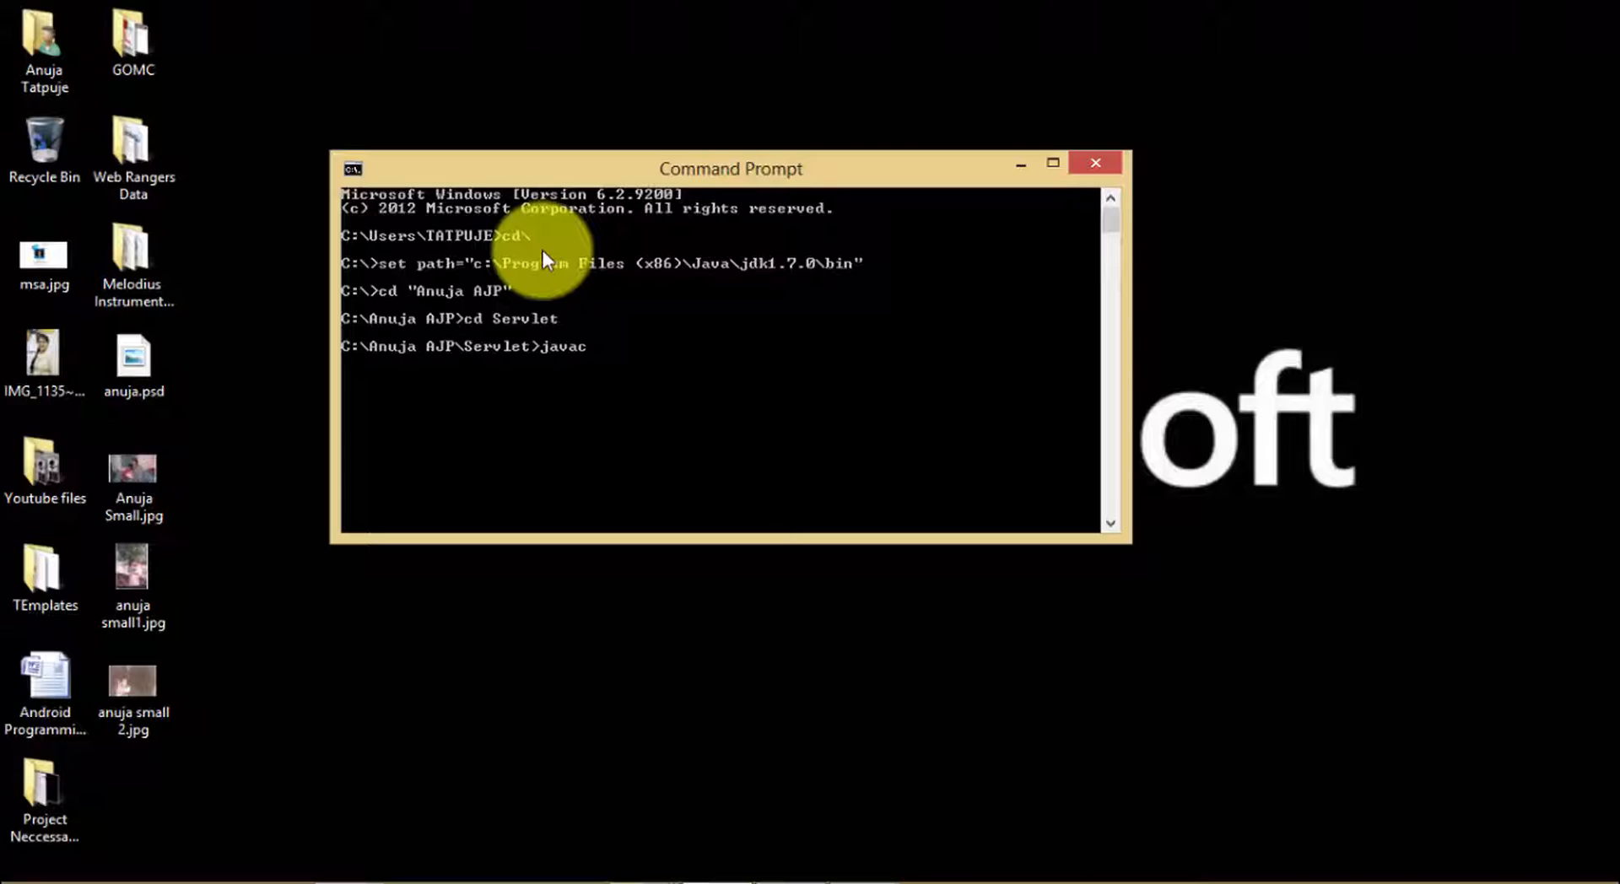
type("He")
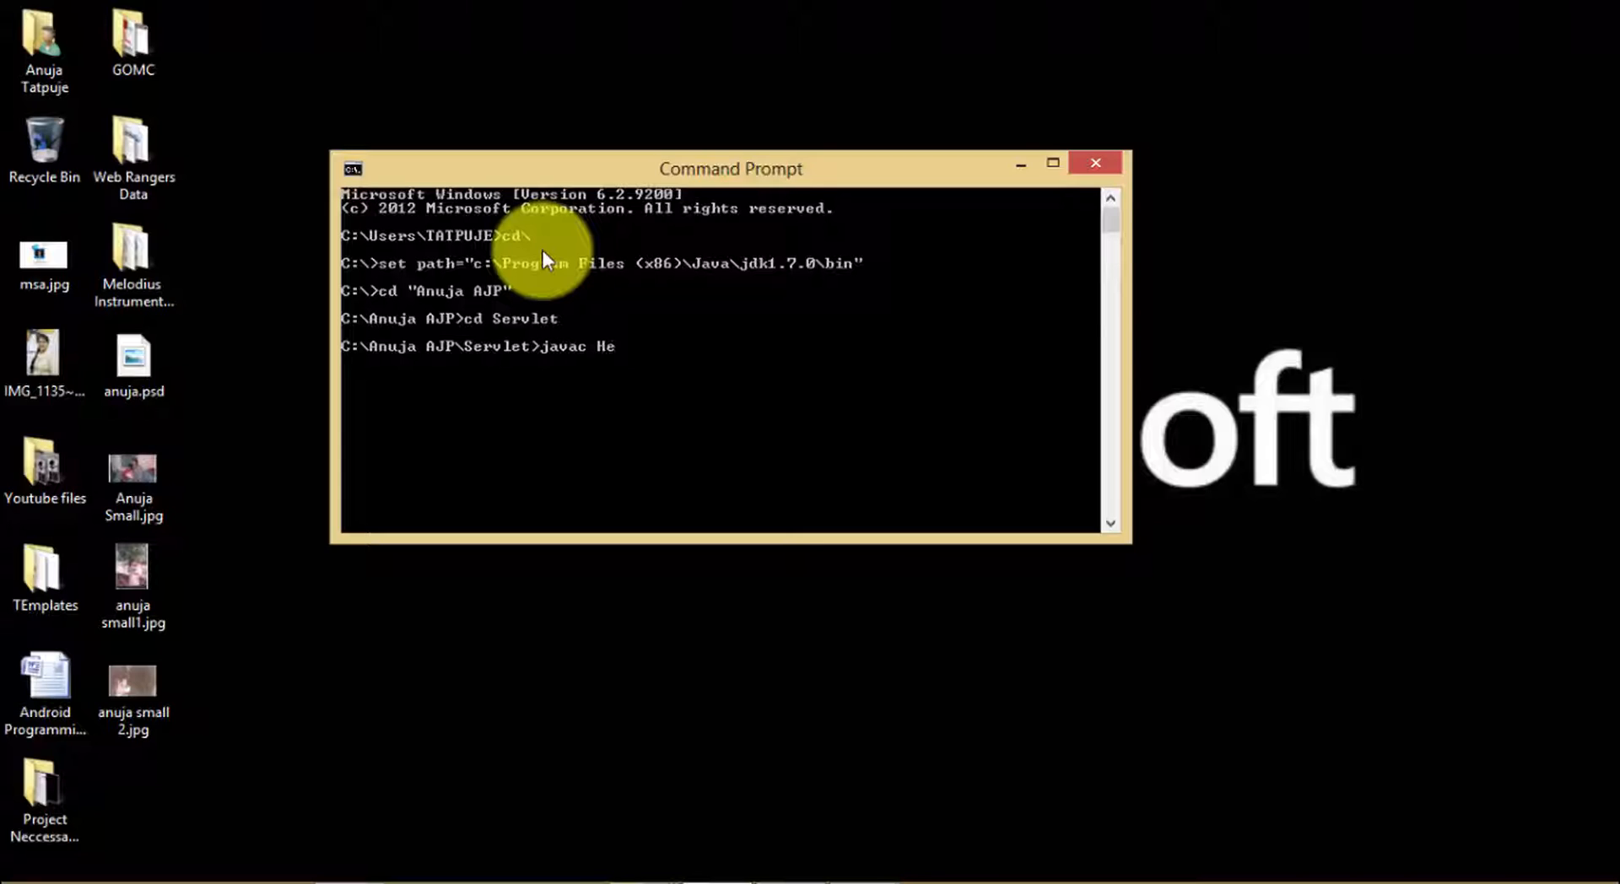
type("lloUser.java -c")
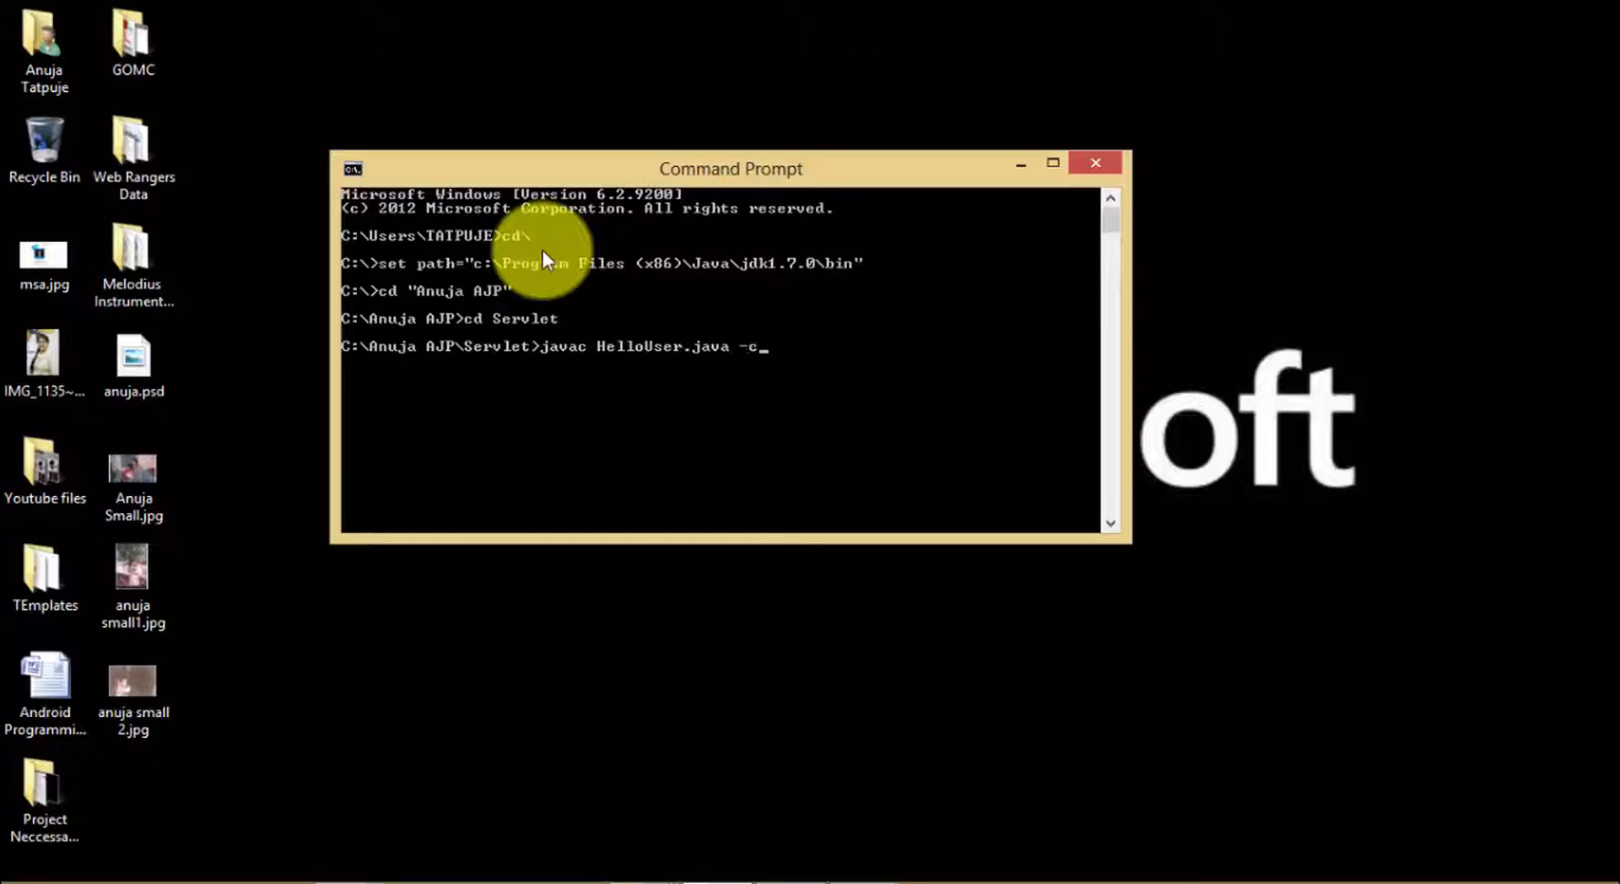
type("lasspath")
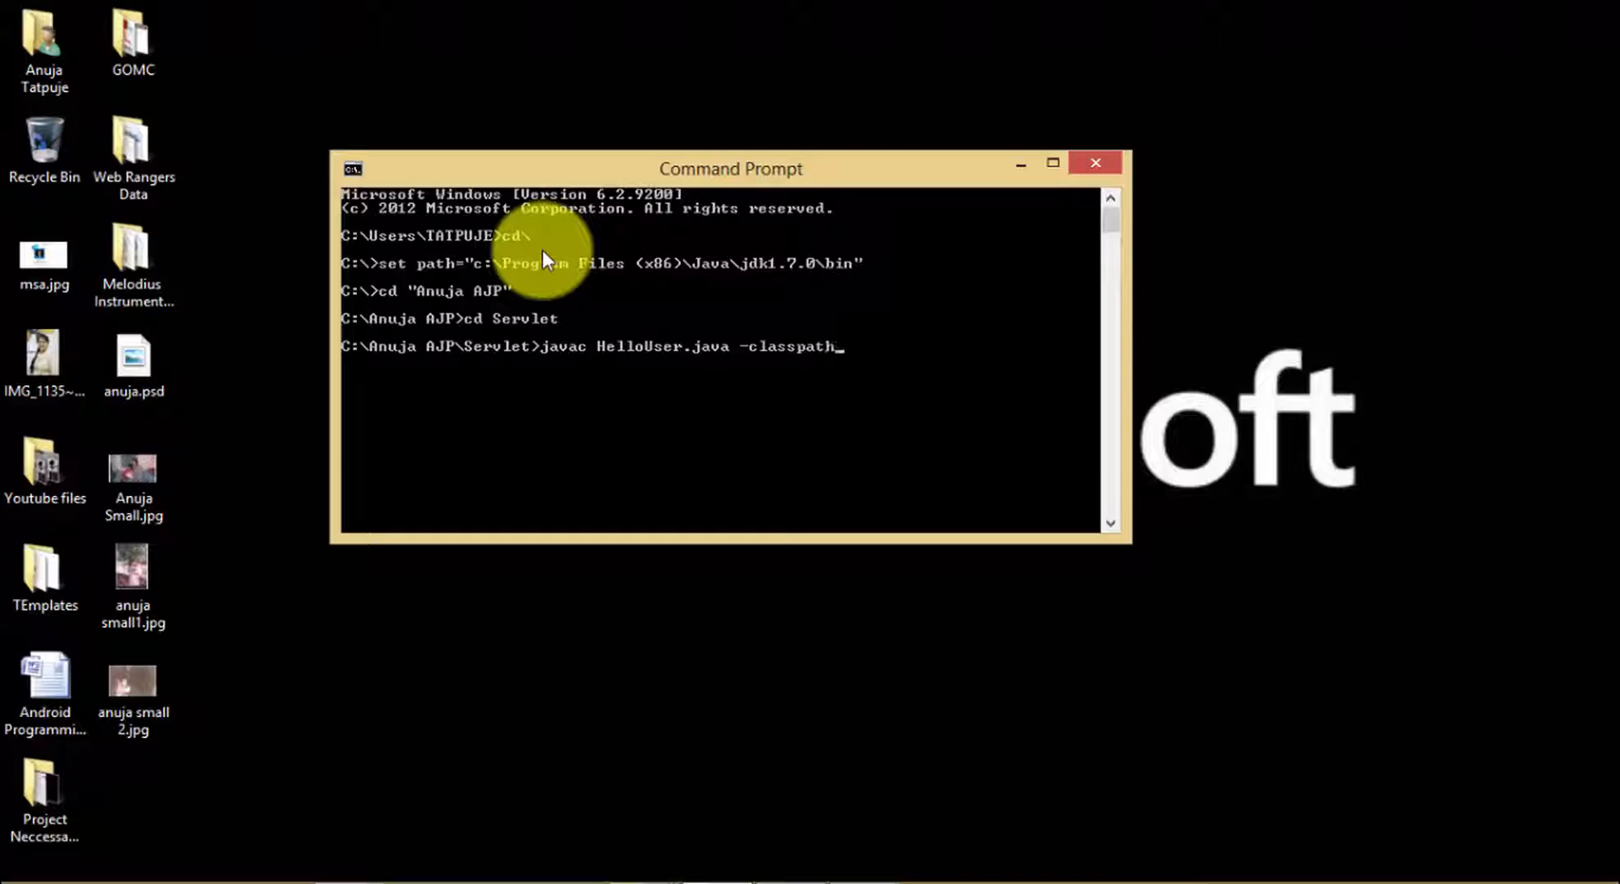
type("servlet-api.jar")
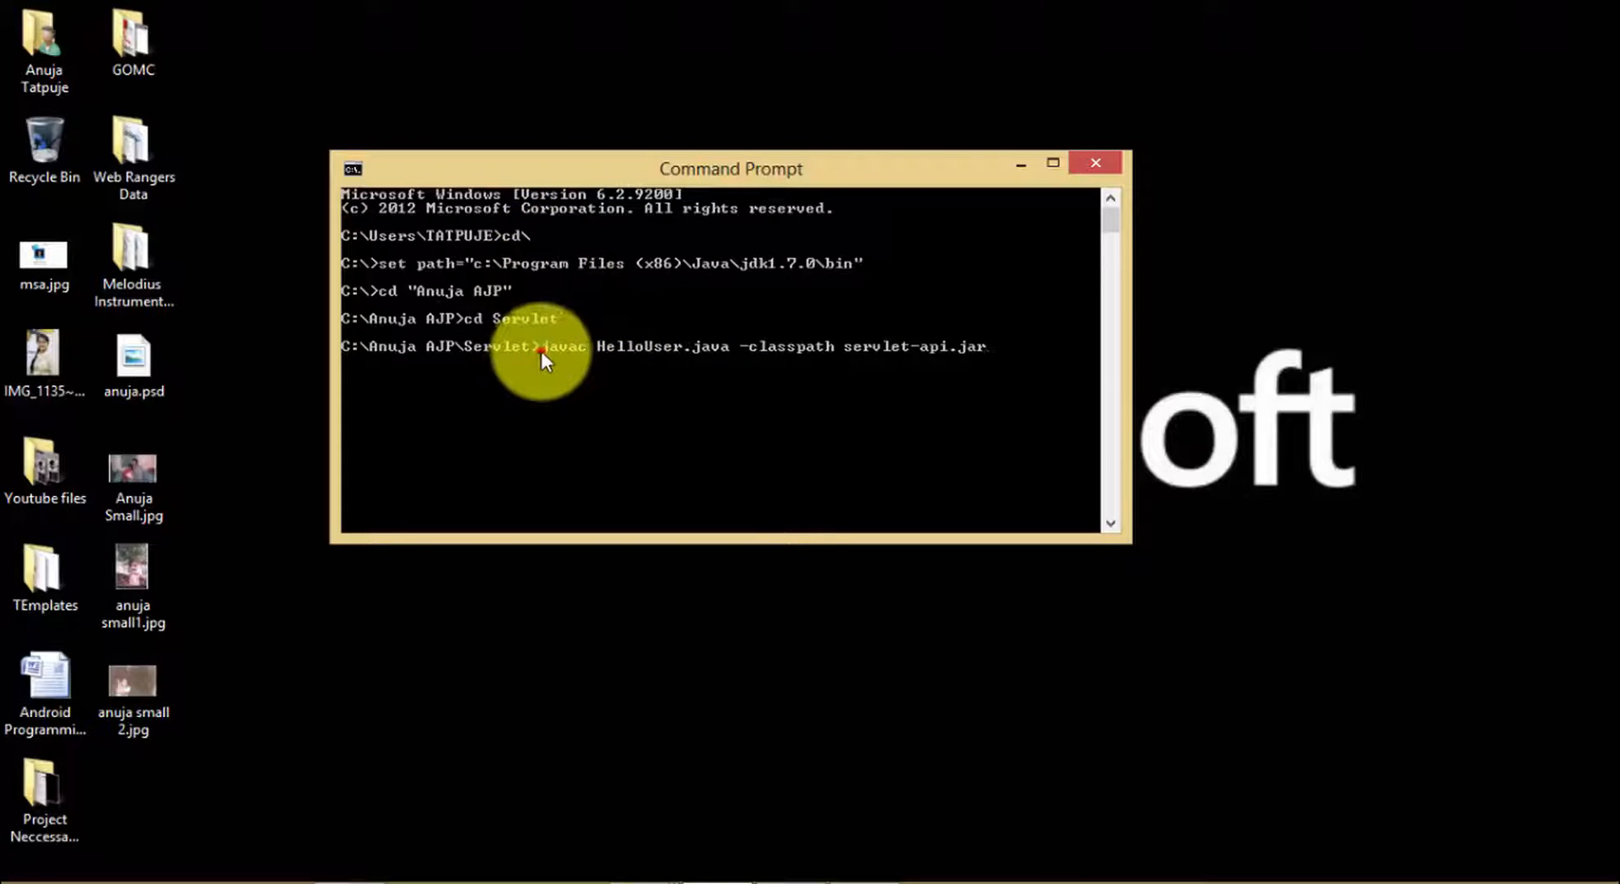
mouse_move(1026, 341)
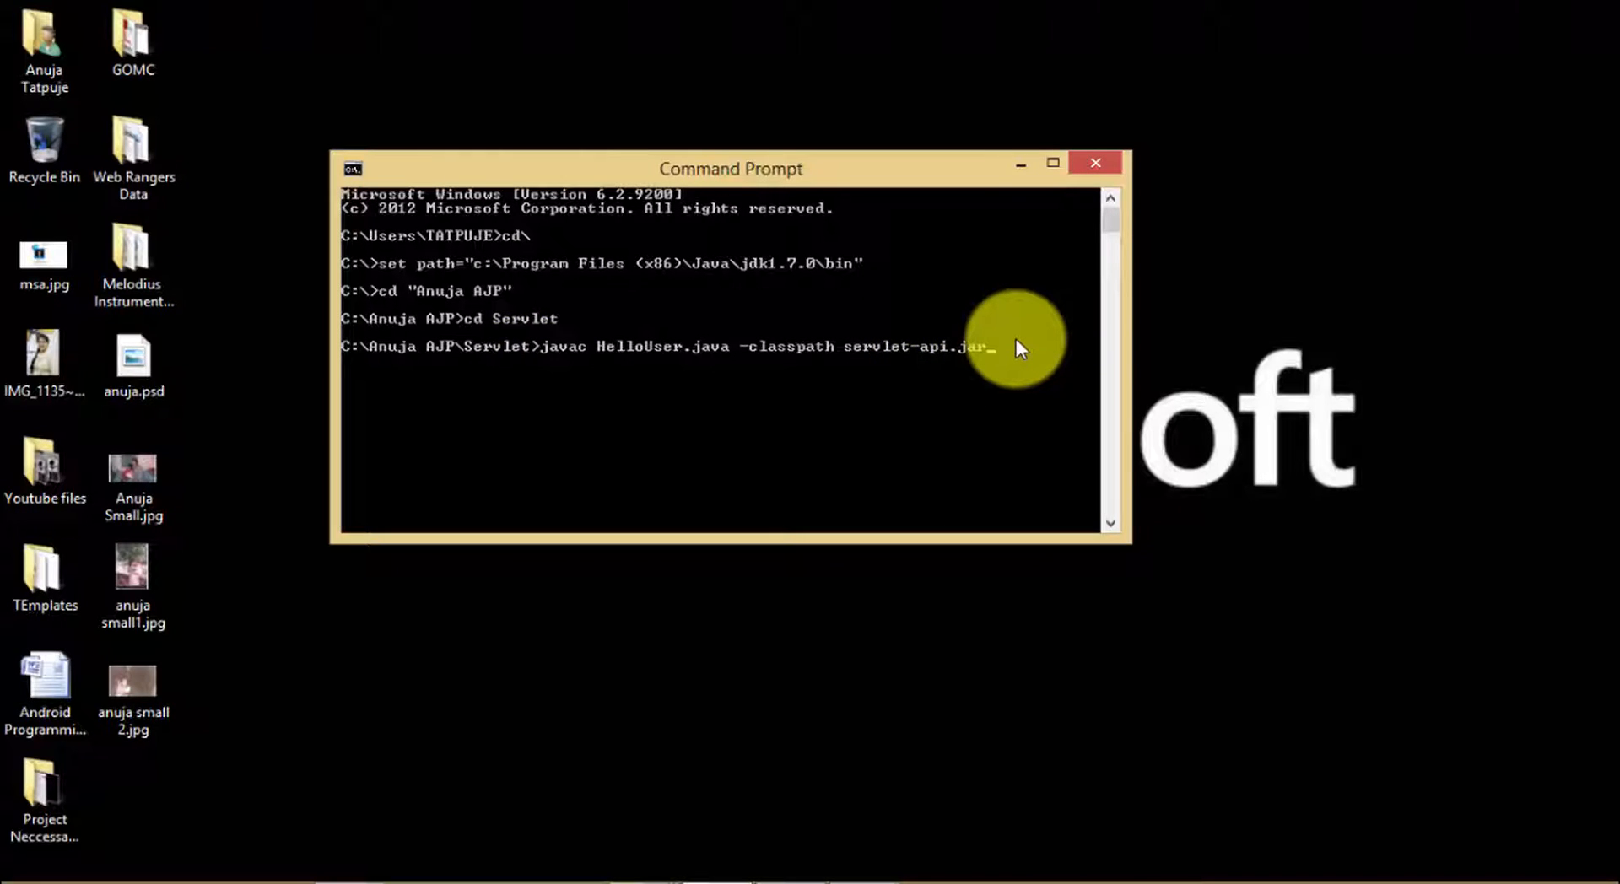
mouse_move(771, 368)
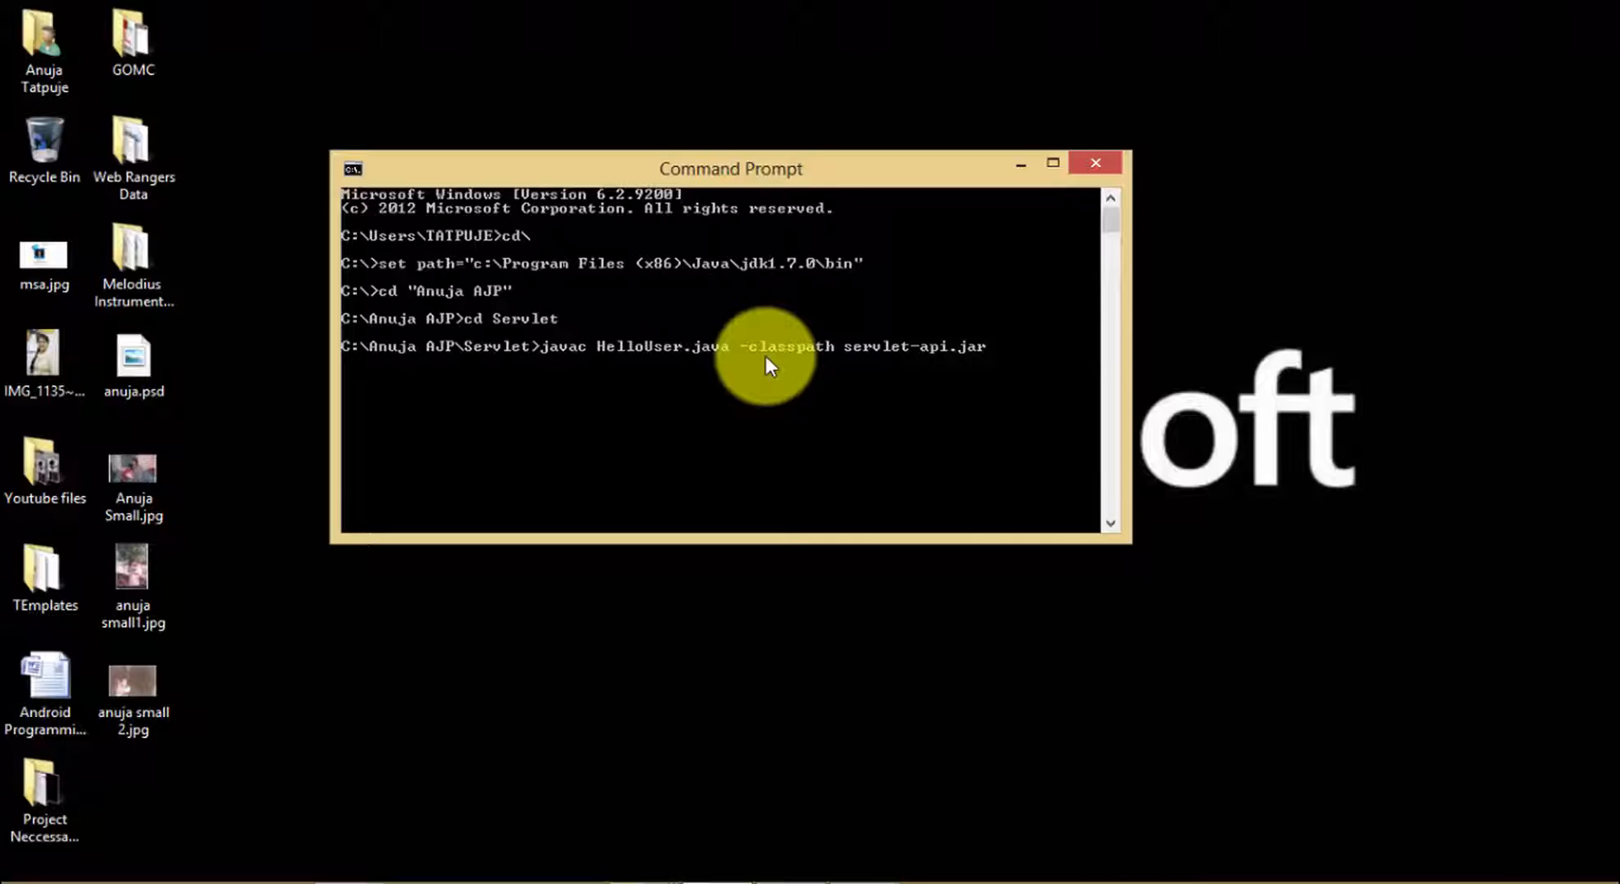
key("Enter")
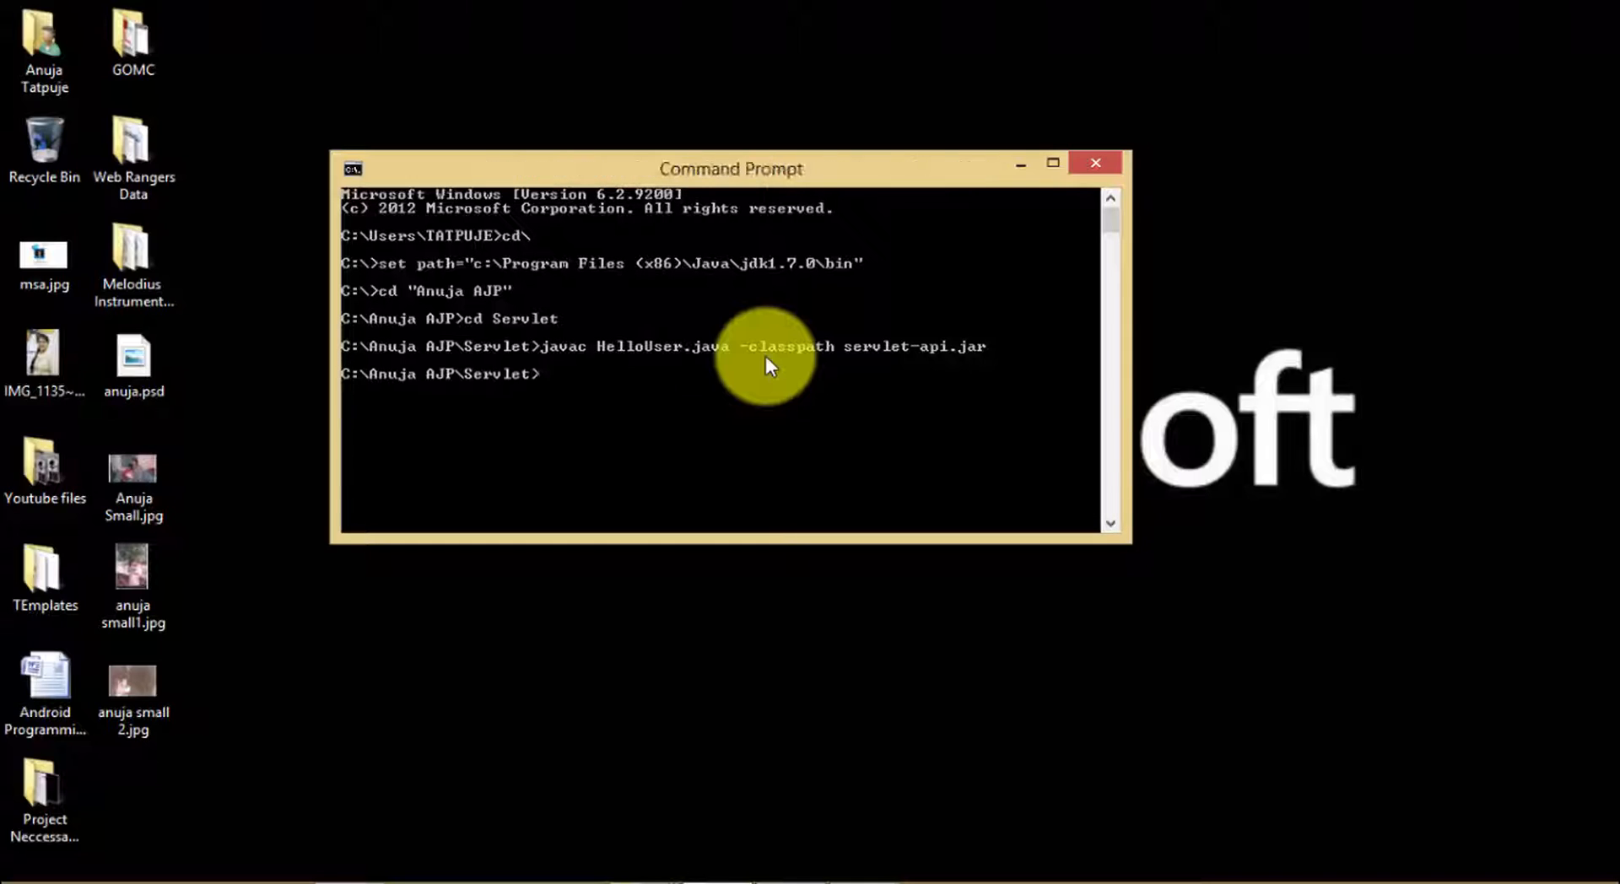
mouse_move(845, 216)
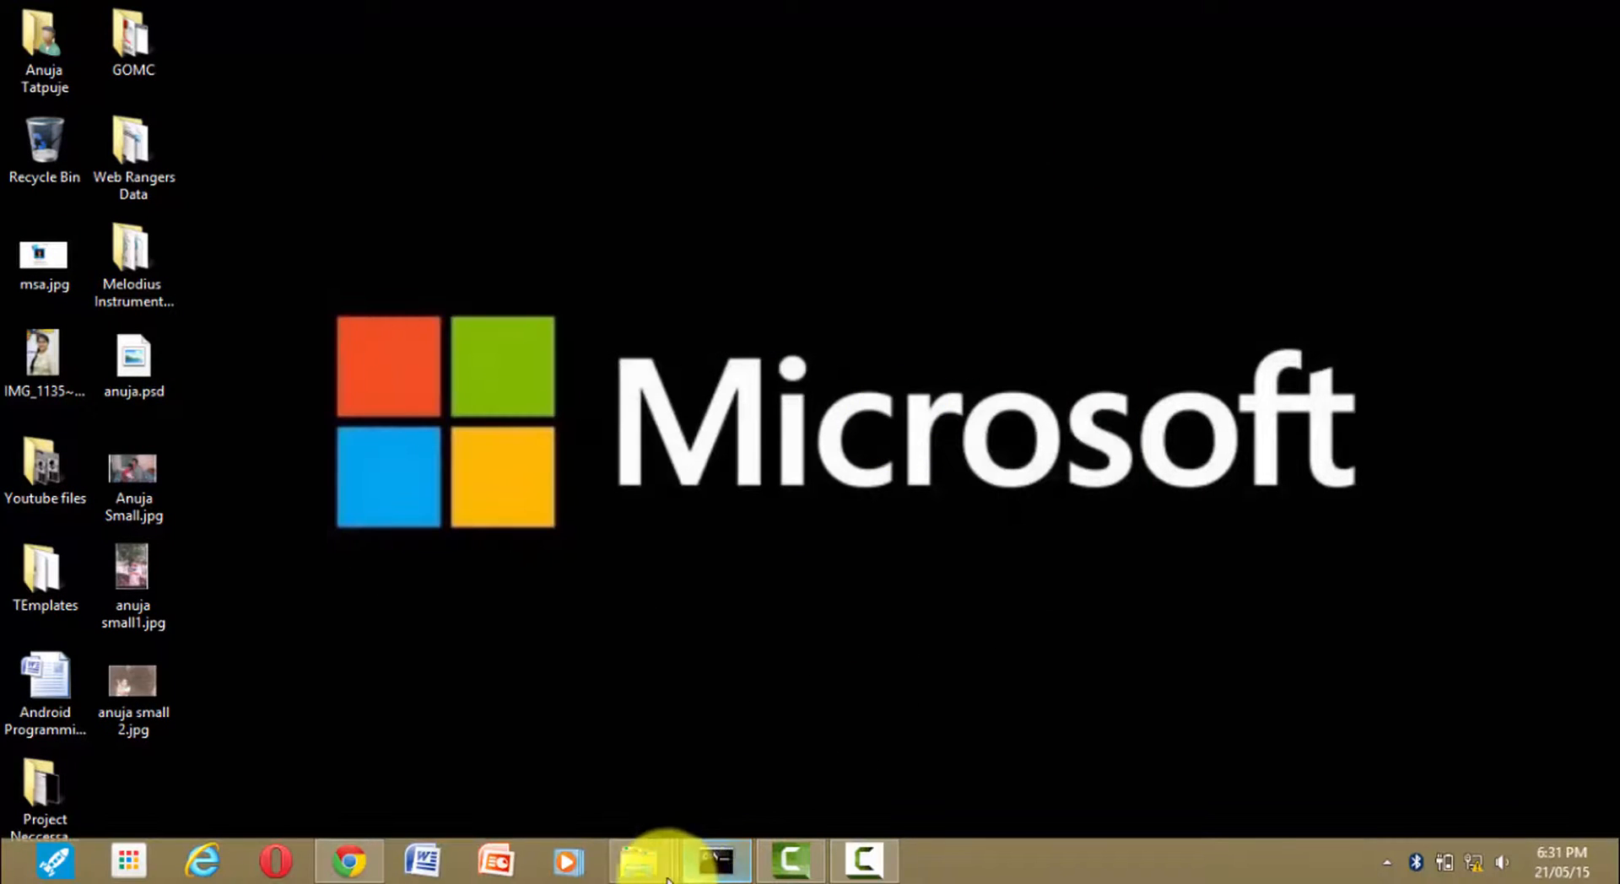
Step: Restore the Servlet folder window and confirm HelloUser.class now sits beside HelloUser.java
left_click(641, 860)
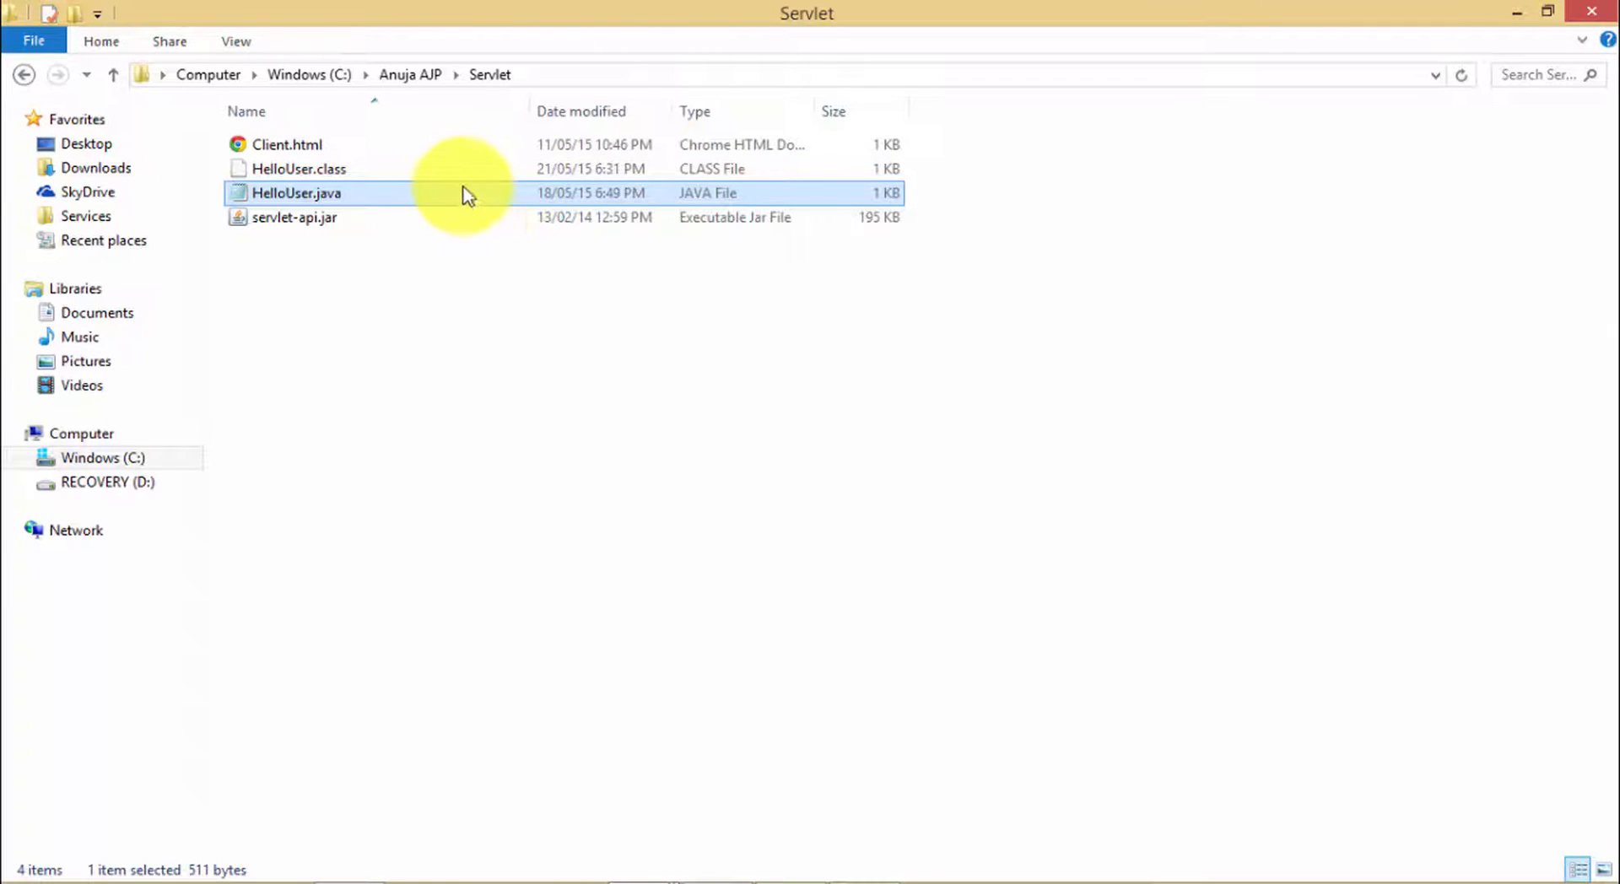
left_click(296, 169)
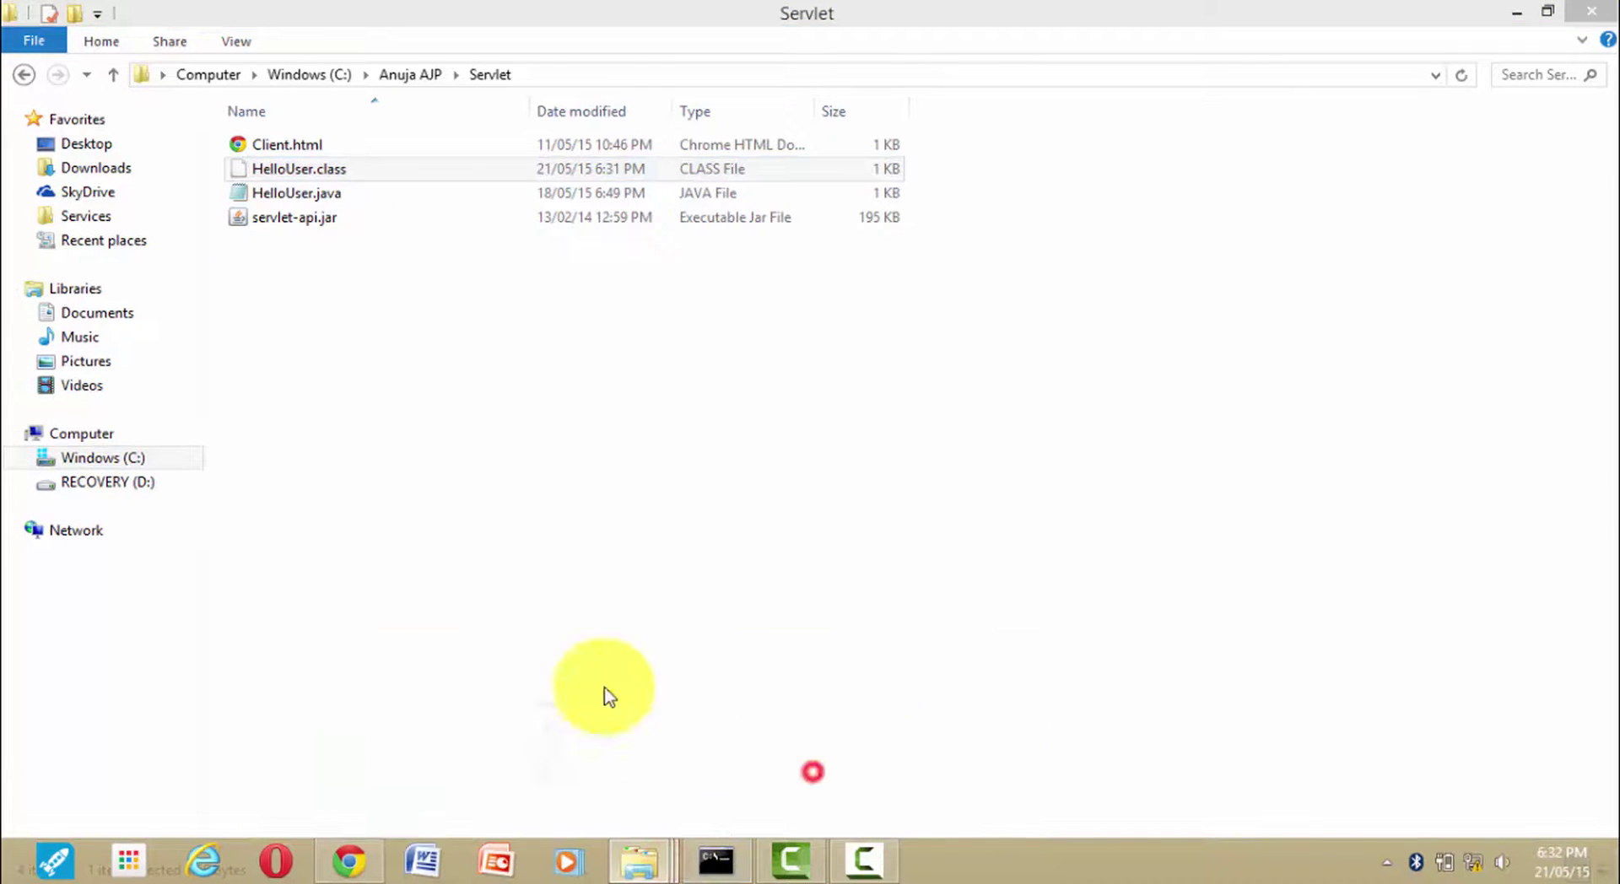
Step: Paste HelloUser.class into C:\tomcat\webapps\examples\WEB-INF\classes and return to WEB-INF
left_click(309, 74)
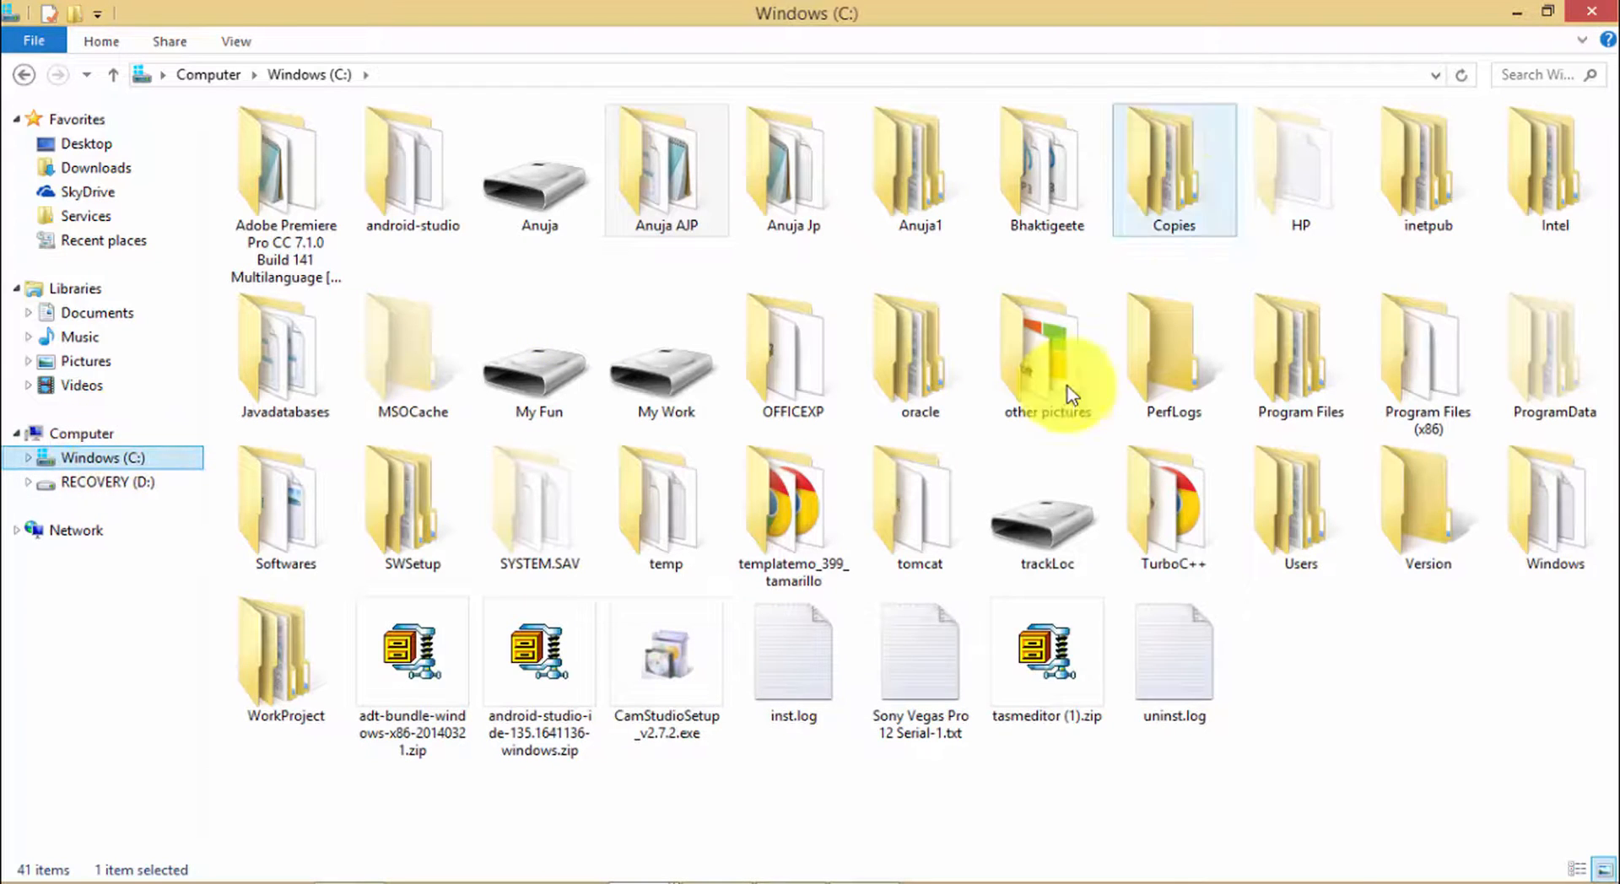
double_click(919, 503)
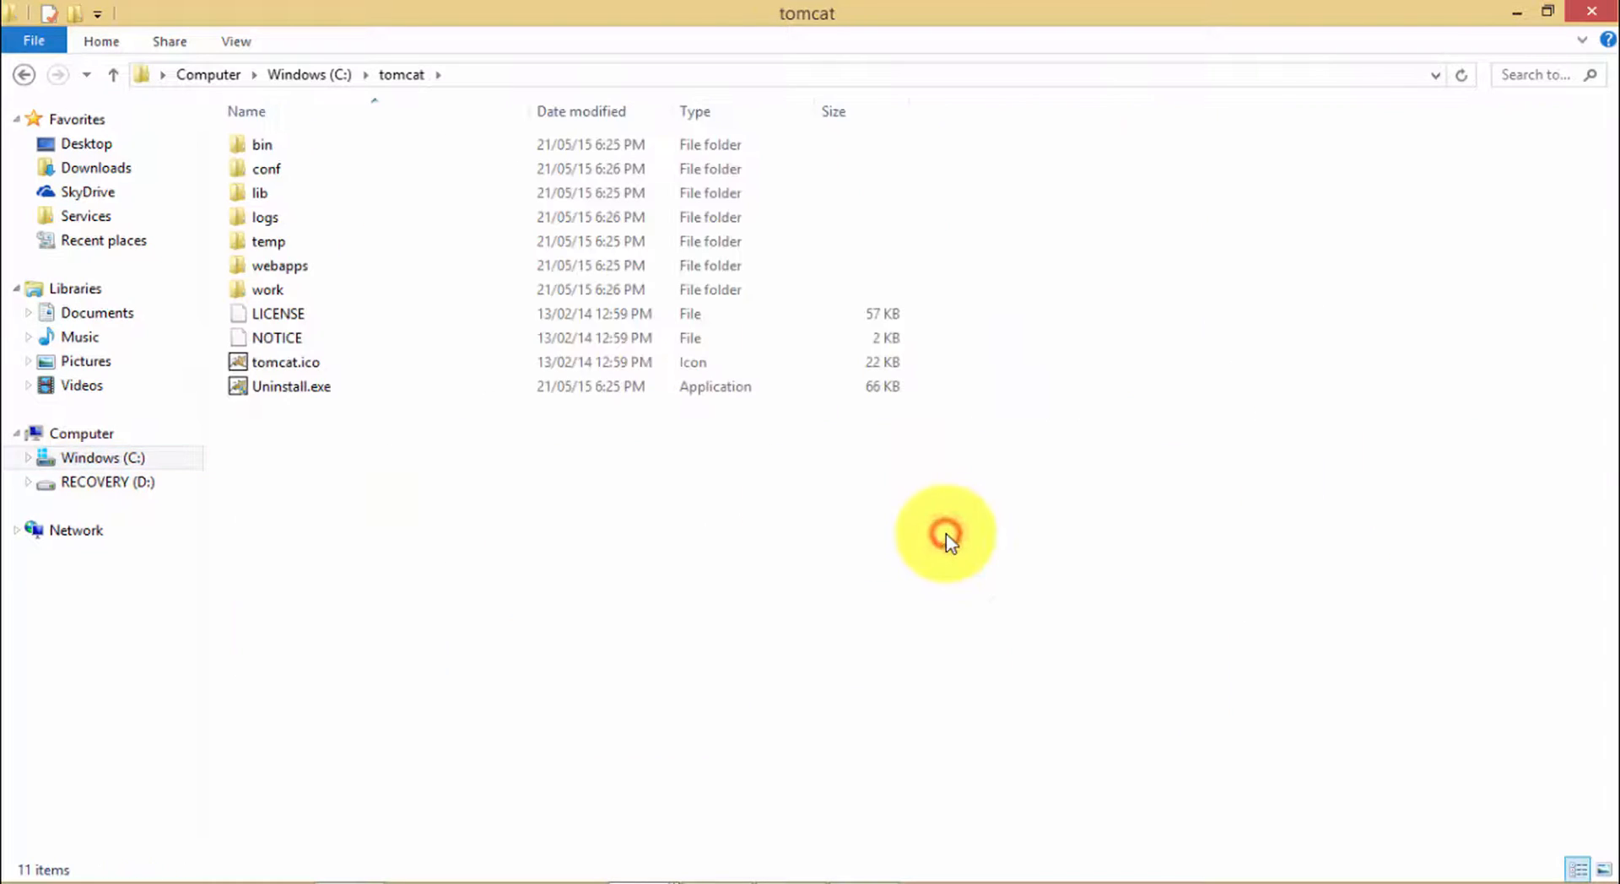
double_click(279, 265)
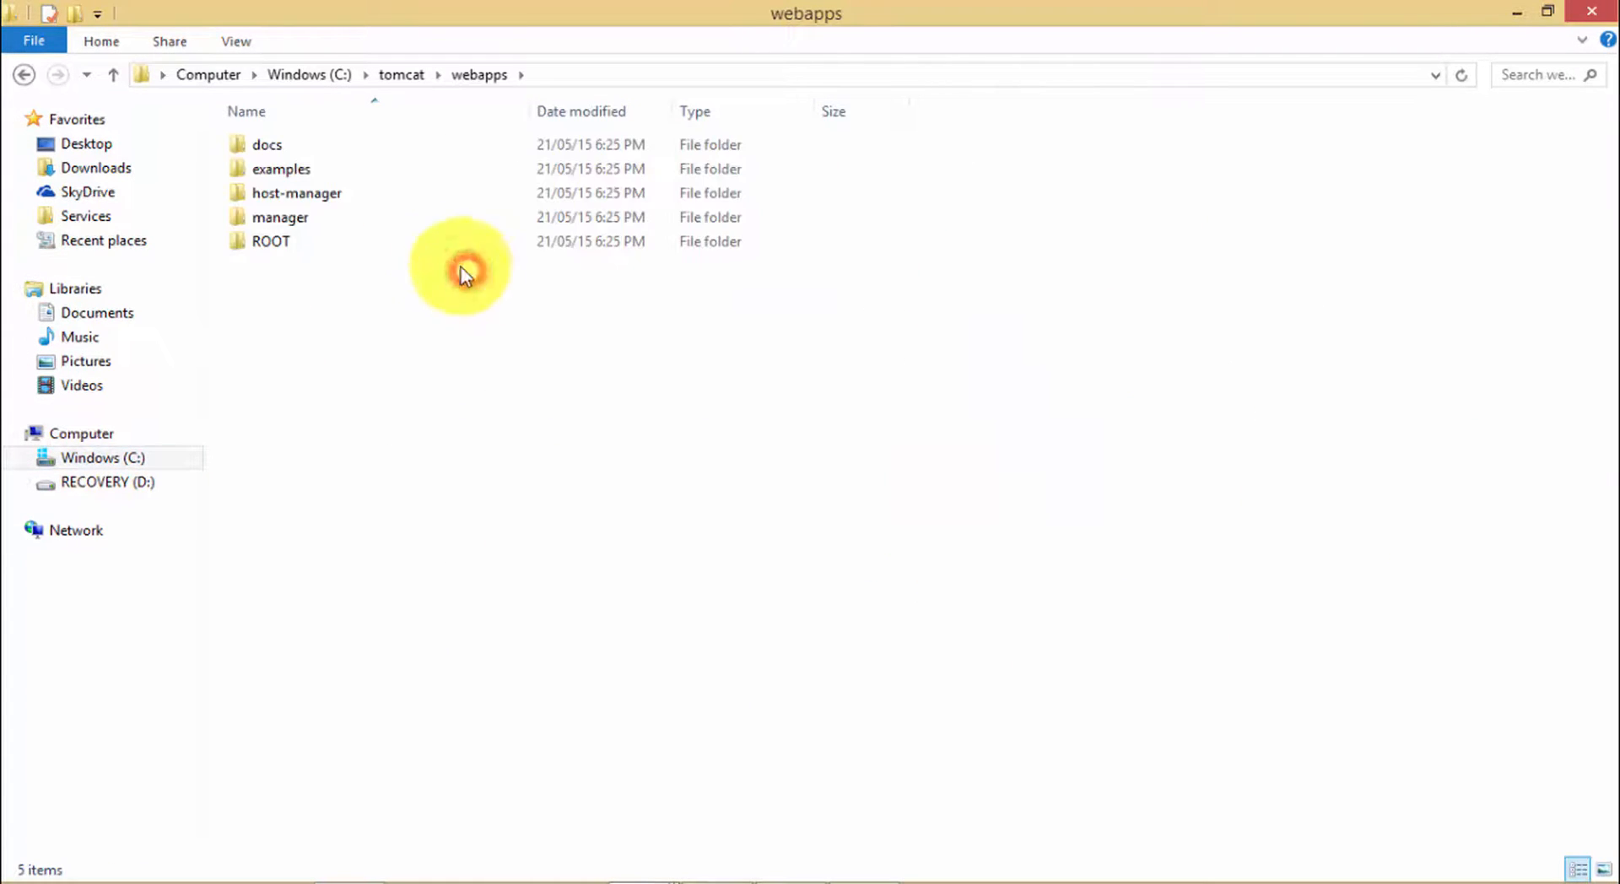
double_click(280, 169)
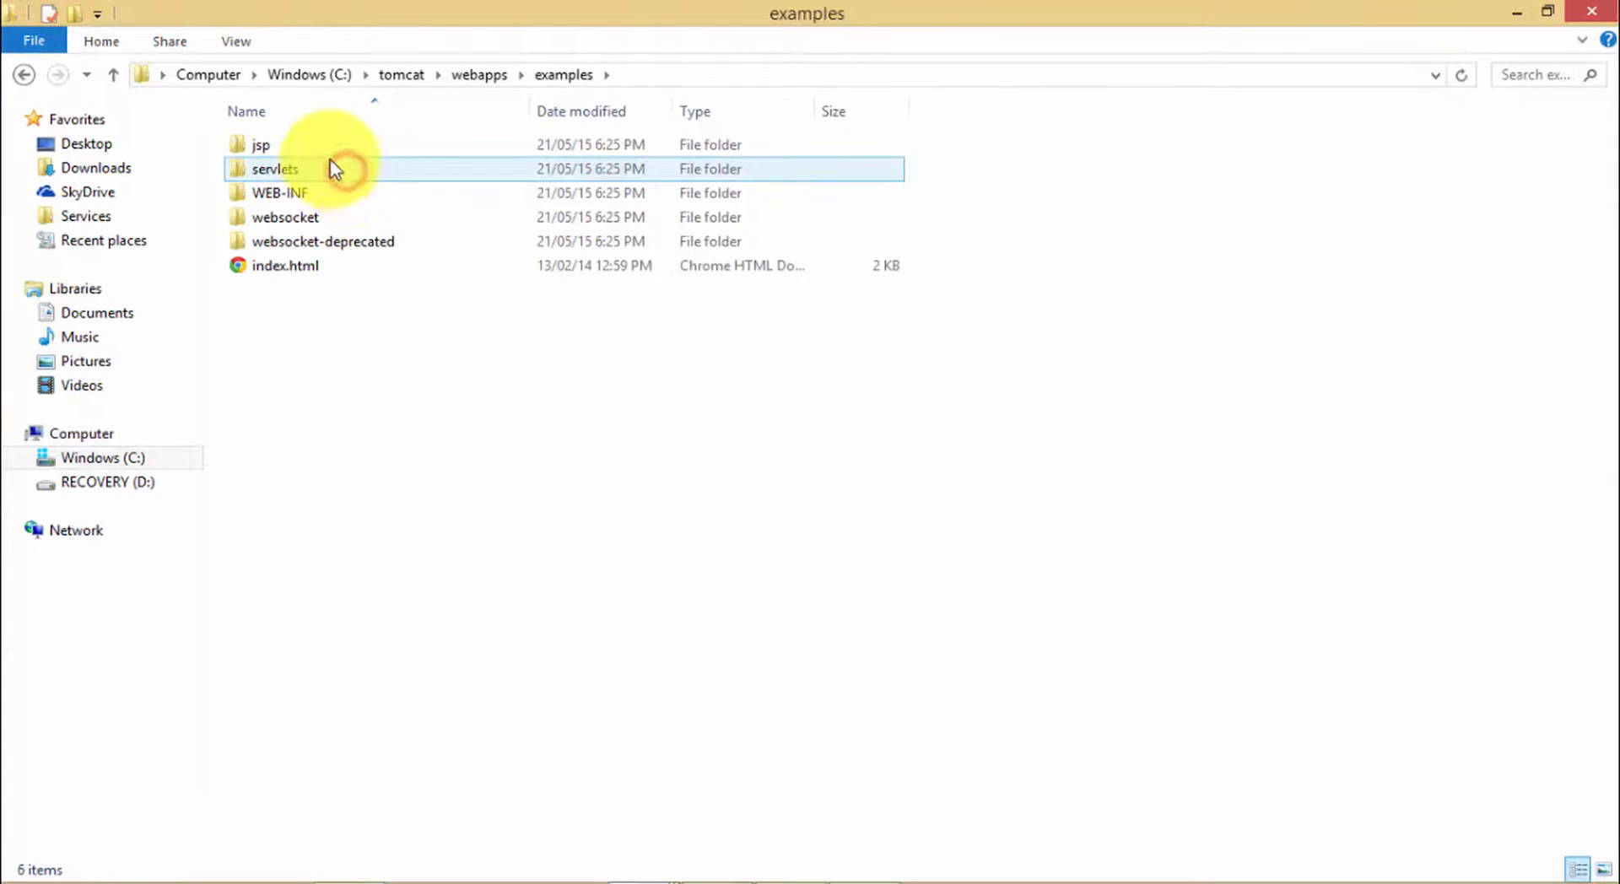
double_click(278, 193)
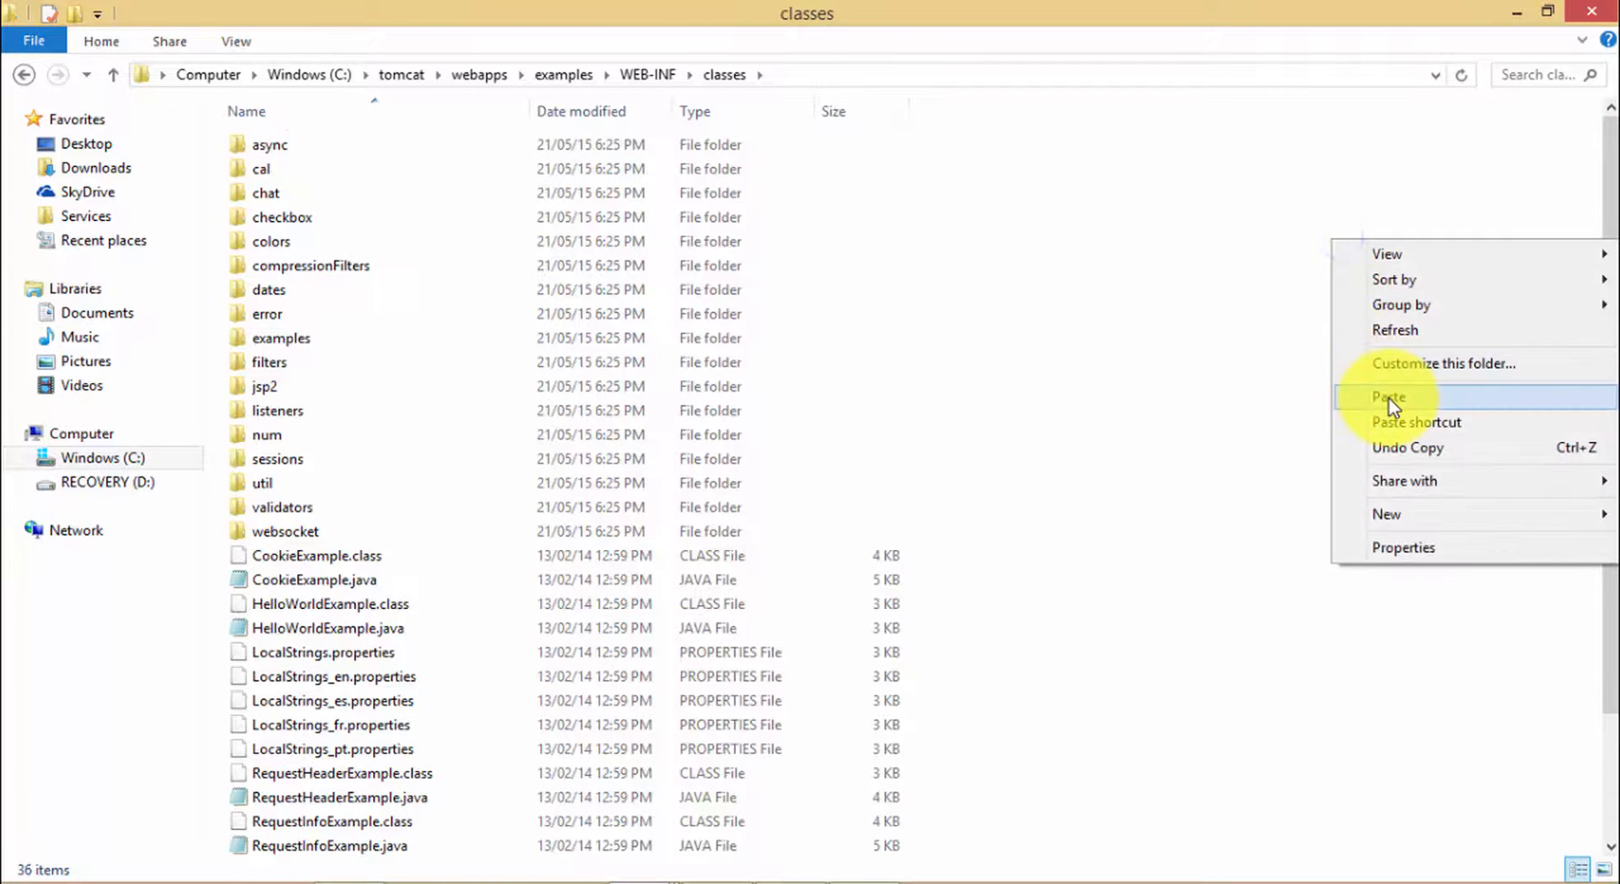
left_click(1389, 397)
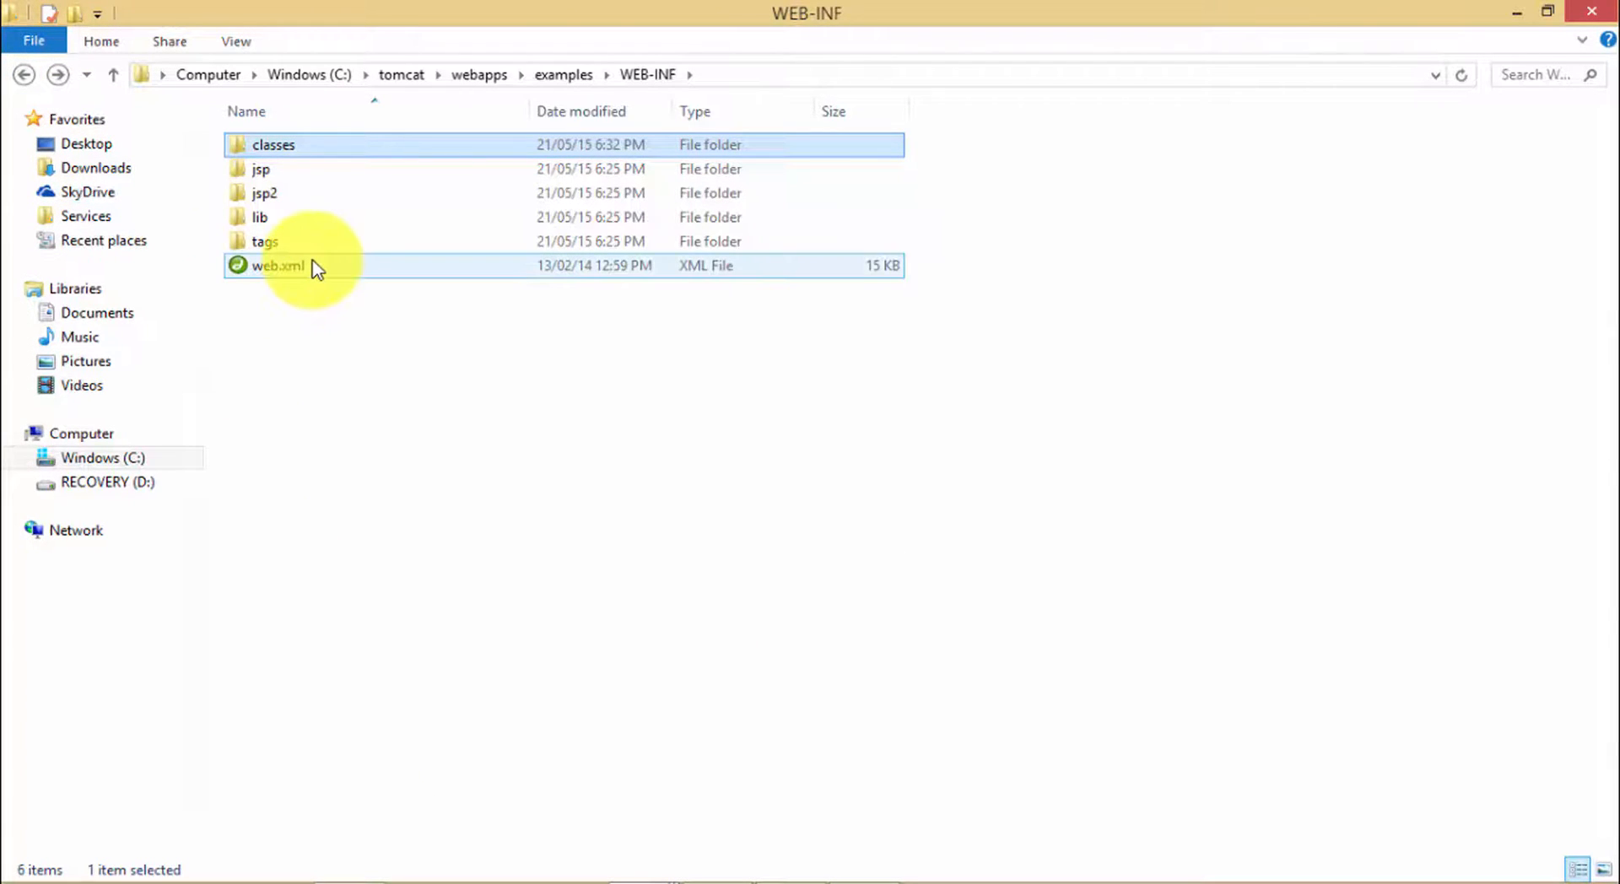
Step: Edit the examples WEB-INF web.xml so it loads in Dreamweaver 8
left_click(279, 265)
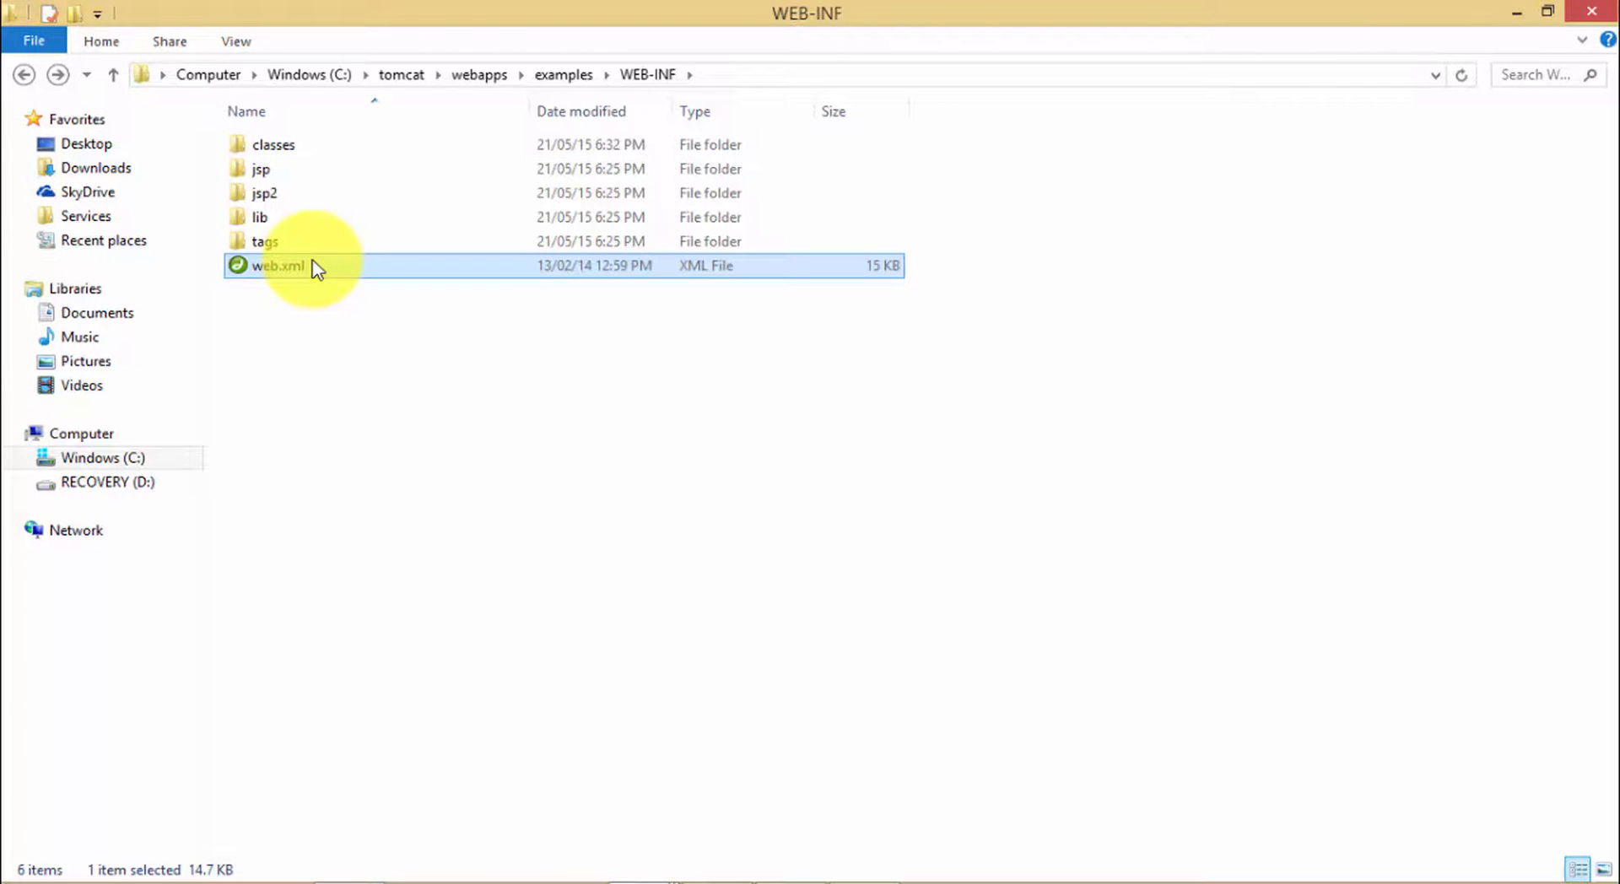
right_click(277, 265)
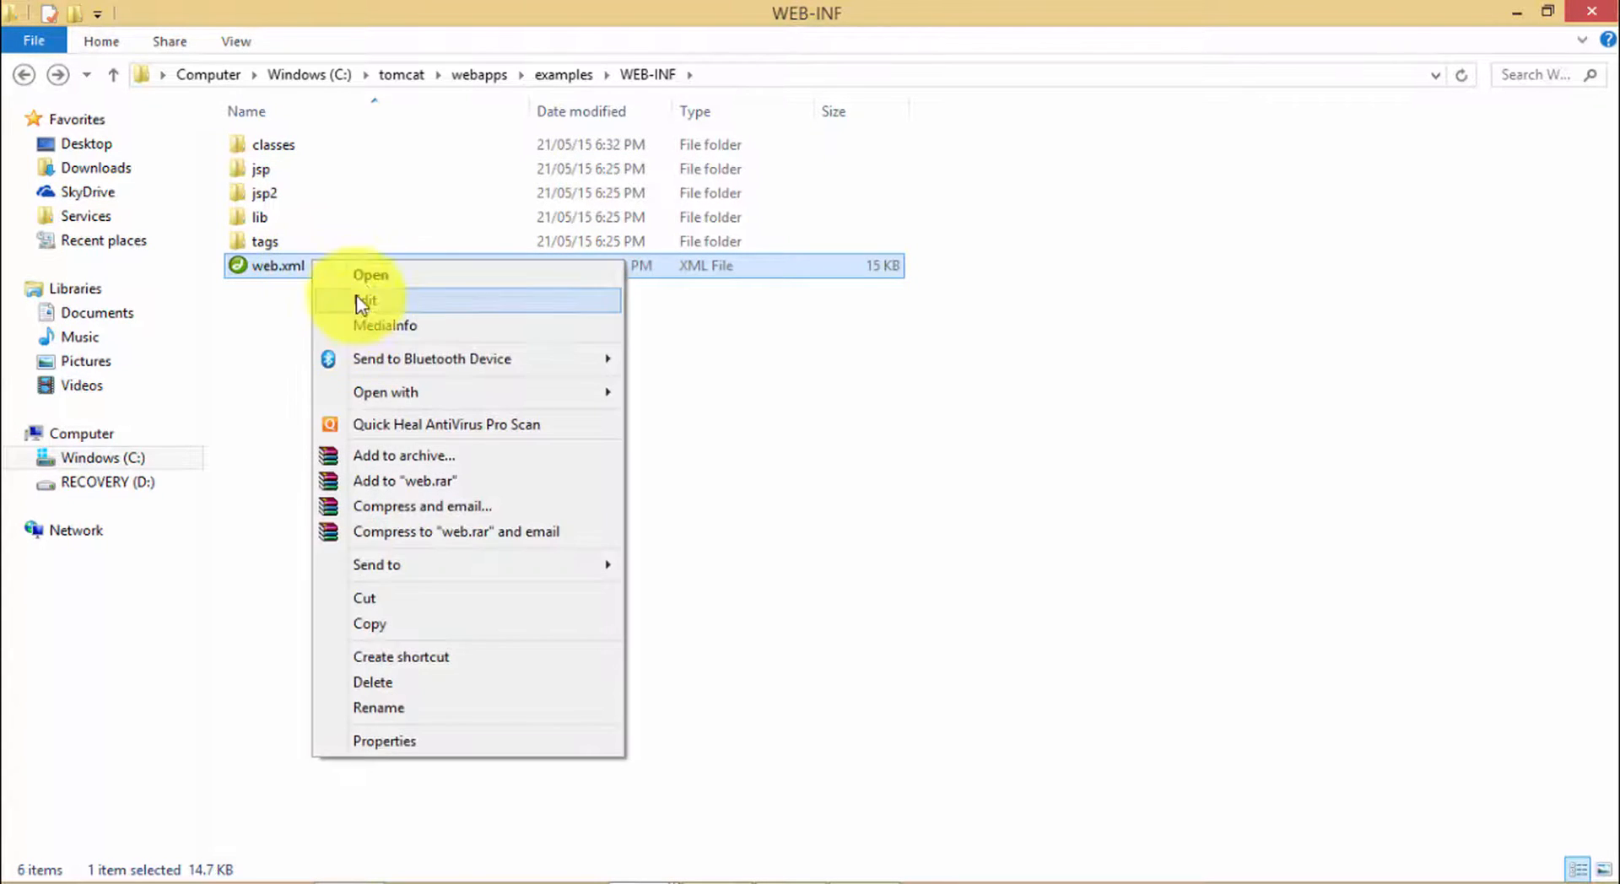
left_click(378, 707)
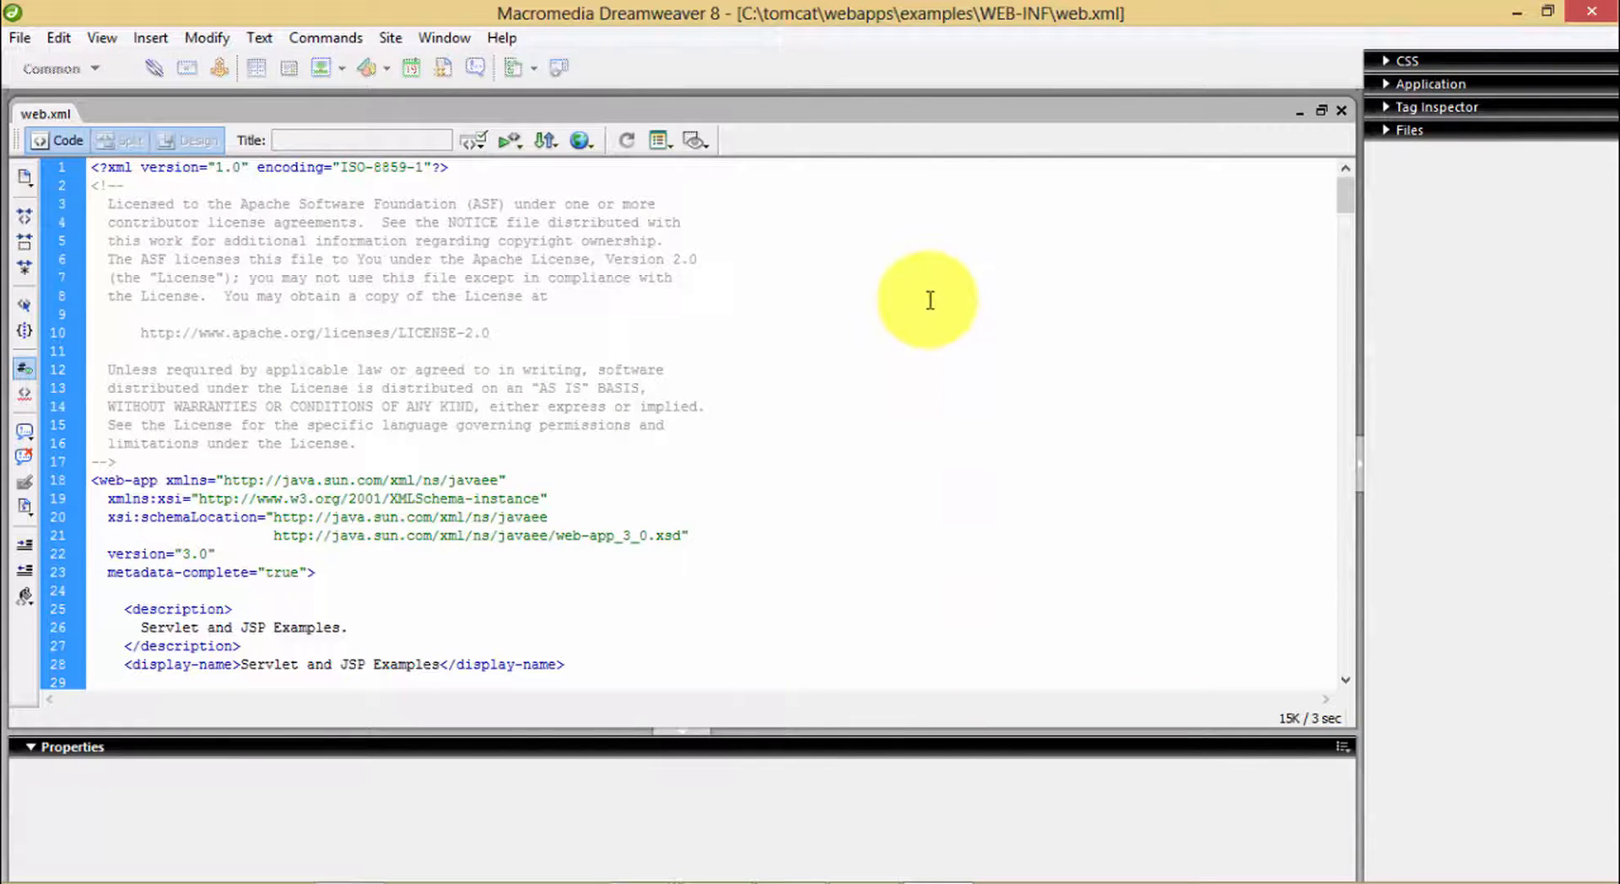
Step: In the copied ChatServlet block, replace the servlet-name with HelloUser
scroll("down", 3)
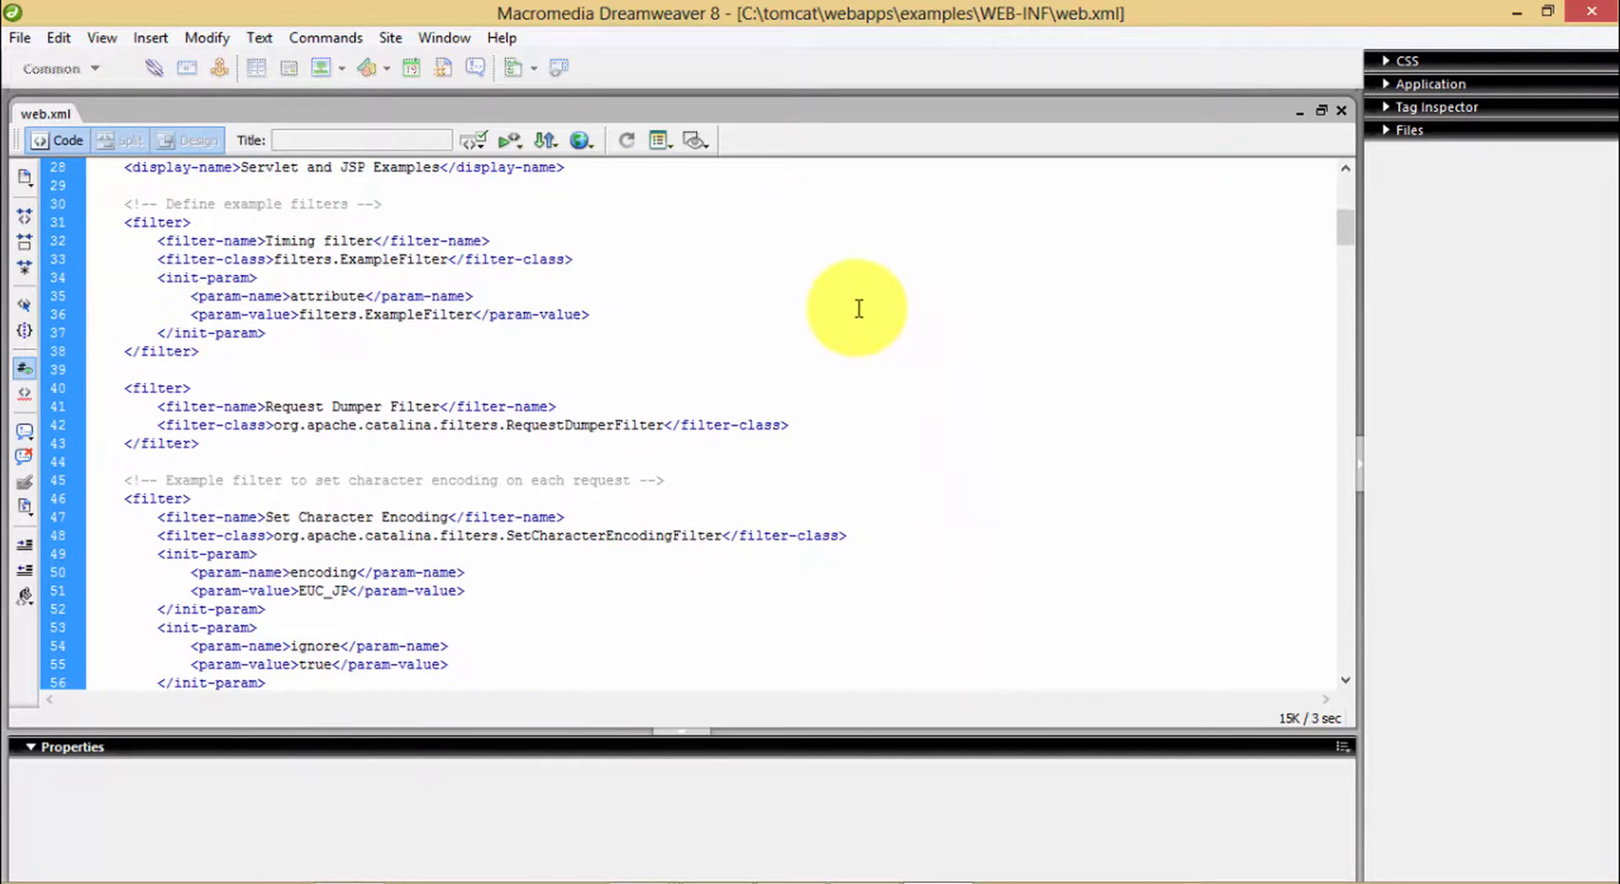
scroll("down", 3)
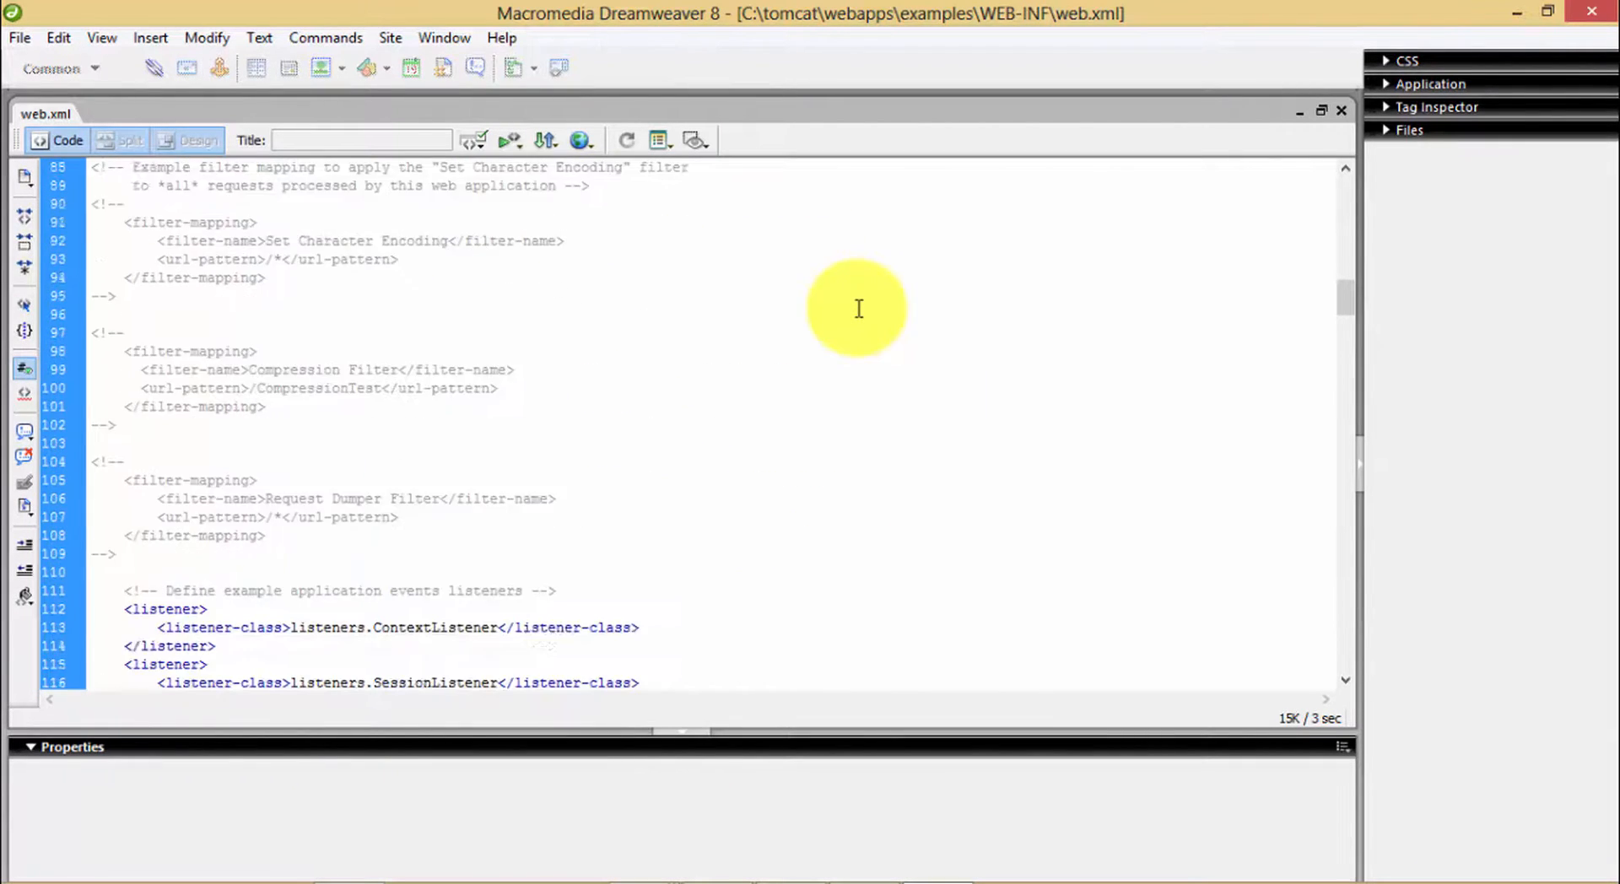
scroll("down", 3)
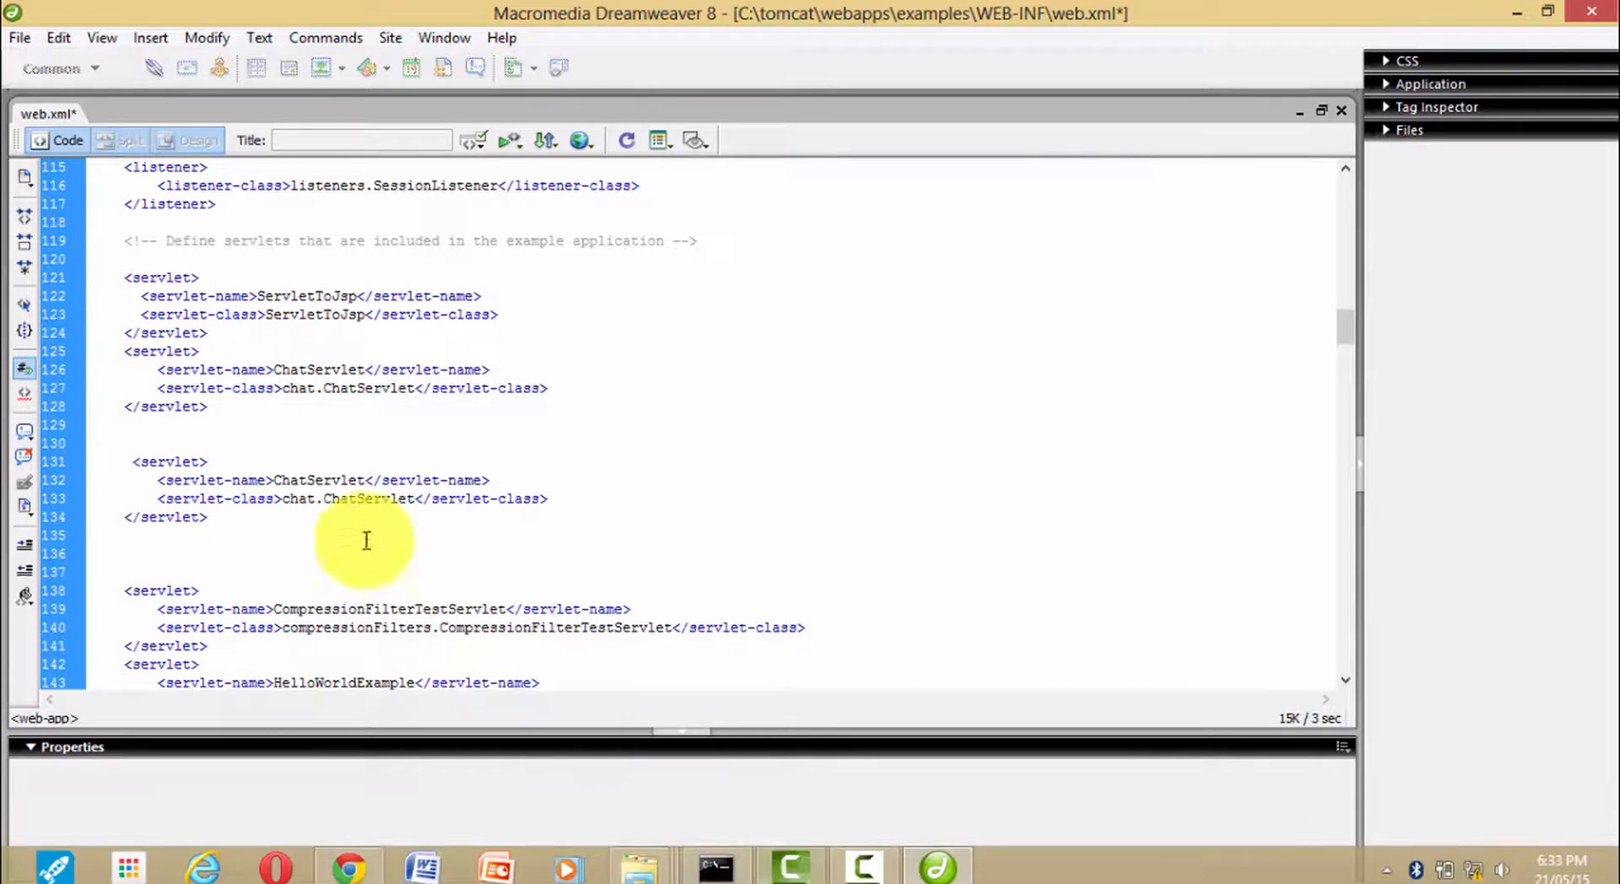
double_click(318, 479)
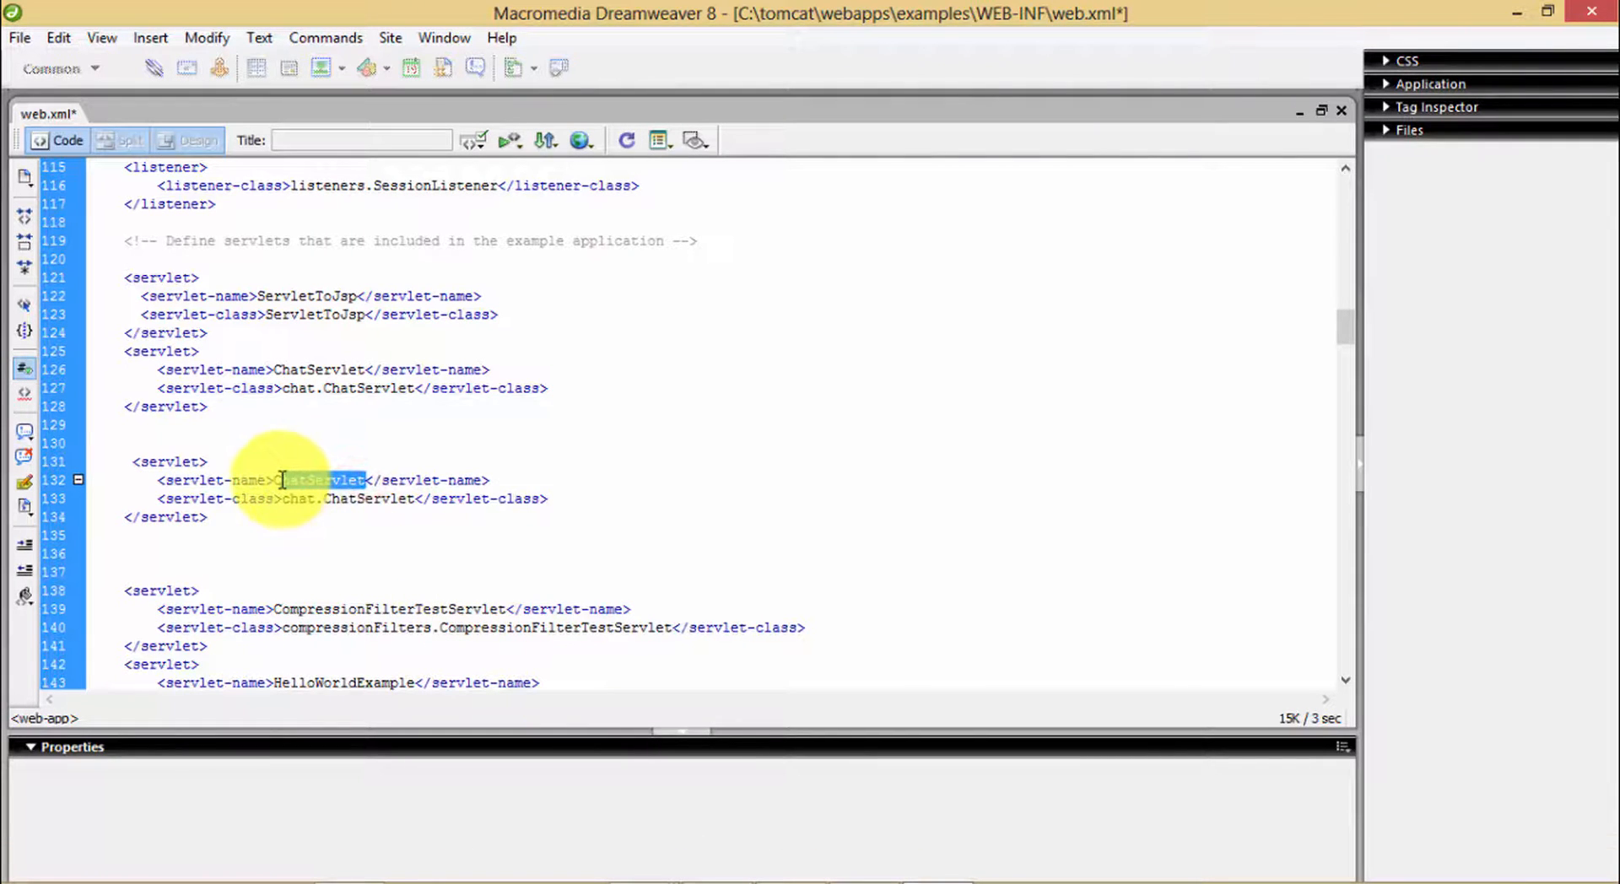
key("Delete")
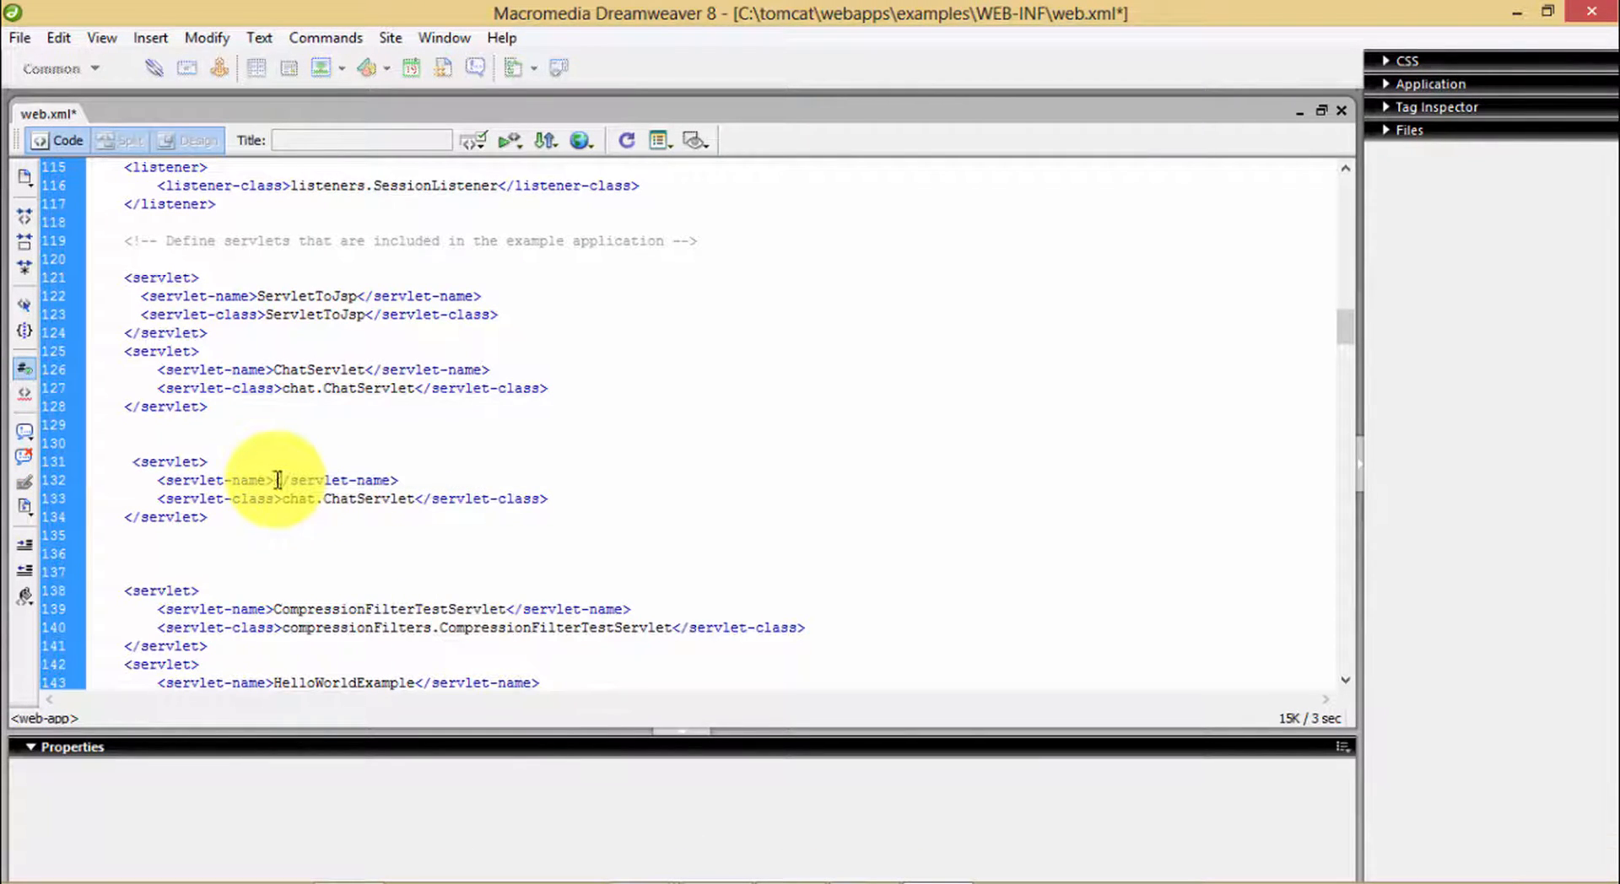
type("HelloUse")
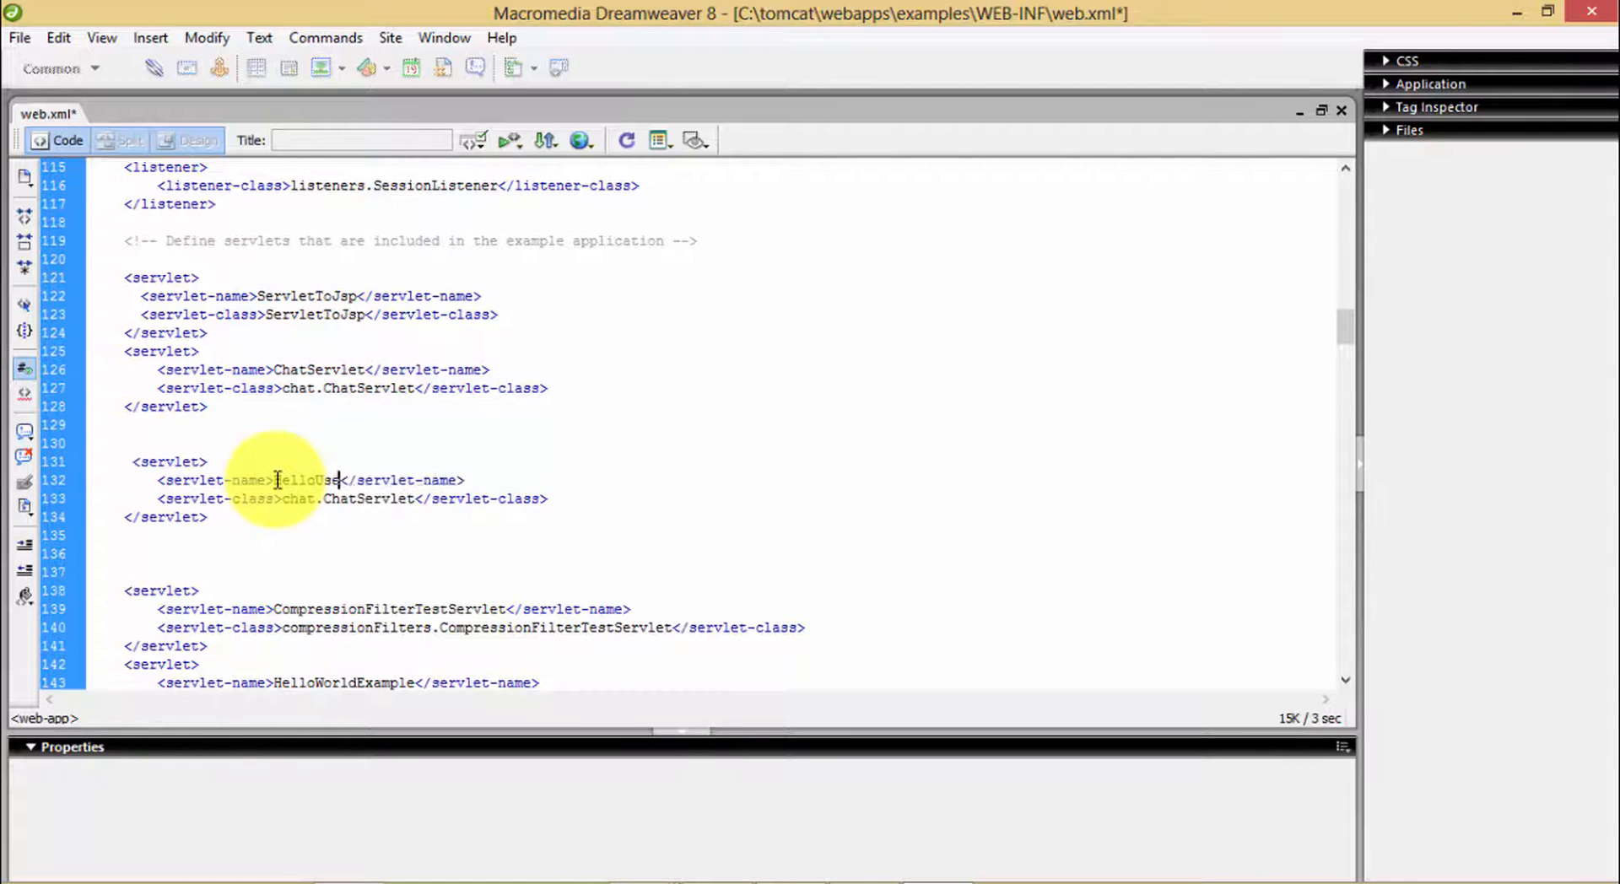
Step: Replace the servlet-class chat.ChatServlet with HelloUser and move down to the servlet mappings
double_click(314, 479)
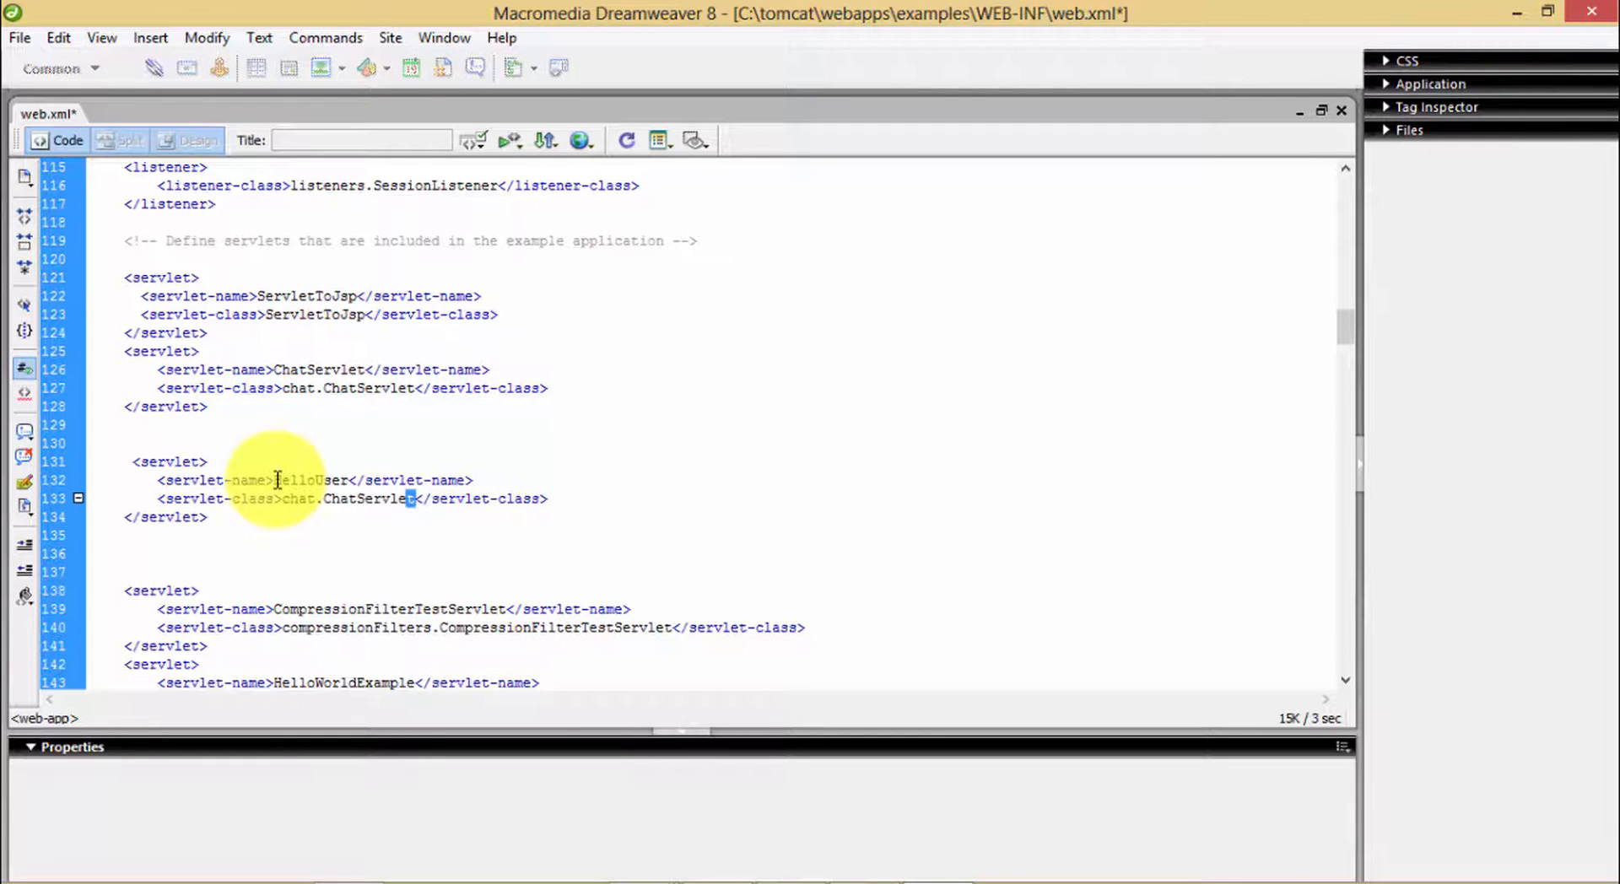
left_click_drag(282, 497, 413, 498)
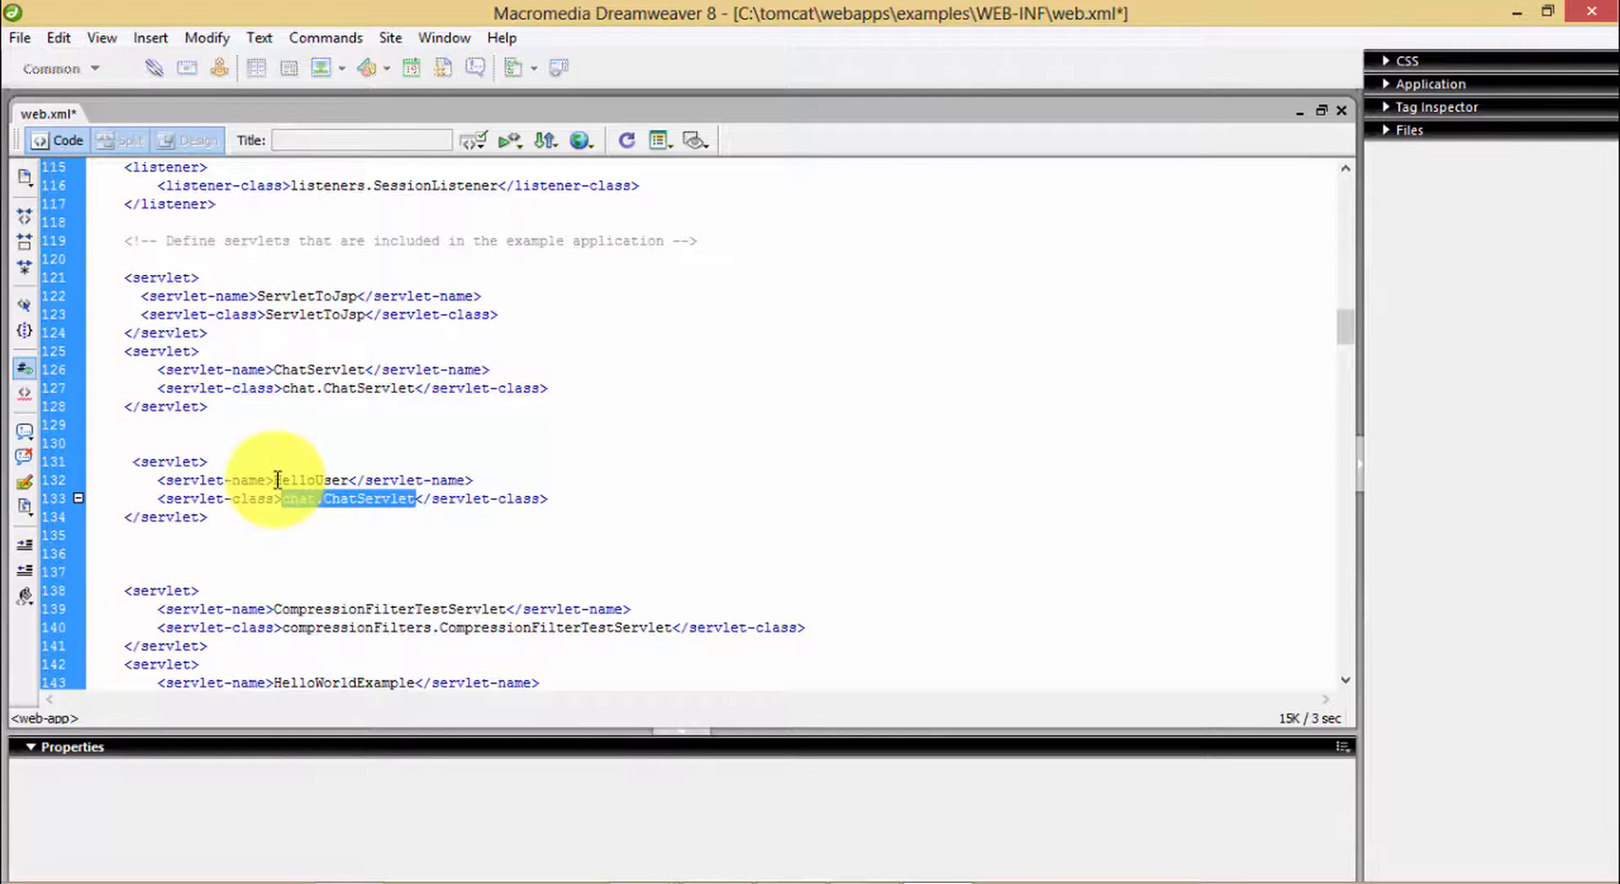
type("HelloUser")
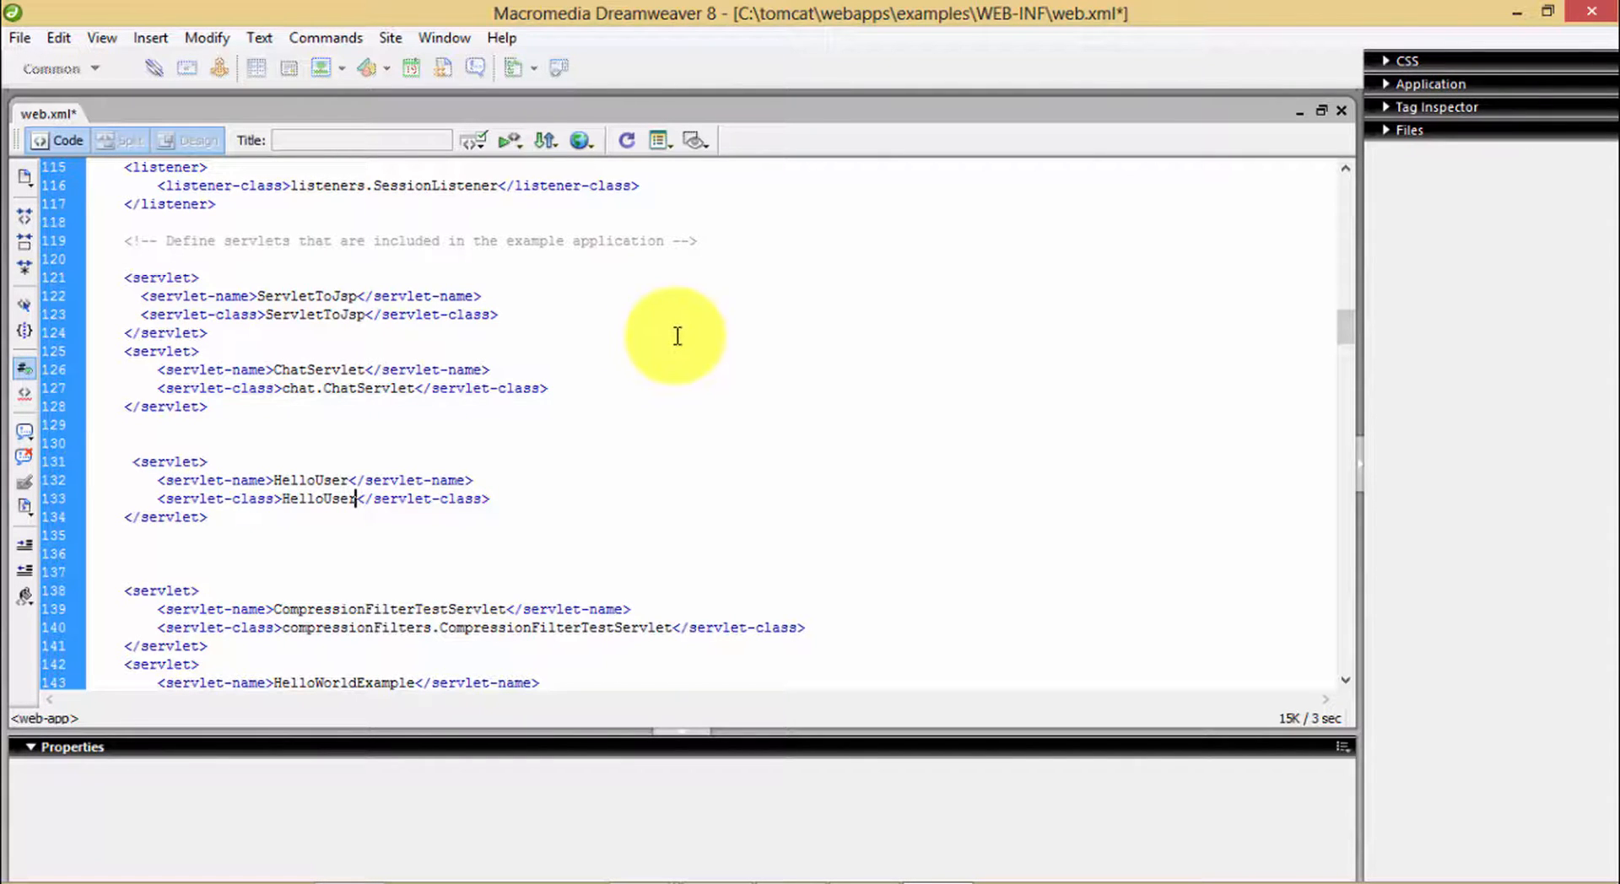
scroll("down", 3)
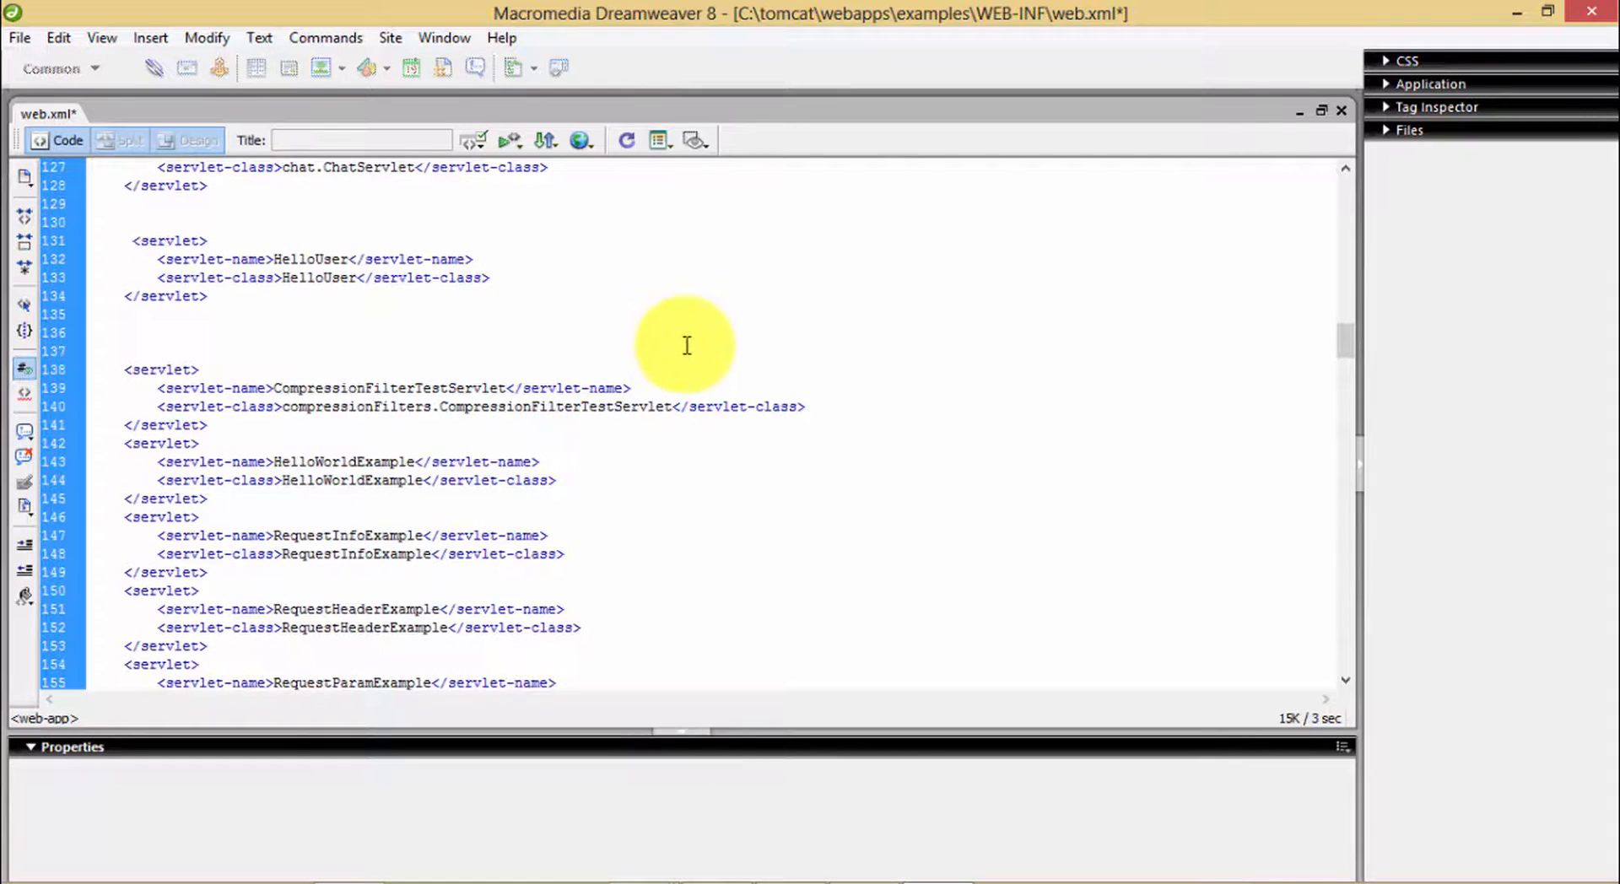
scroll("down", 3)
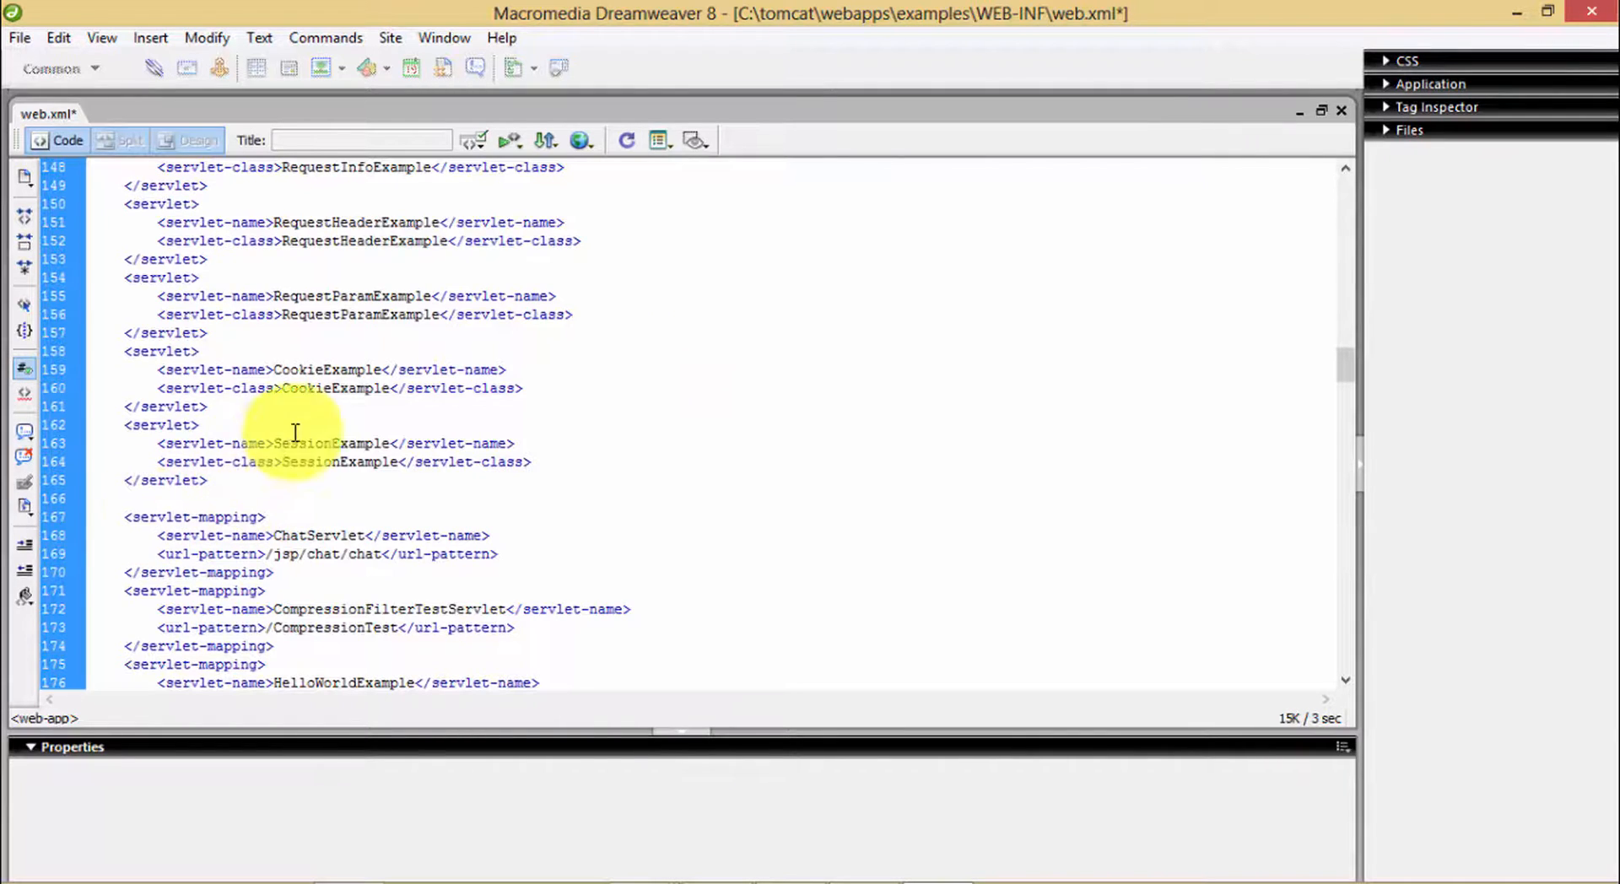
scroll("down", 3)
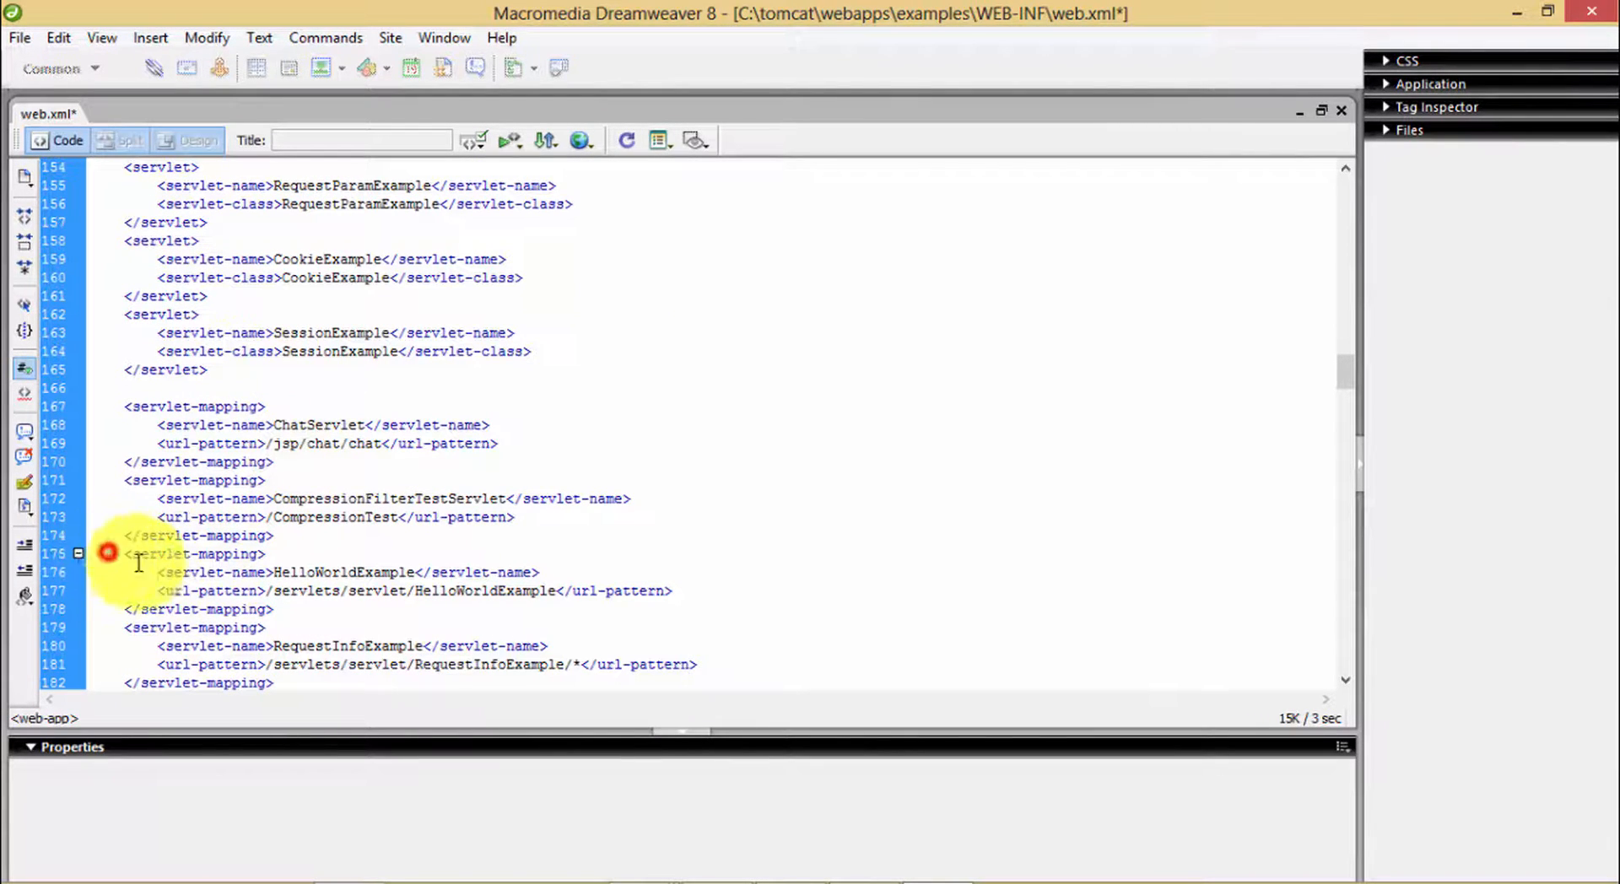
Step: Duplicate the HelloWorldExample servlet-mapping block below it with servlet-name HelloUser
left_click_drag(135, 553, 289, 609)
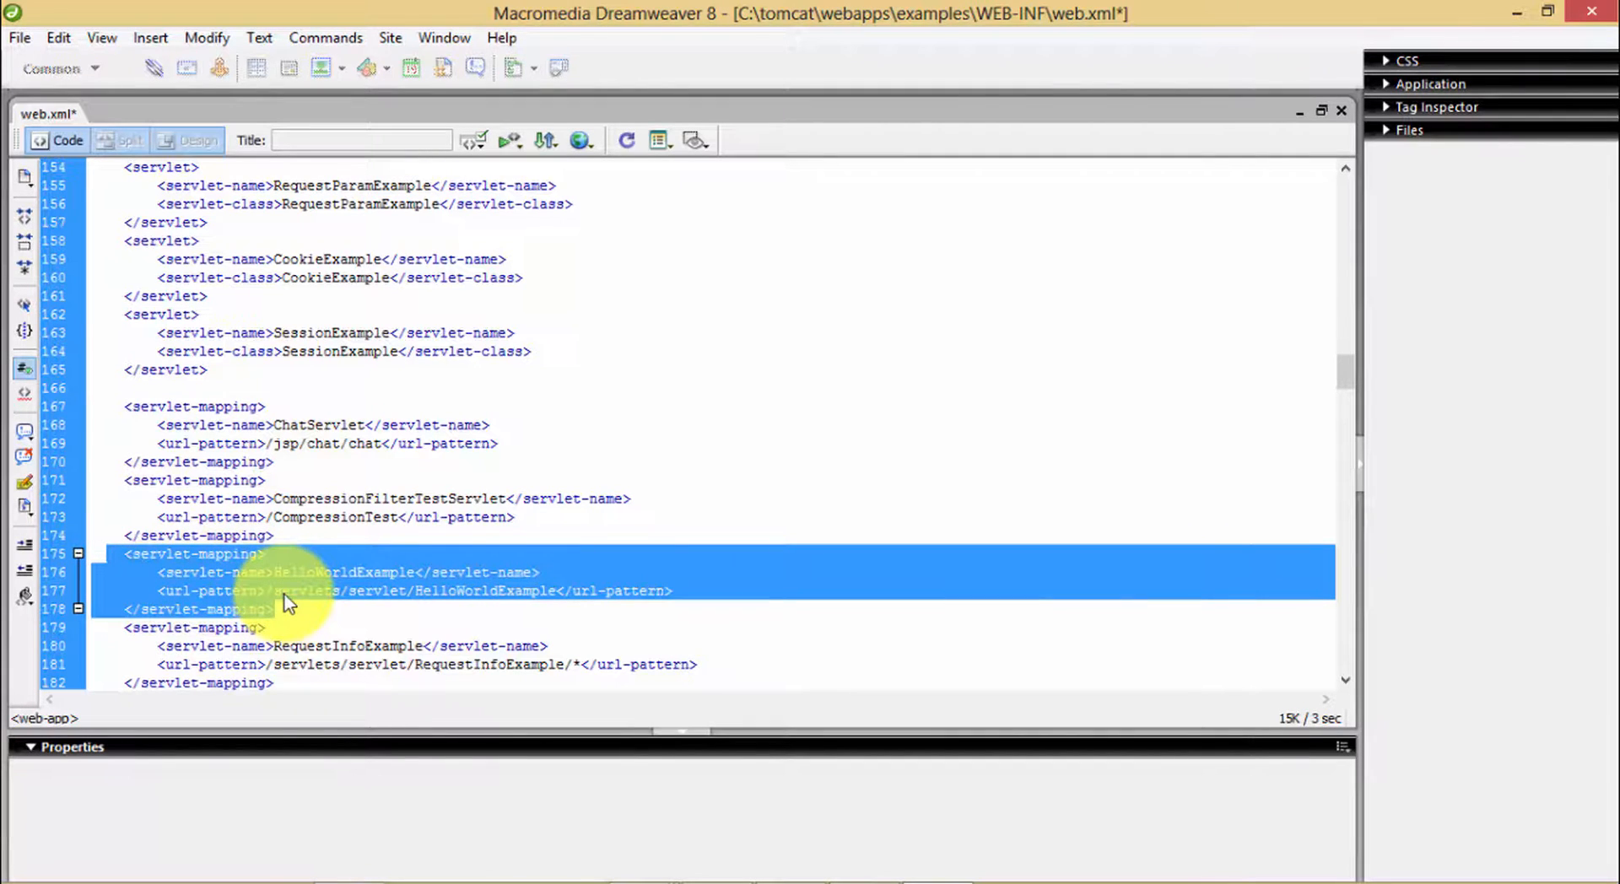
left_click(278, 614)
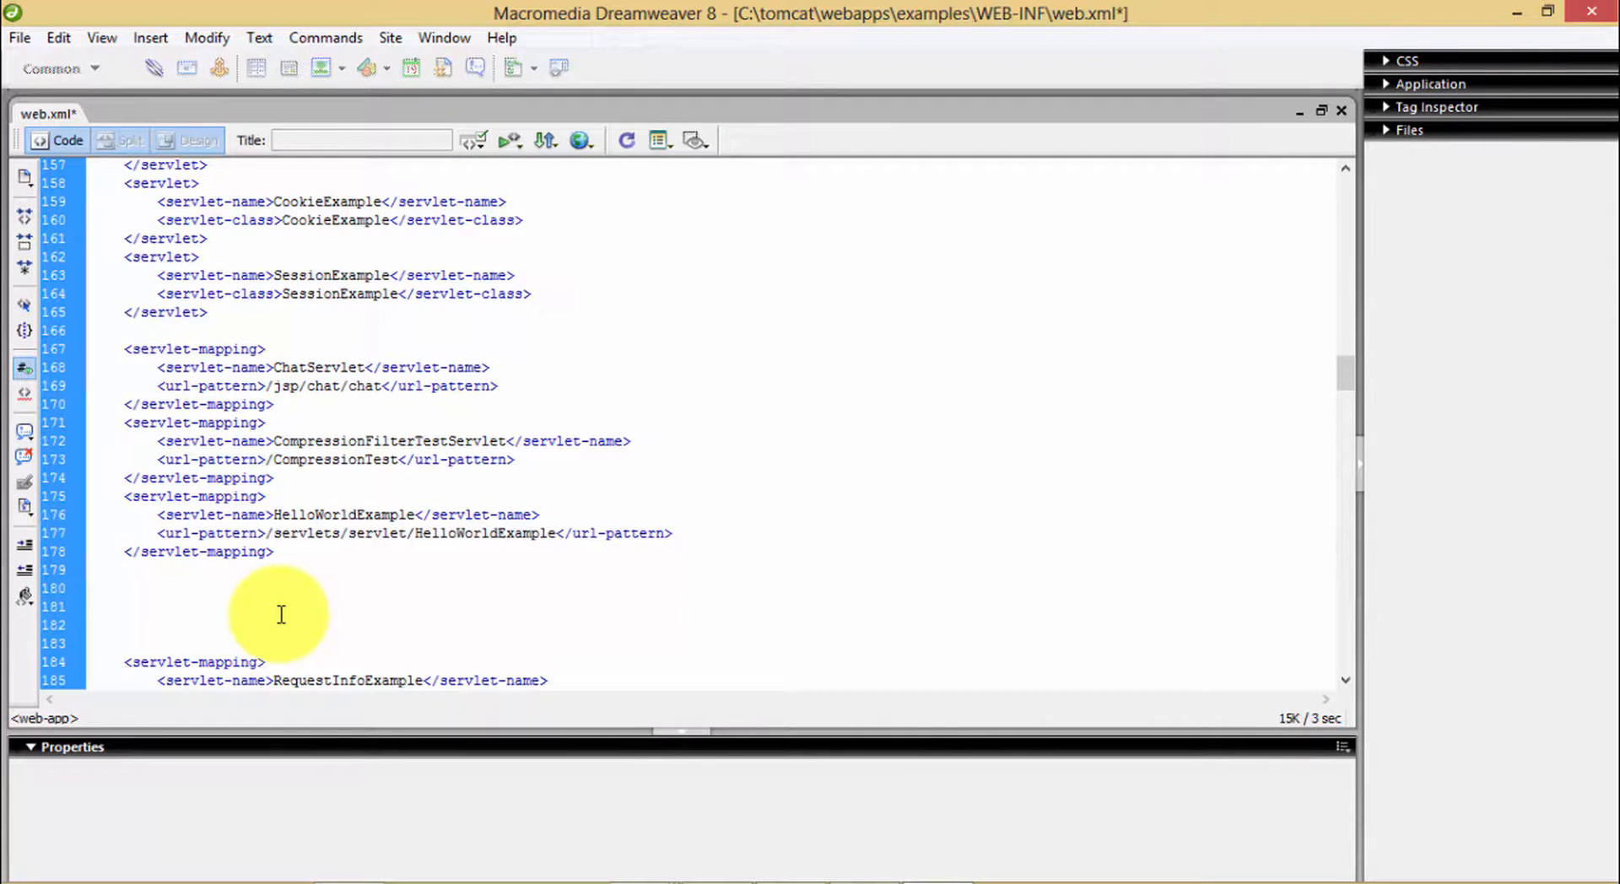
left_click(122, 606)
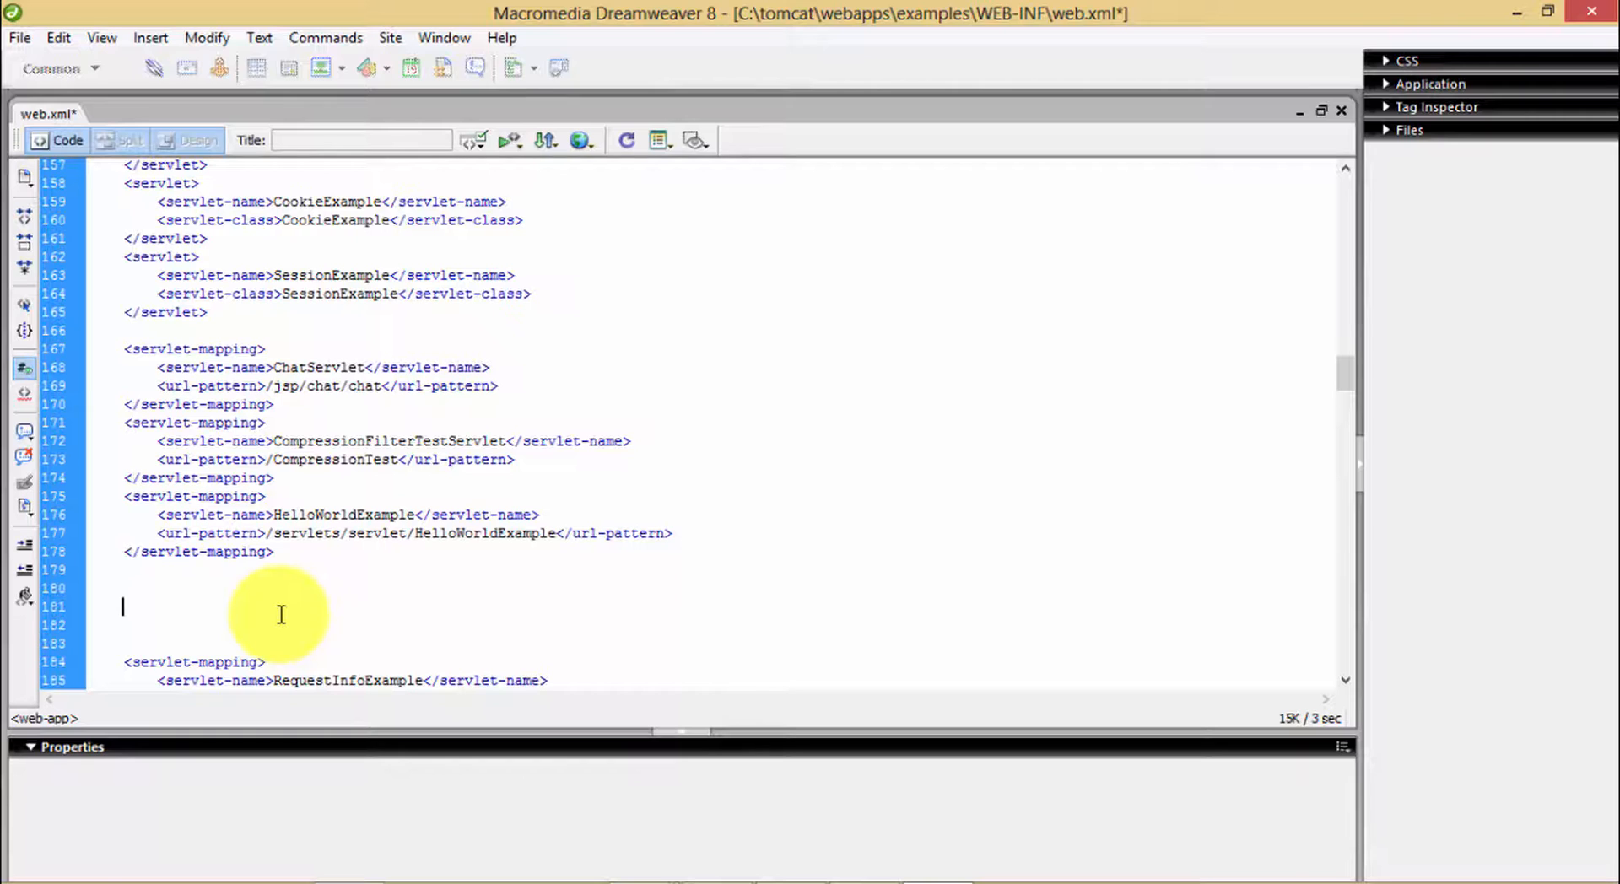
type("<servlet-mapping>")
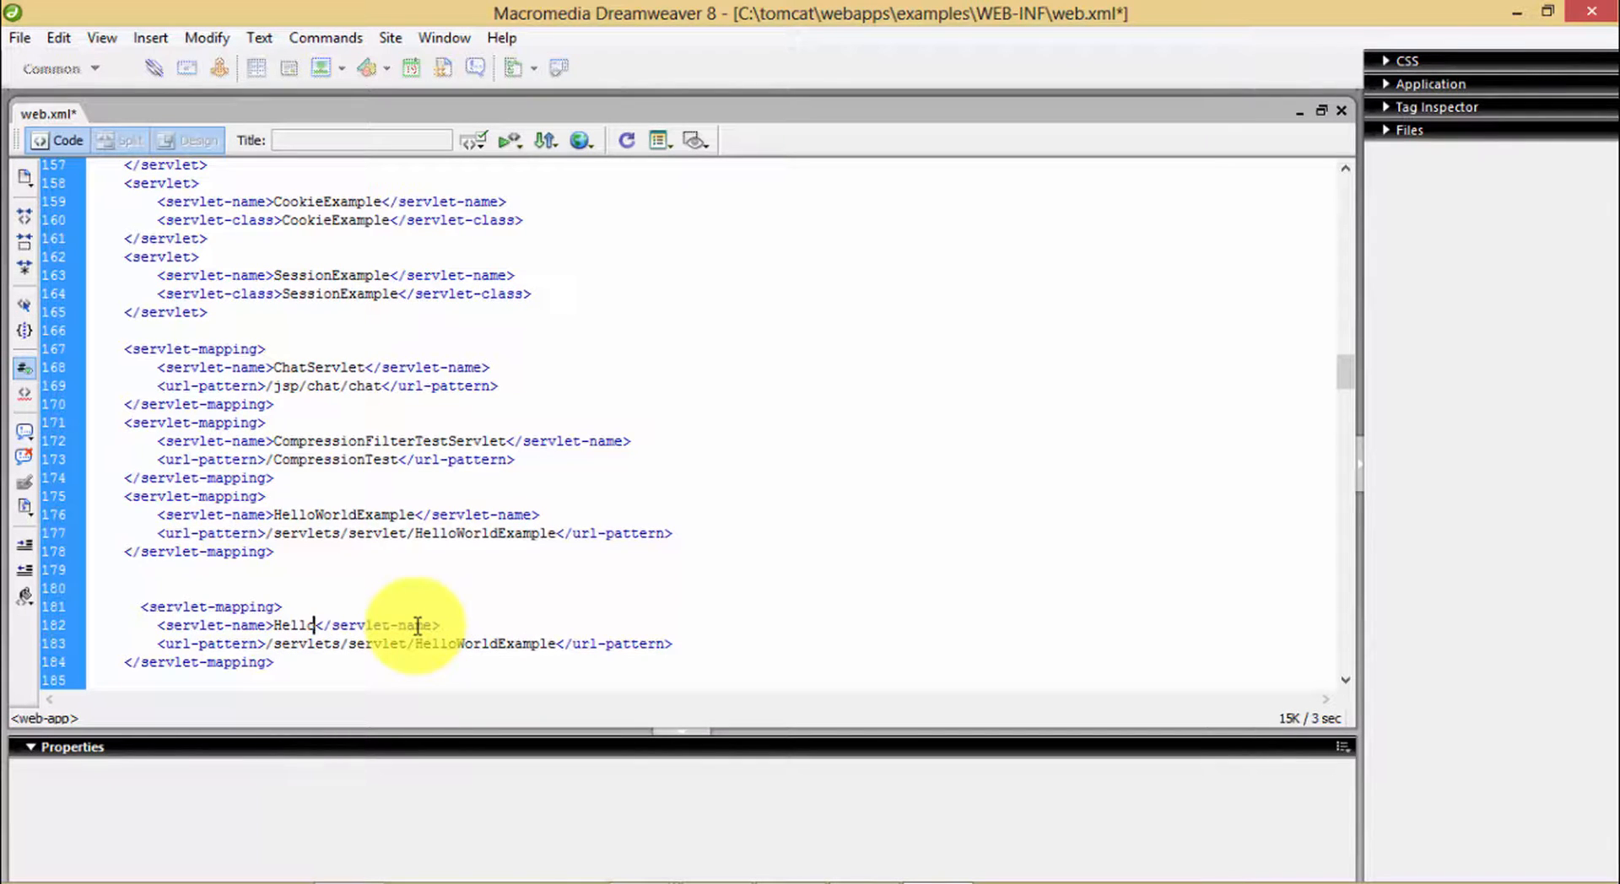
type("User")
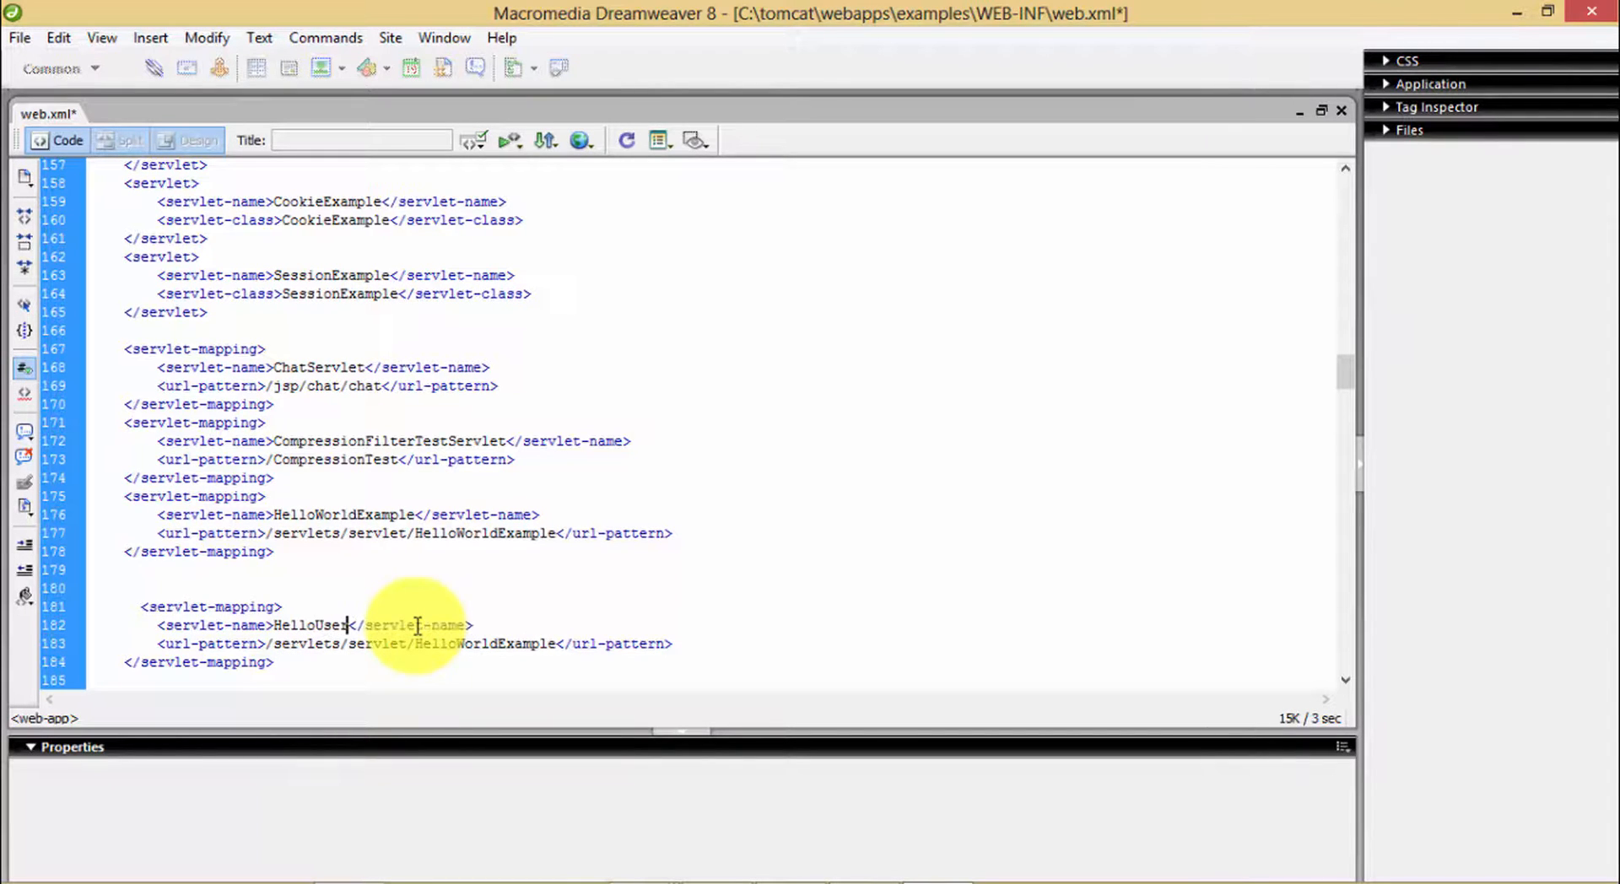
Step: Set the new mapping's url-pattern to /servlet/HelloUser and save web.xml
double_click(317, 624)
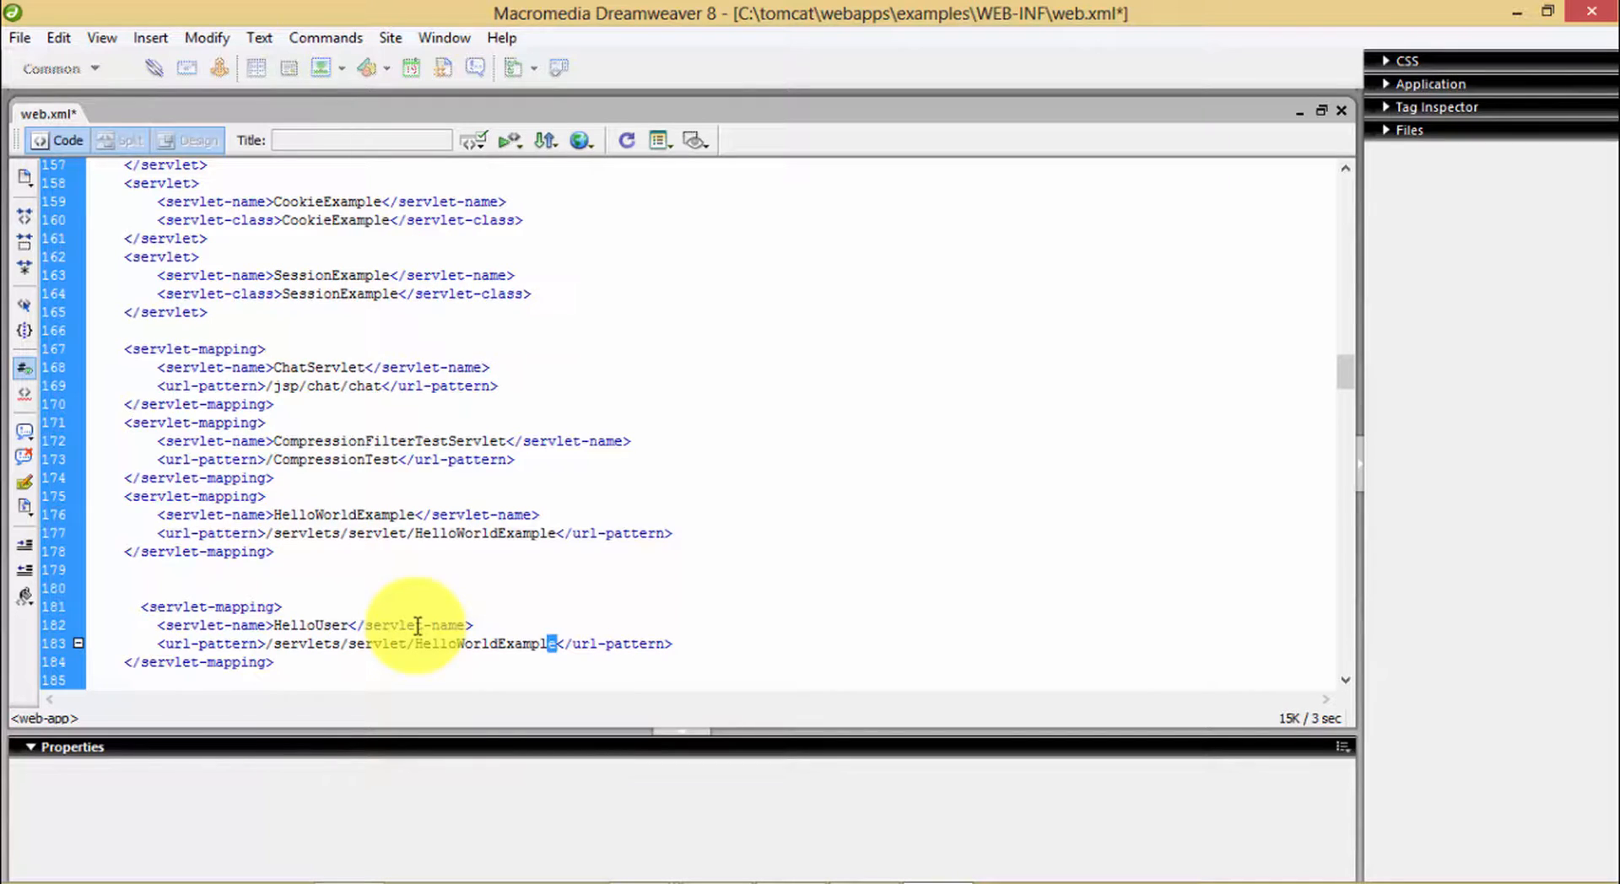
type("HelloUser")
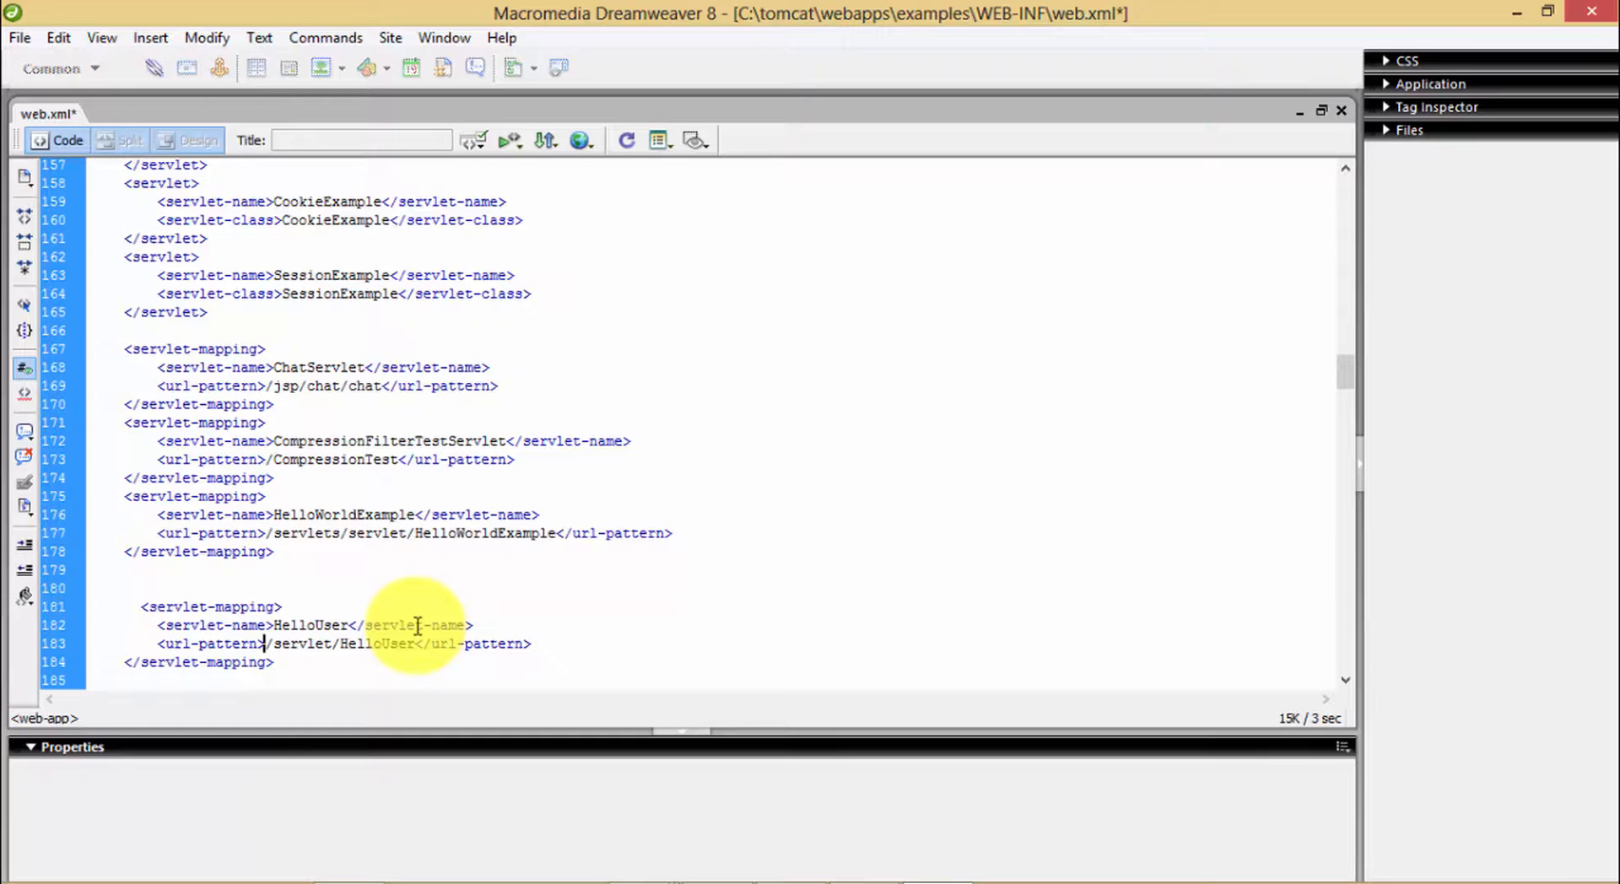
key("ctrl+s")
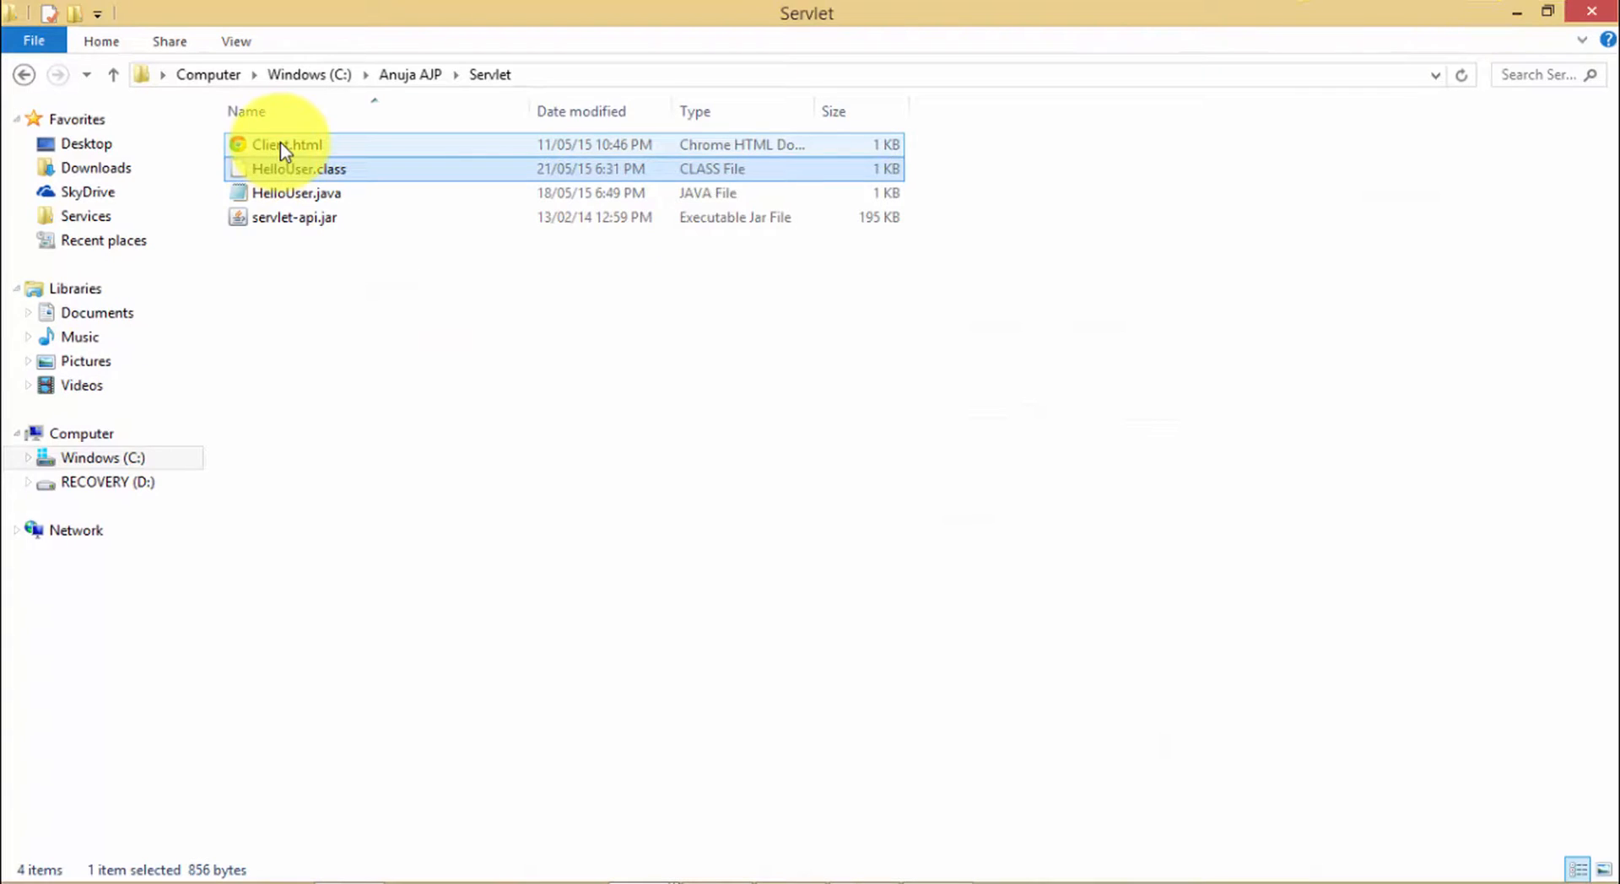
mouse_move(283, 145)
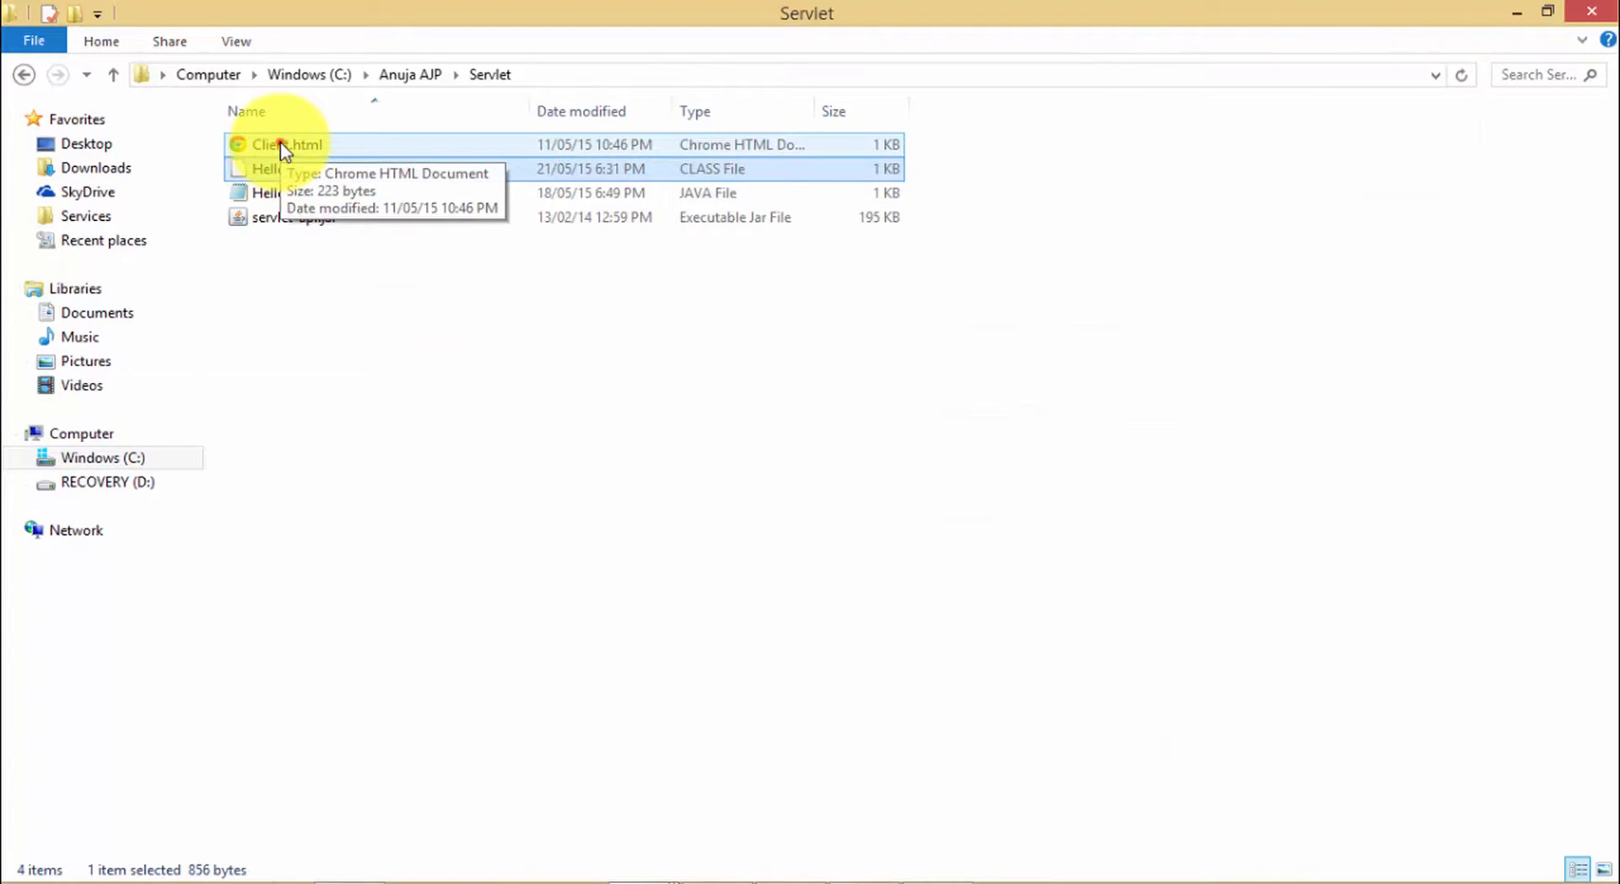
Step: Launch Client.html from the Servlet folder in Chrome
double_click(278, 143)
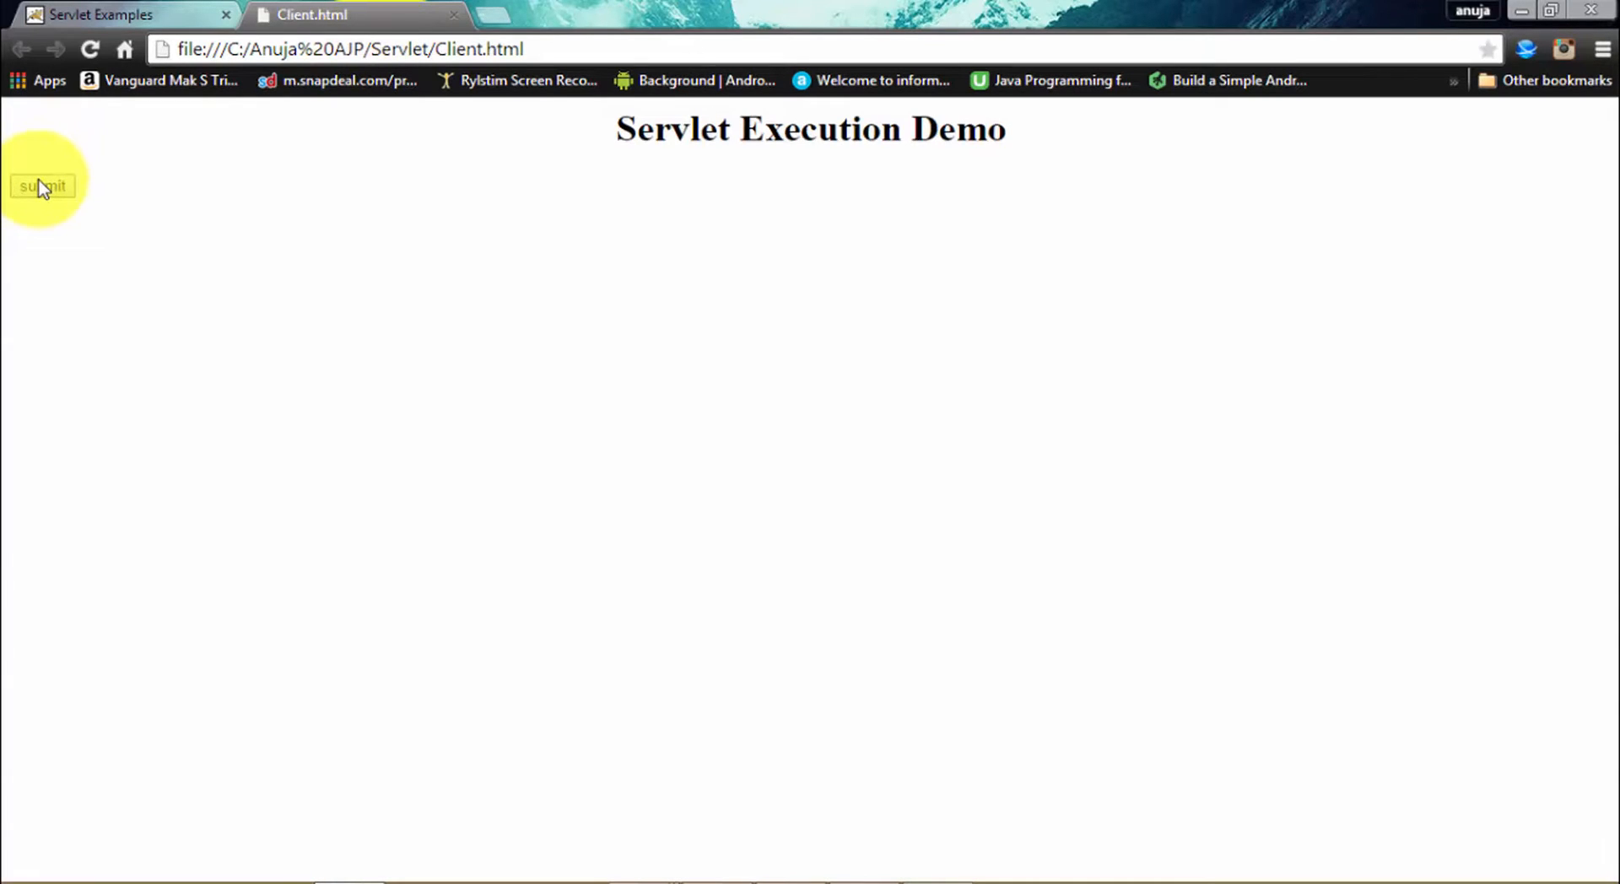
Step: Submit the Servlet Execution Demo form so localhost:9090/examples/servlet/HelloUser shows Hello Friends!!!
left_click(40, 184)
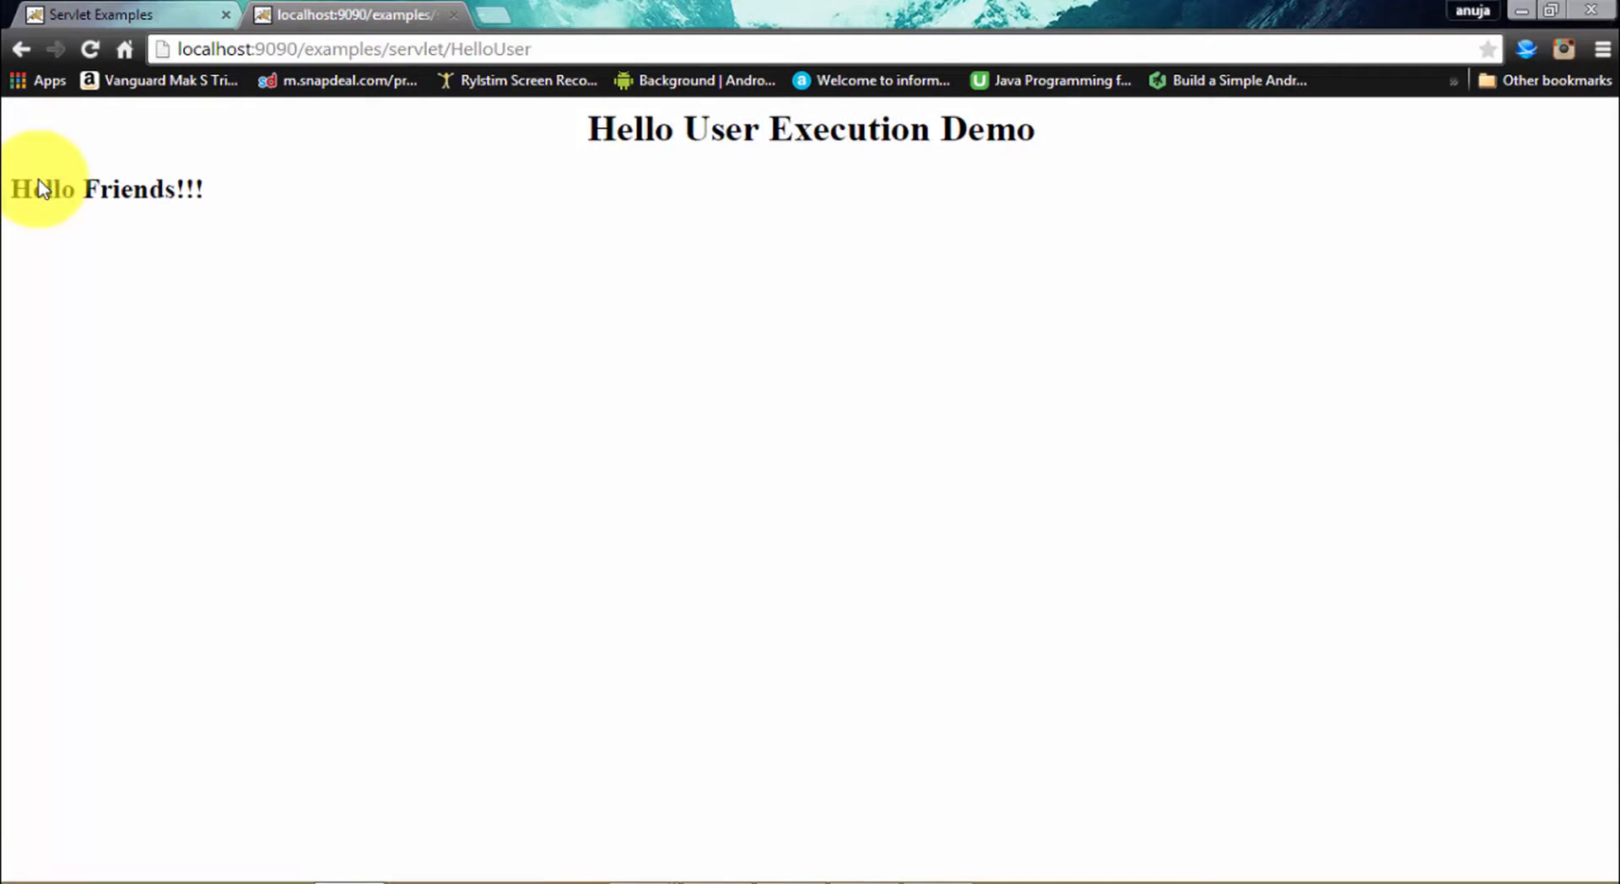